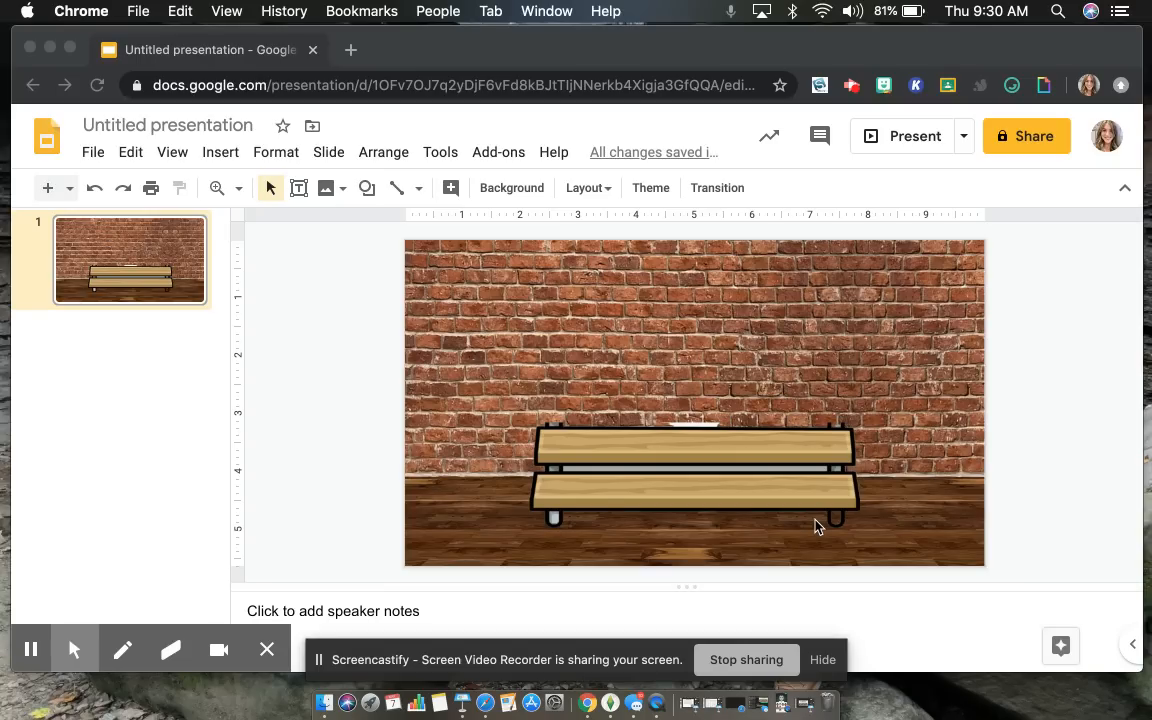
{"action": "mouse_move", "coordinate": [36, 592]}
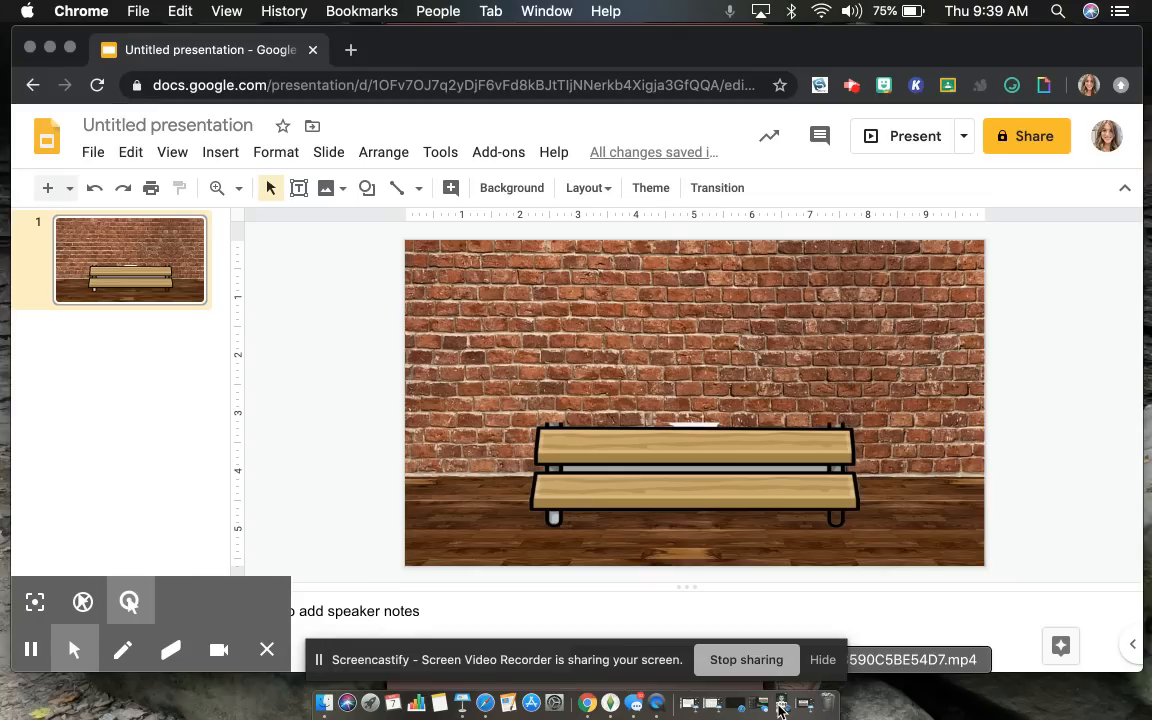
- Open the recorded iPhone screen video in QuickTime Player
{"action": "left_click", "coordinate": [780, 704]}
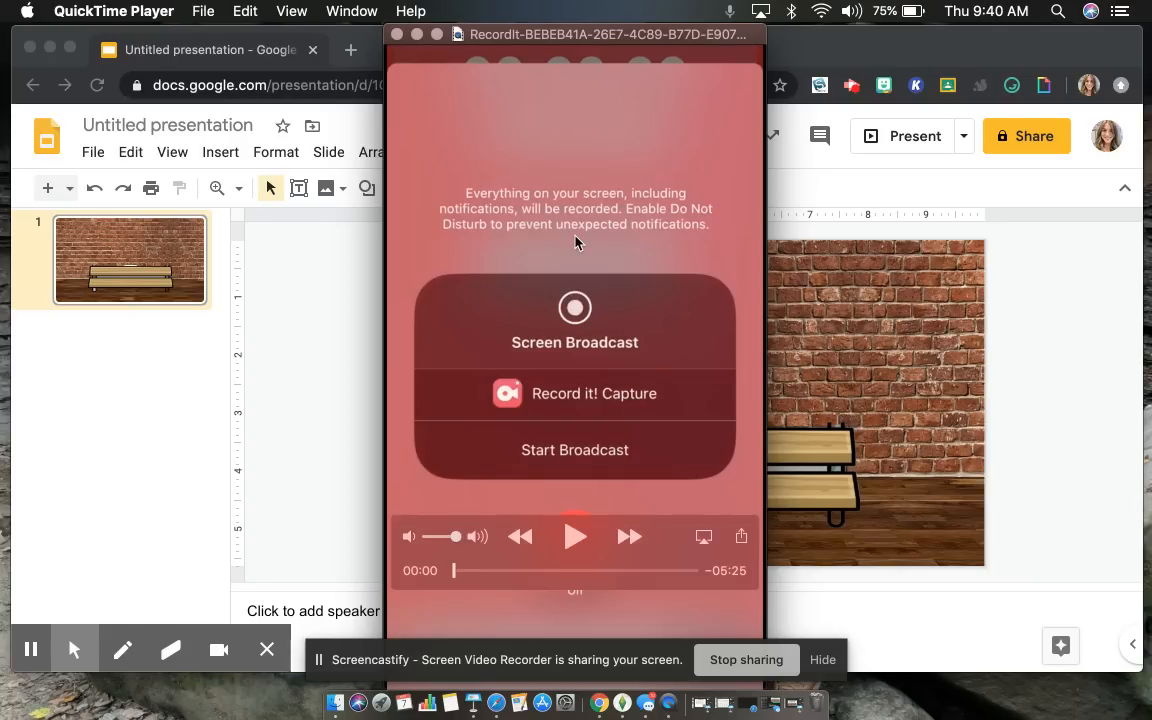
{"action": "mouse_move", "coordinate": [504, 200]}
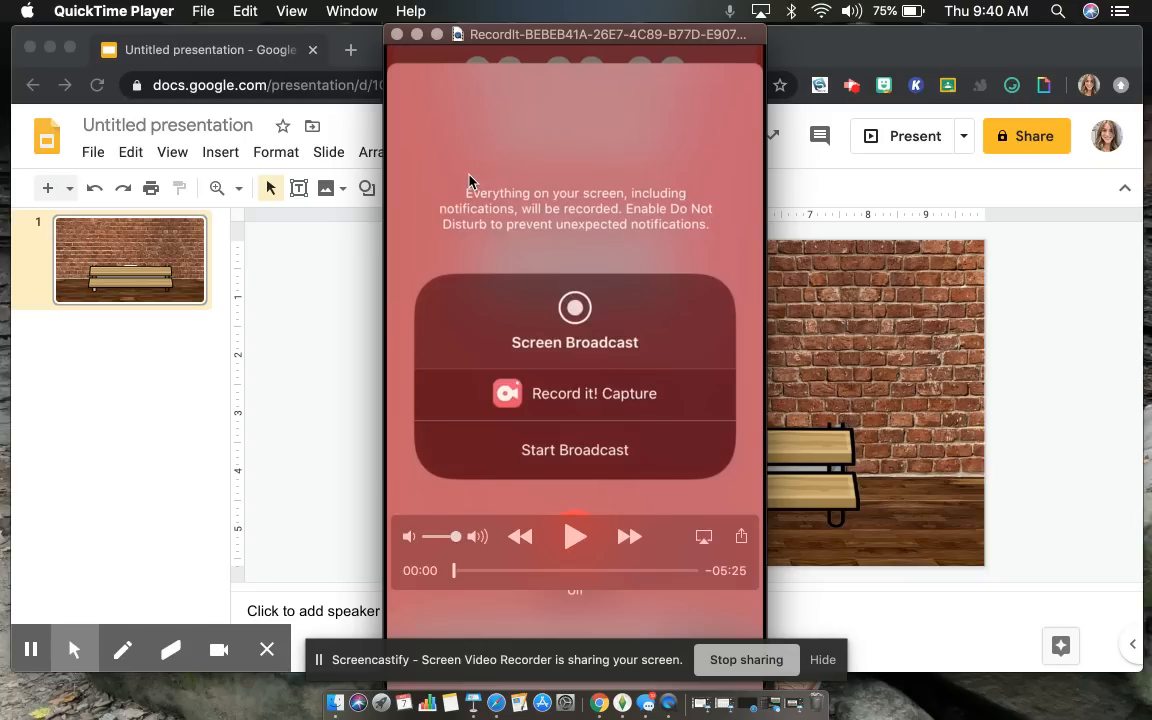
{"action": "mouse_move", "coordinate": [610, 232]}
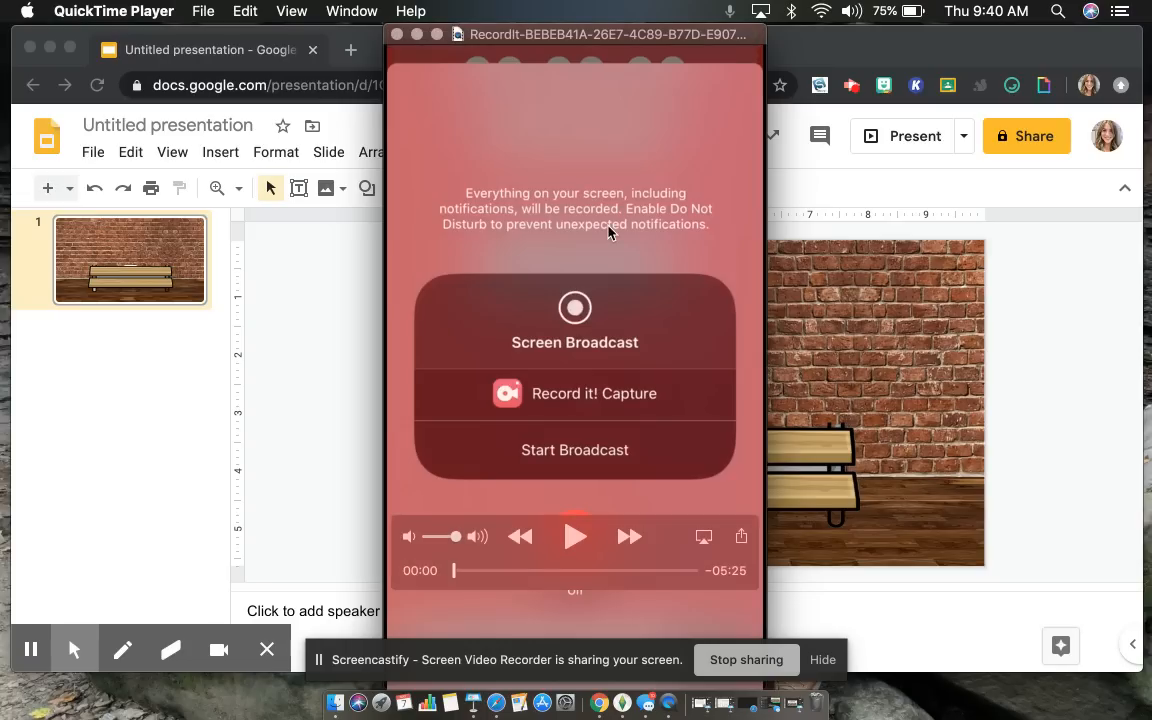
{"action": "mouse_move", "coordinate": [524, 148]}
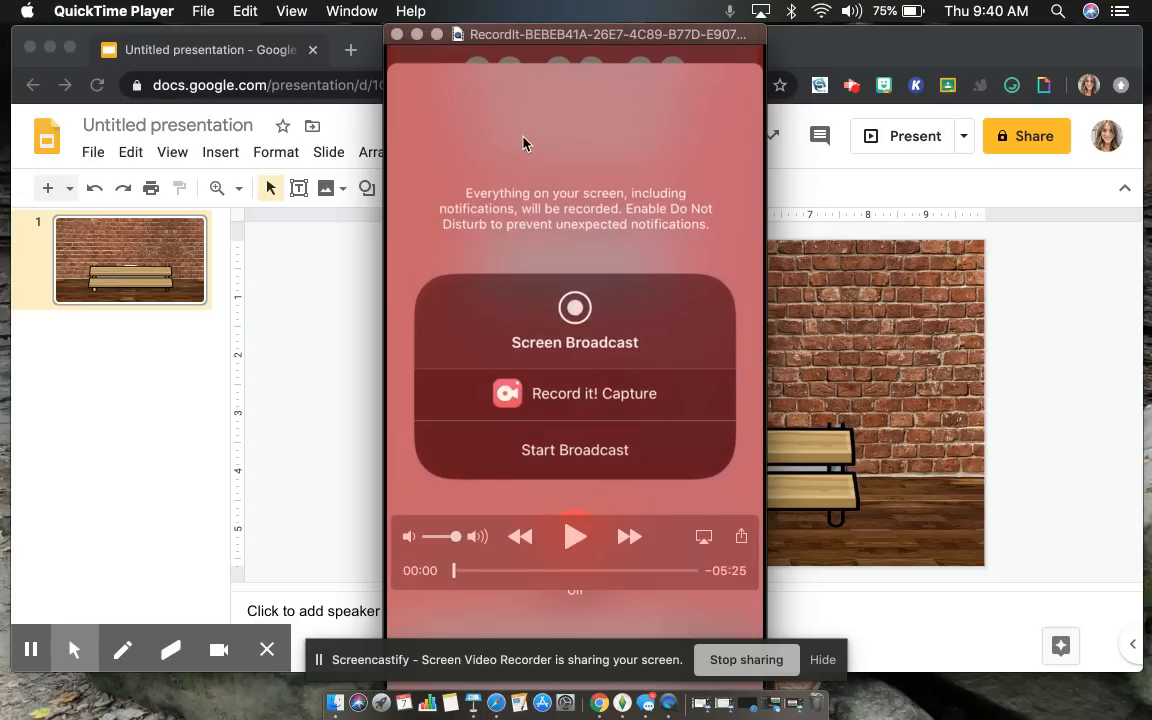
- Play the phone recording through Bitmoji settings until the 'Start with a Selfie!' prompt appears
{"action": "left_click", "coordinate": [576, 536]}
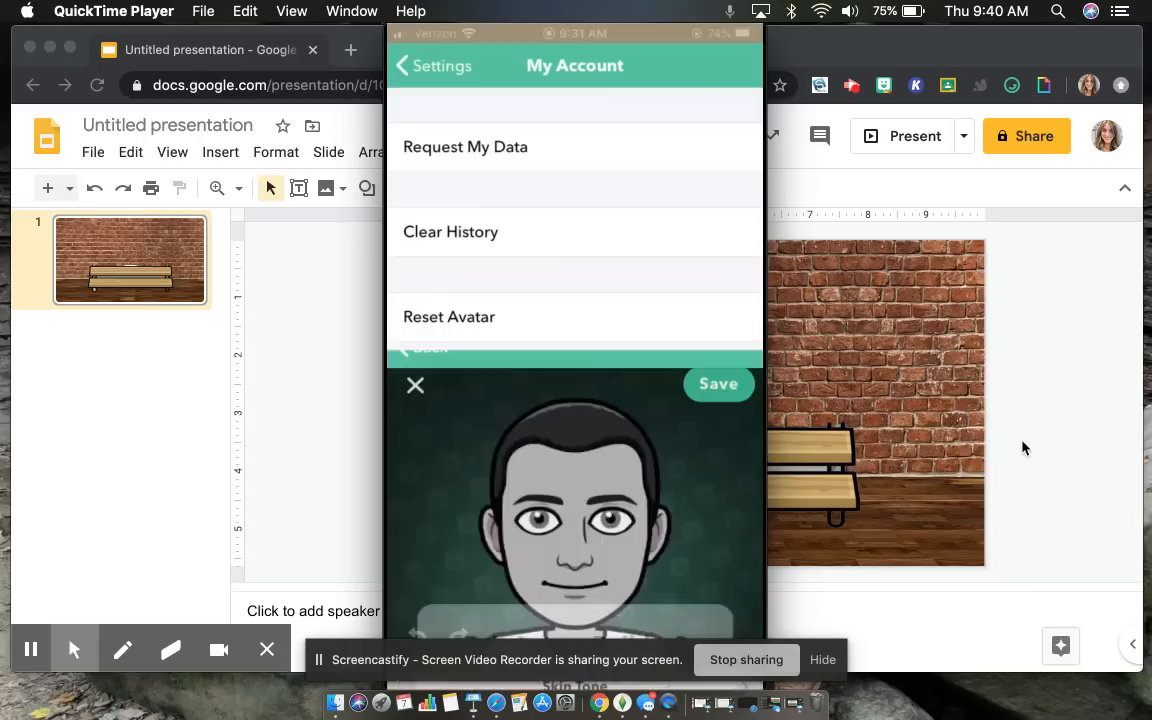
{"action": "left_click", "coordinate": [416, 384]}
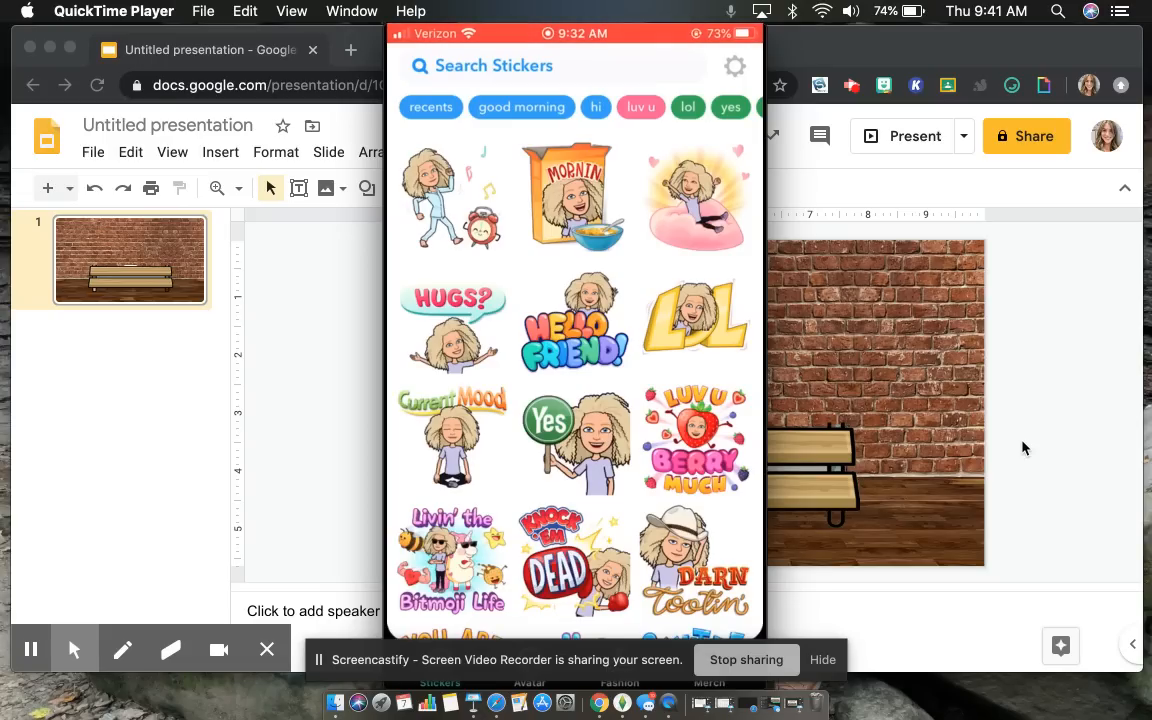
{"action": "left_click", "coordinate": [736, 66]}
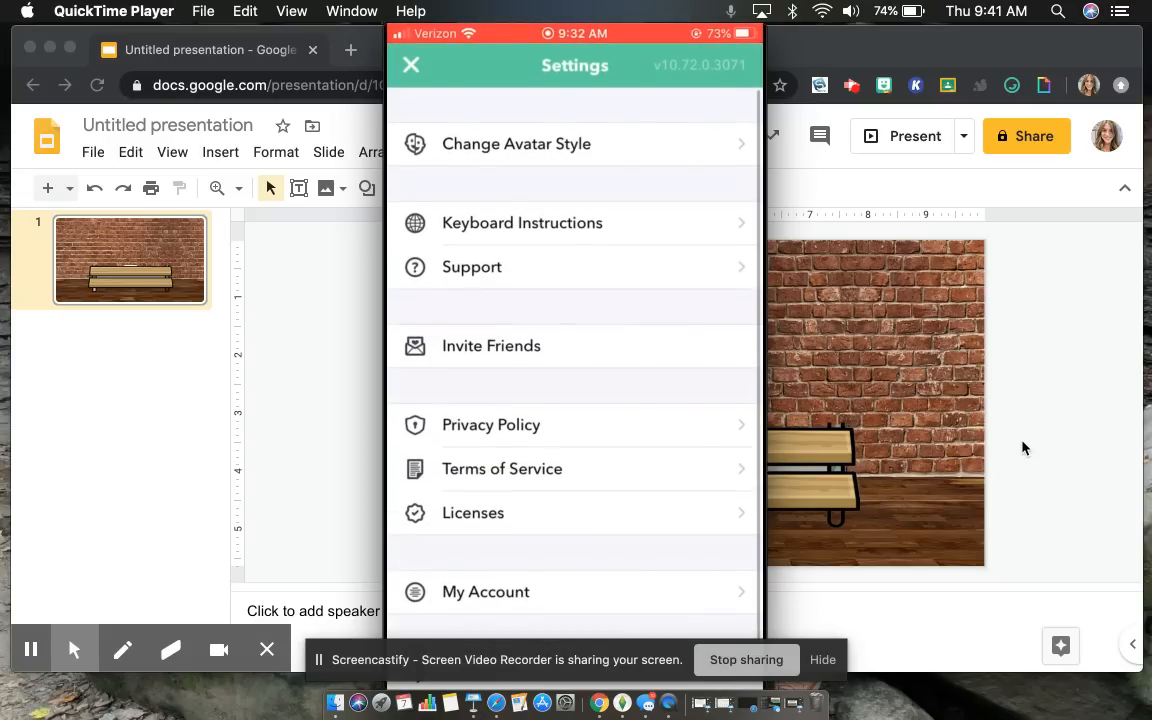
{"action": "left_click", "coordinate": [486, 592]}
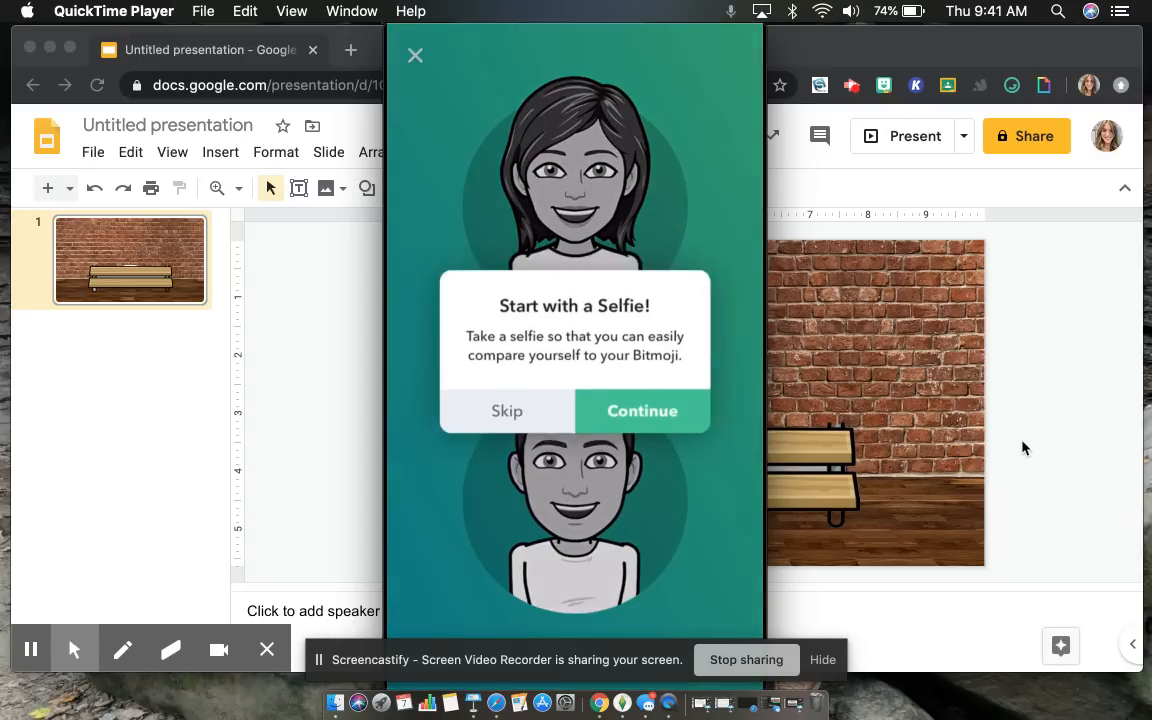
- Continue past the Skip prompt and pause on the avatar Skin Tone screen
{"action": "left_click", "coordinate": [508, 410]}
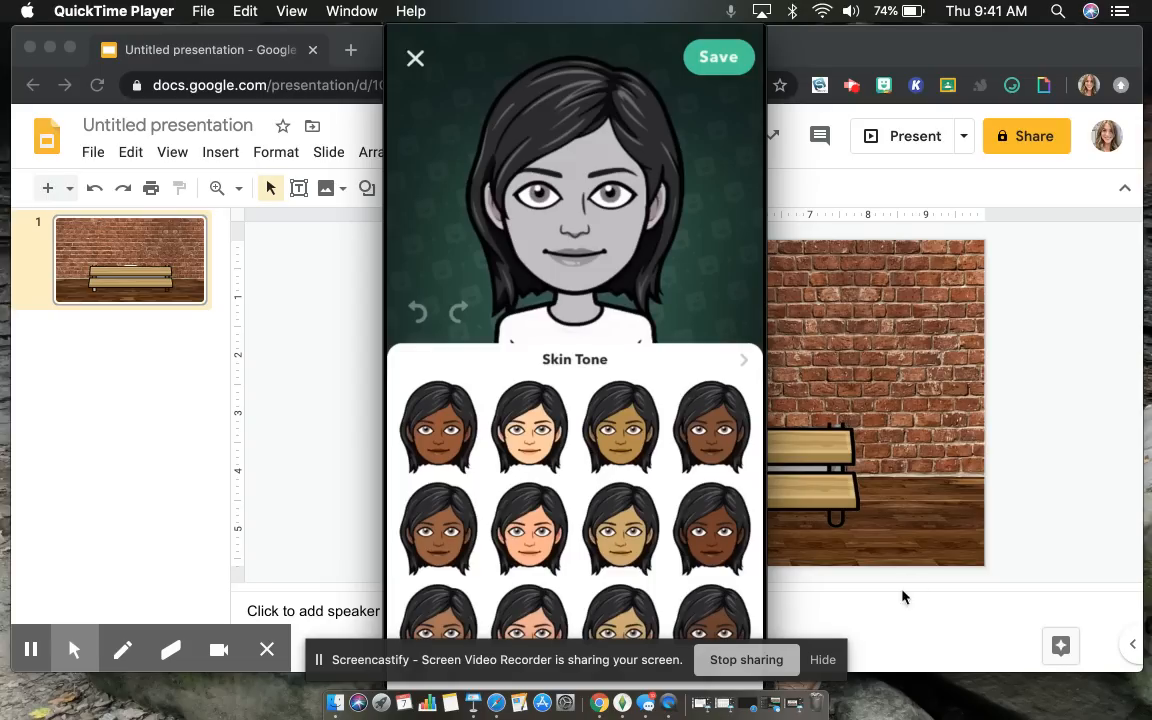
{"action": "left_click", "coordinate": [416, 58]}
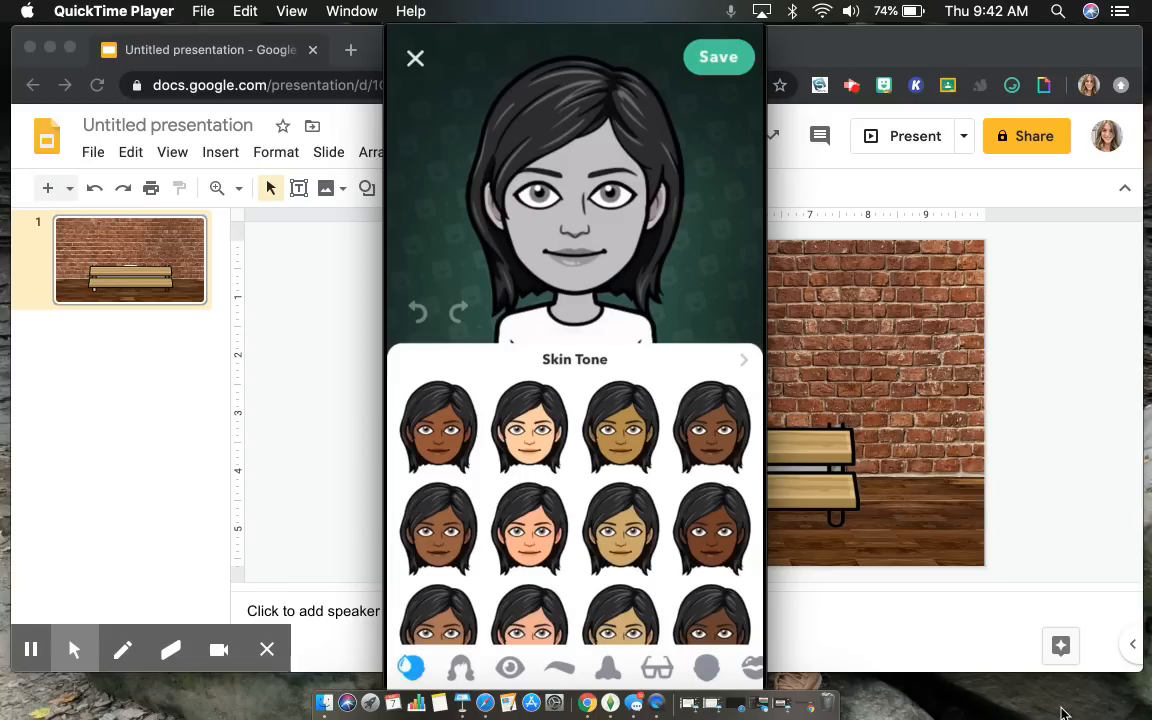
- Resume the recording through the avatar's skin tone, hair and eye colour choices
{"action": "left_click", "coordinate": [436, 540]}
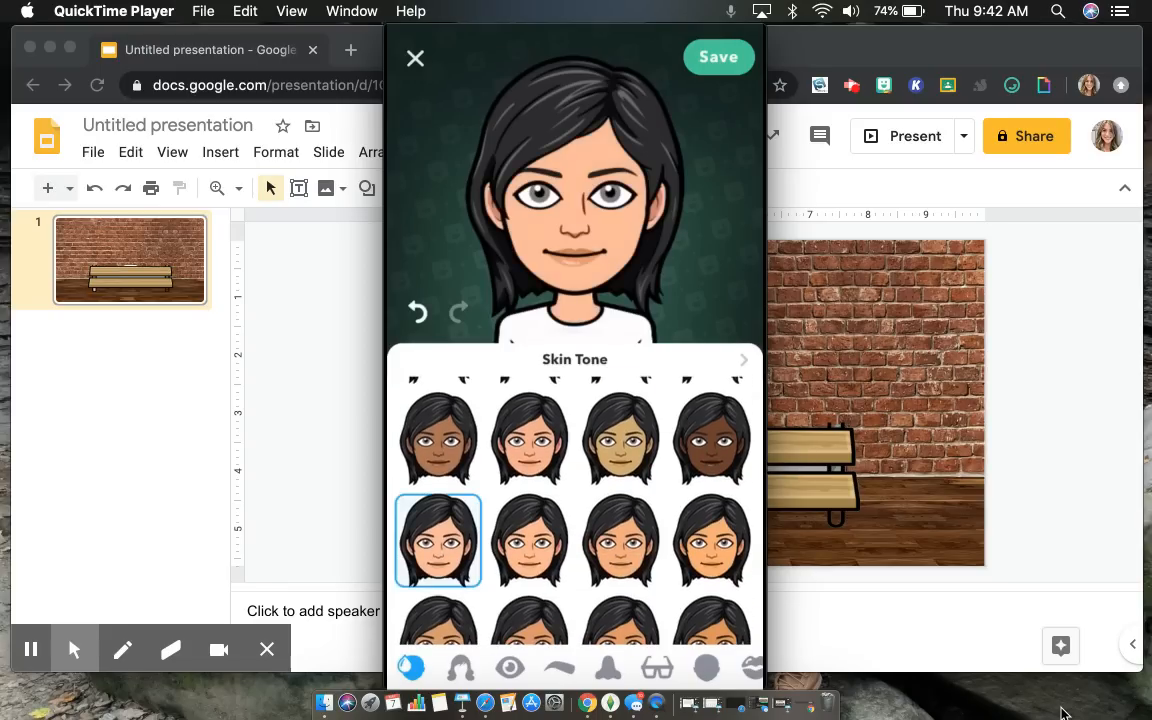
{"action": "left_click", "coordinate": [472, 668]}
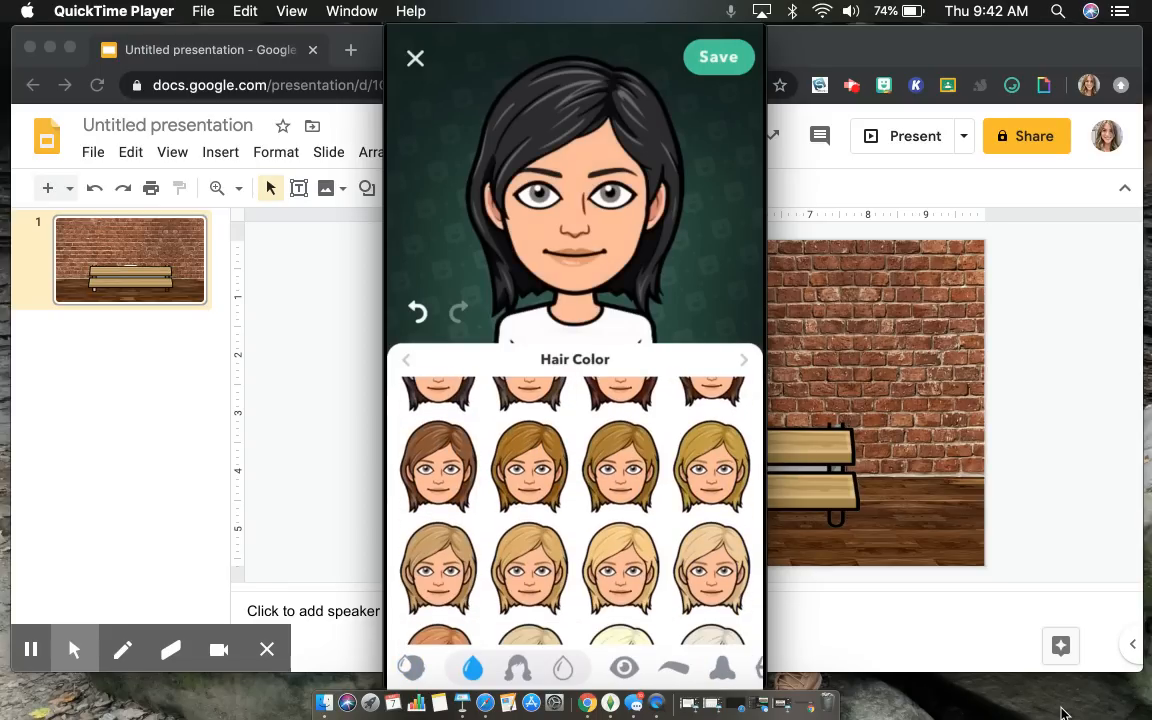
{"action": "left_click", "coordinate": [712, 570]}
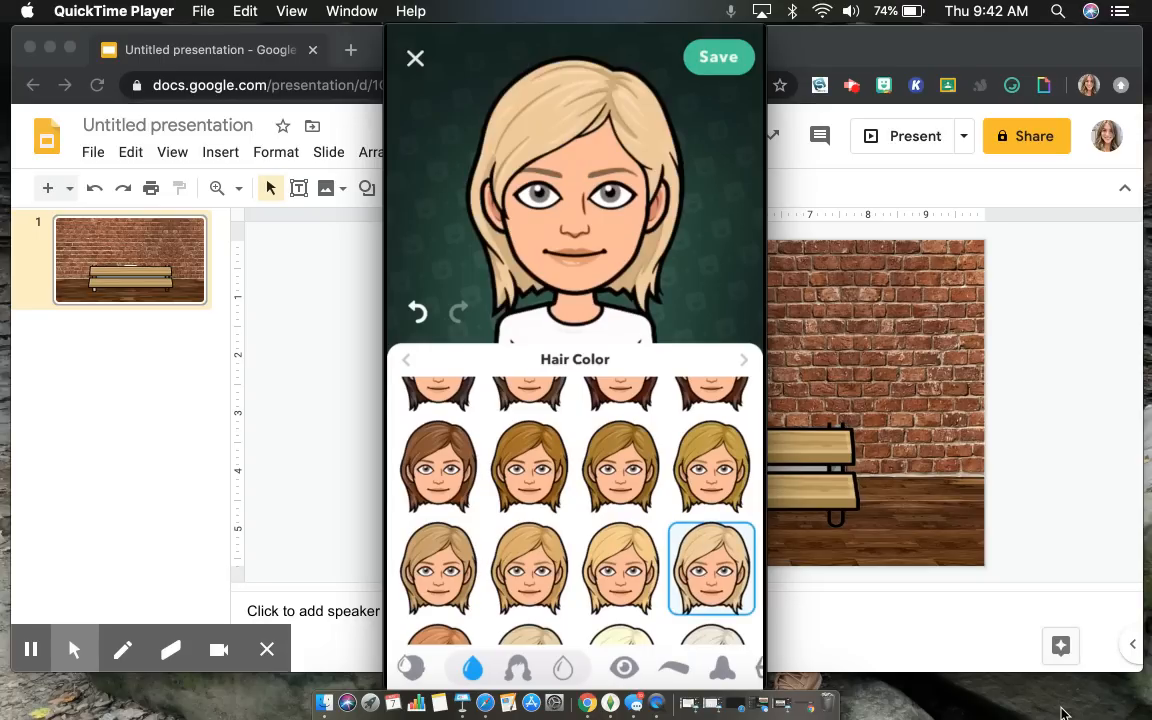
{"action": "left_click", "coordinate": [518, 668]}
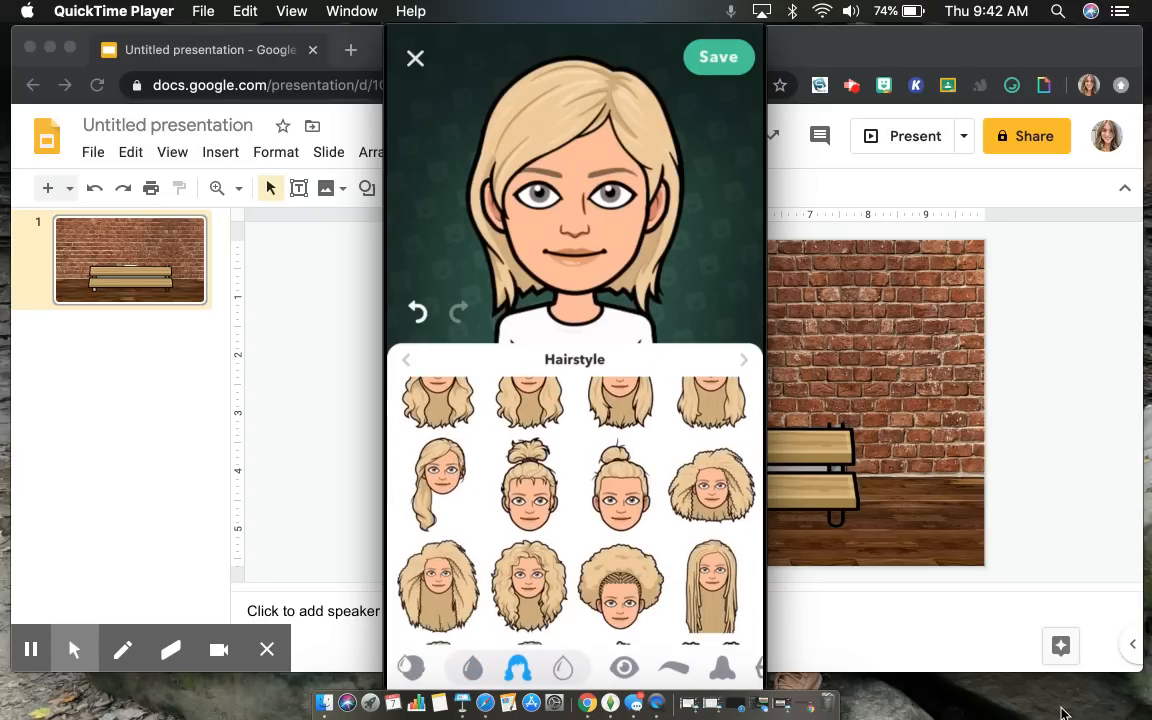
{"action": "left_click", "coordinate": [712, 486]}
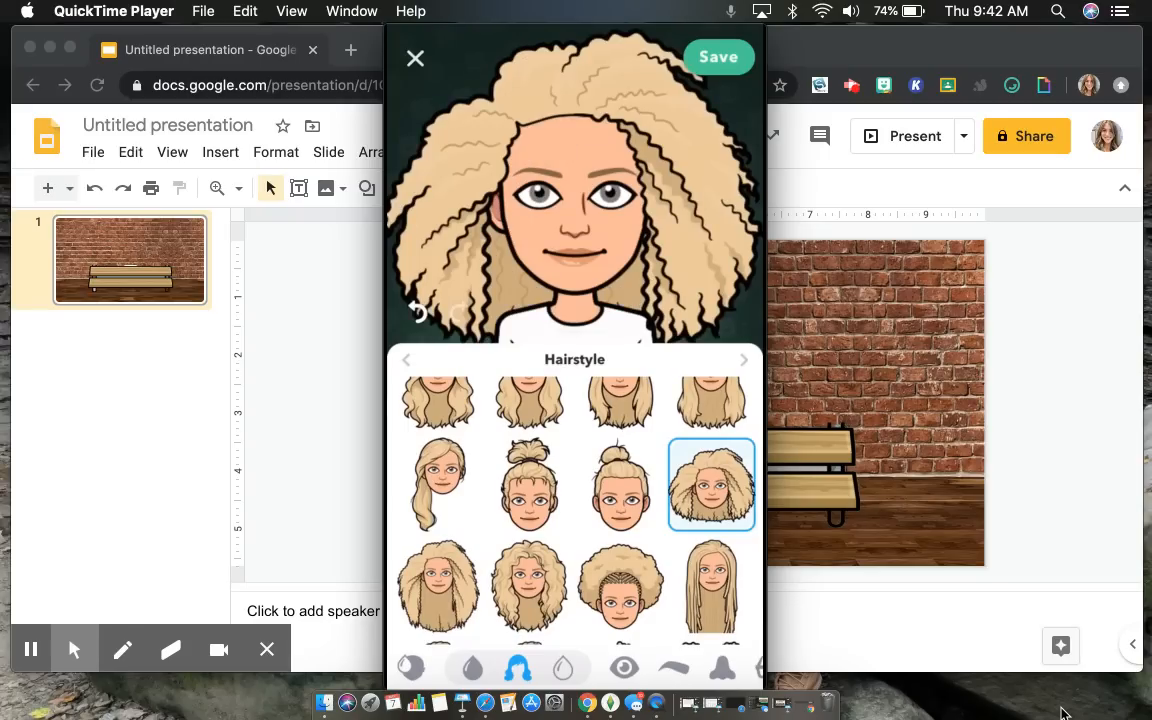
{"action": "left_click", "coordinate": [564, 668]}
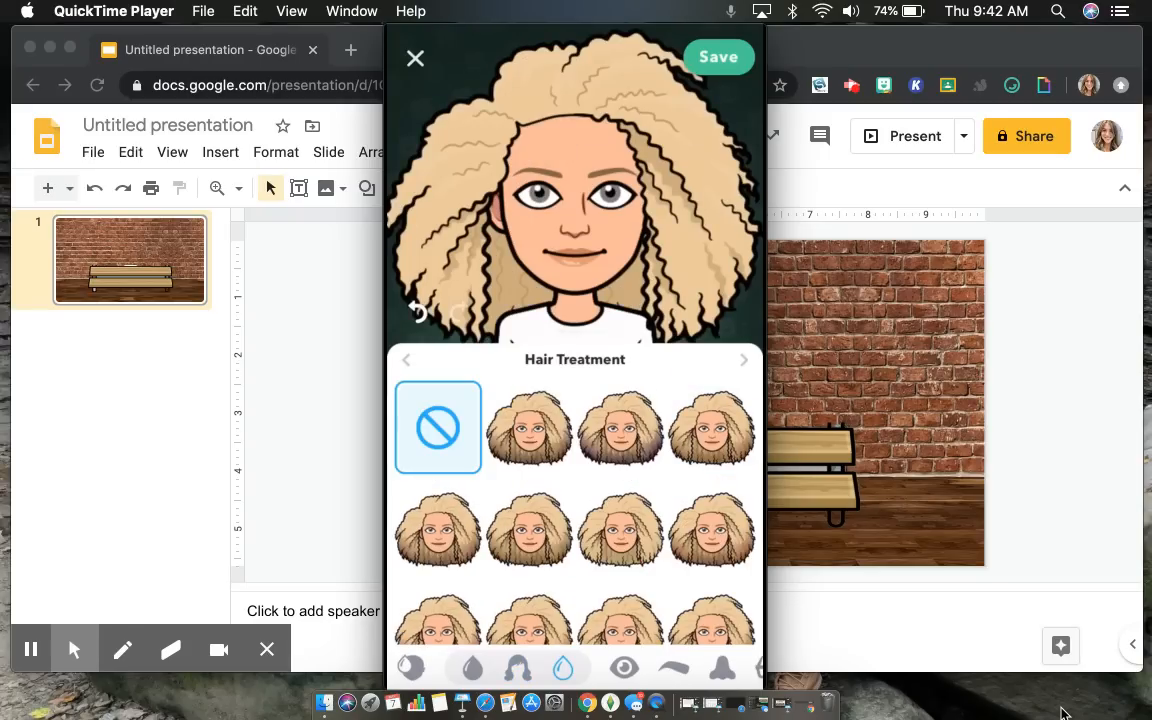
{"action": "left_click", "coordinate": [624, 668]}
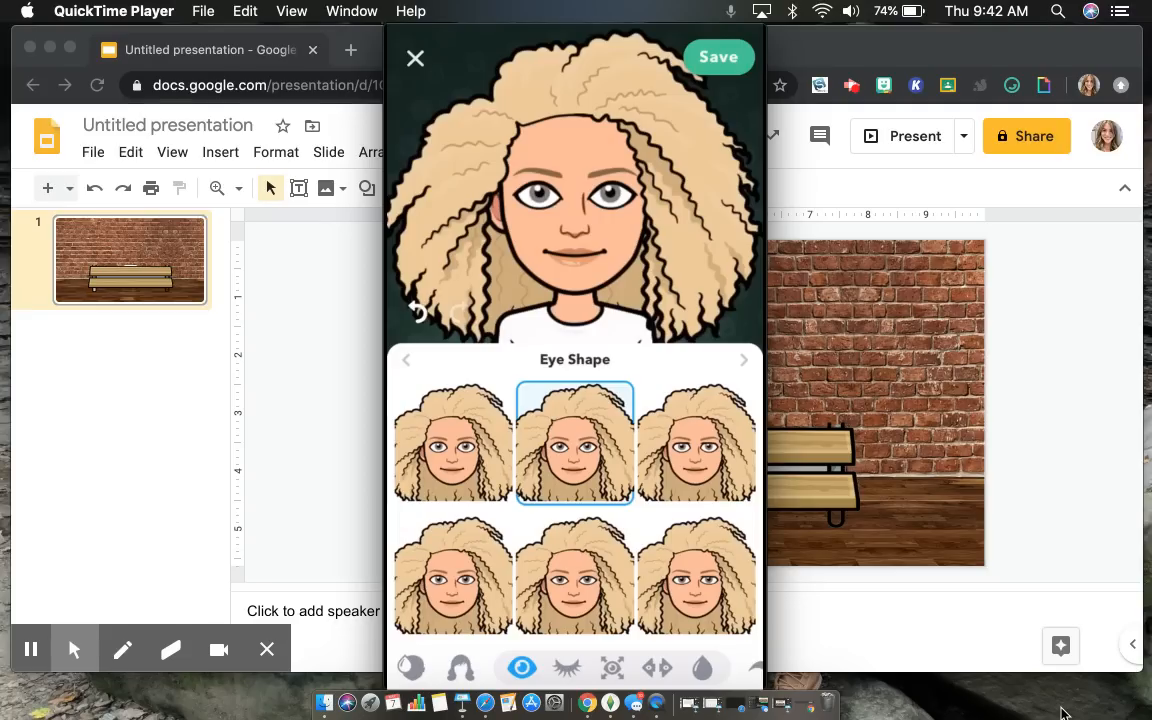
- Let the recording run through lipstick and remaining features to the Body Type screen
{"action": "left_click", "coordinate": [566, 668]}
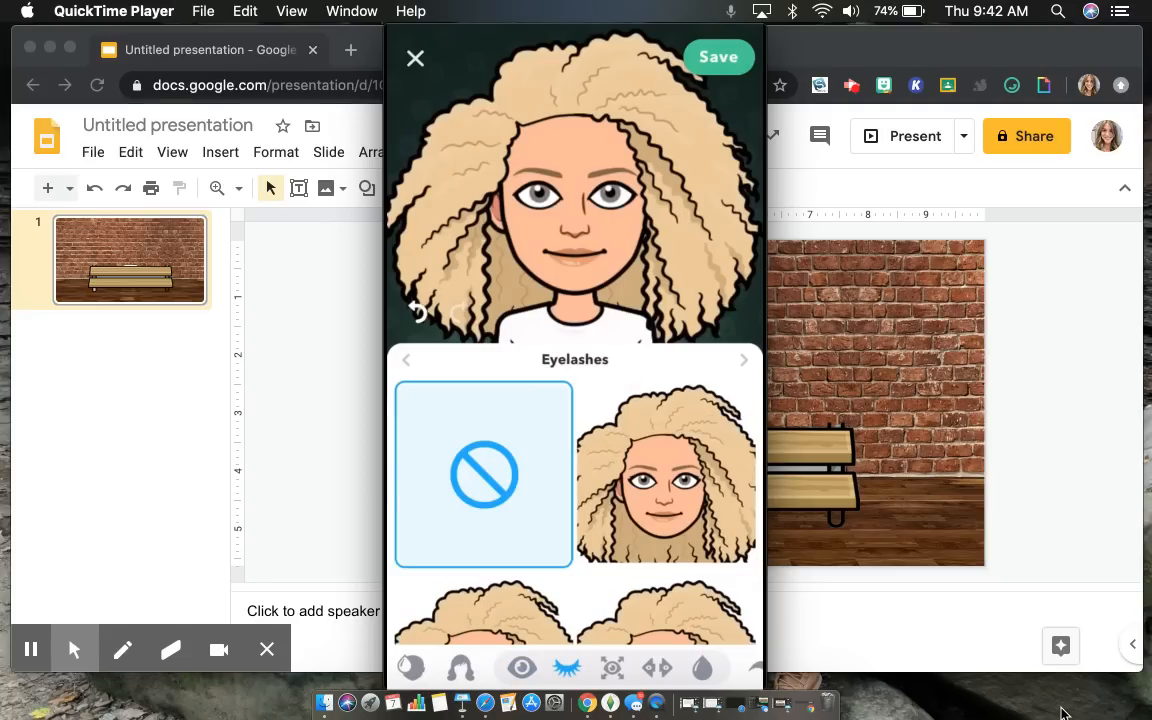
{"action": "left_click", "coordinate": [612, 668]}
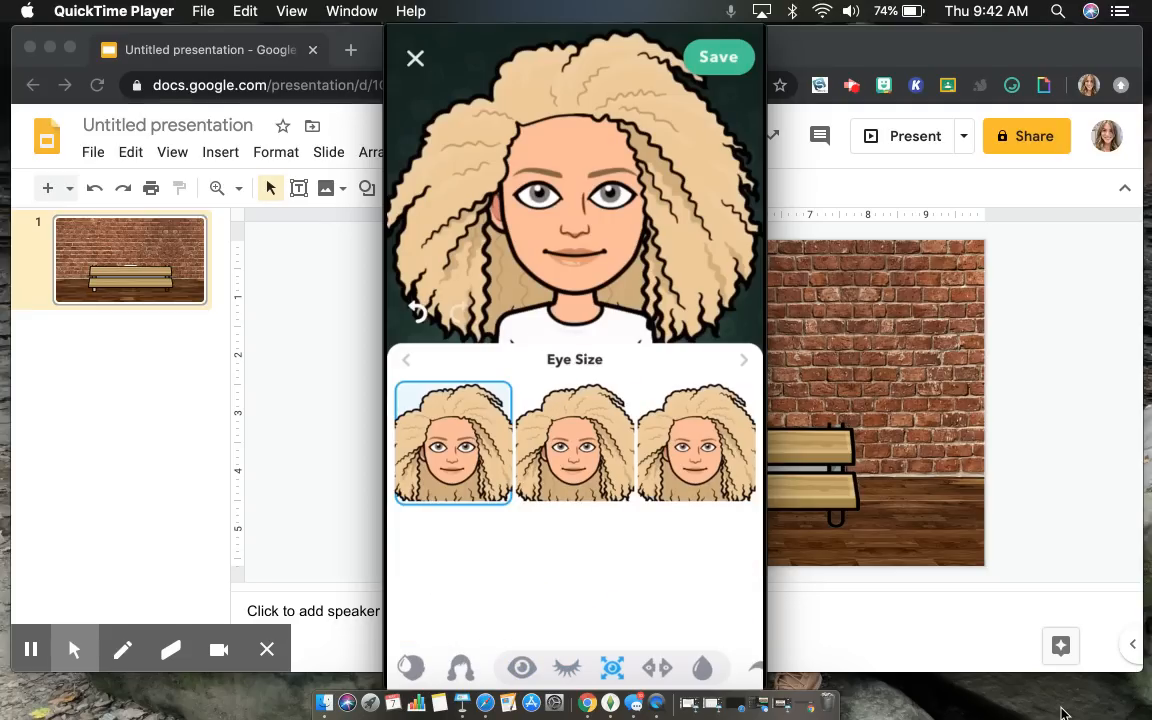
{"action": "left_click", "coordinate": [702, 668]}
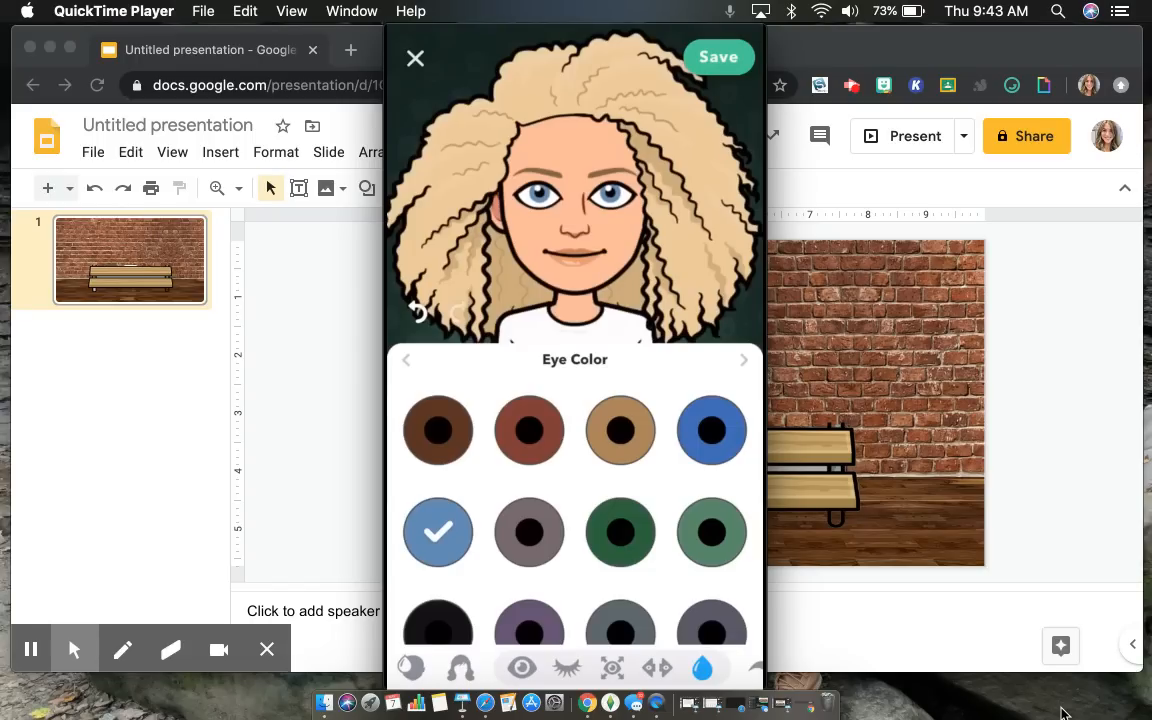
{"action": "left_click", "coordinate": [568, 668]}
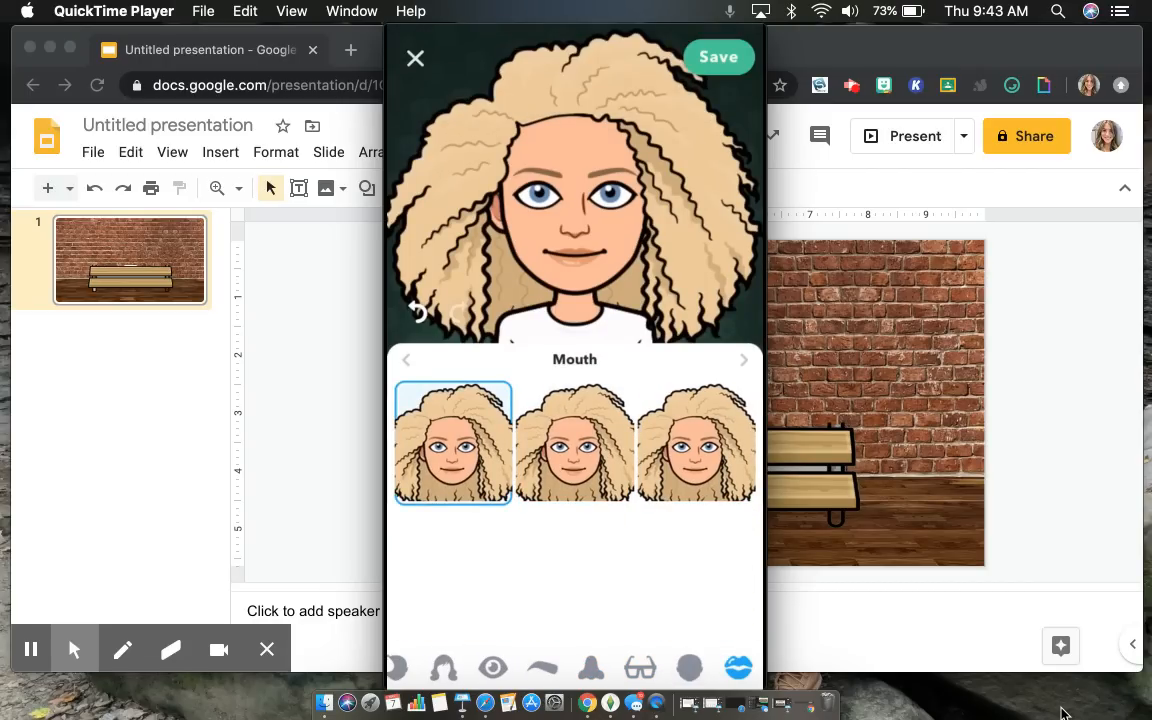
{"action": "left_click", "coordinate": [744, 668]}
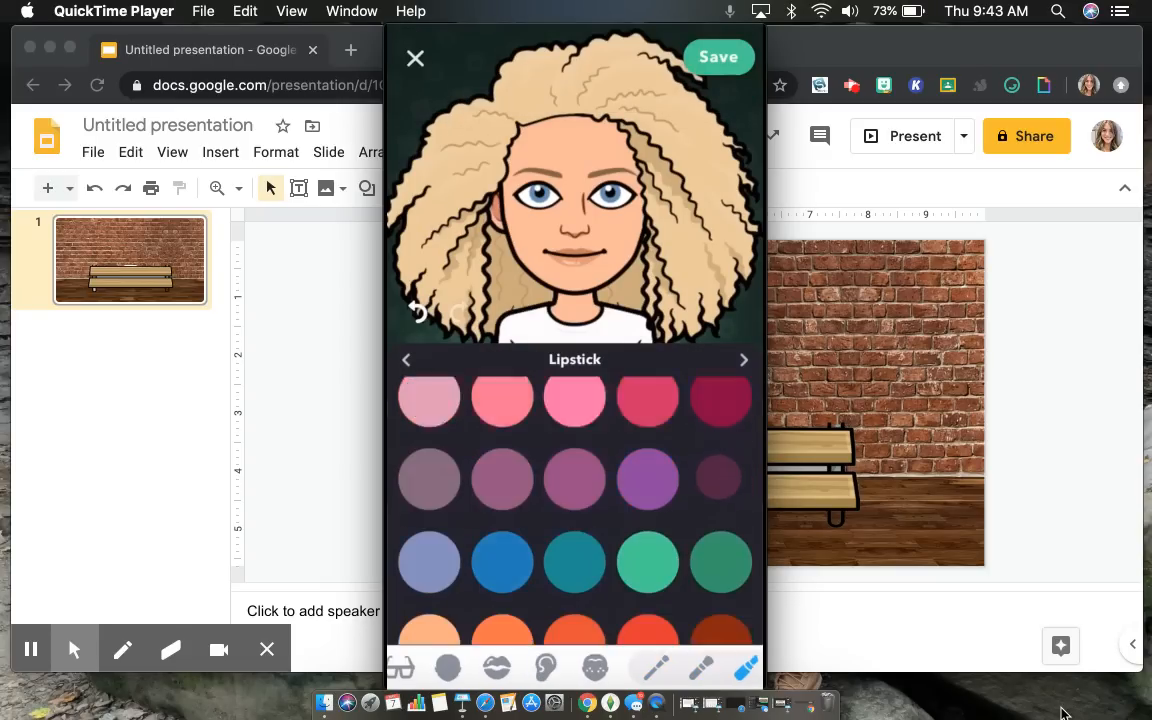
{"action": "left_click", "coordinate": [744, 360]}
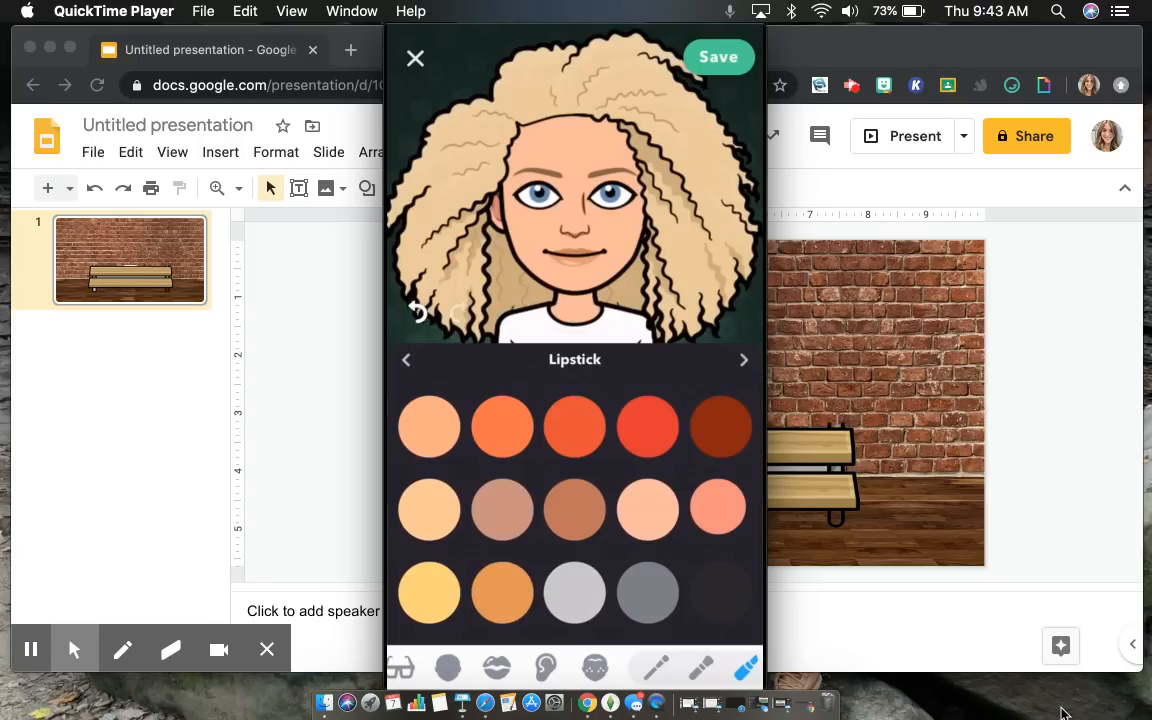
{"action": "left_click", "coordinate": [692, 668]}
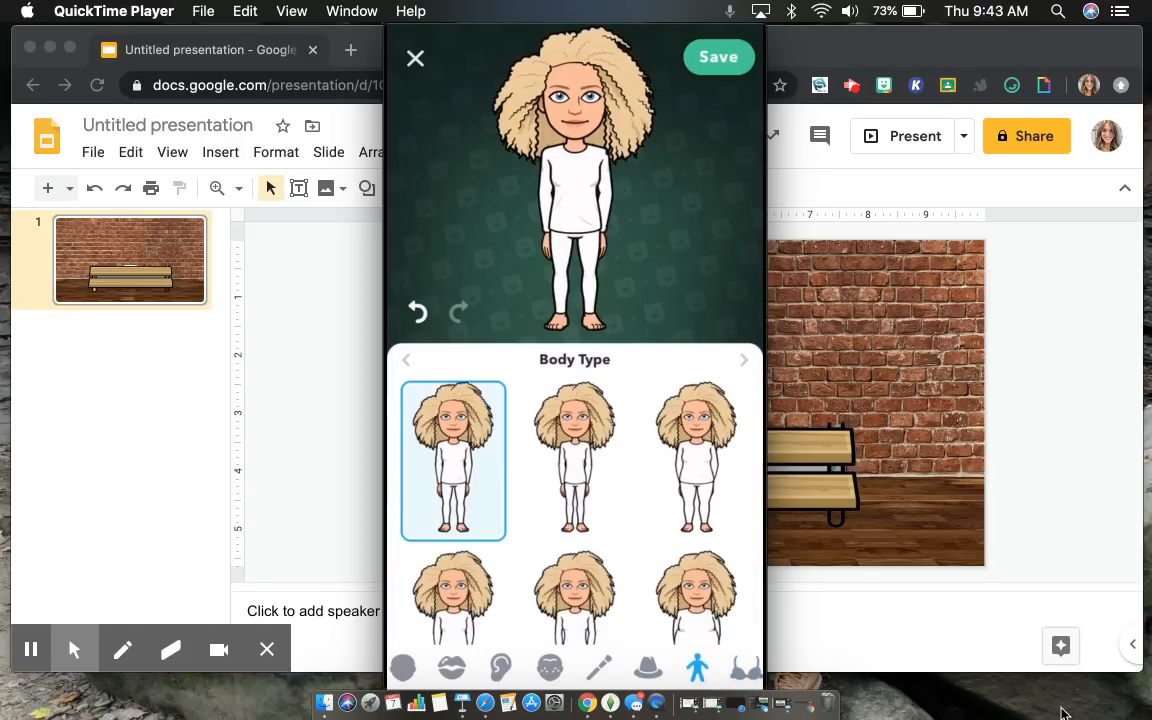
- In the Bottoms options, swap the avatar's white pants for black leggings and save the outfit
{"action": "left_click", "coordinate": [574, 460]}
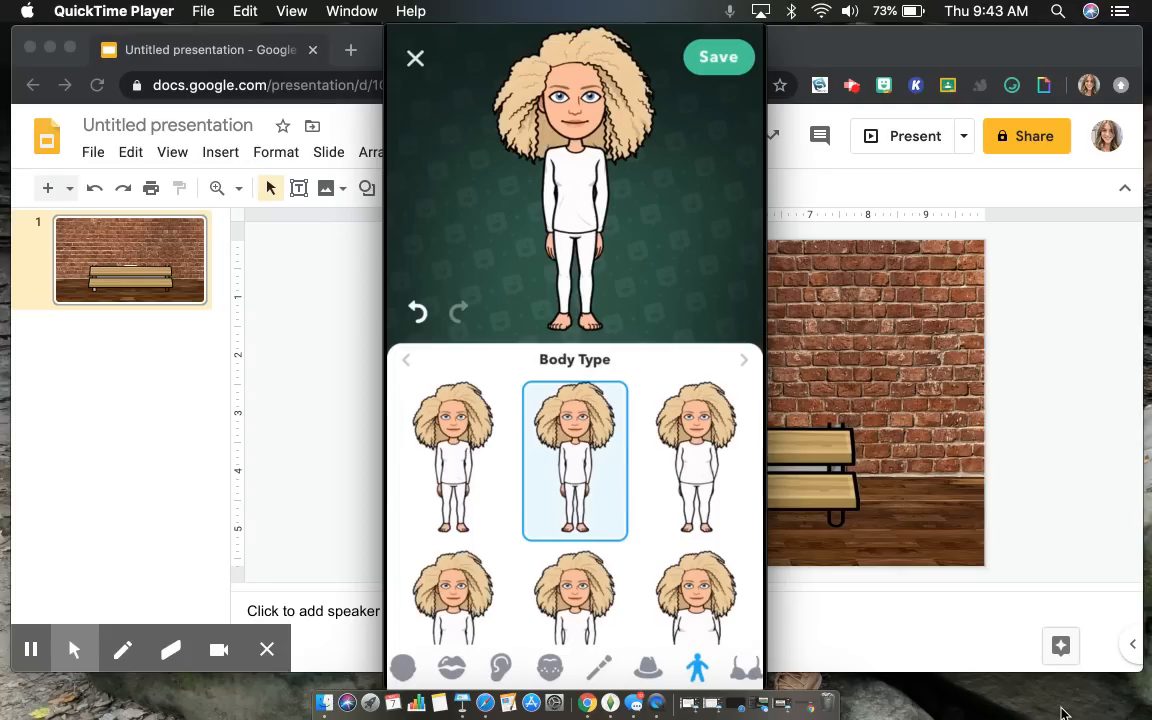
{"action": "left_click", "coordinate": [744, 668]}
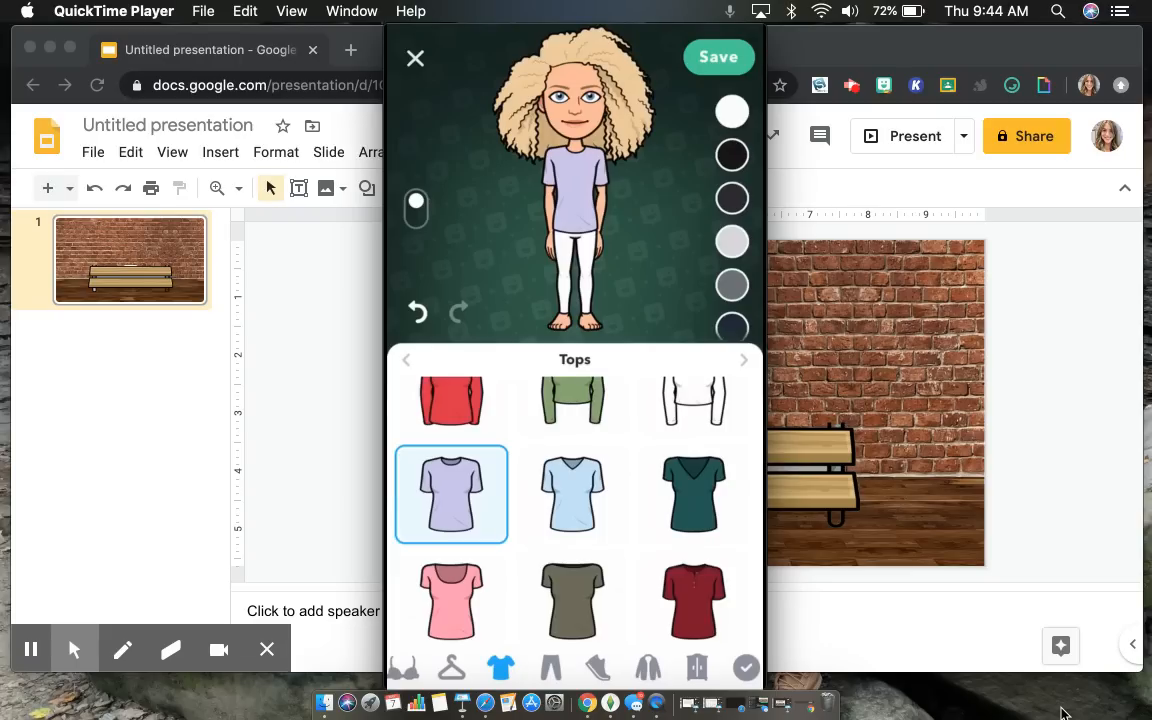
{"action": "left_click", "coordinate": [548, 668]}
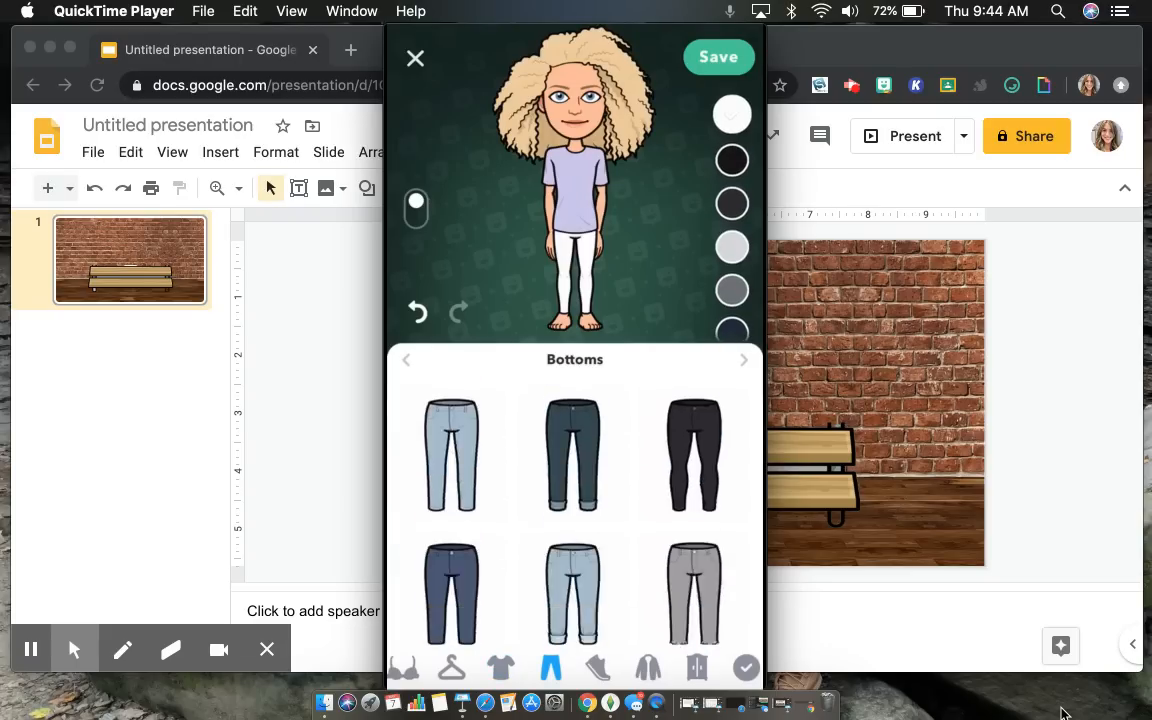
{"action": "scroll", "scroll_direction": "down", "scroll_amount": 3}
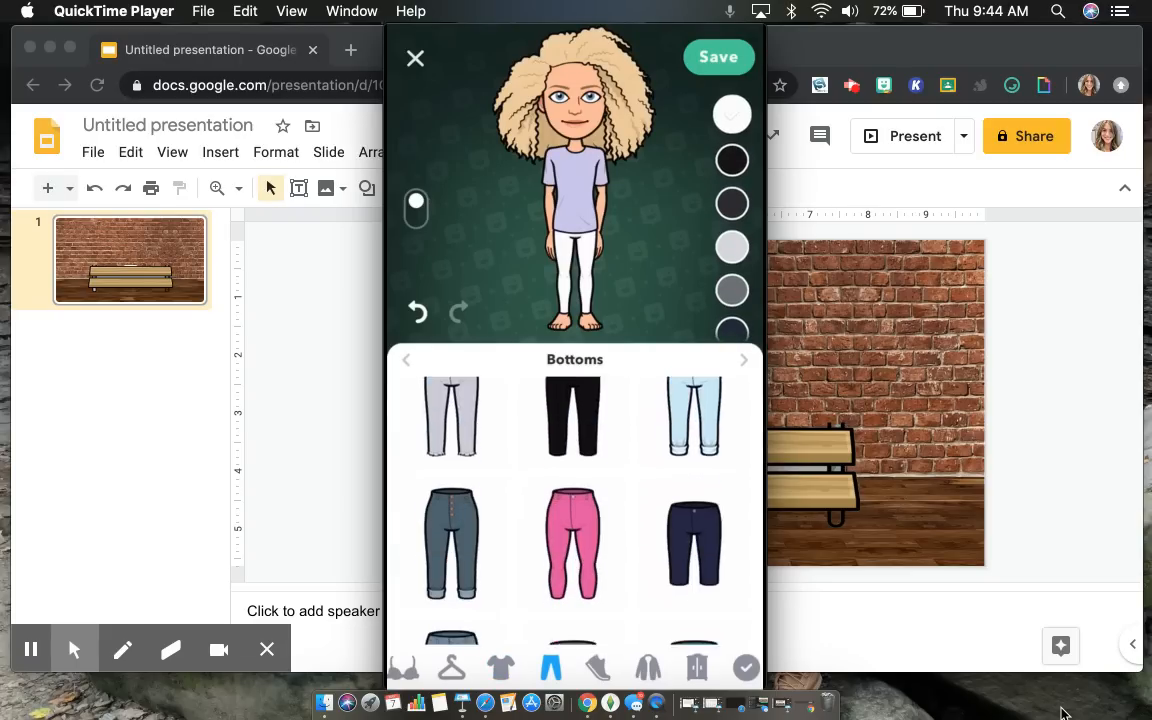
{"action": "scroll", "scroll_direction": "down", "scroll_amount": 3}
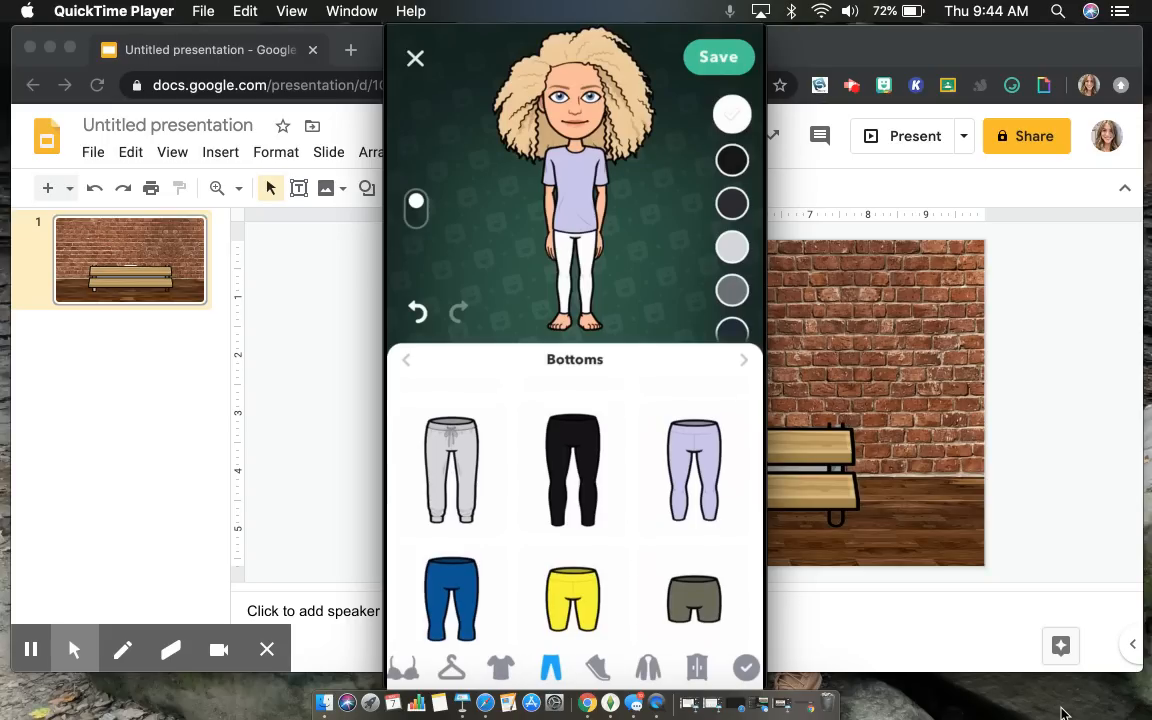
{"action": "left_click", "coordinate": [572, 470]}
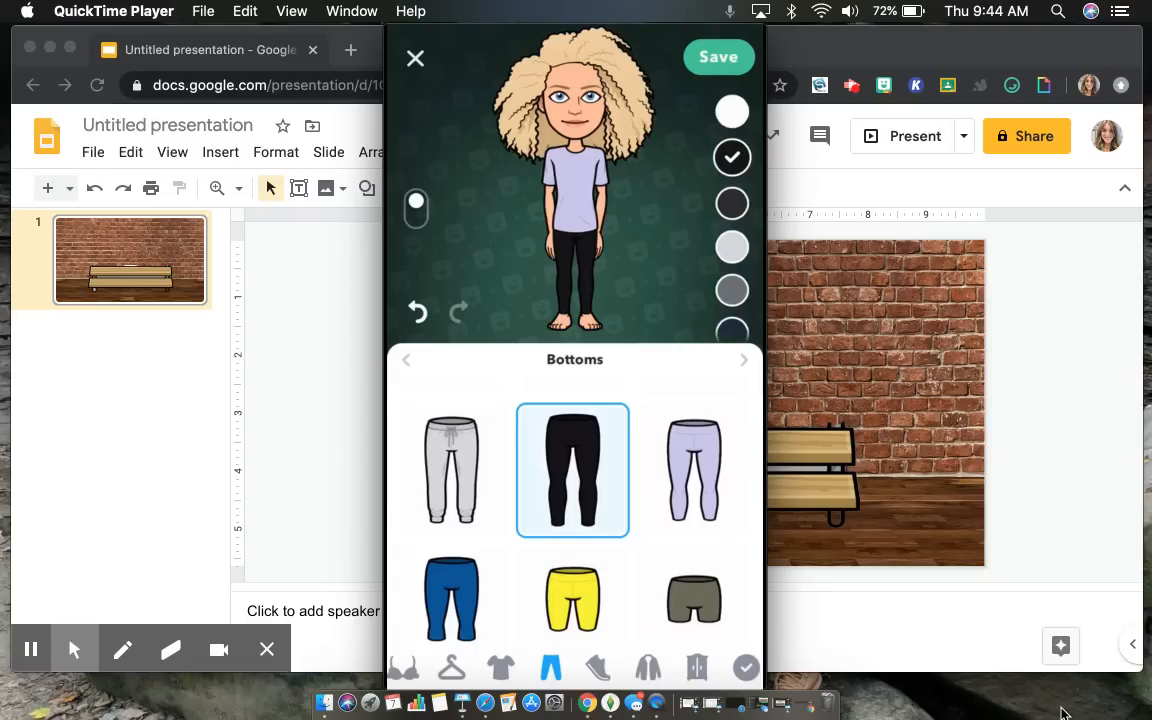
{"action": "left_click", "coordinate": [540, 668]}
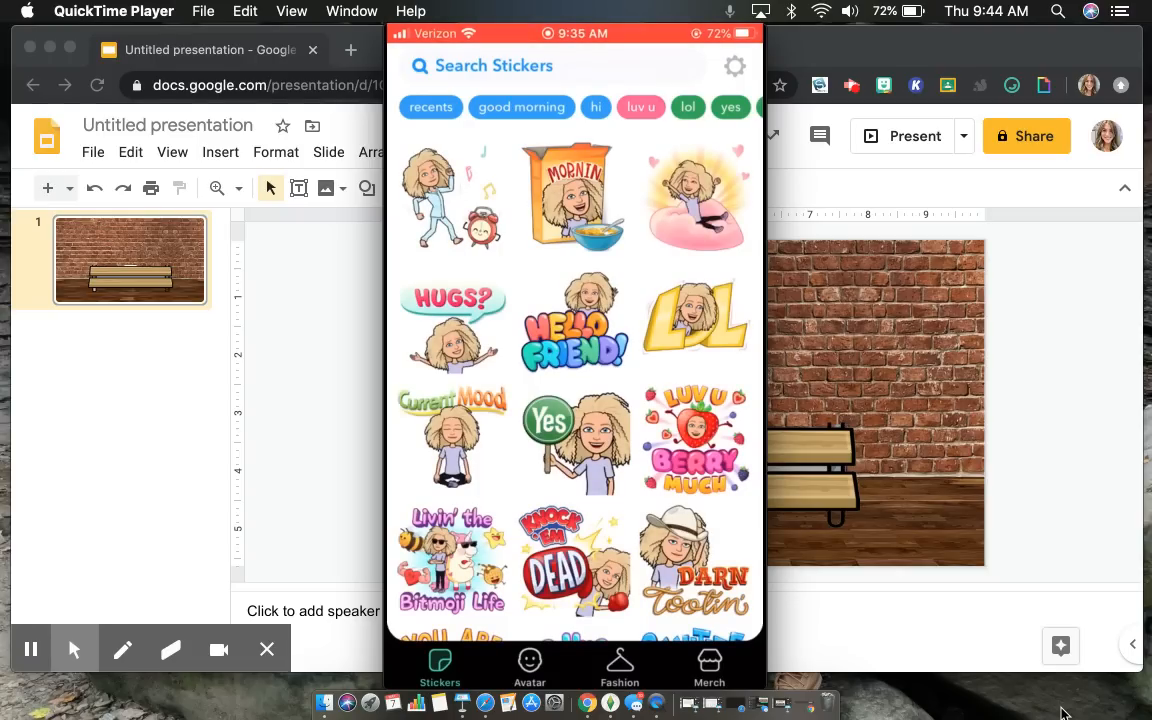
{"action": "left_click", "coordinate": [494, 64]}
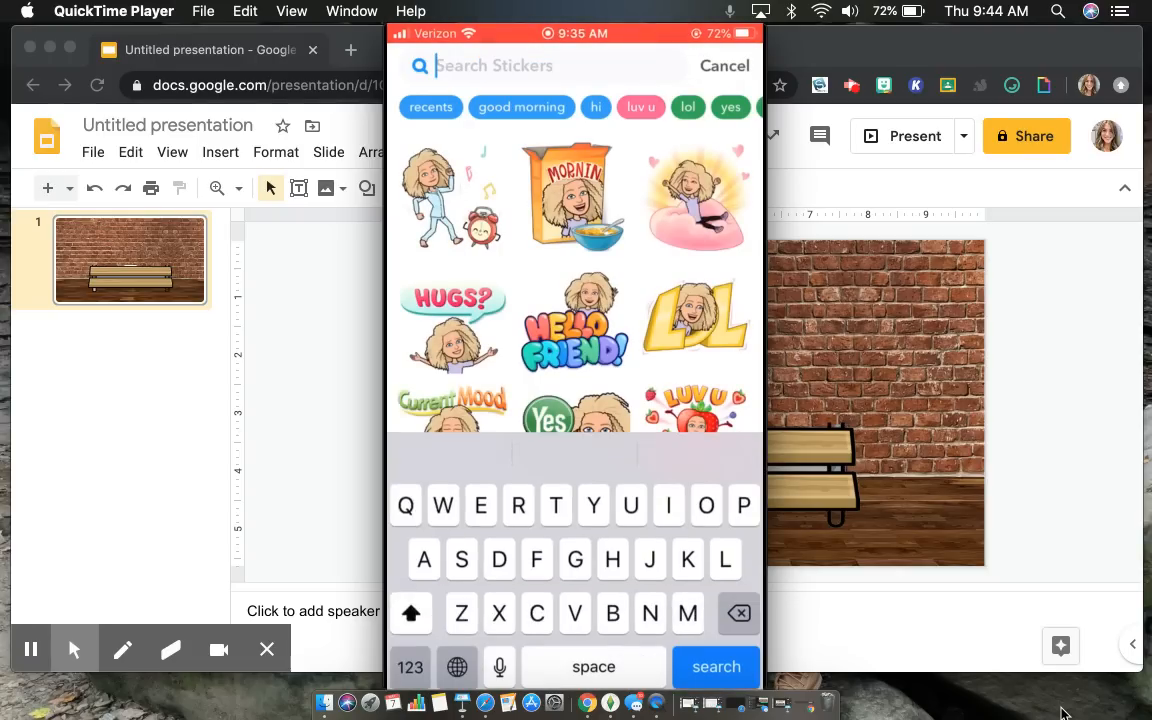
{"action": "type", "text": "P"}
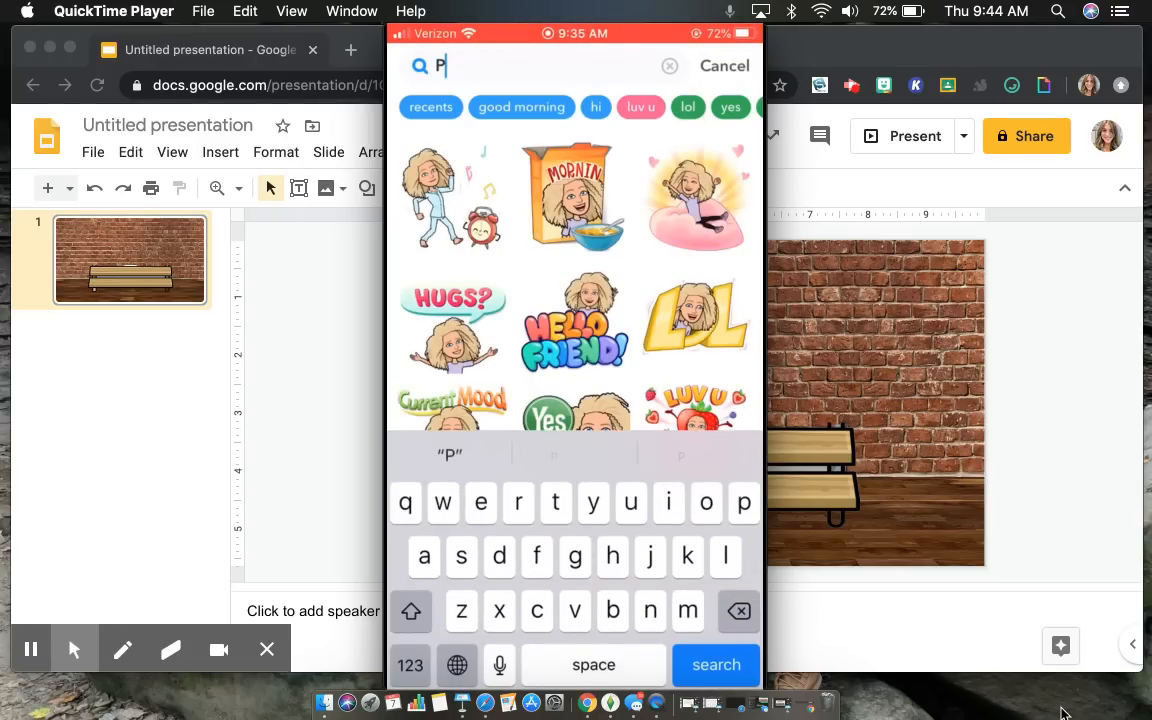
{"action": "type", "text": "ho"}
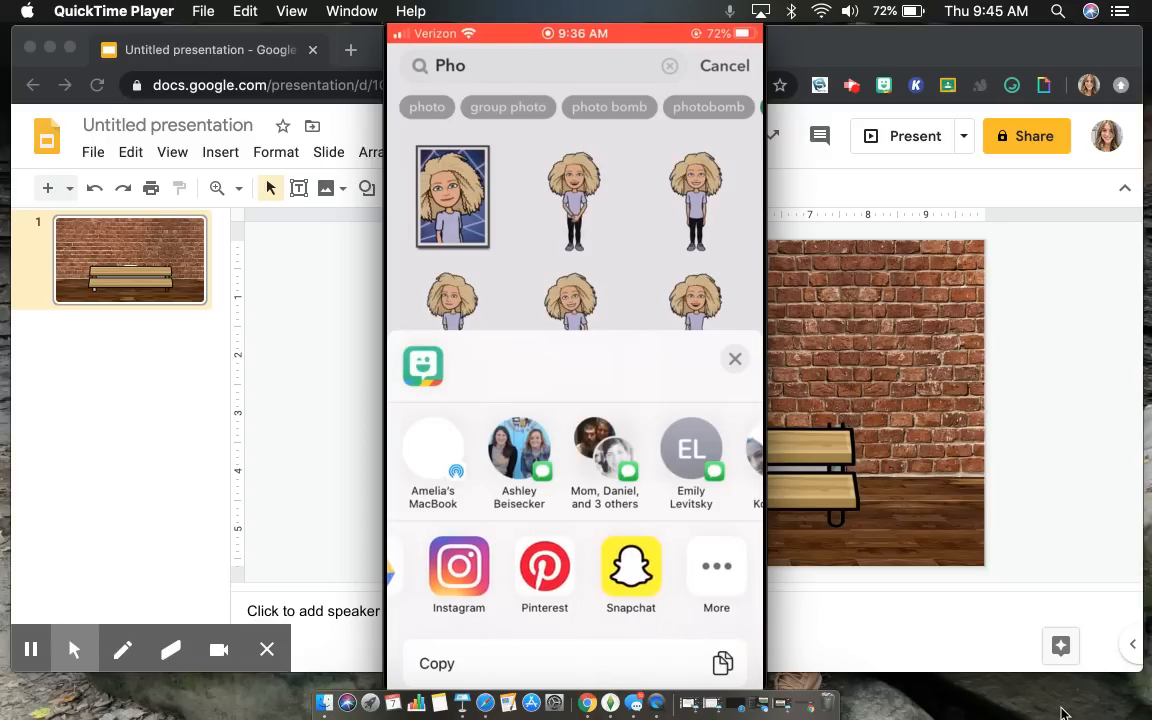
{"action": "scroll", "scroll_direction": "left", "scroll_amount": 3}
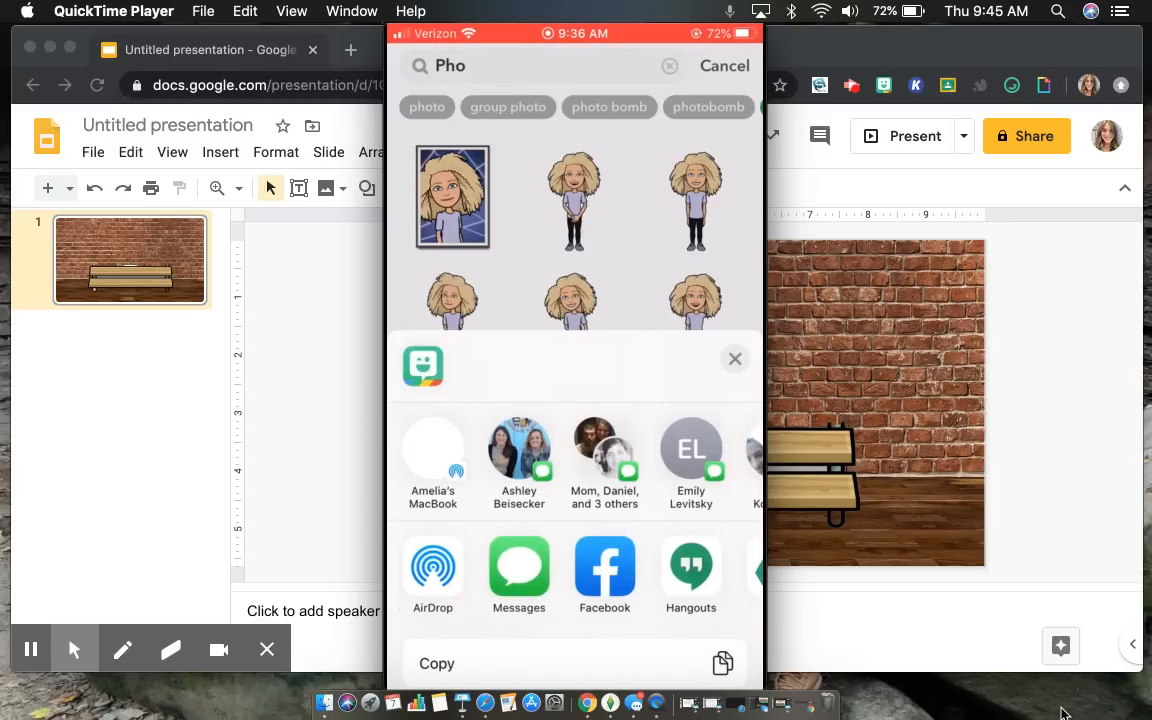
{"action": "left_click", "coordinate": [540, 64]}
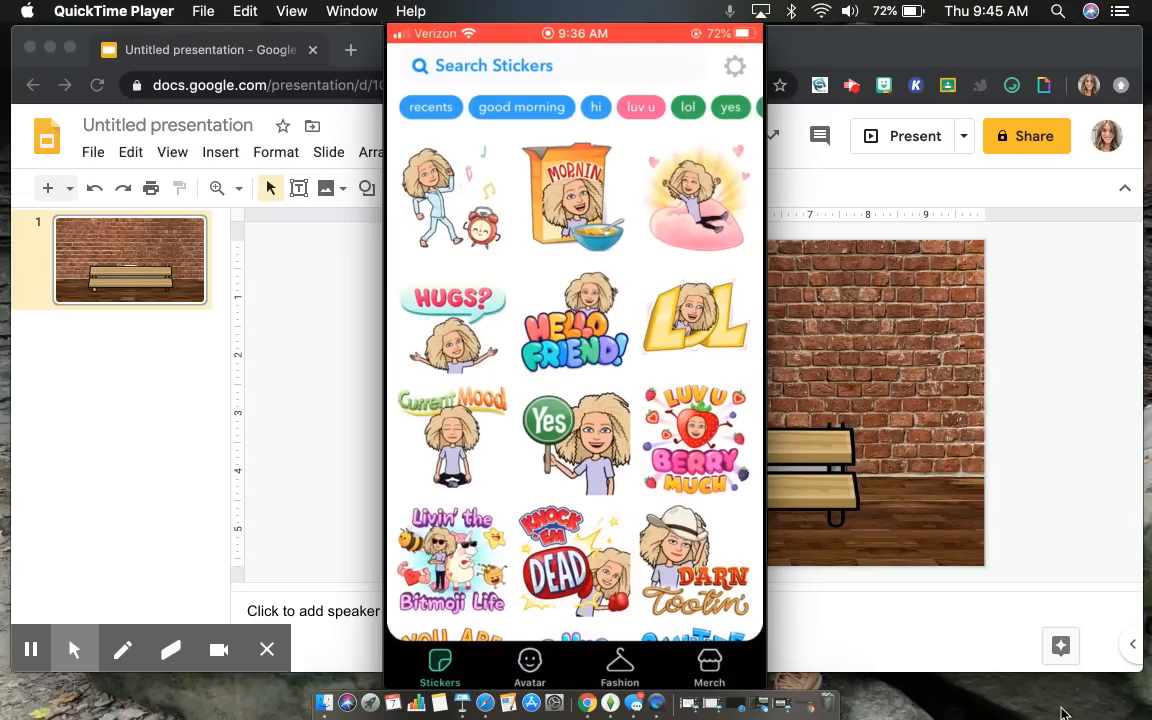
- Reset the avatar via My Account, confirm with OK, and skip the selfie to reach Skin Tone
{"action": "left_click", "coordinate": [734, 66]}
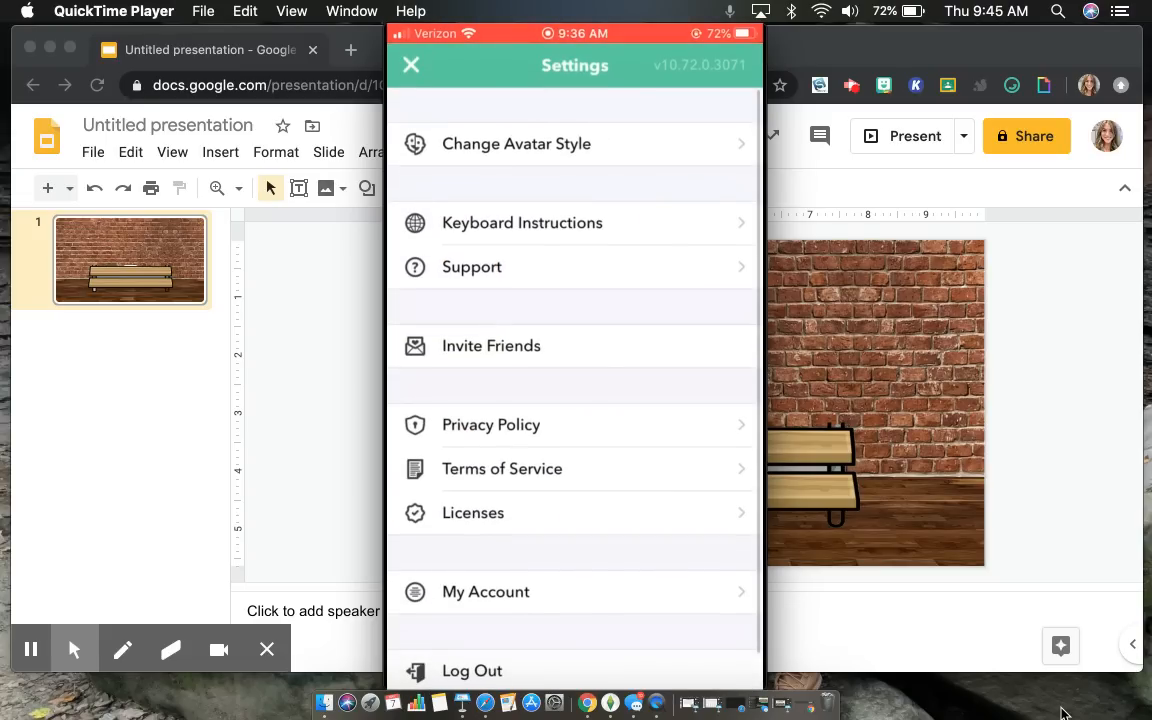
{"action": "left_click", "coordinate": [486, 592]}
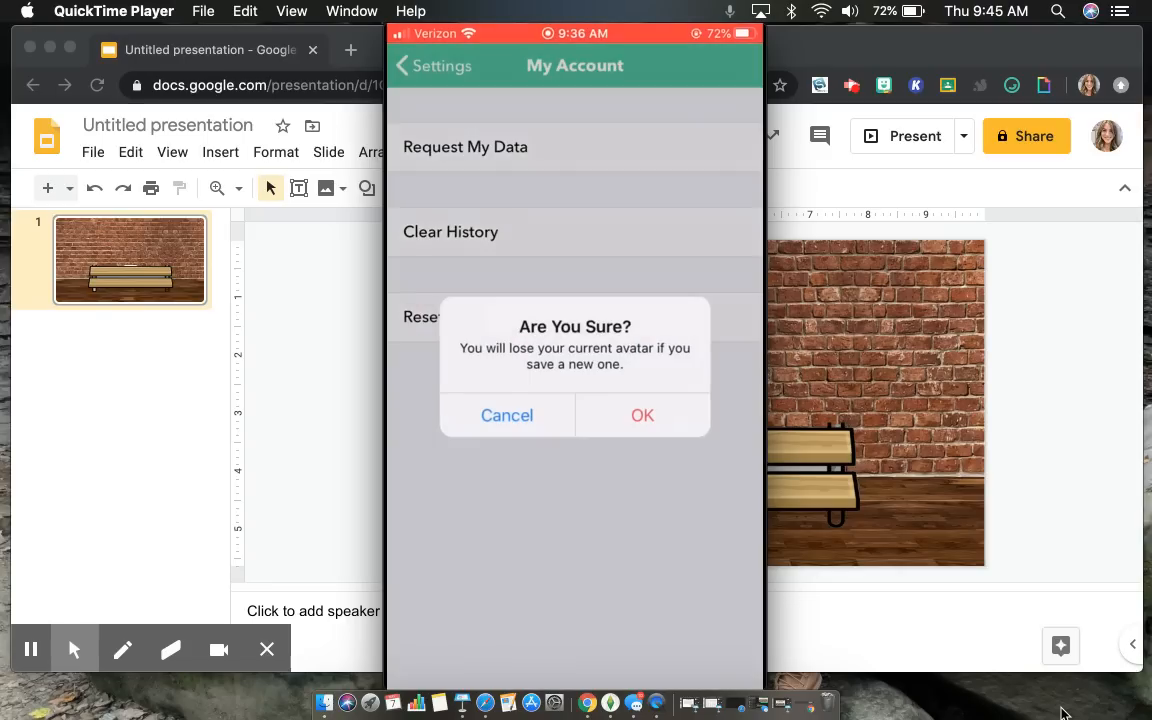
{"action": "left_click", "coordinate": [642, 414]}
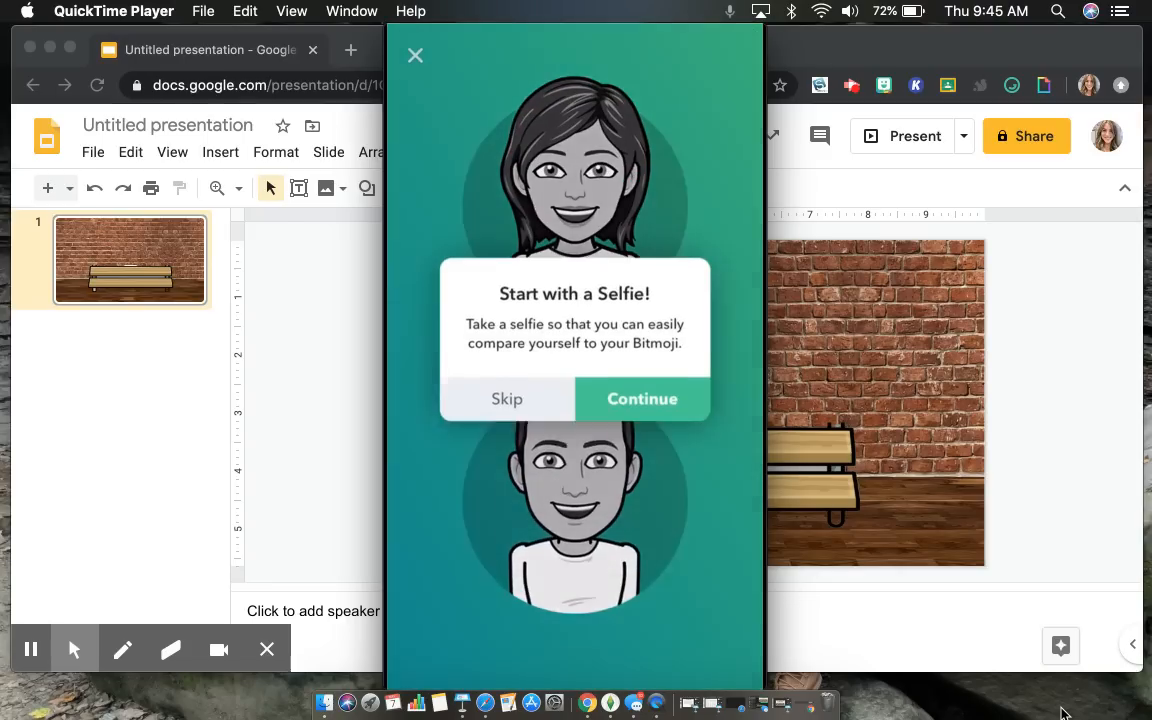
{"action": "left_click", "coordinate": [508, 398]}
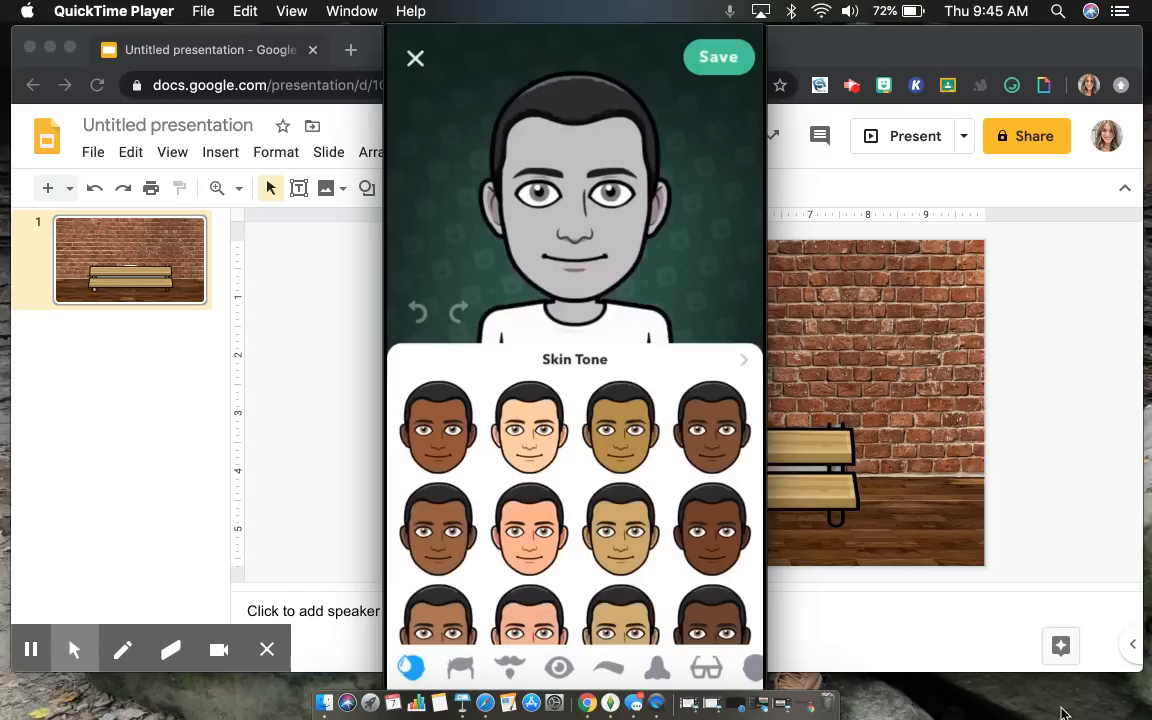
{"action": "mouse_move", "coordinate": [976, 514]}
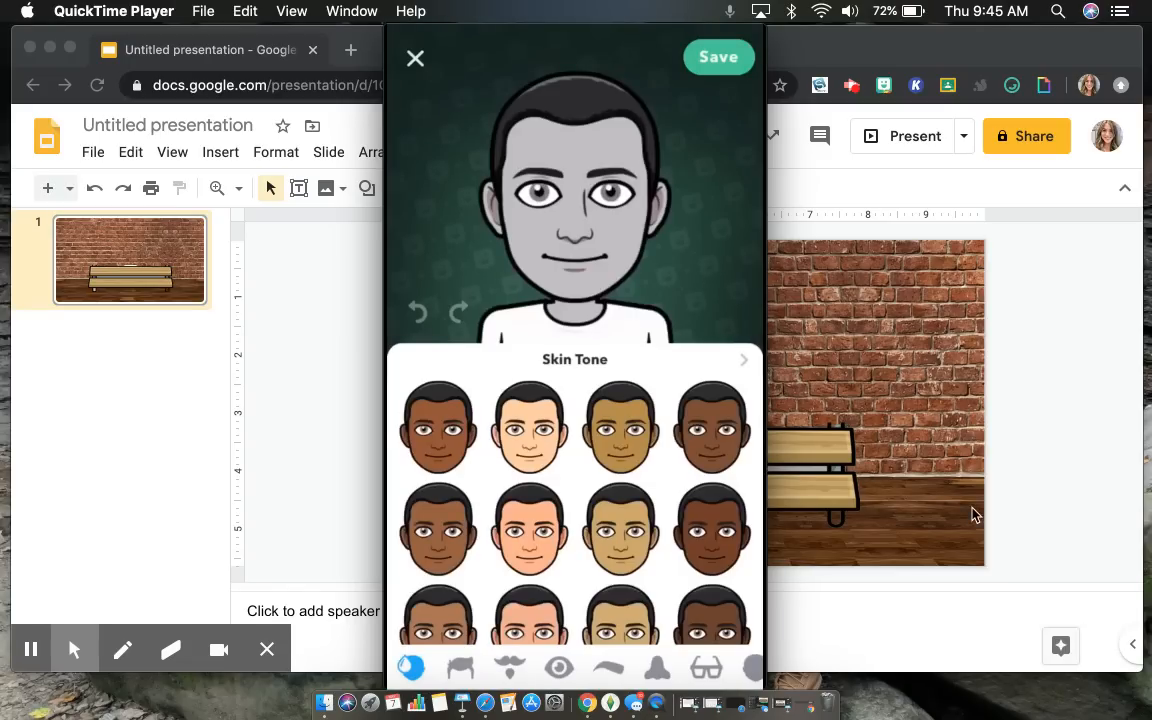
{"action": "mouse_move", "coordinate": [238, 140]}
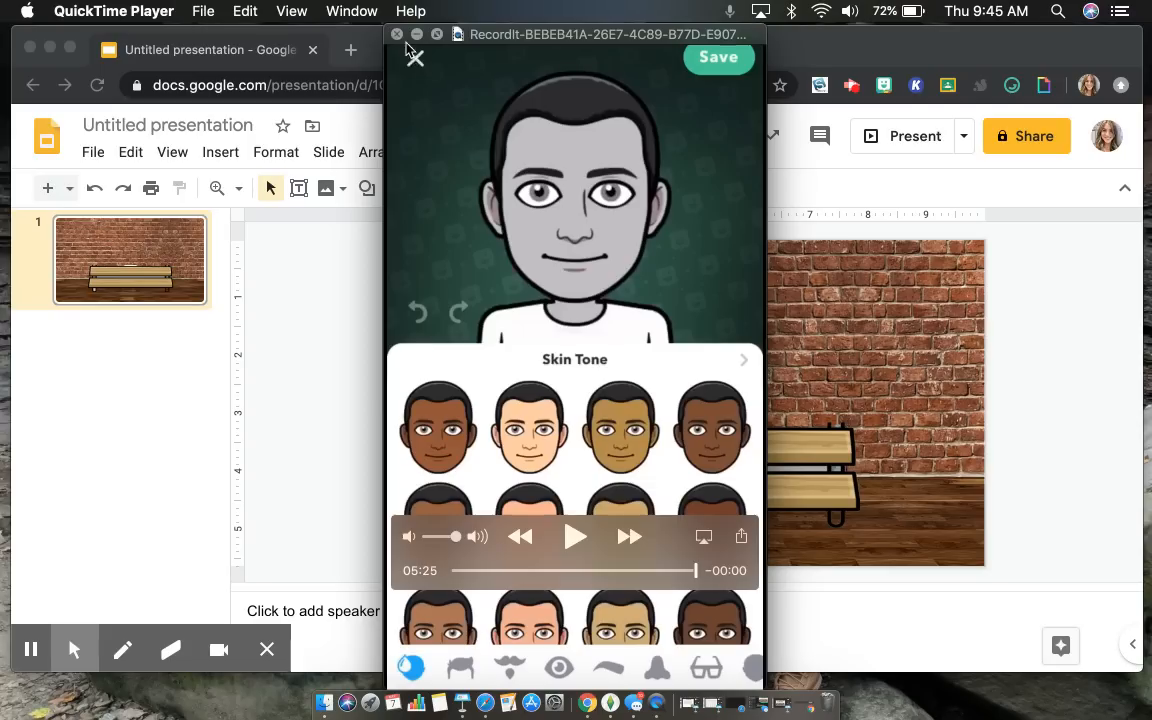
- Switch to the Chrome window holding the Google Slides bench presentation
{"action": "left_click", "coordinate": [396, 34]}
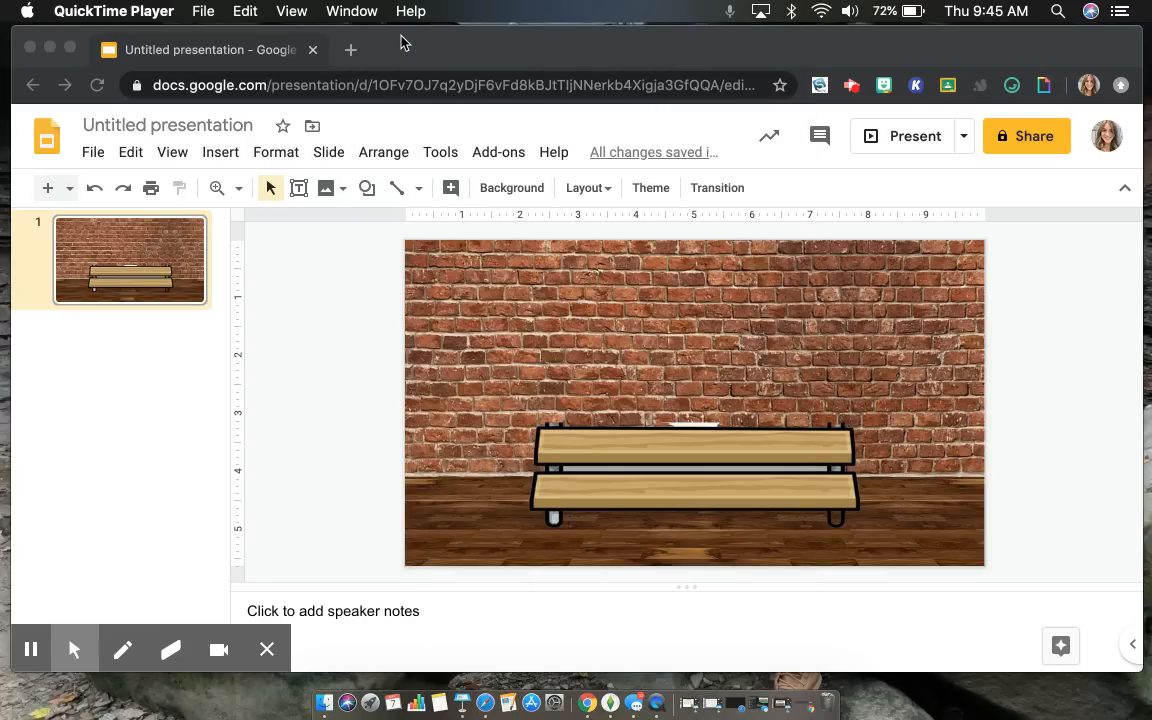
{"action": "mouse_move", "coordinate": [336, 308]}
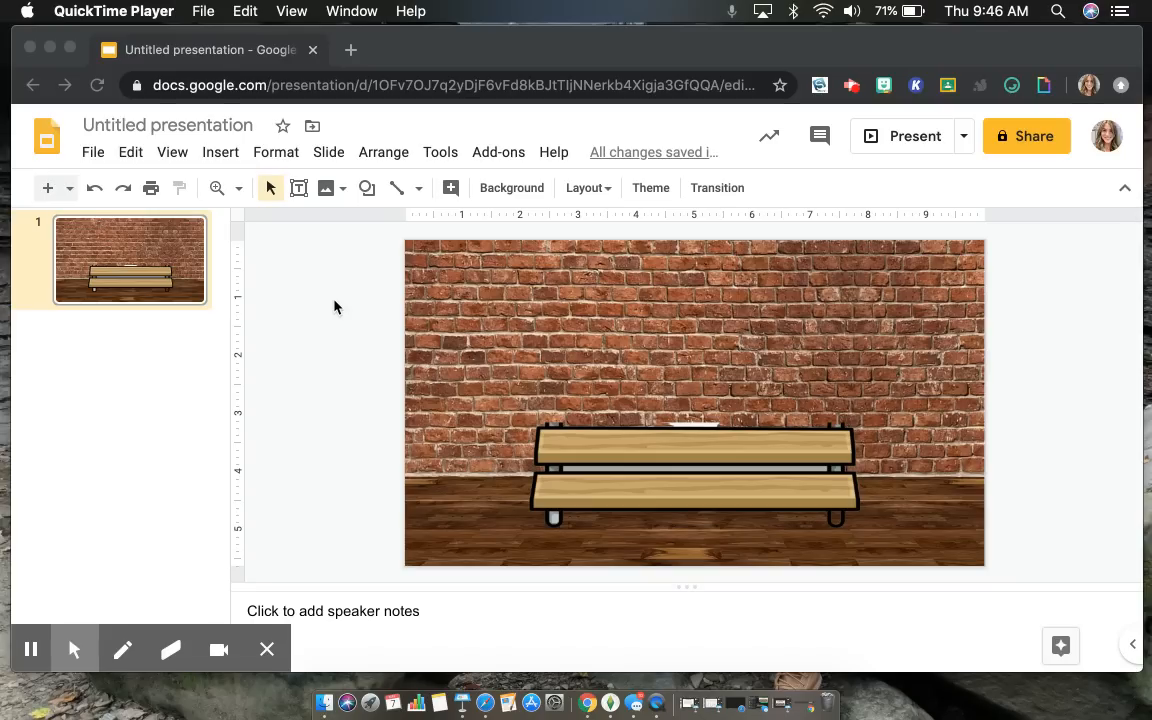
{"action": "mouse_move", "coordinate": [596, 432]}
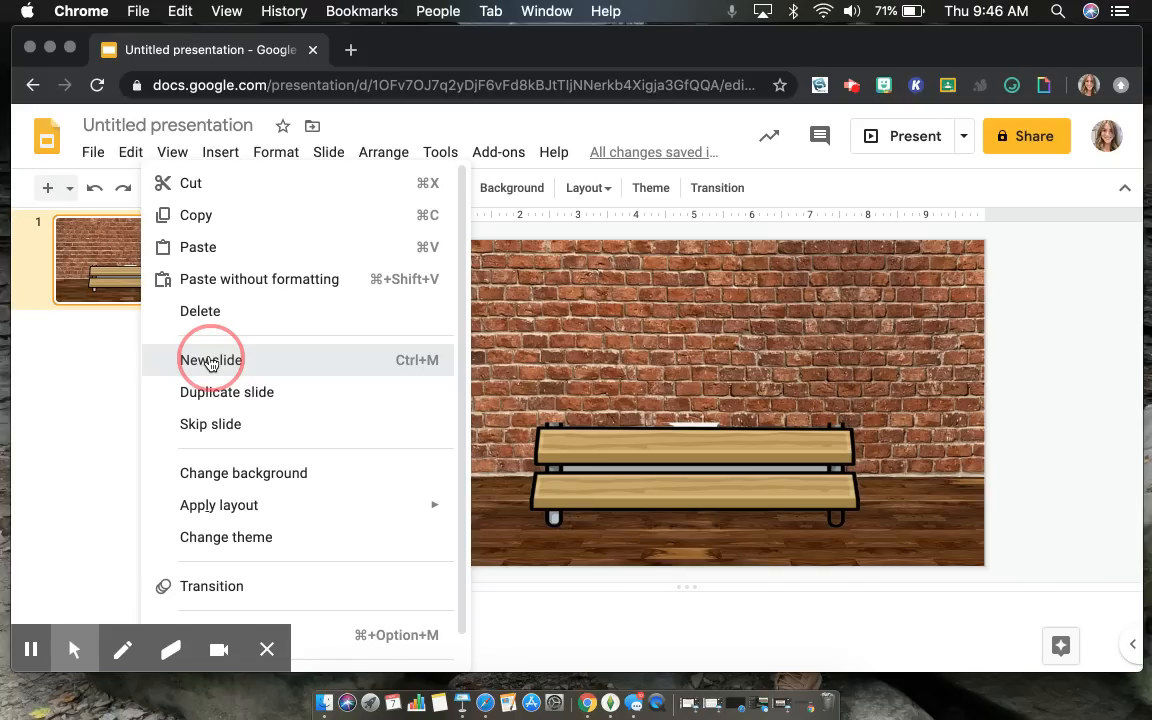
- Add a blank second slide, remove its text placeholder, and cancel an image upload from computer
{"action": "left_click", "coordinate": [210, 360]}
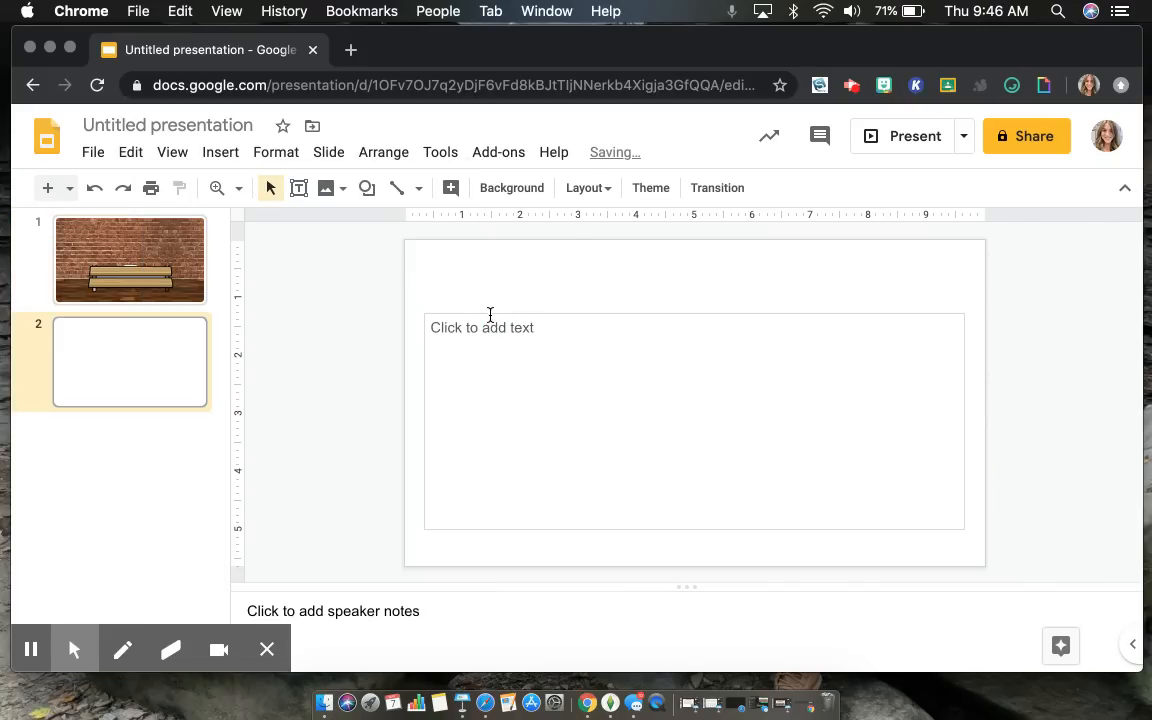
{"action": "left_click", "coordinate": [482, 328]}
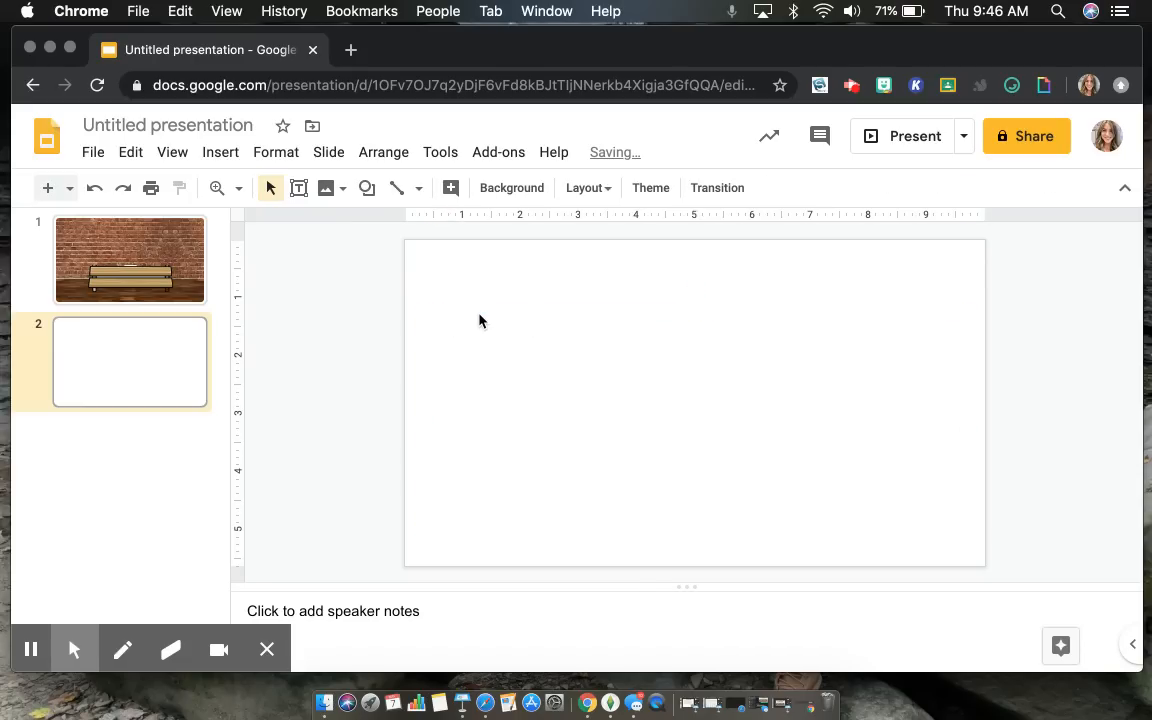
{"action": "mouse_move", "coordinate": [332, 188]}
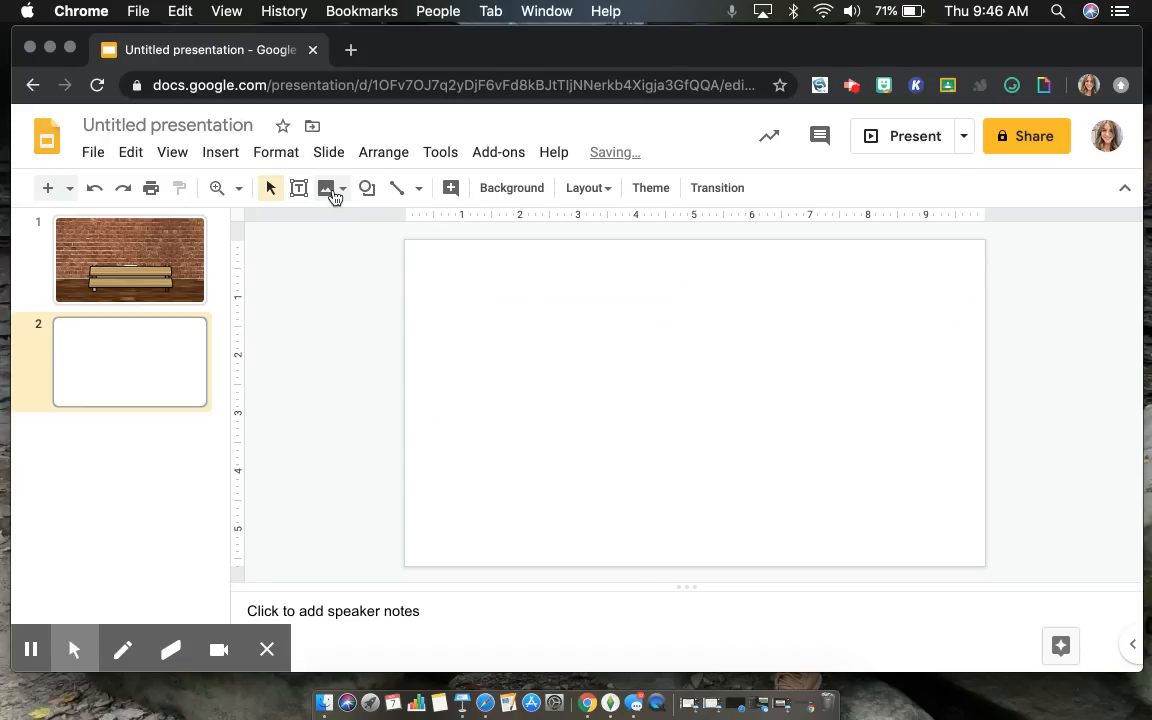
{"action": "left_click", "coordinate": [326, 188]}
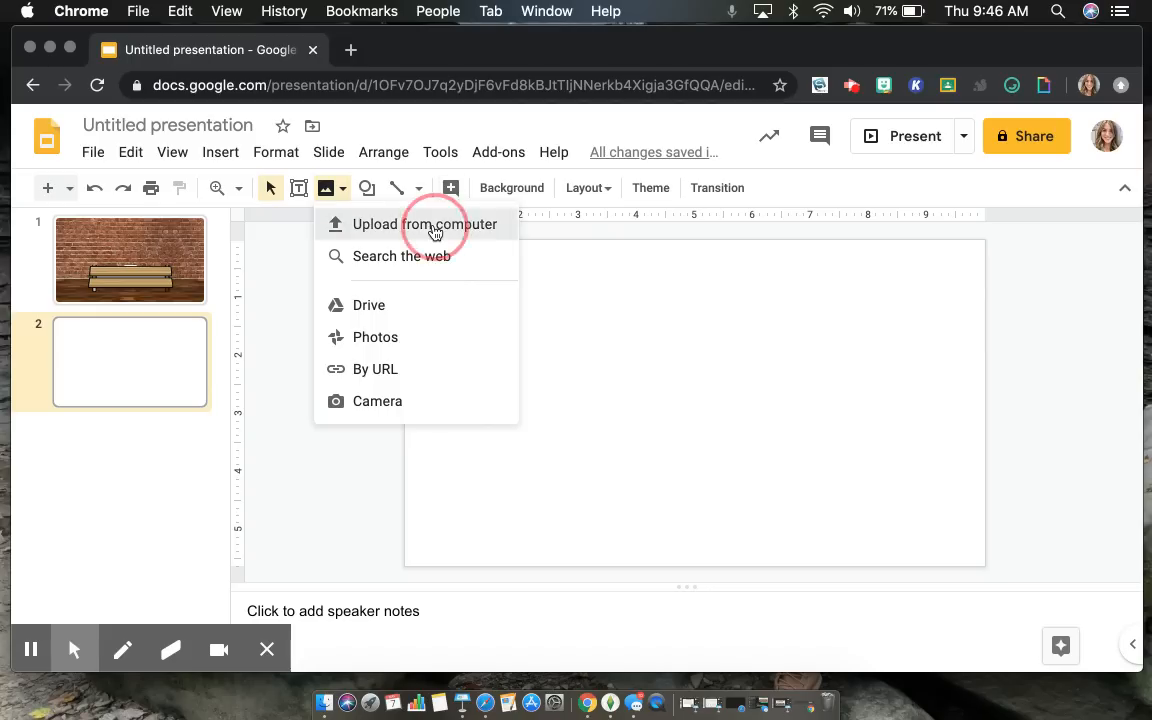
{"action": "left_click", "coordinate": [424, 224]}
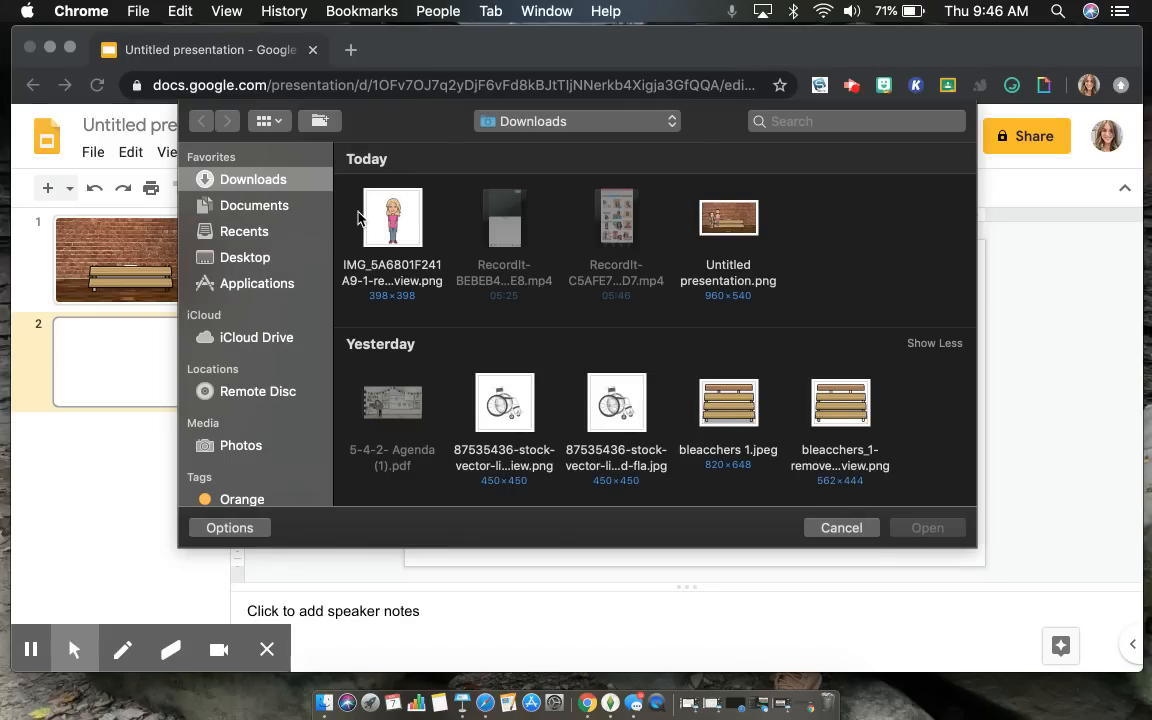
{"action": "left_click", "coordinate": [840, 528]}
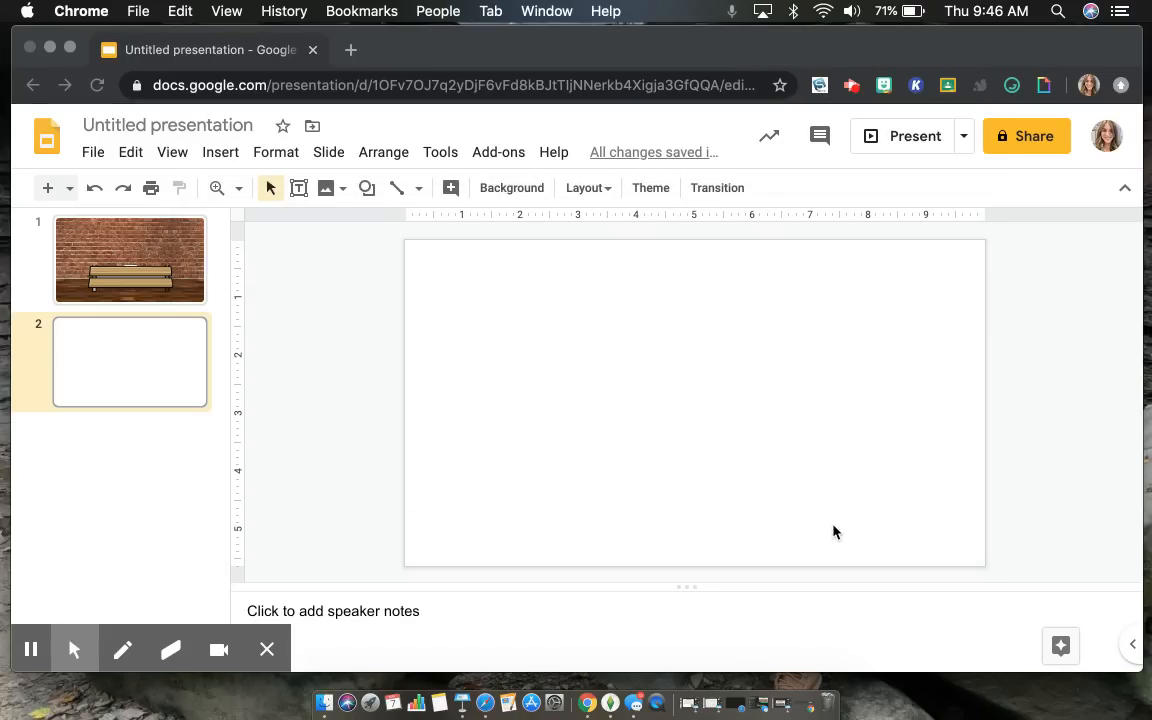
{"action": "mouse_move", "coordinate": [640, 396]}
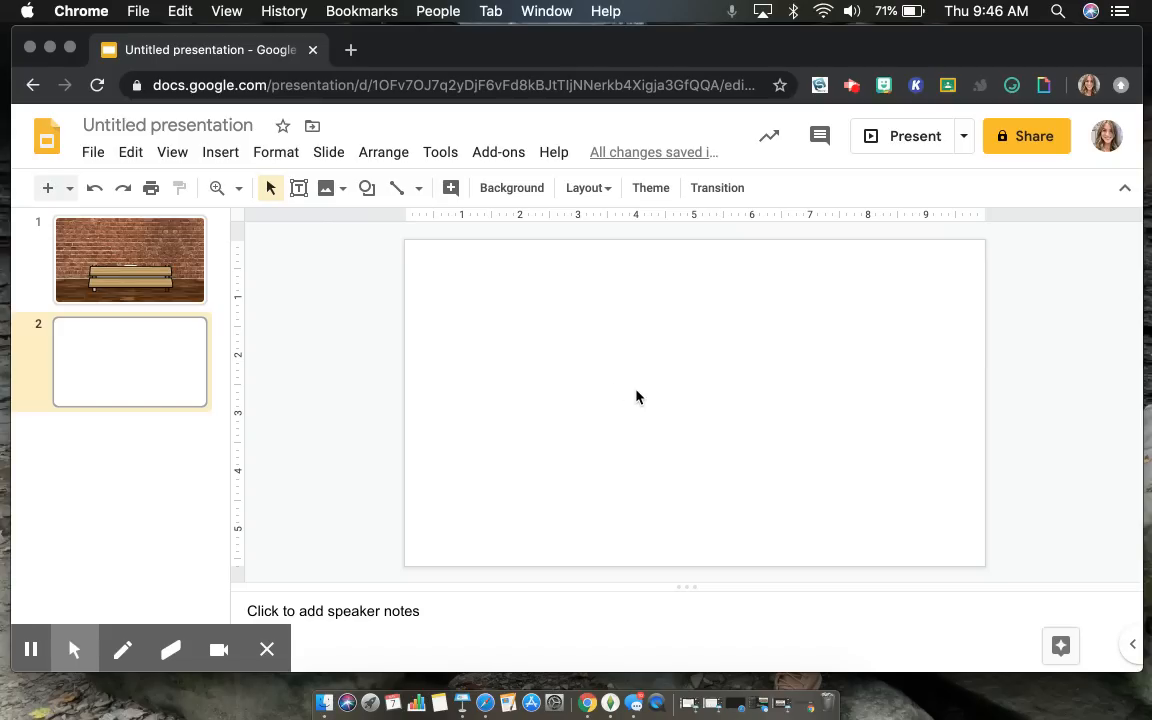
{"action": "mouse_move", "coordinate": [632, 390]}
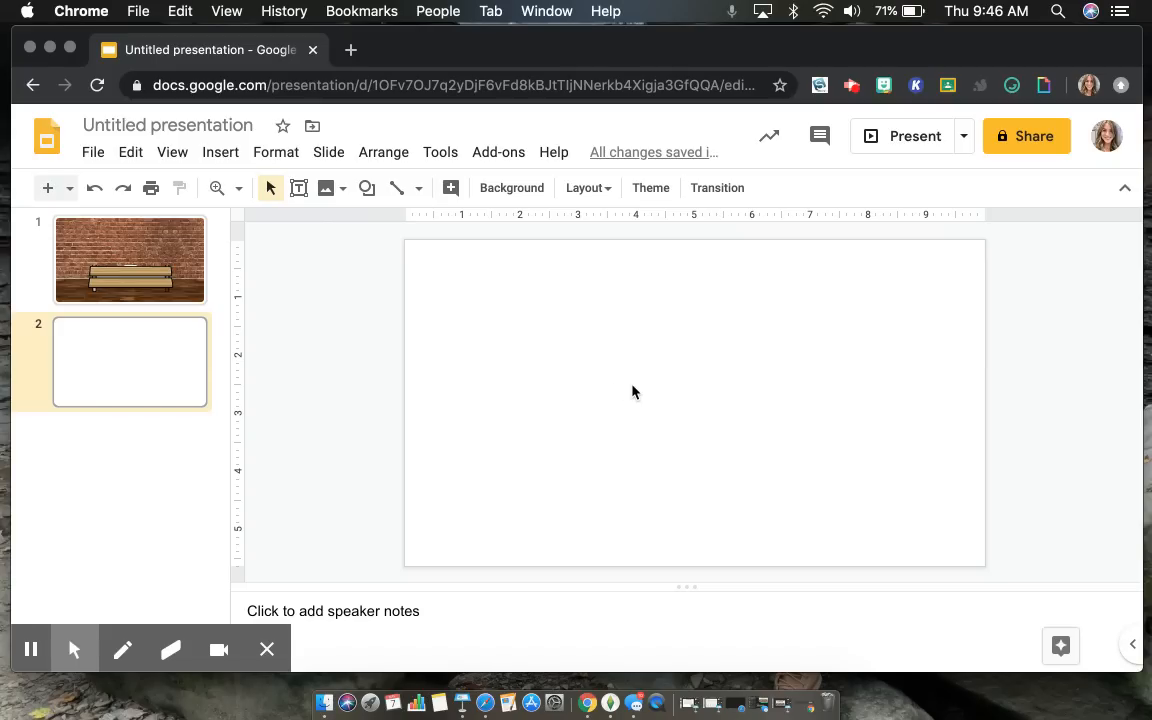
{"action": "mouse_move", "coordinate": [326, 188]}
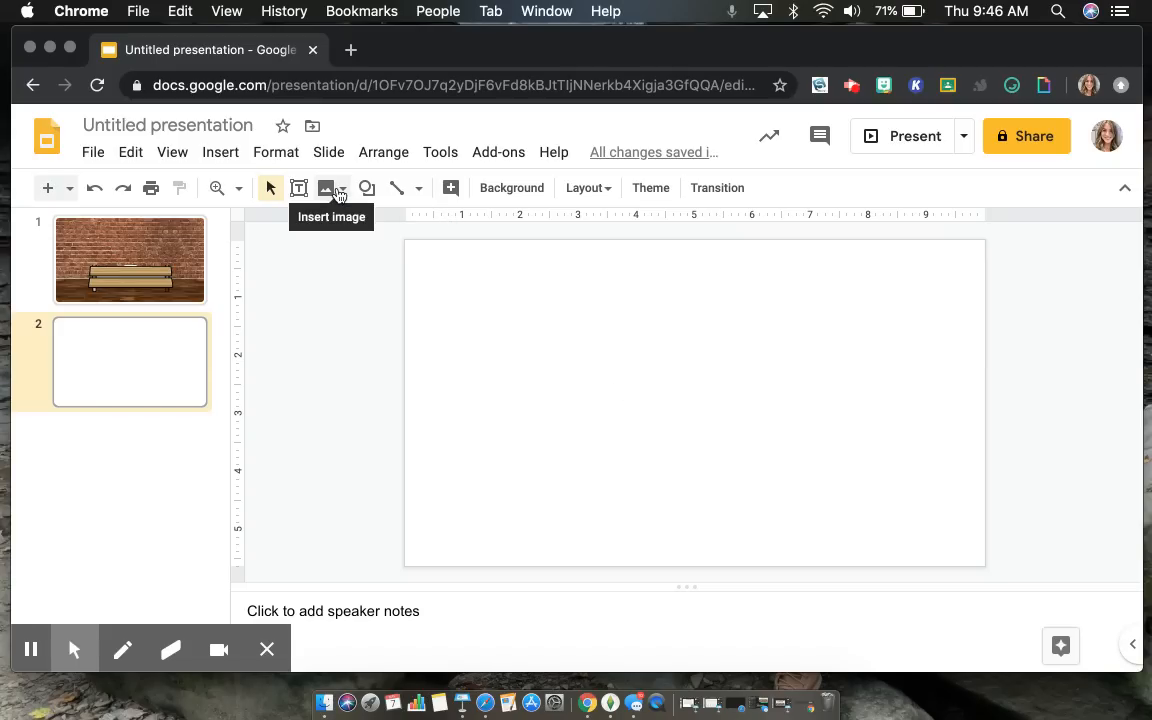
- Start an Insert image web search for 'wall and floor background'
{"action": "left_click", "coordinate": [326, 188]}
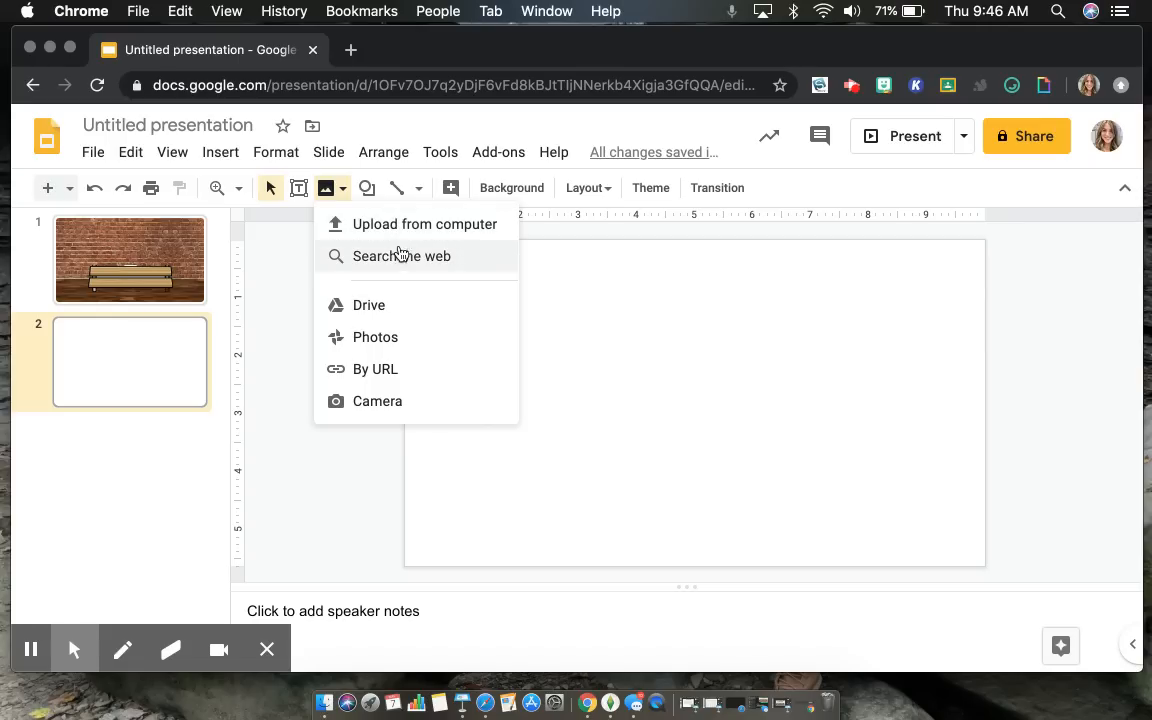
{"action": "left_click", "coordinate": [400, 256]}
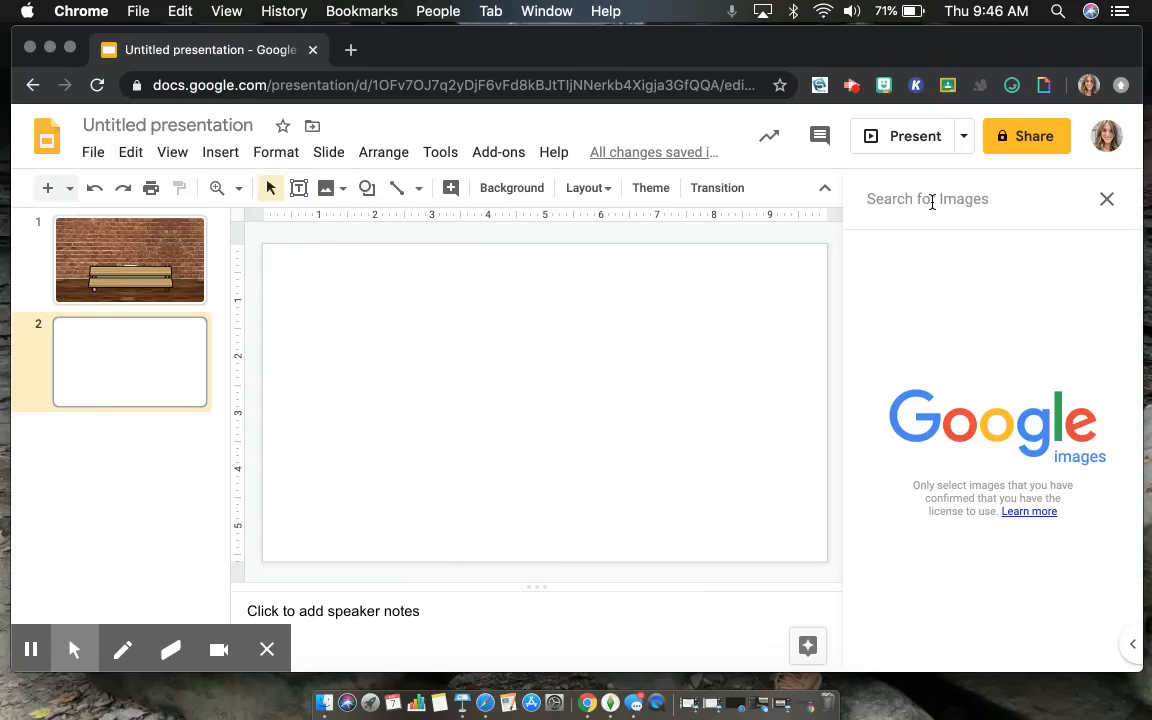
{"action": "type", "text": "waa"}
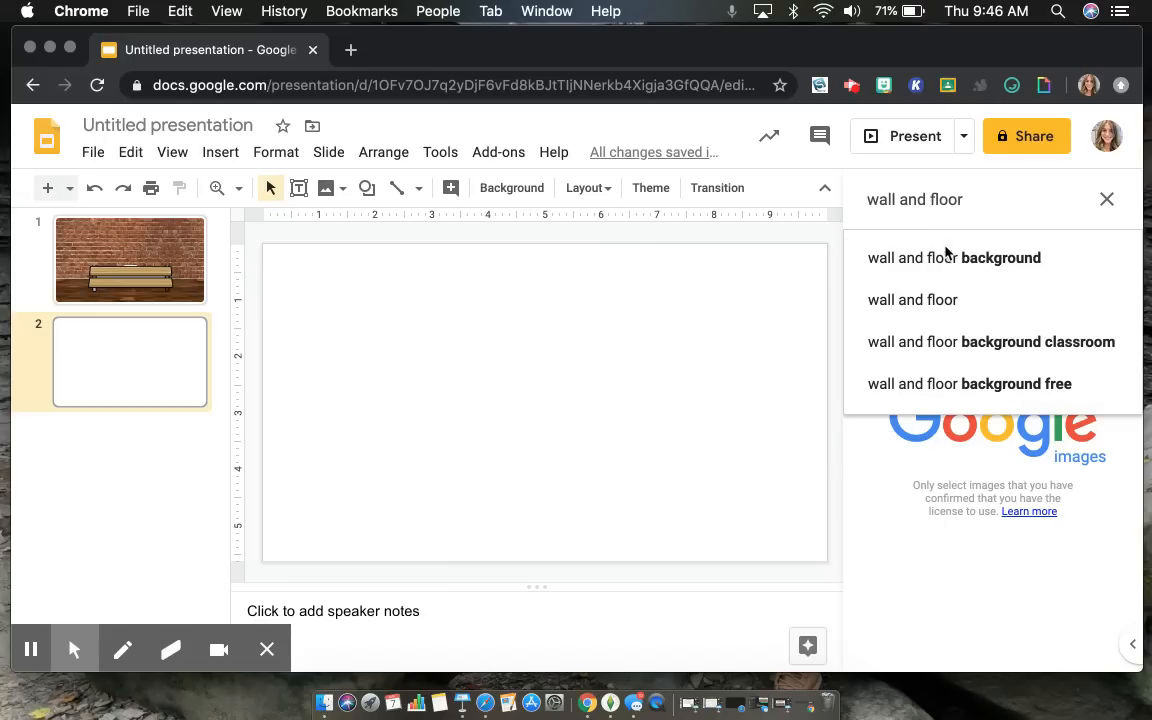
{"action": "left_click", "coordinate": [952, 256]}
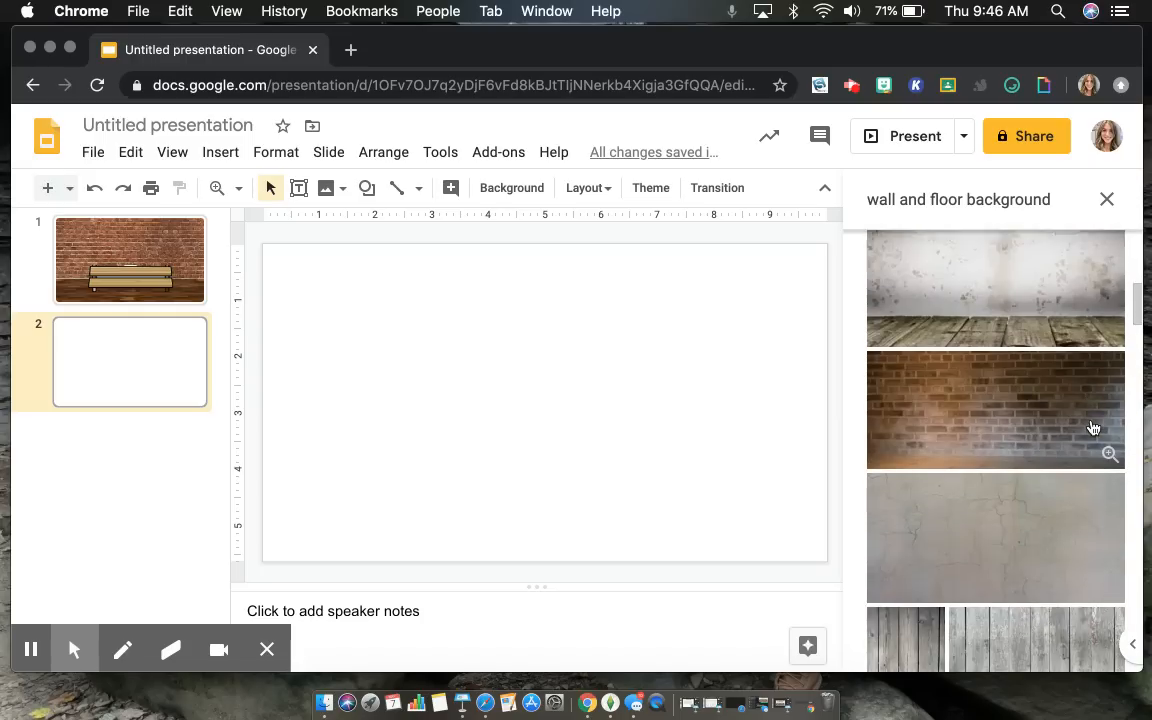
- Scroll down through the wall and floor background image results
{"action": "scroll", "scroll_direction": "down", "scroll_amount": 3}
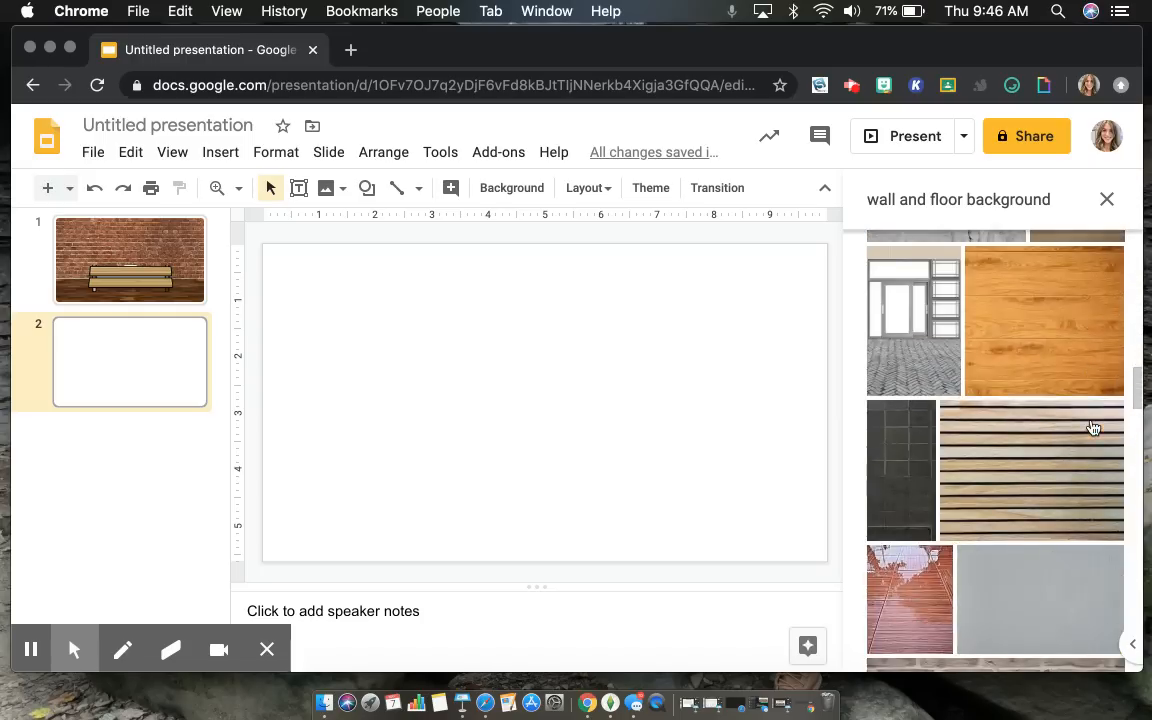
{"action": "scroll", "scroll_direction": "down", "scroll_amount": 3}
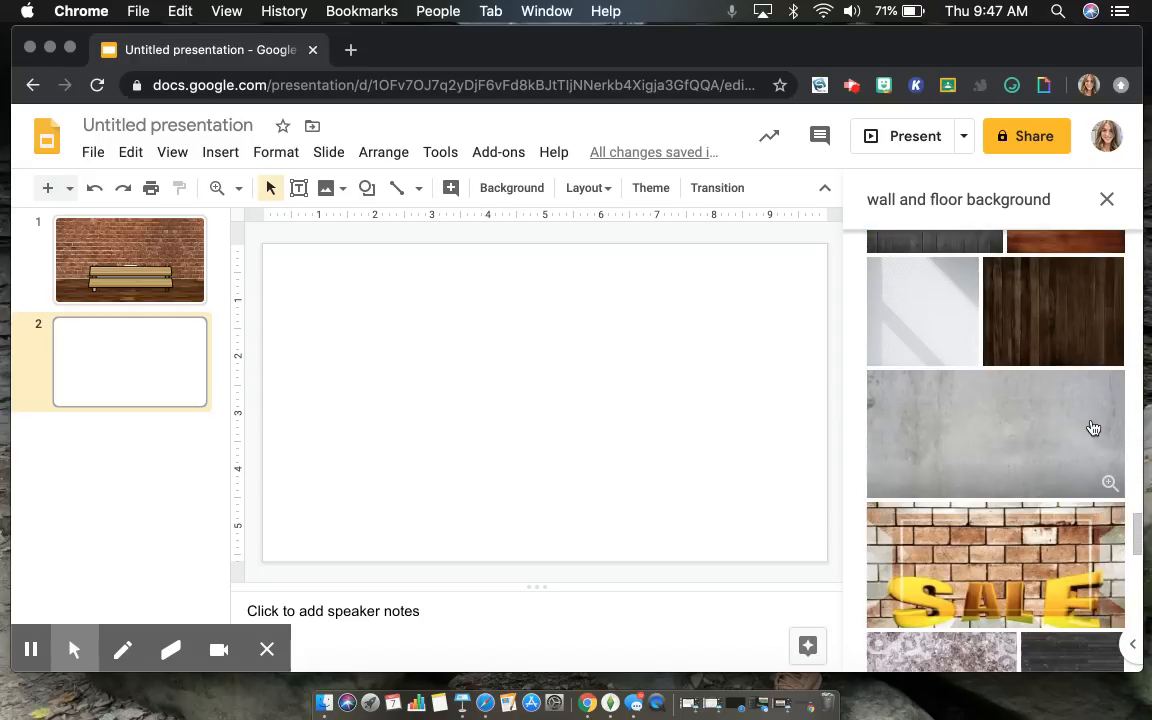
{"action": "scroll", "scroll_direction": "down", "scroll_amount": 3}
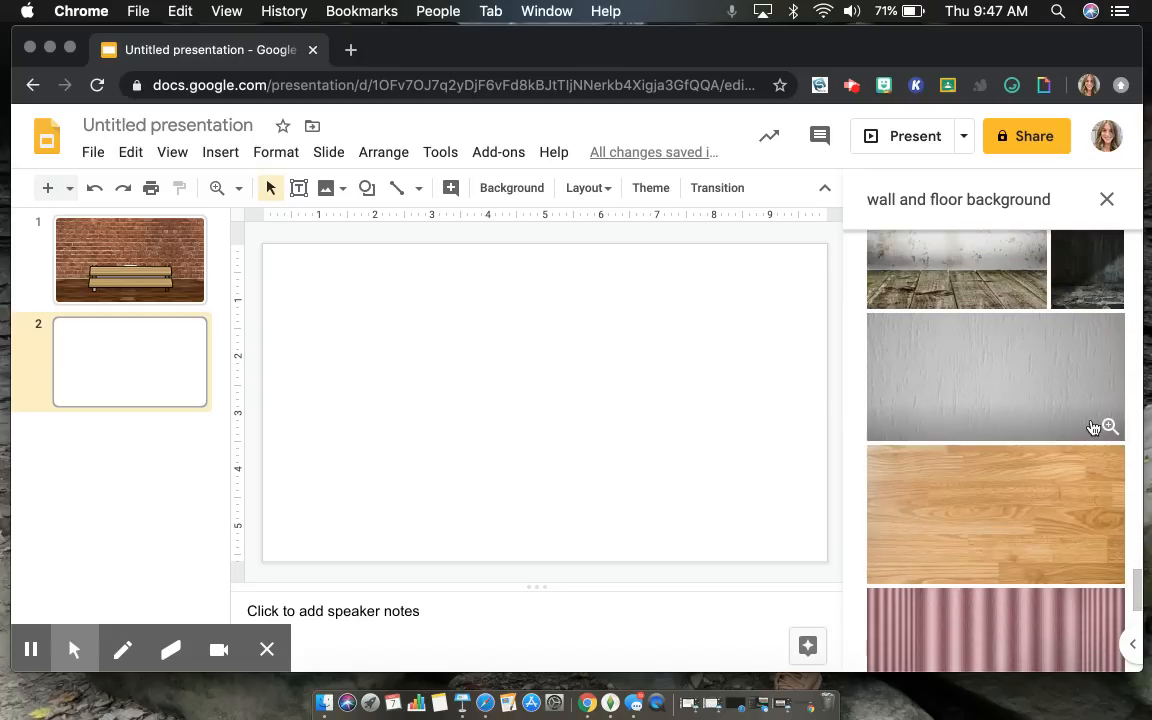
{"action": "scroll", "scroll_direction": "down", "scroll_amount": 3}
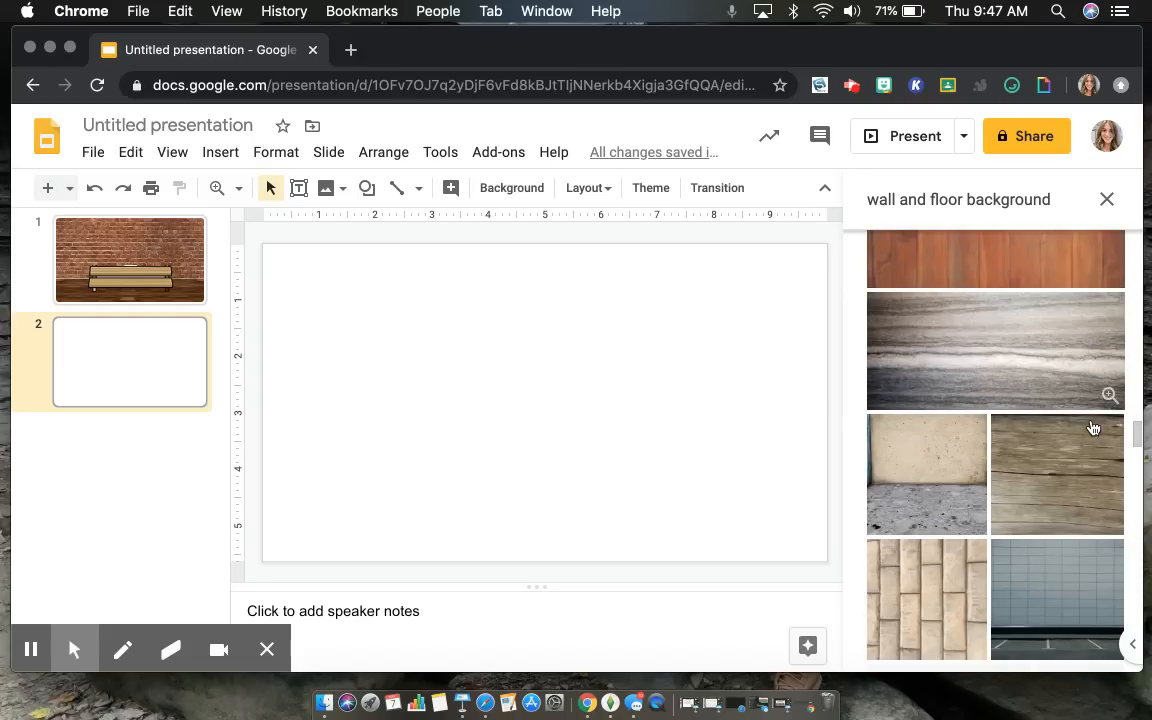
{"action": "scroll", "scroll_direction": "down", "scroll_amount": 3}
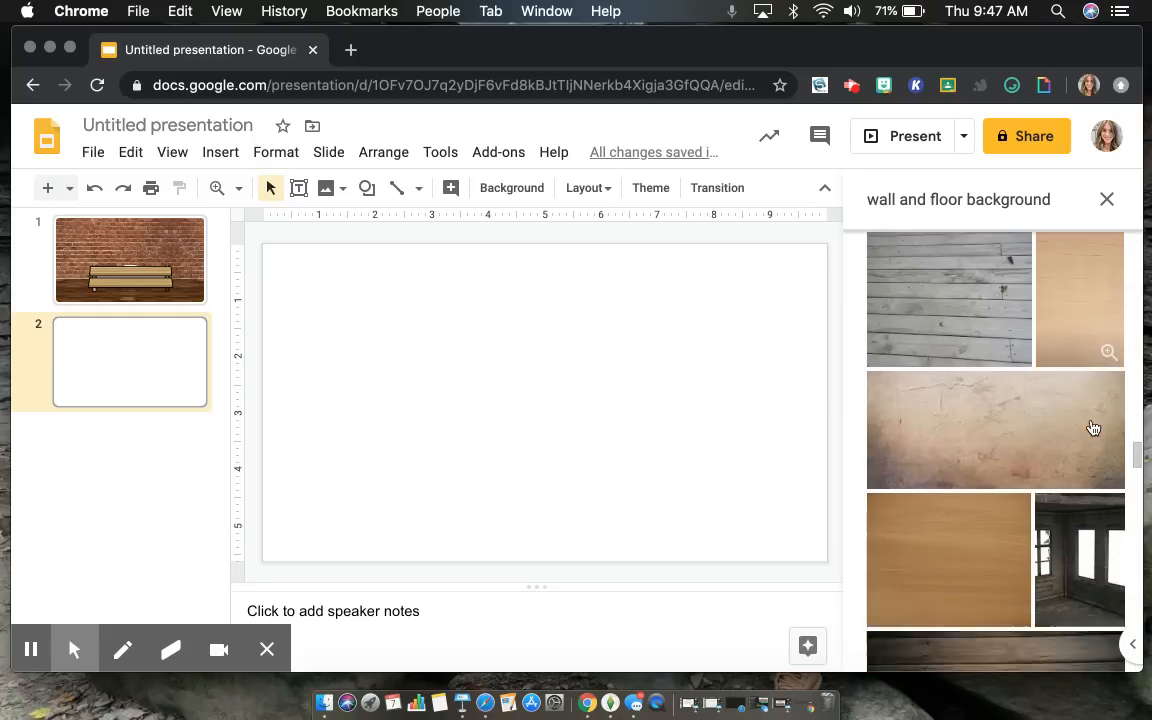
{"action": "scroll", "scroll_direction": "down", "scroll_amount": 3}
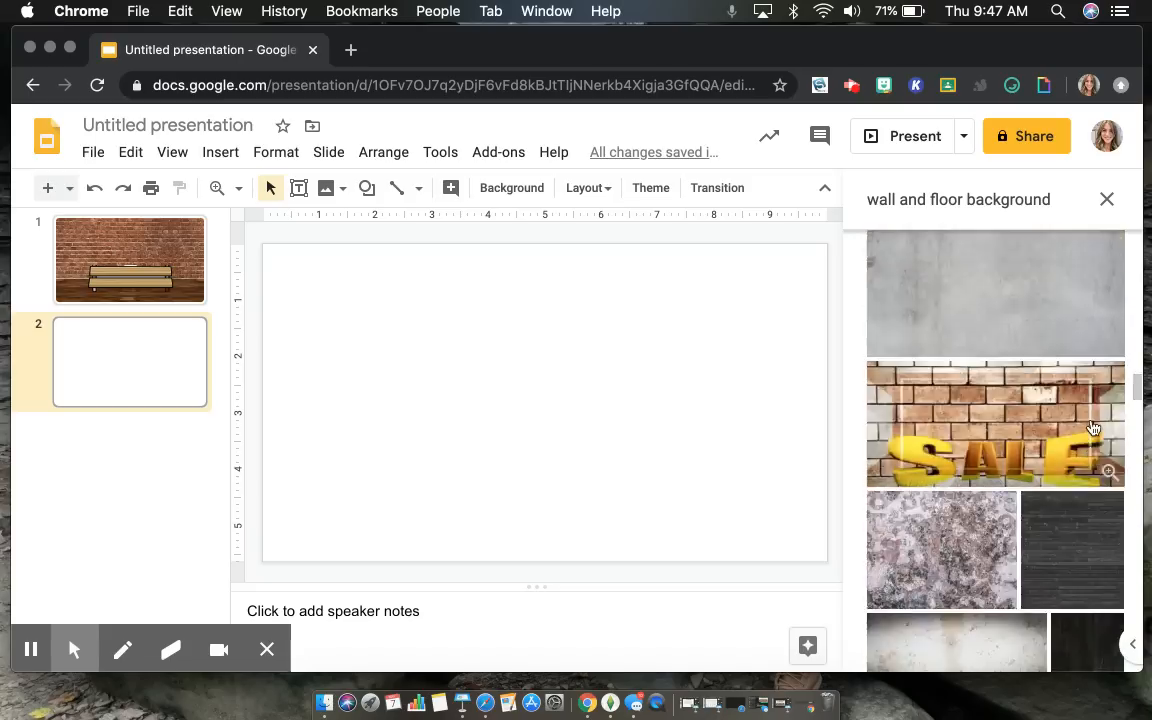
{"action": "scroll", "scroll_direction": "down", "scroll_amount": 3}
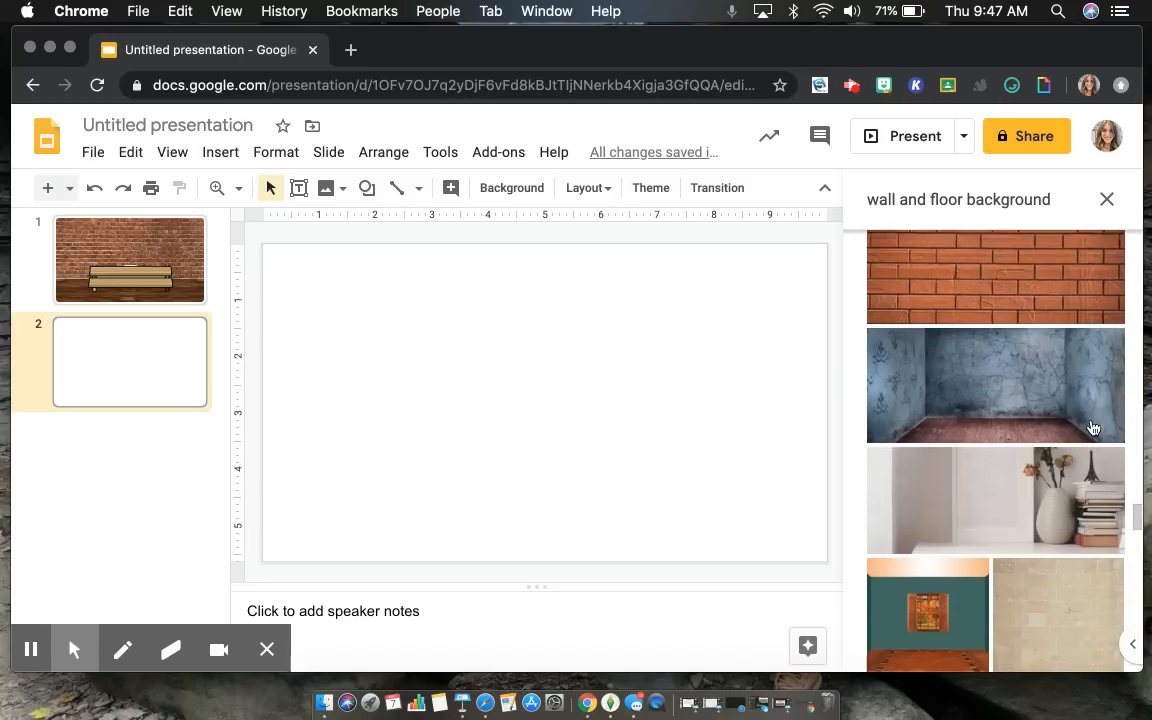
{"action": "scroll", "scroll_direction": "down", "scroll_amount": 3}
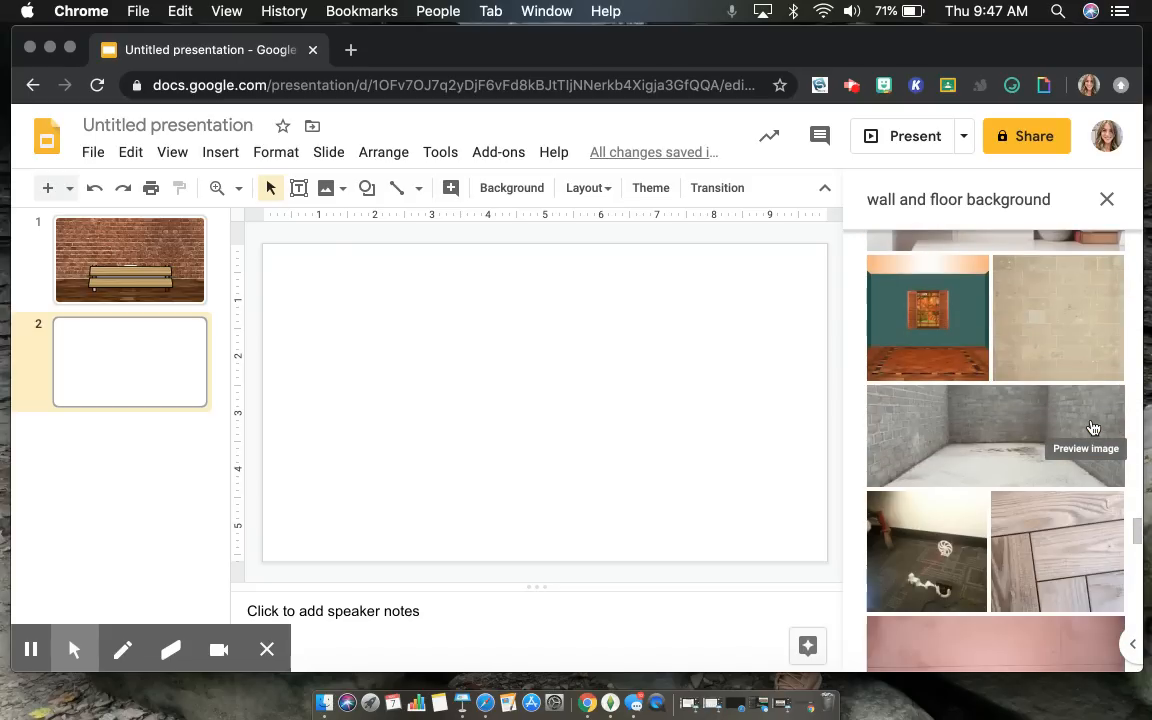
{"action": "scroll", "scroll_direction": "down", "scroll_amount": 3}
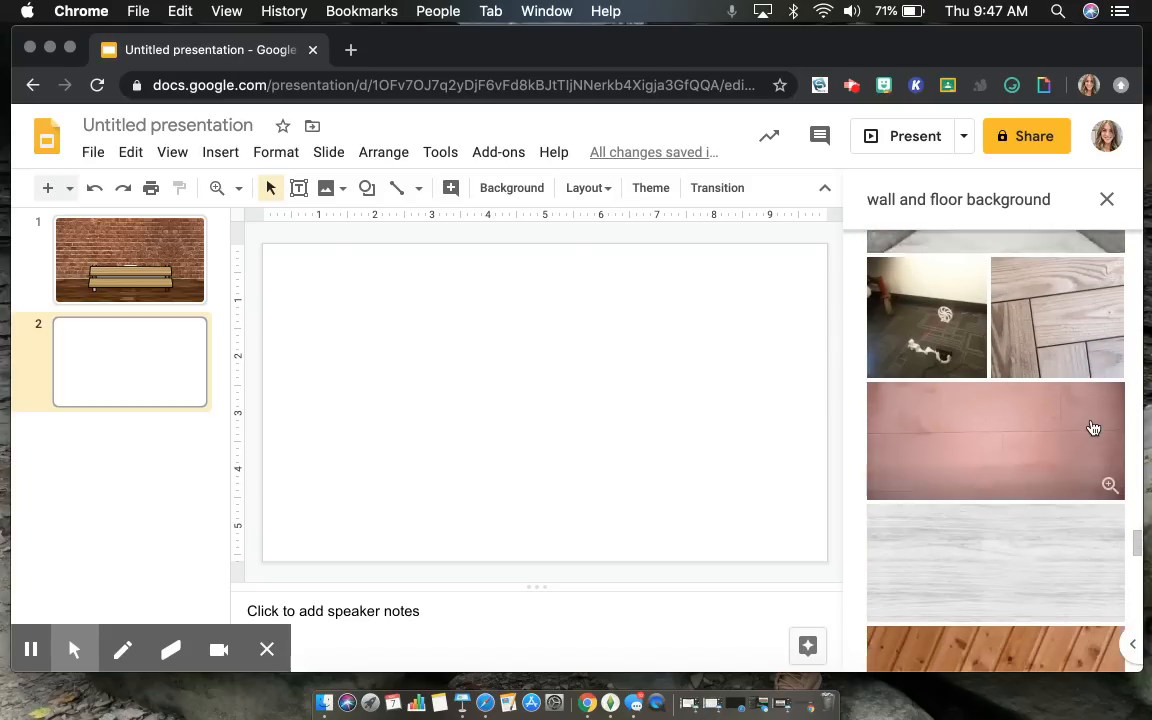
{"action": "scroll", "scroll_direction": "down", "scroll_amount": 3}
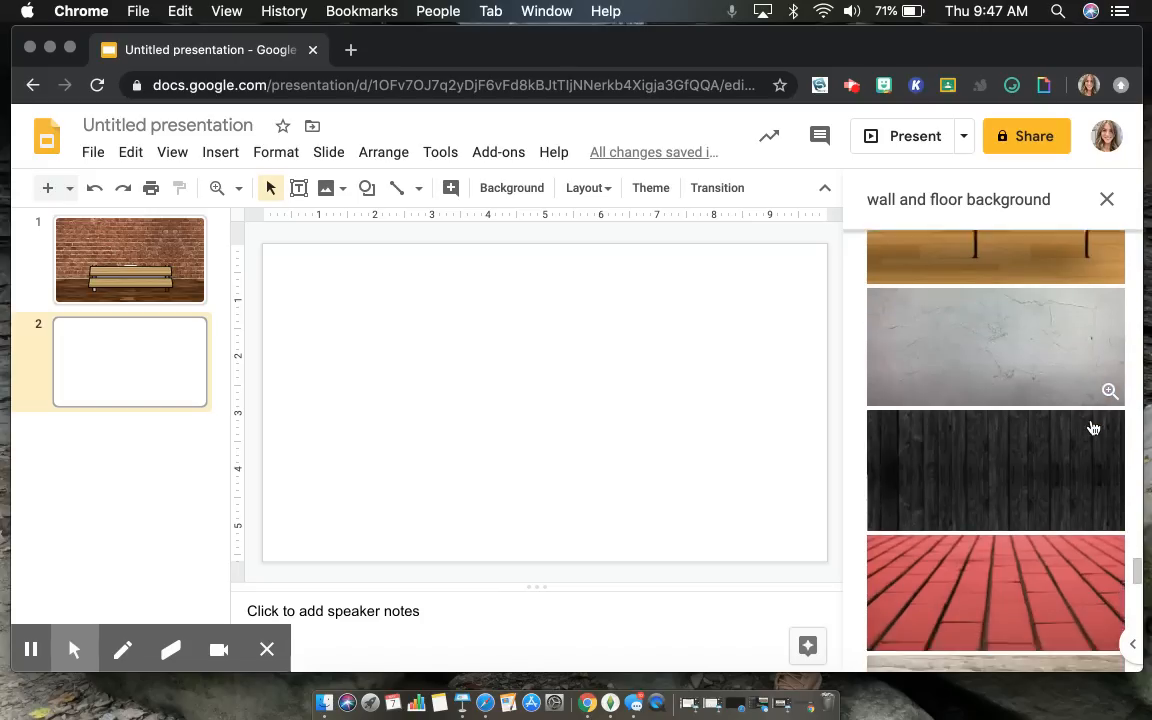
{"action": "scroll", "scroll_direction": "down", "scroll_amount": 3}
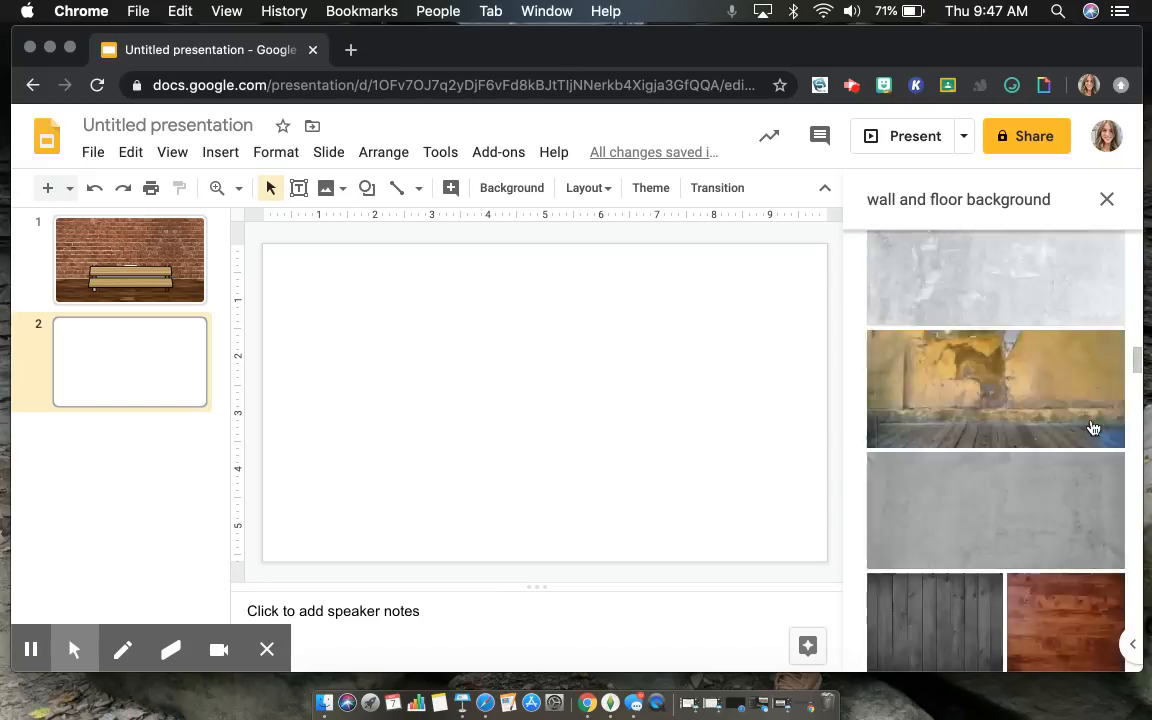
{"action": "scroll", "scroll_direction": "down", "scroll_amount": 3}
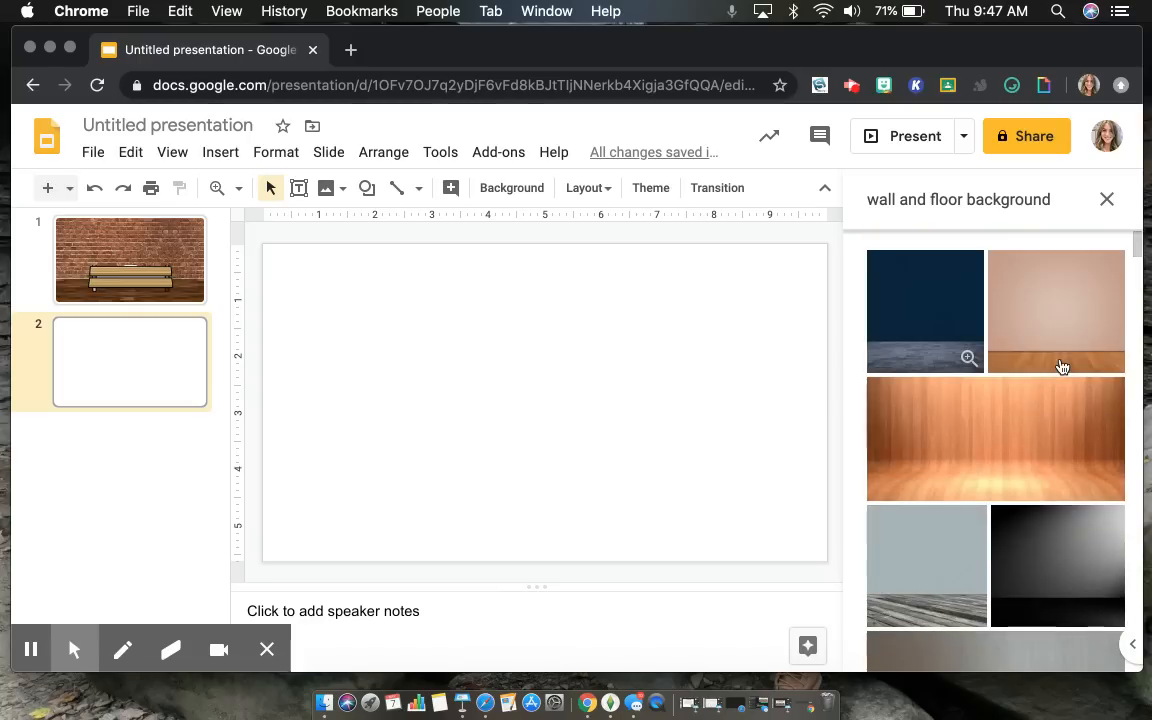
{"action": "scroll", "scroll_direction": "down", "scroll_amount": 3}
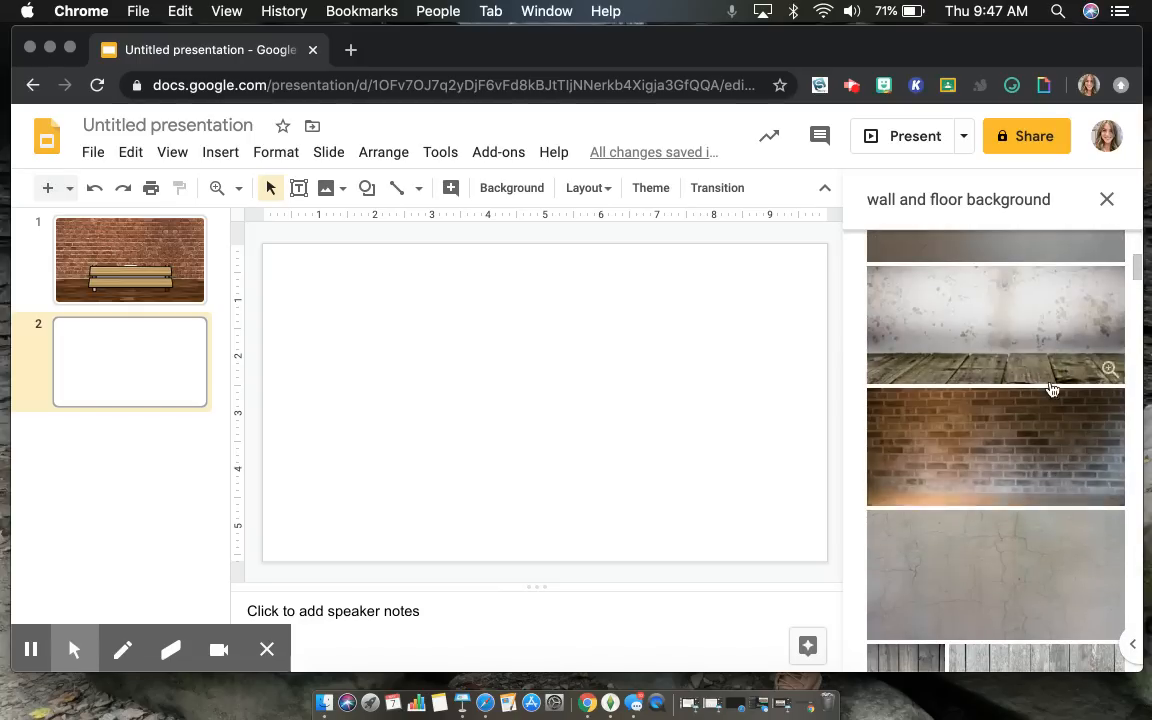
- Insert the brick wall with wooden floor photo, stretch it across slide 2, and close the search panel
{"action": "left_click", "coordinate": [996, 446]}
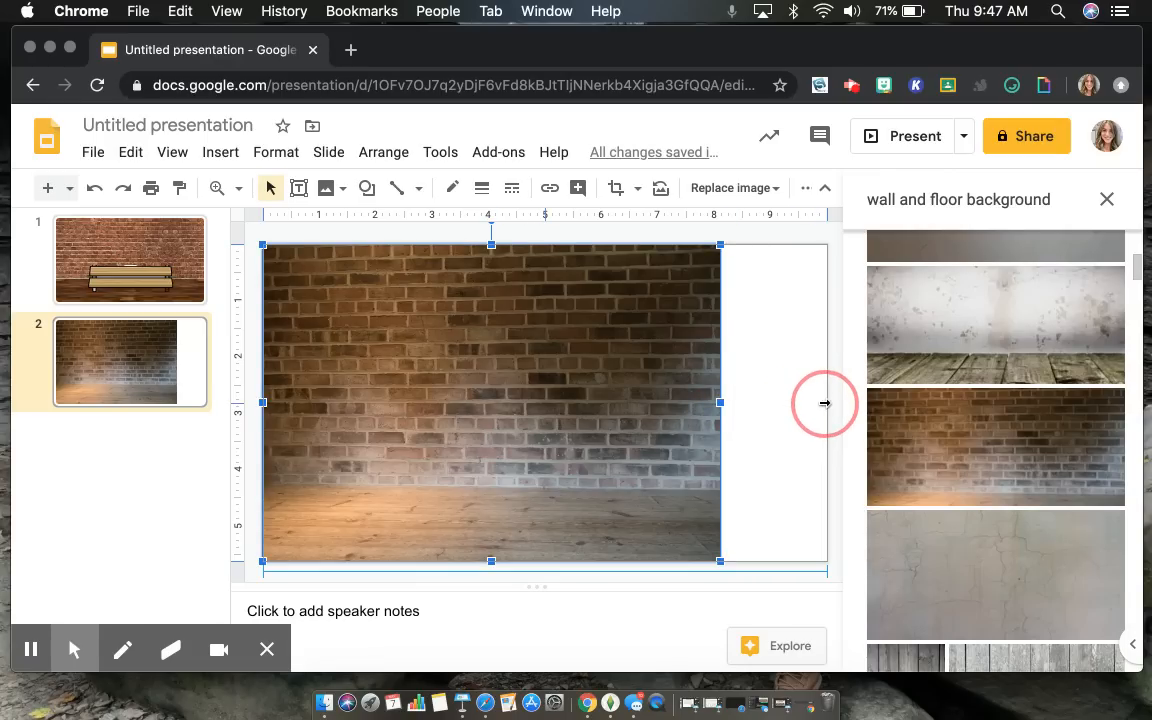
{"action": "left_click_drag", "start_coordinate": [720, 404], "coordinate": [826, 404]}
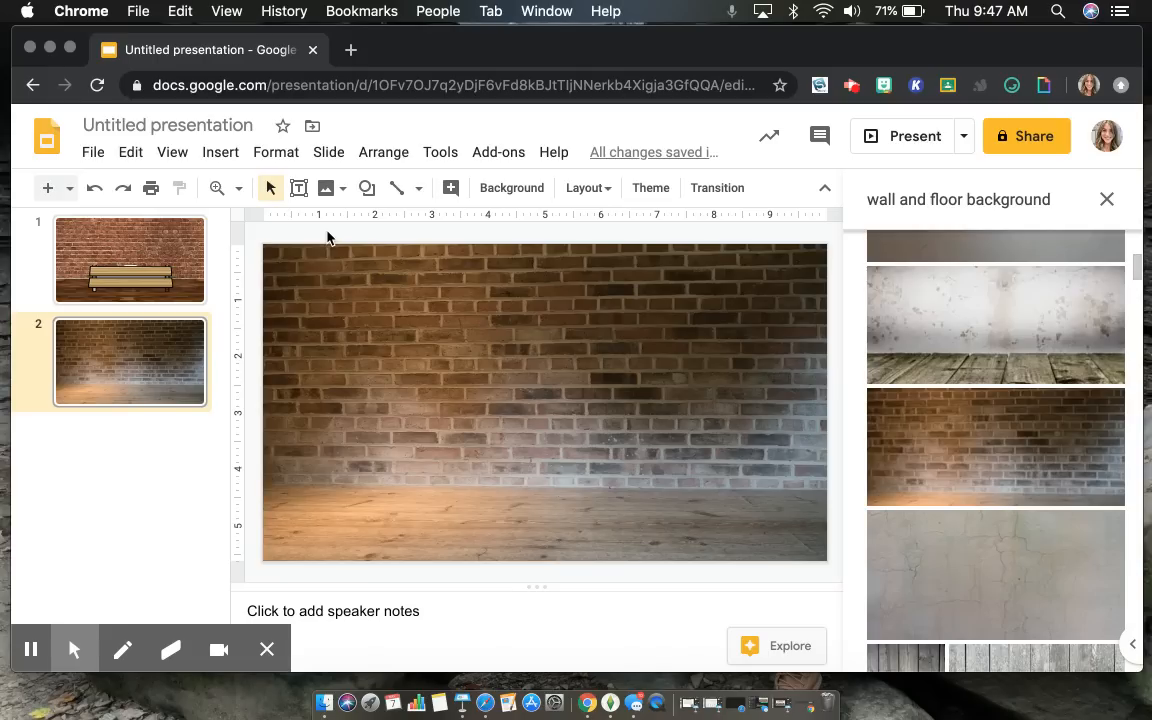
{"action": "mouse_move", "coordinate": [378, 284]}
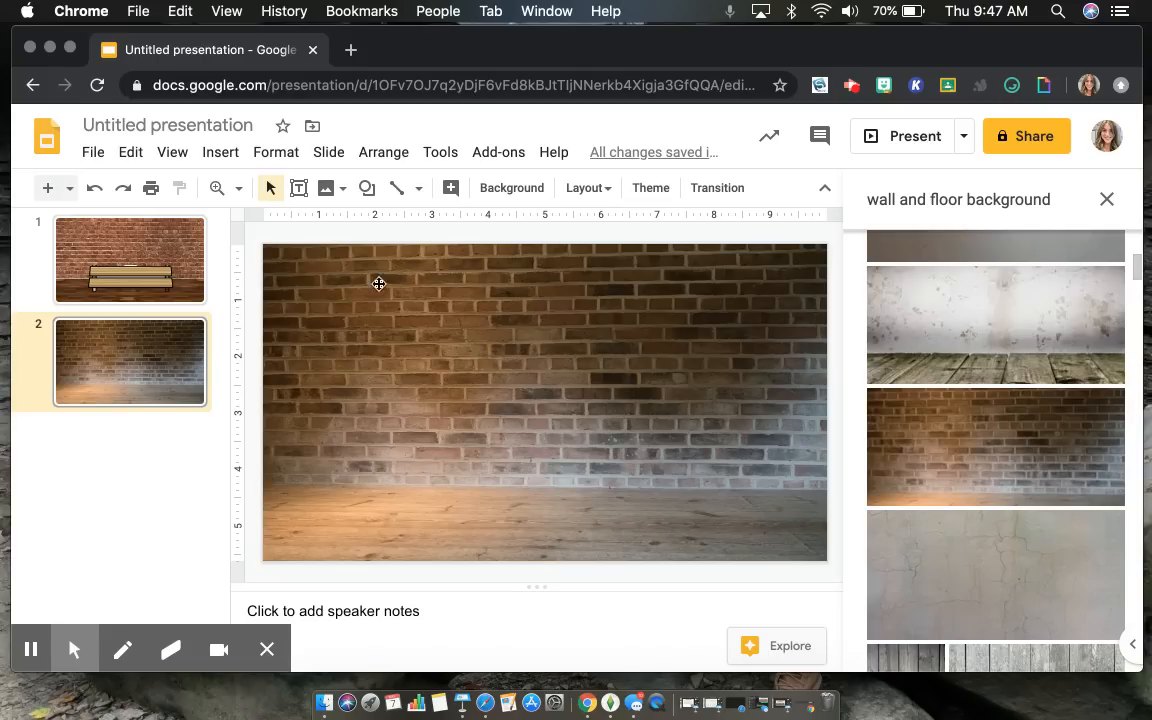
{"action": "mouse_move", "coordinate": [500, 424]}
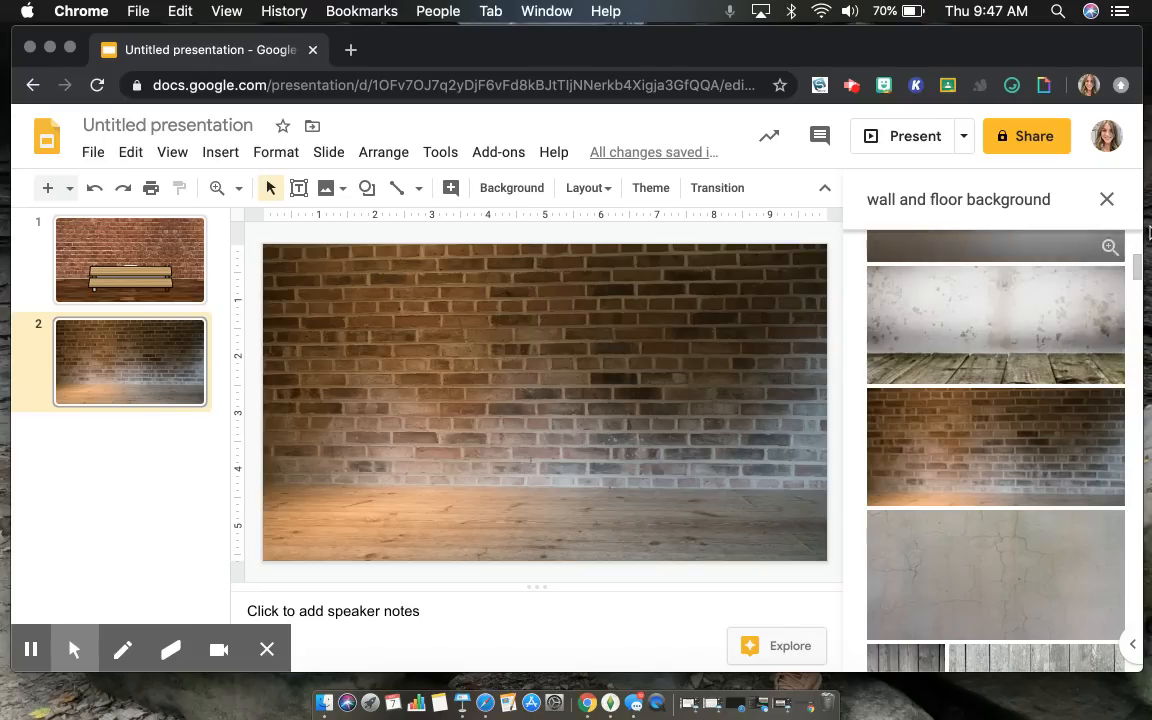
{"action": "left_click", "coordinate": [1108, 200]}
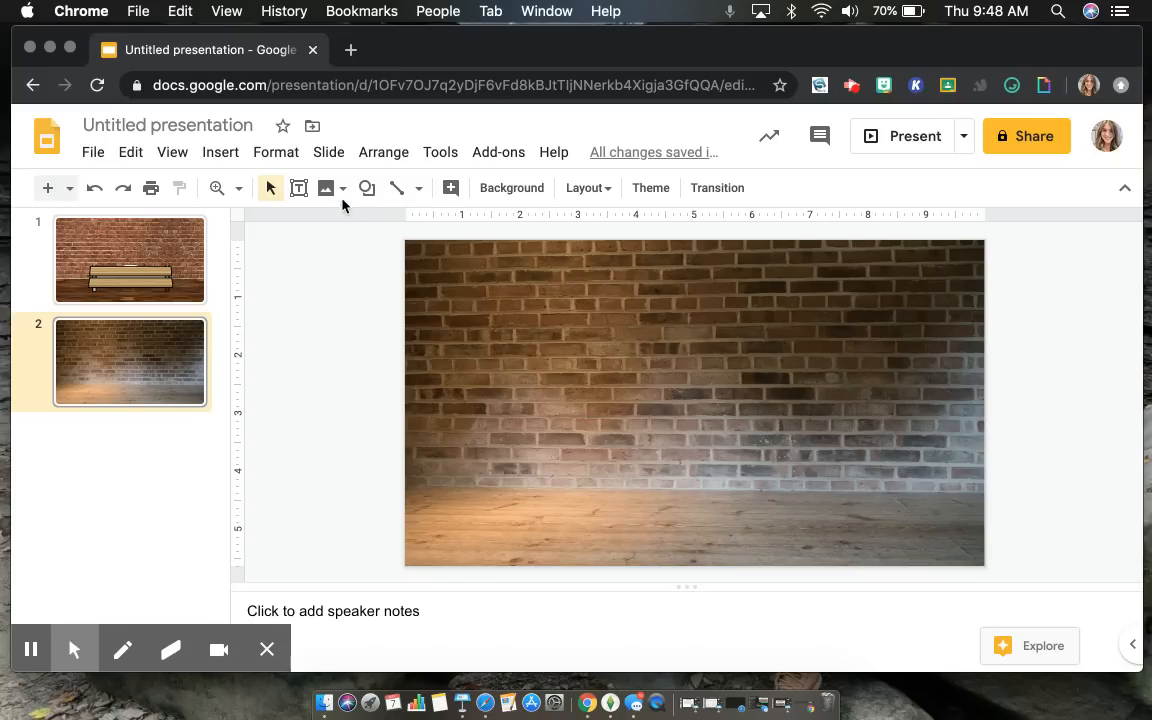
- Upload the background-removed bleachers PNG from Downloads onto slide 2 over the brick wall
{"action": "left_click", "coordinate": [326, 188]}
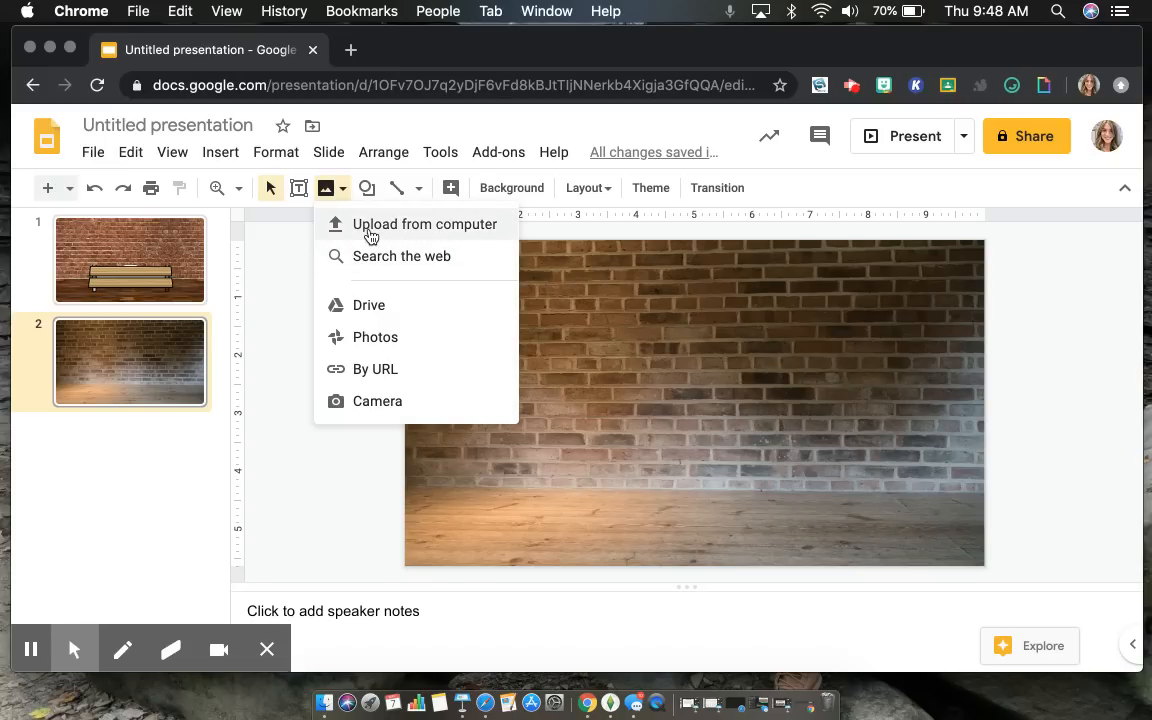
{"action": "left_click", "coordinate": [424, 224]}
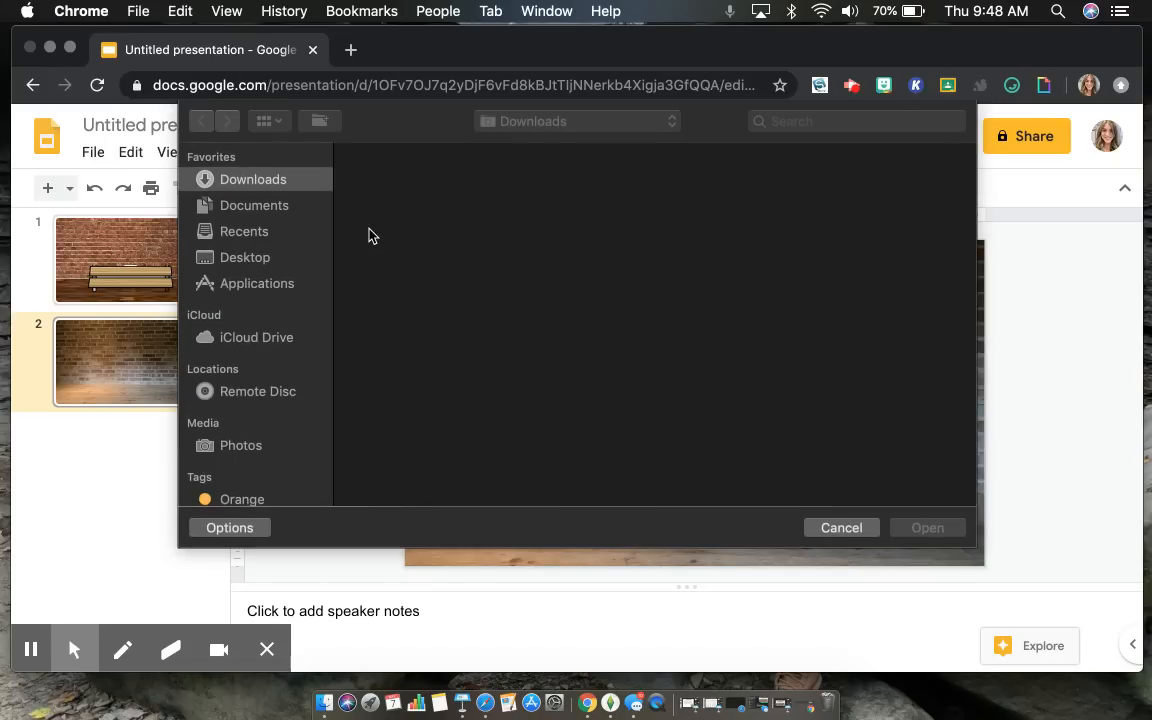
{"action": "left_click", "coordinate": [252, 180]}
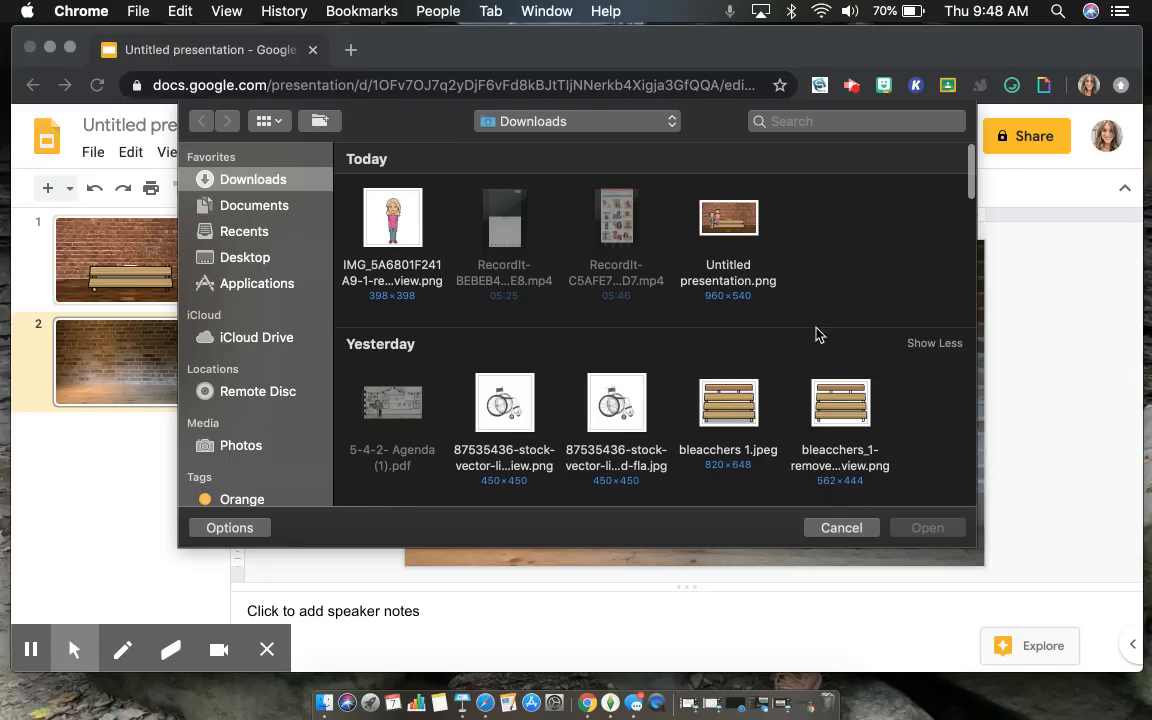
{"action": "mouse_move", "coordinate": [862, 438]}
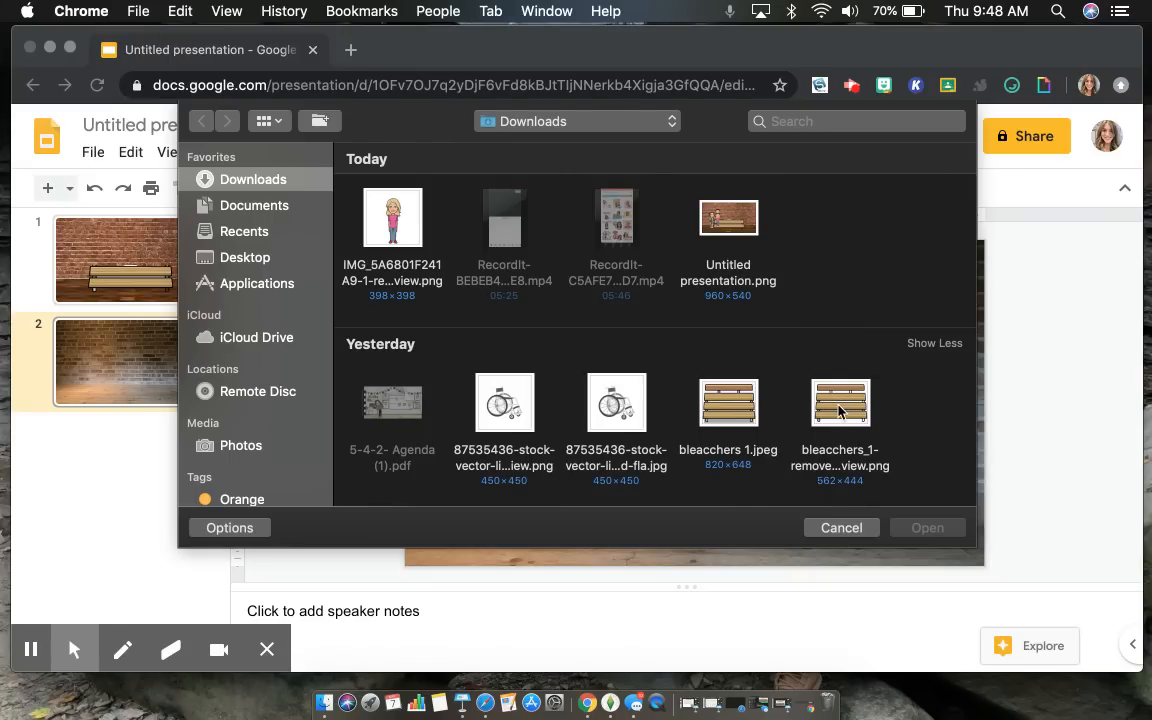
{"action": "left_click", "coordinate": [840, 402]}
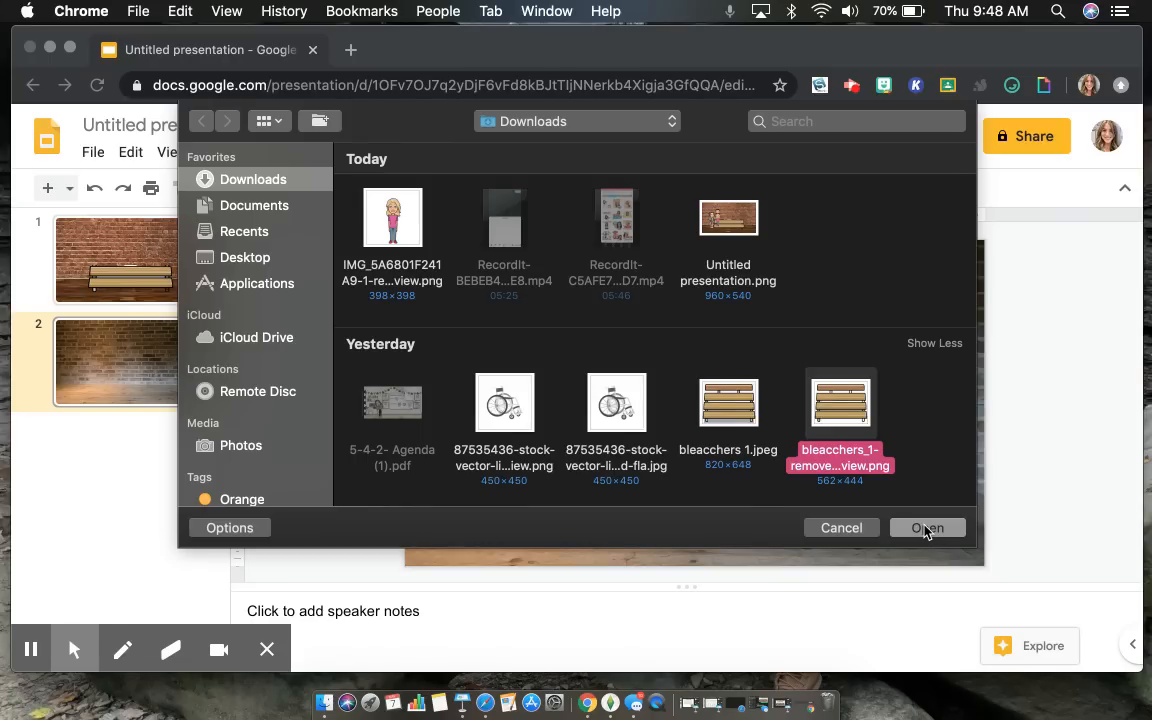
{"action": "left_click", "coordinate": [926, 528]}
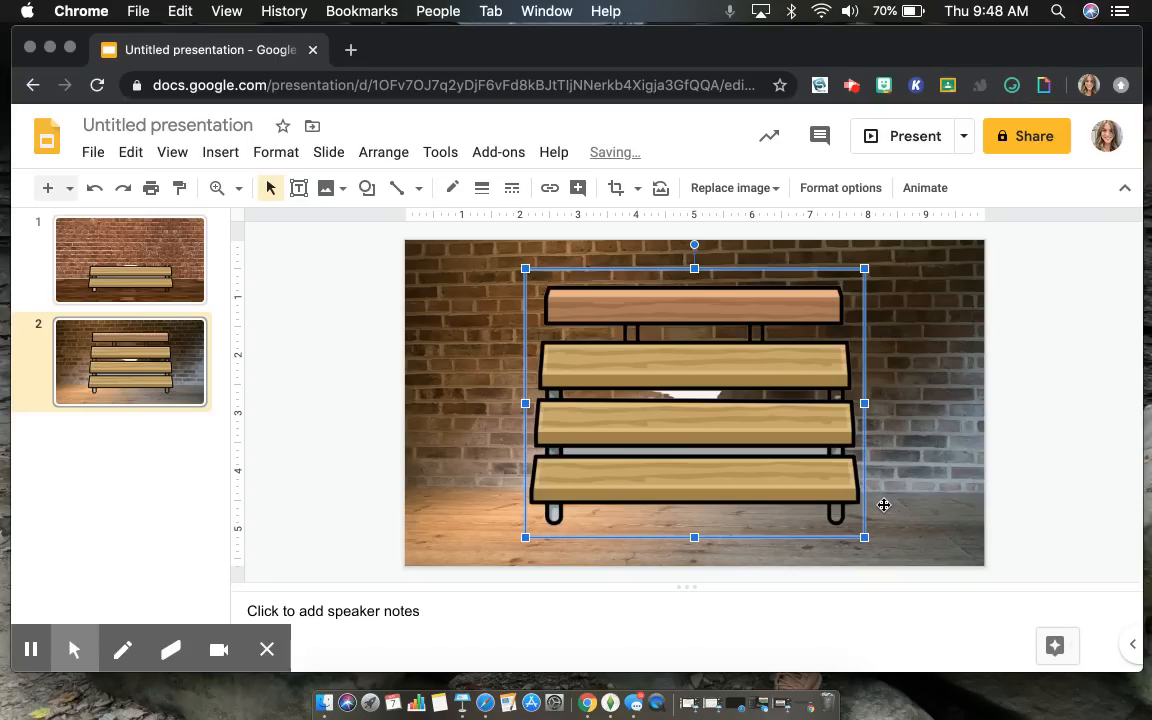
{"action": "mouse_move", "coordinate": [740, 418]}
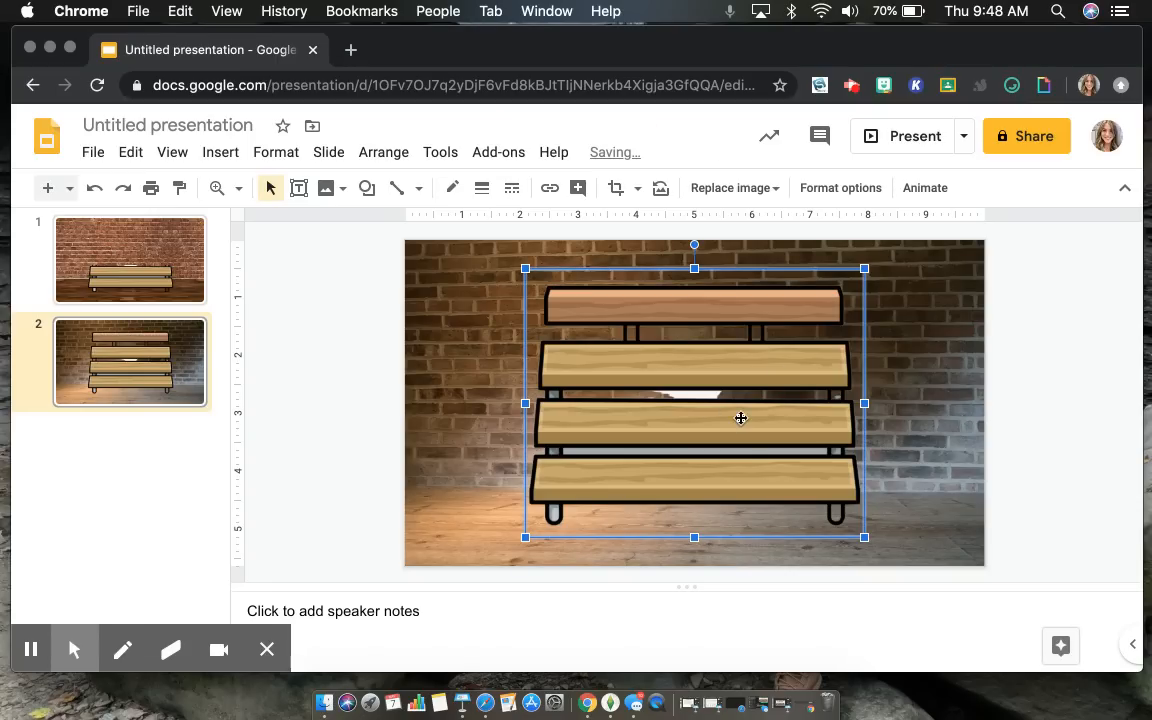
{"action": "mouse_move", "coordinate": [680, 316]}
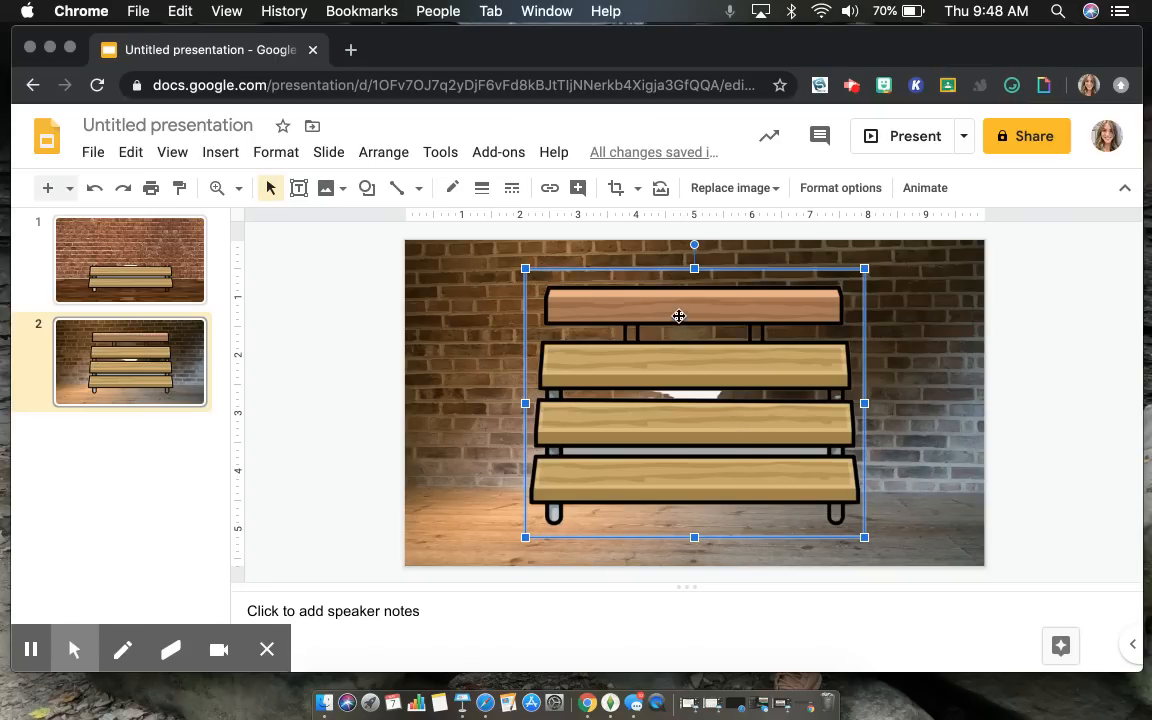
- Crop the bleachers picture down to its lower benches in front of the brick wall
{"action": "right_click", "coordinate": [678, 316]}
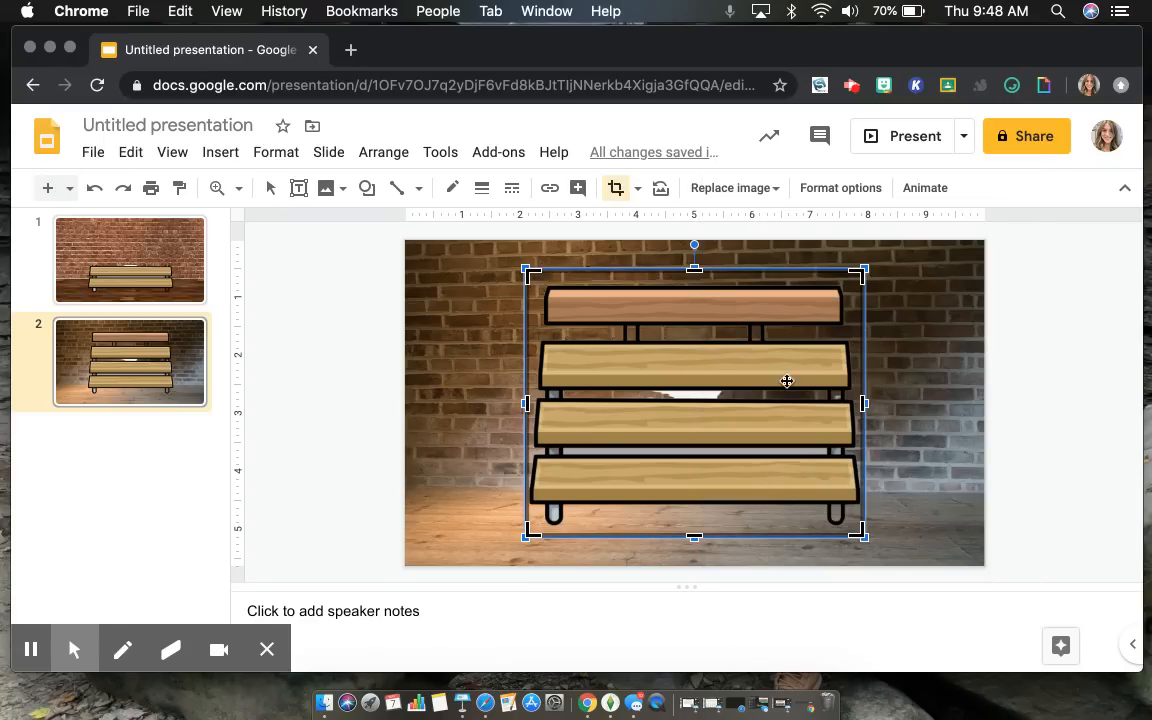
{"action": "left_click", "coordinate": [694, 382]}
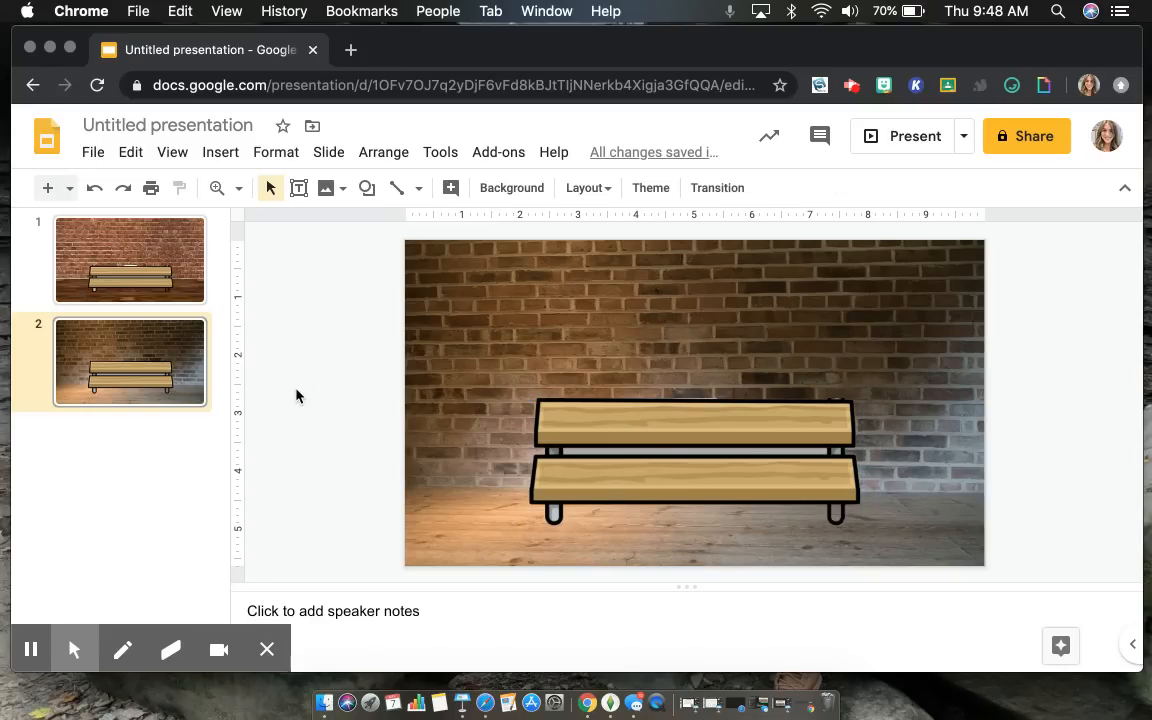
{"action": "mouse_move", "coordinate": [442, 512]}
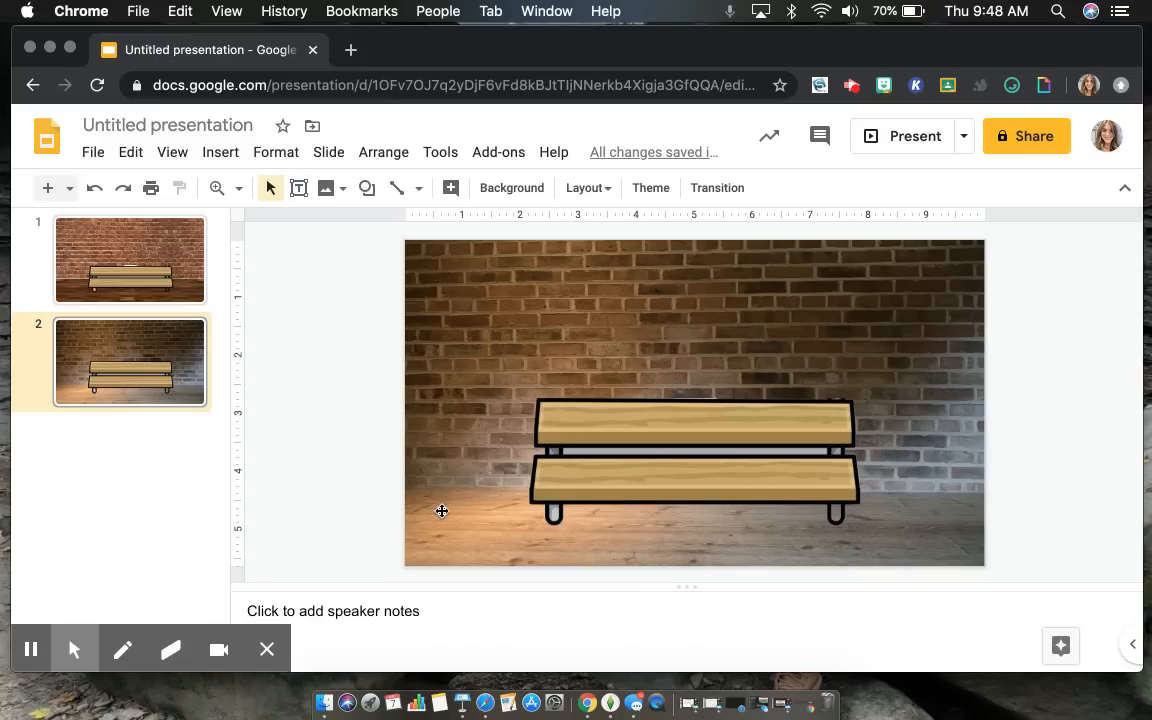
{"action": "mouse_move", "coordinate": [324, 704]}
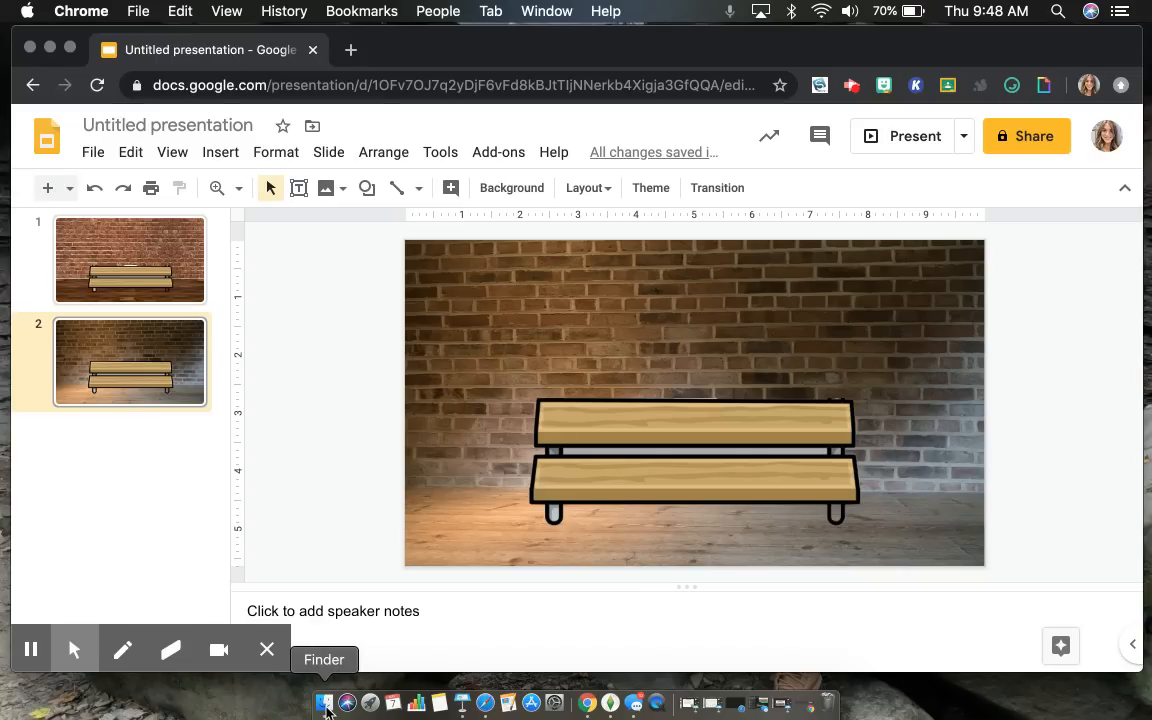
- Browse Downloads in Finder and select the long-haired girl Bitmoji image
{"action": "left_click", "coordinate": [324, 704]}
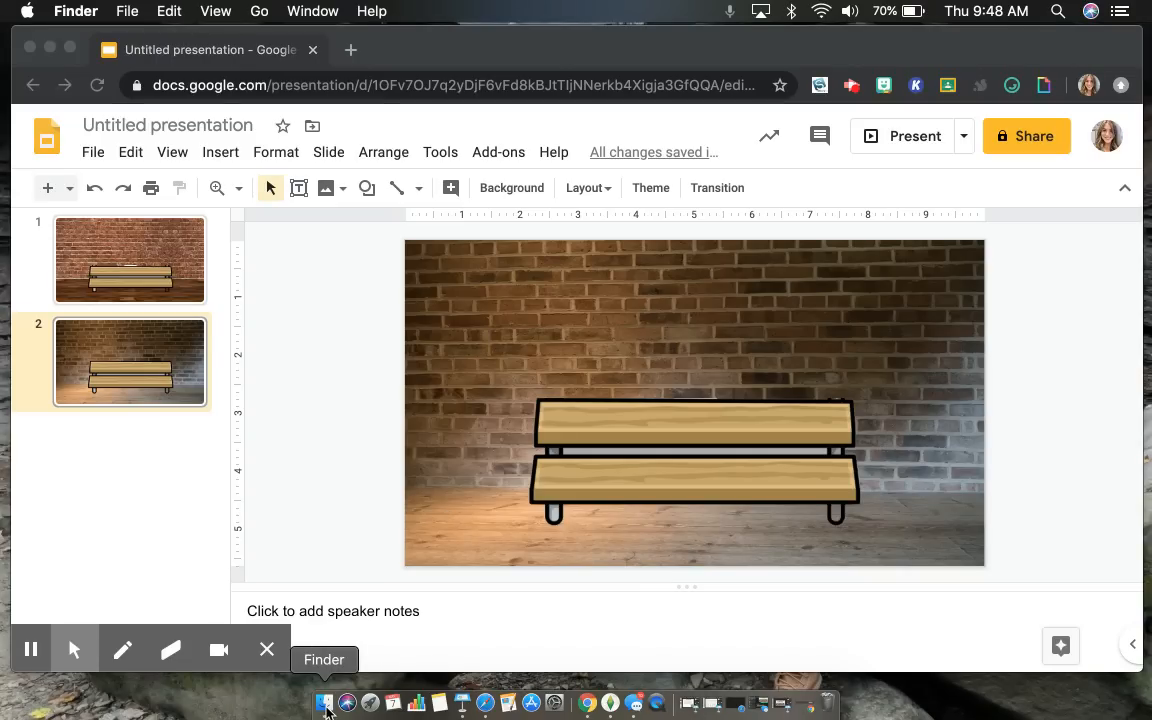
{"action": "left_click", "coordinate": [324, 704]}
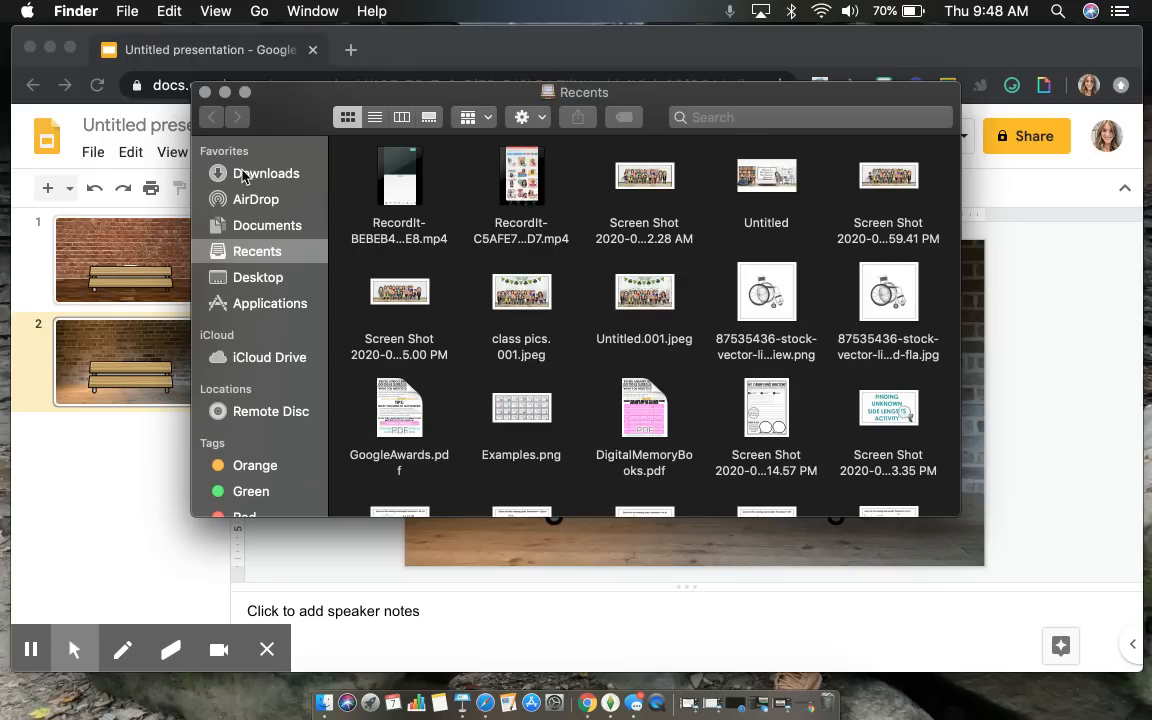
{"action": "left_click", "coordinate": [266, 172]}
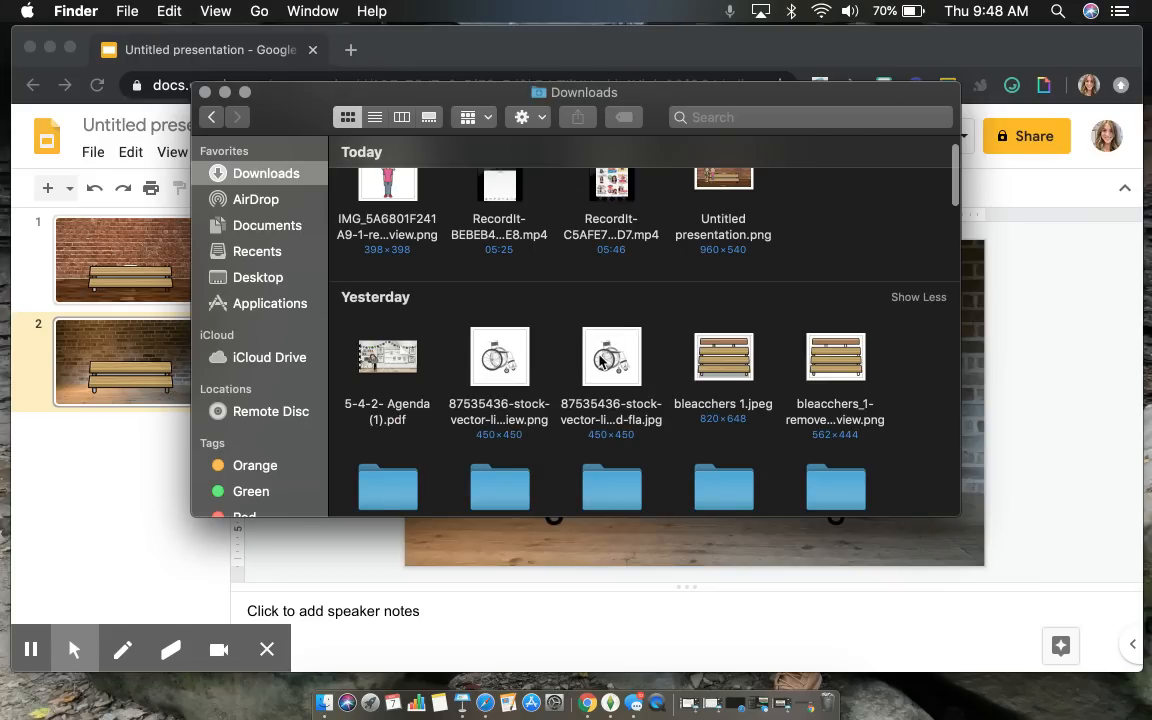
{"action": "scroll", "scroll_direction": "down", "scroll_amount": 3}
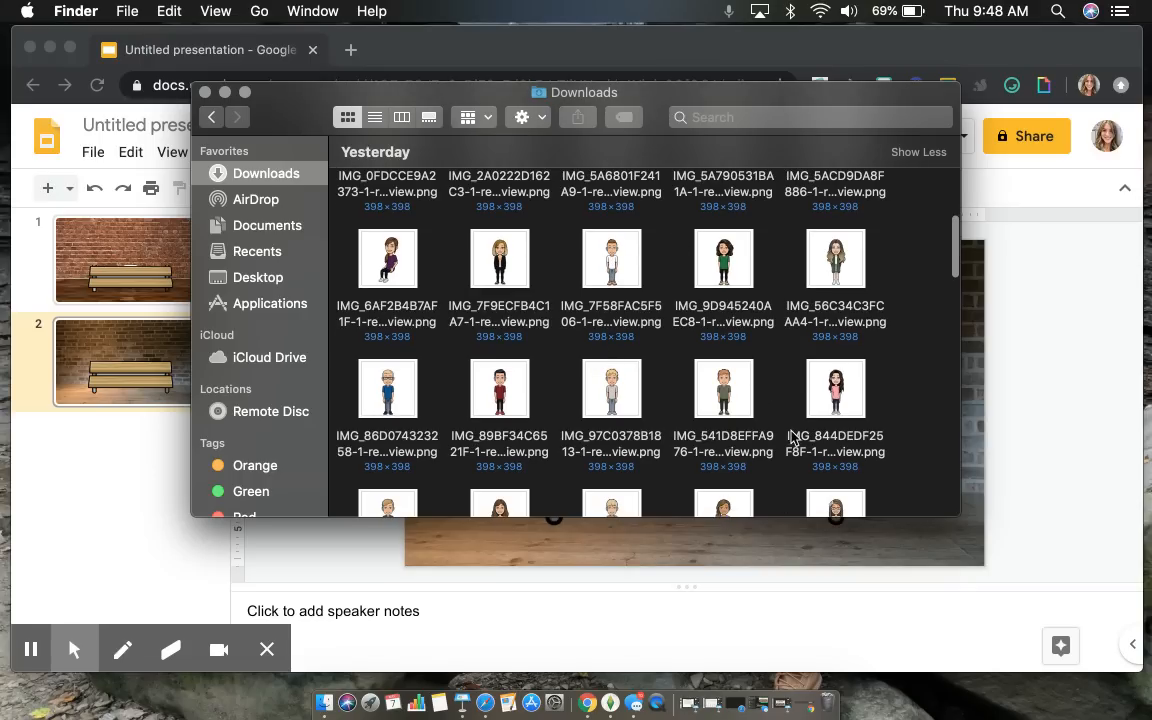
{"action": "left_click", "coordinate": [836, 388]}
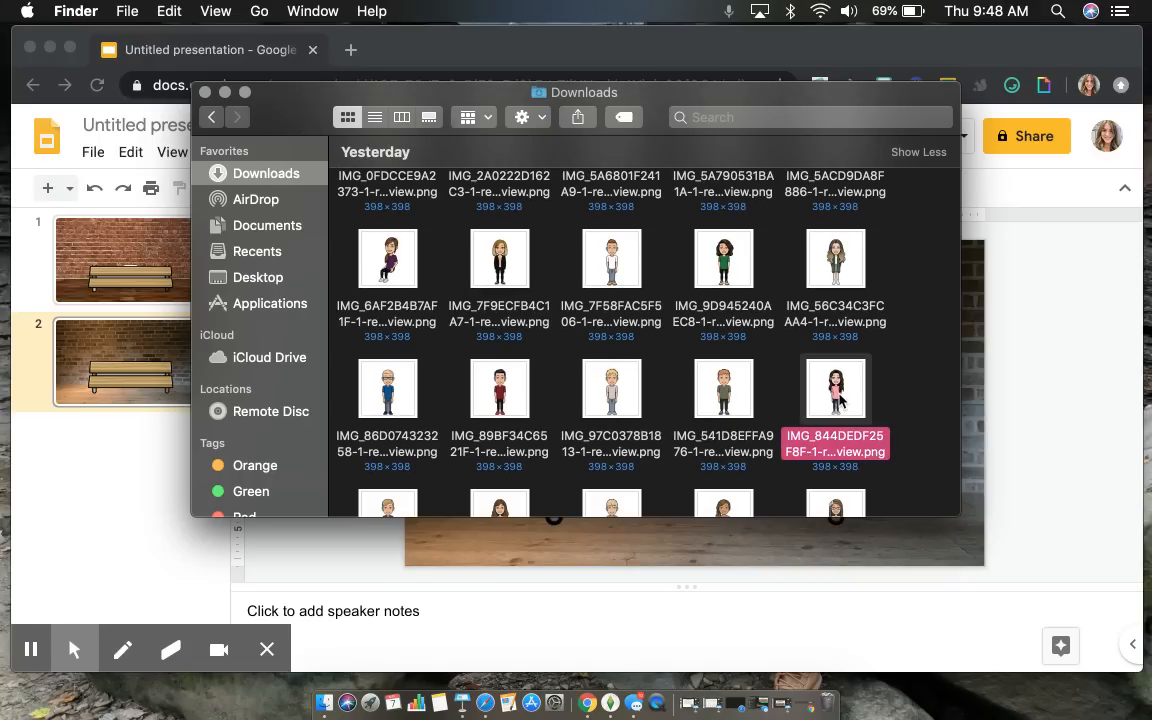
{"action": "mouse_move", "coordinate": [268, 64]}
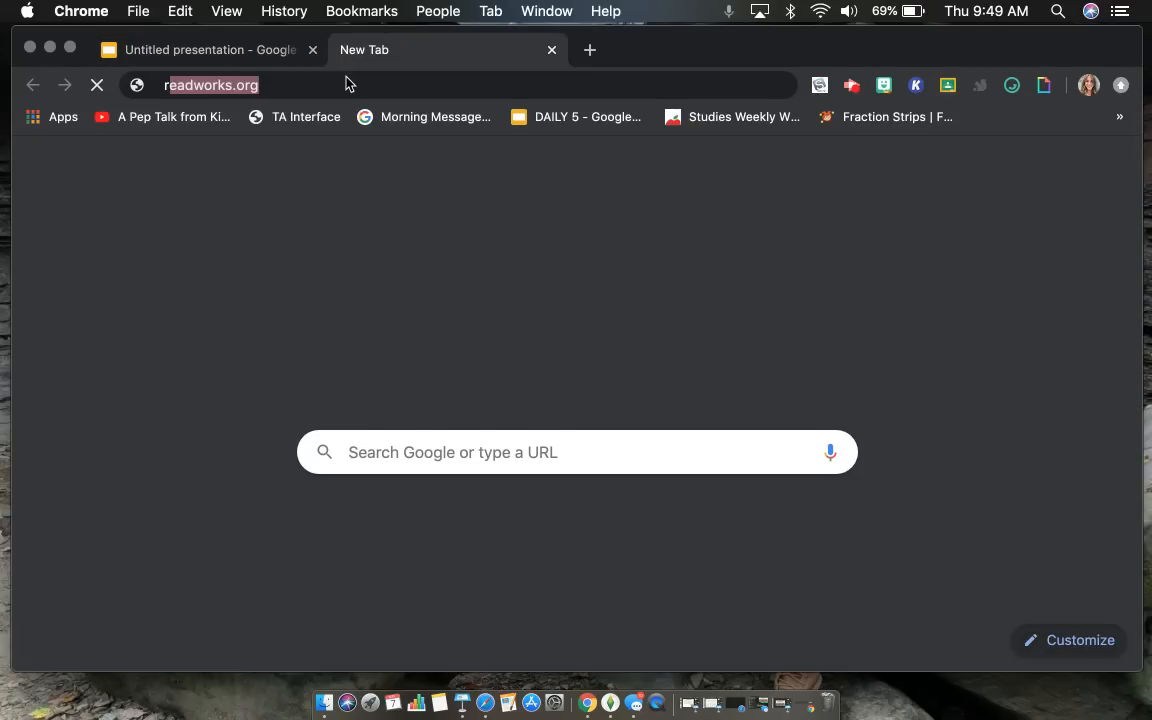
- Search Google for 'remove bg' and go to the remove.bg site
{"action": "type", "text": "remove bg"}
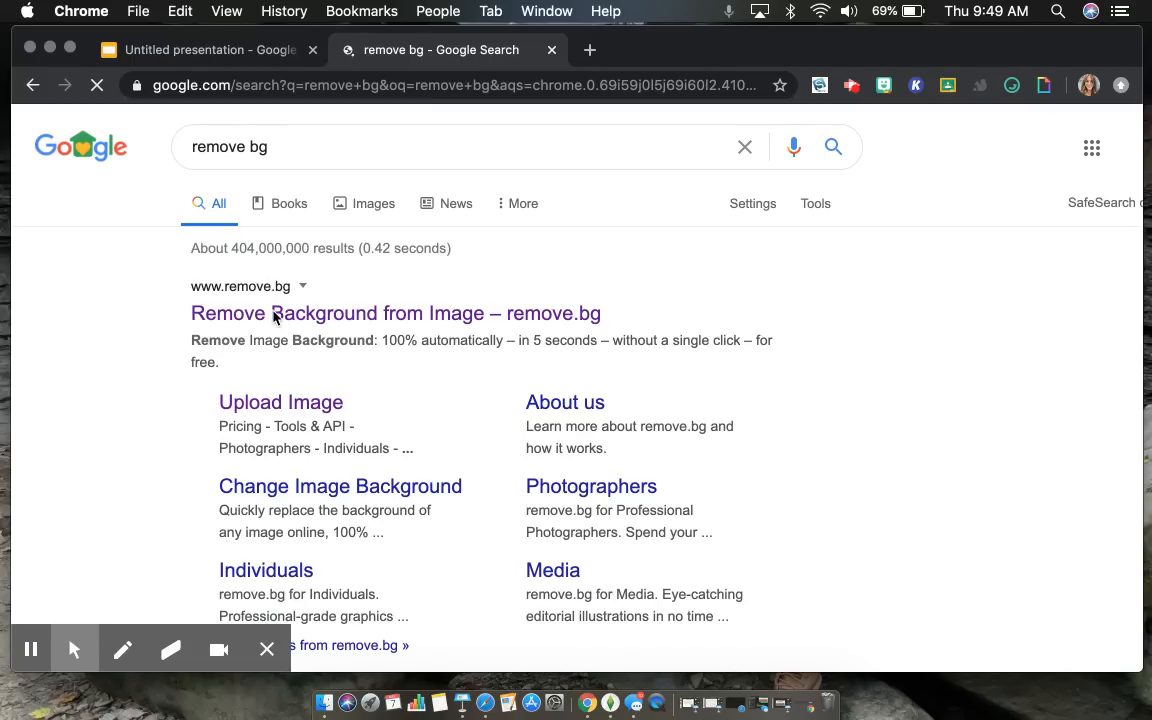
{"action": "left_click", "coordinate": [396, 312]}
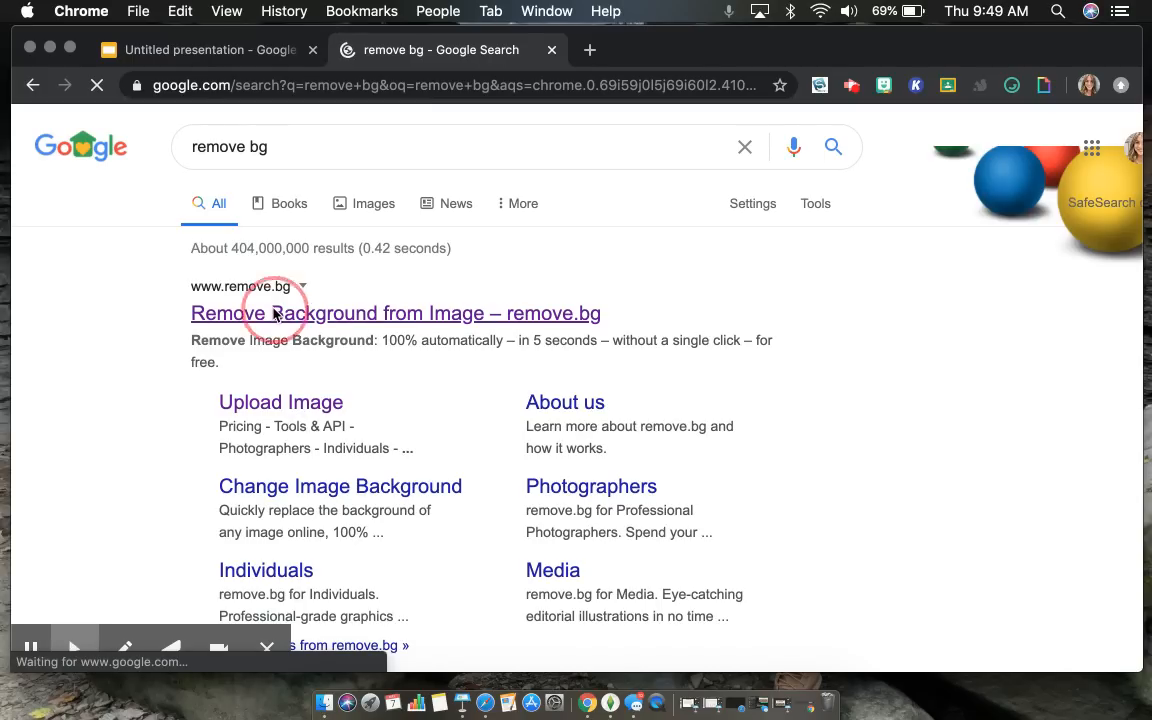
{"action": "left_click", "coordinate": [394, 312]}
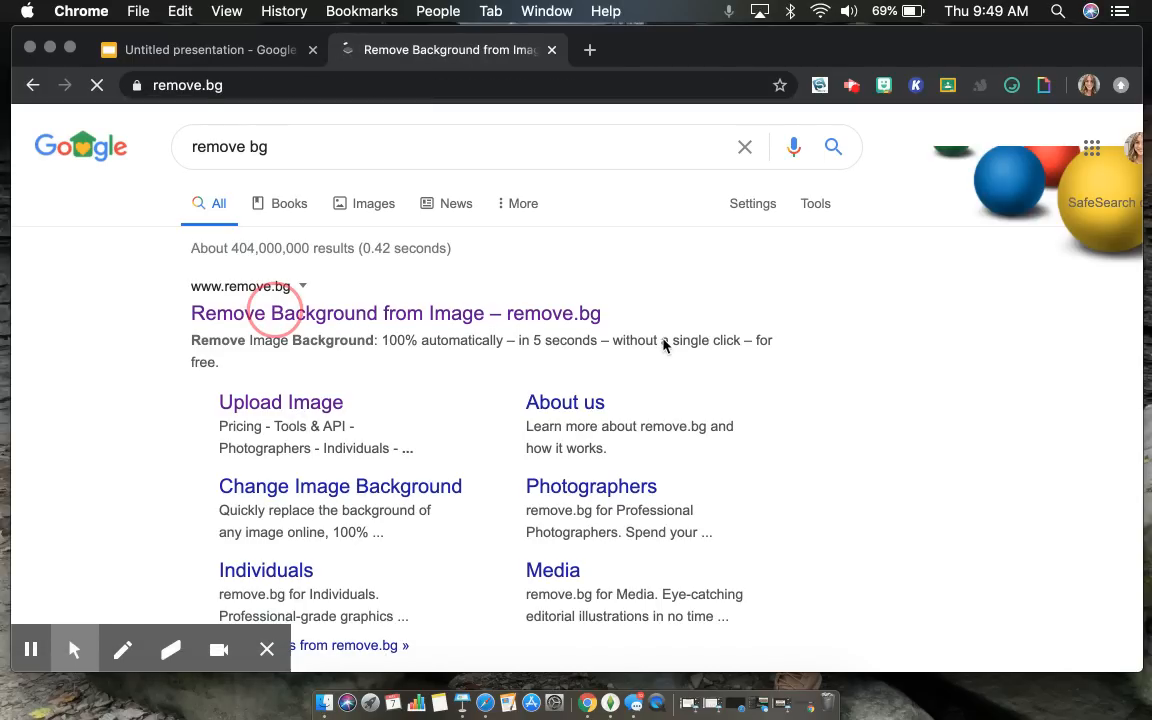
{"action": "left_click", "coordinate": [396, 312]}
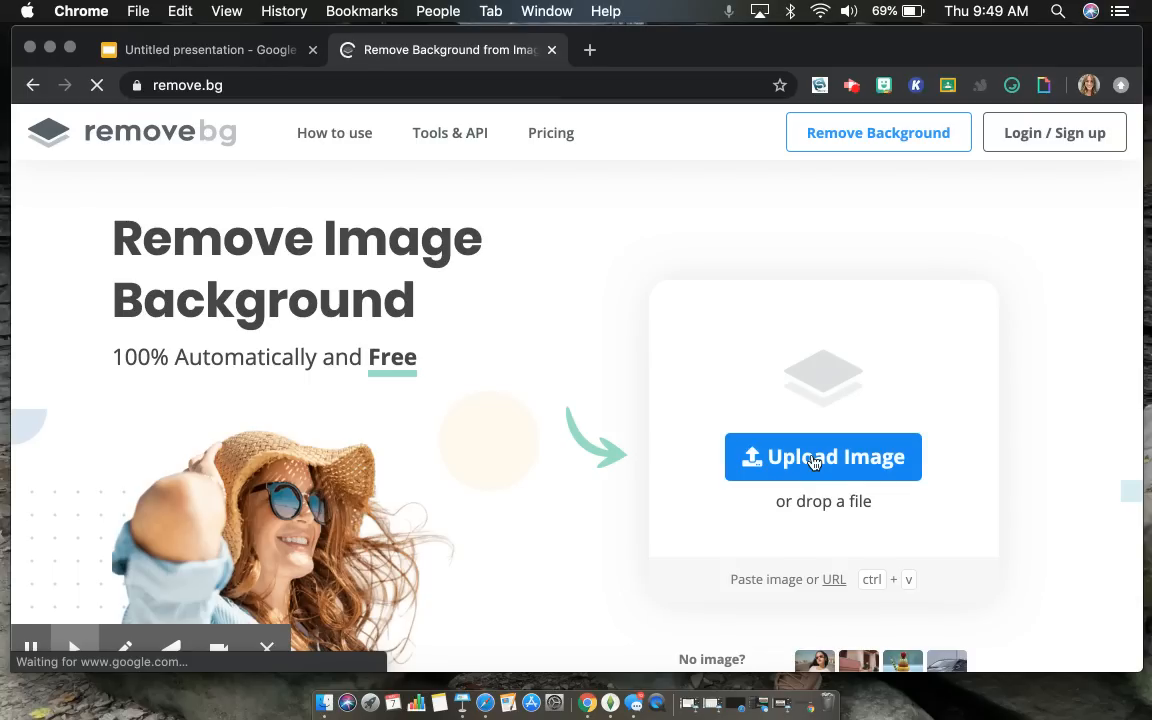
- Upload the long-haired girl Bitmoji to remove.bg and download the background-free PNG
{"action": "left_click", "coordinate": [824, 456]}
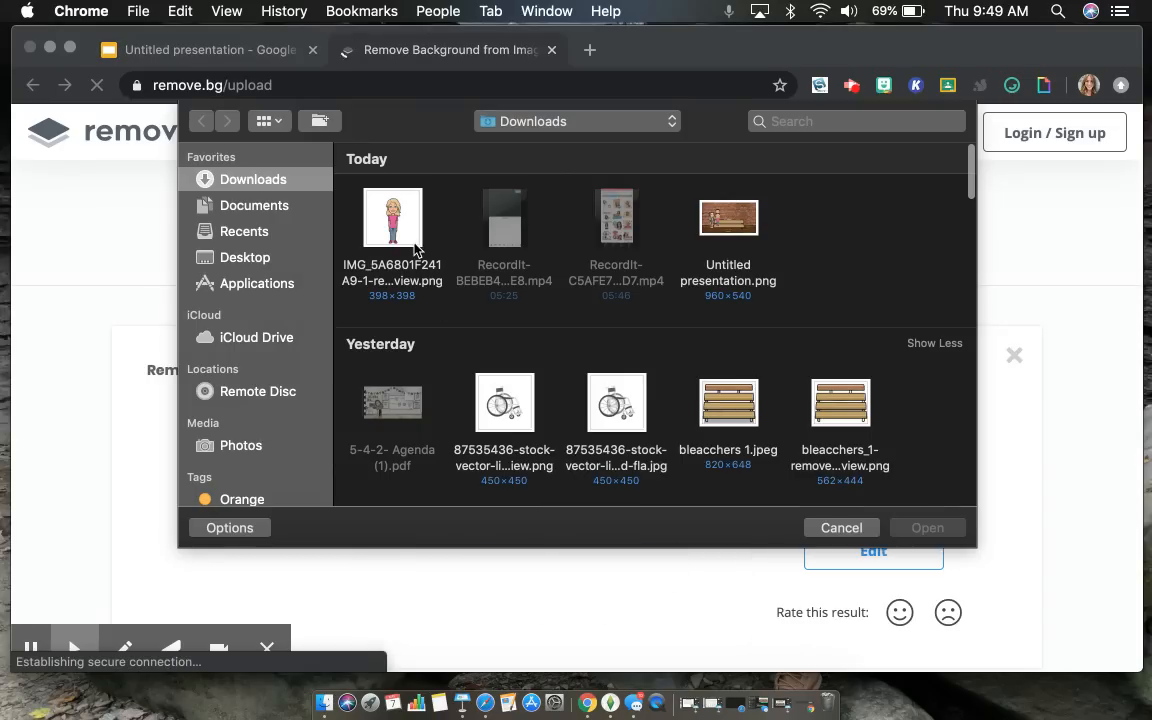
{"action": "scroll", "scroll_direction": "down", "scroll_amount": 3}
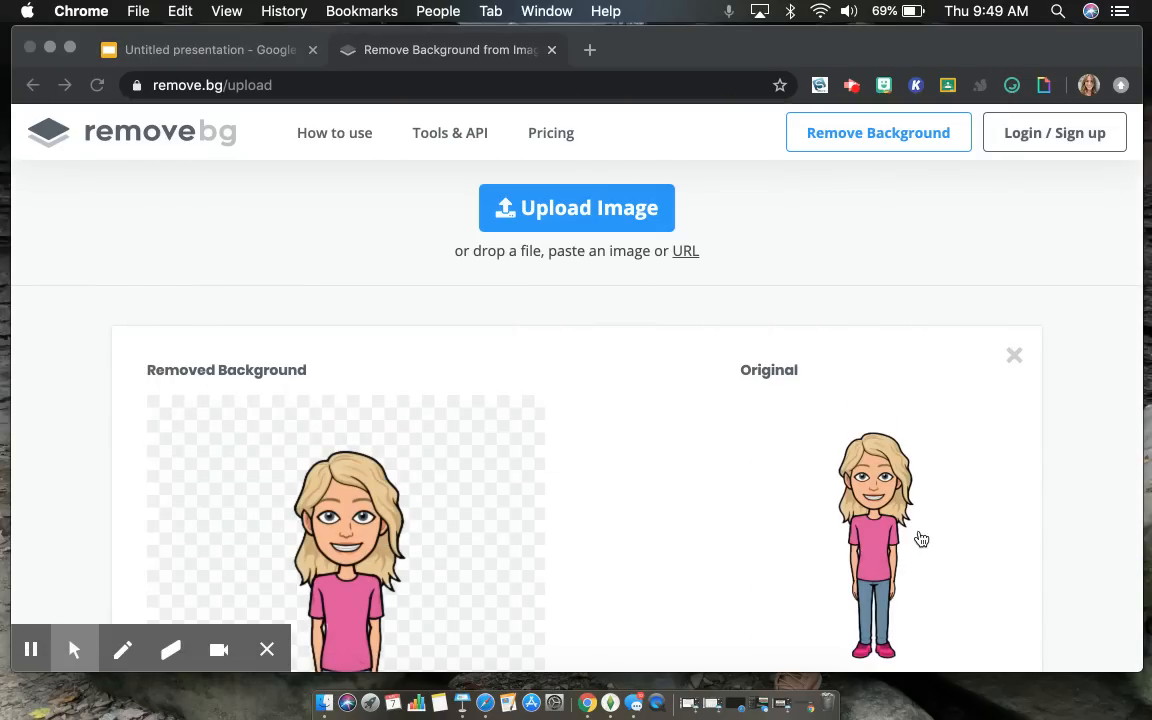
{"action": "left_click", "coordinate": [576, 206]}
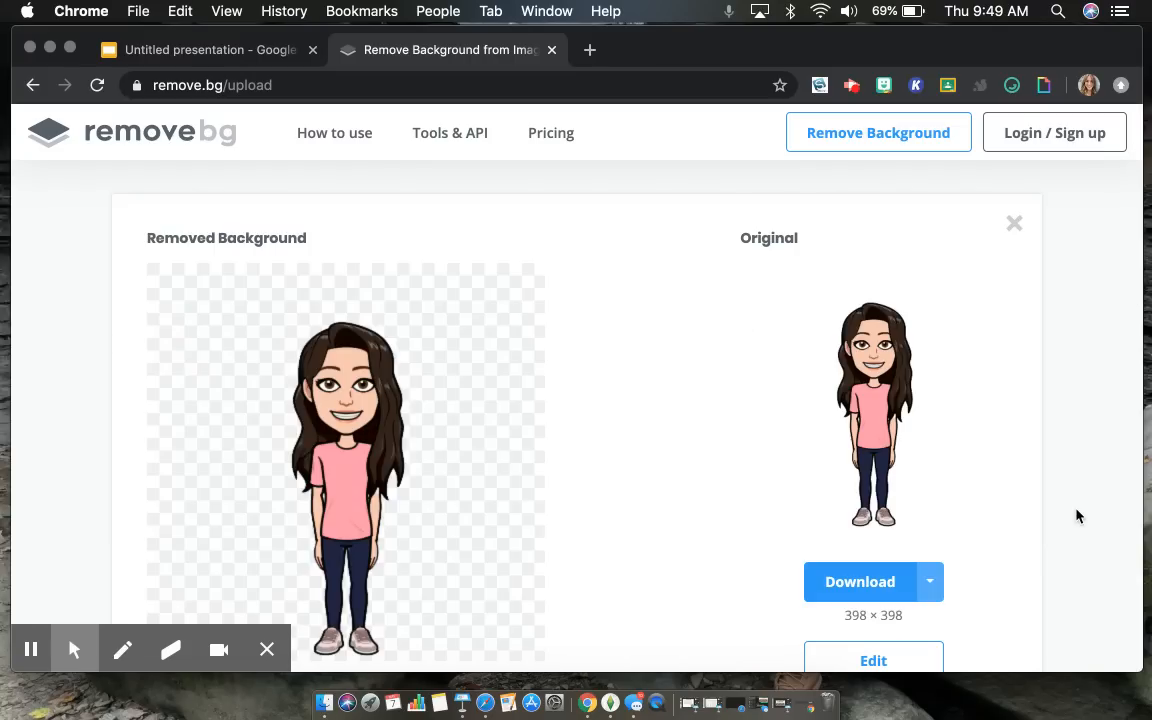
{"action": "mouse_move", "coordinate": [882, 288]}
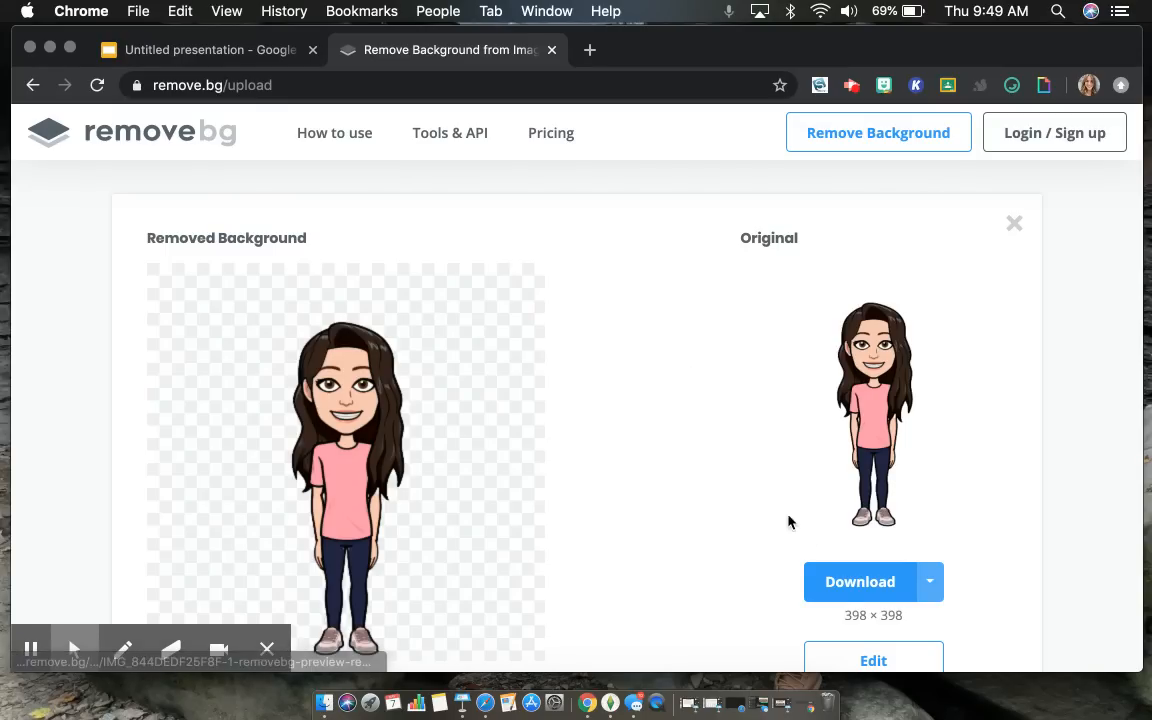
{"action": "left_click", "coordinate": [860, 580]}
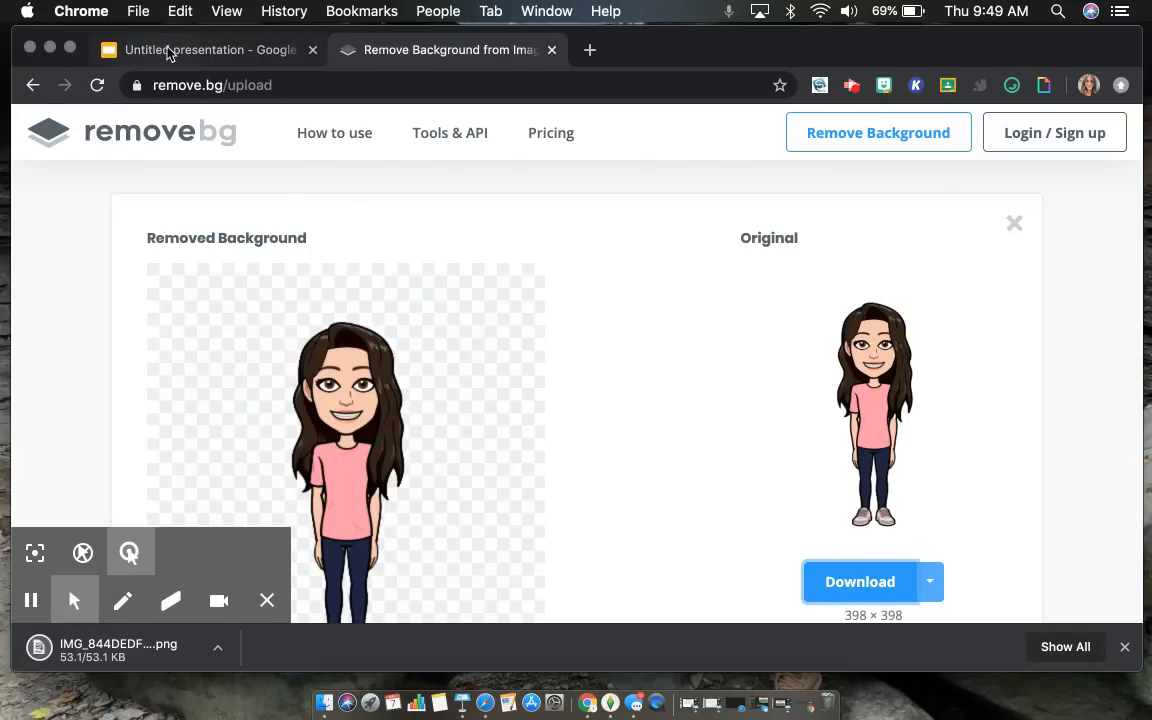
- Back in the presentation, insert the downloaded background-free girl Bitmoji onto the bench slide
{"action": "left_click", "coordinate": [200, 50]}
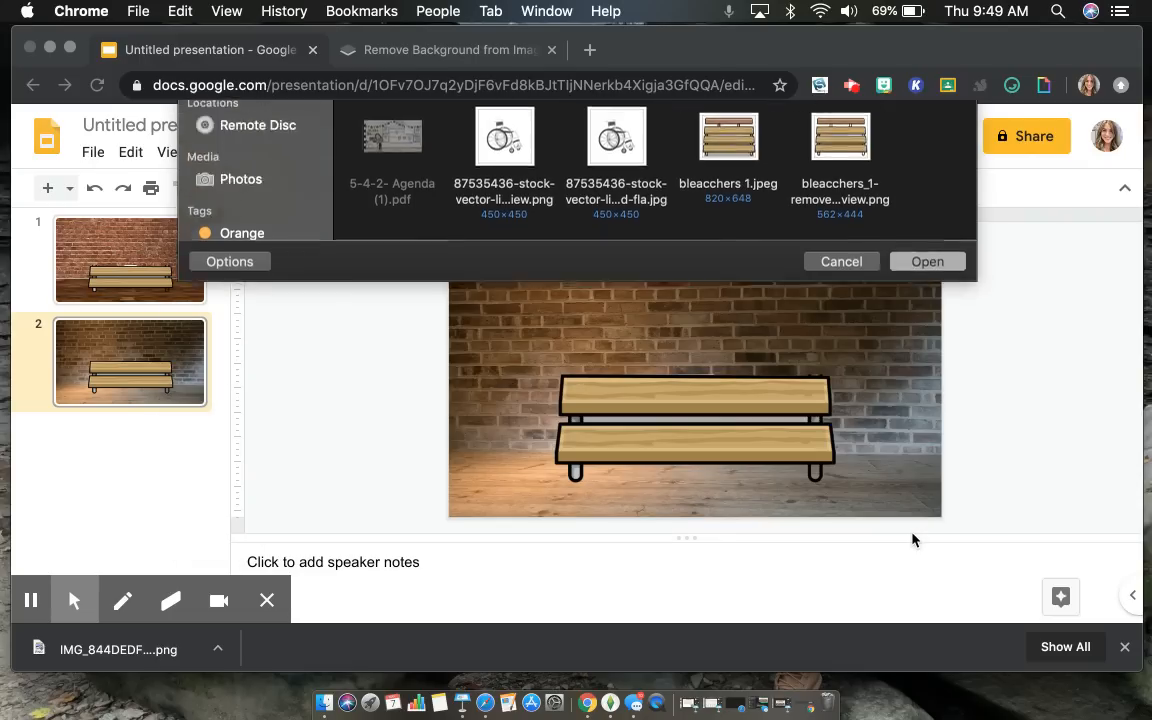
{"action": "left_click", "coordinate": [926, 260]}
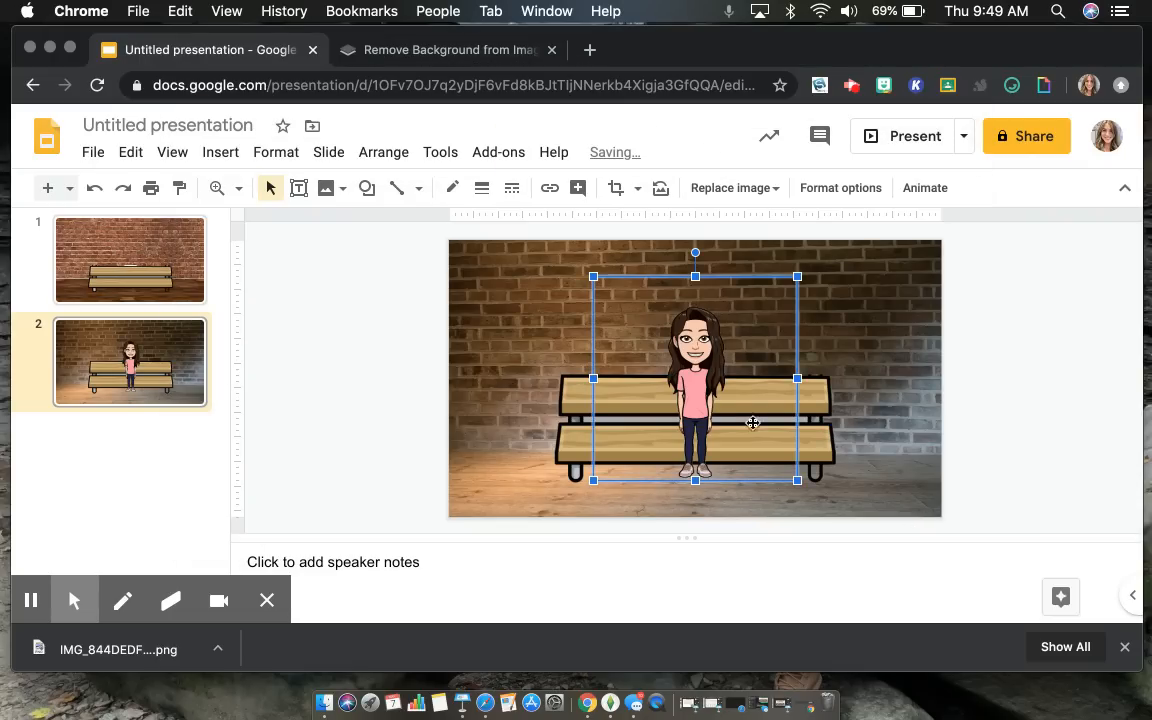
{"action": "mouse_move", "coordinate": [704, 414]}
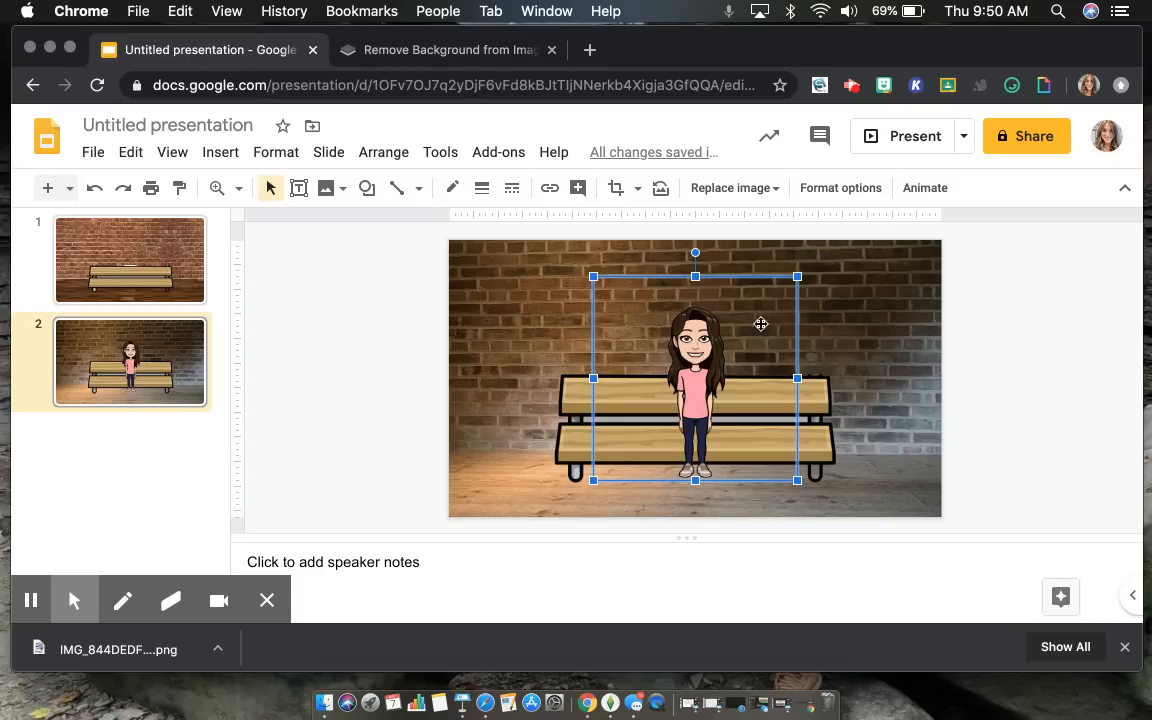
{"action": "mouse_move", "coordinate": [450, 396]}
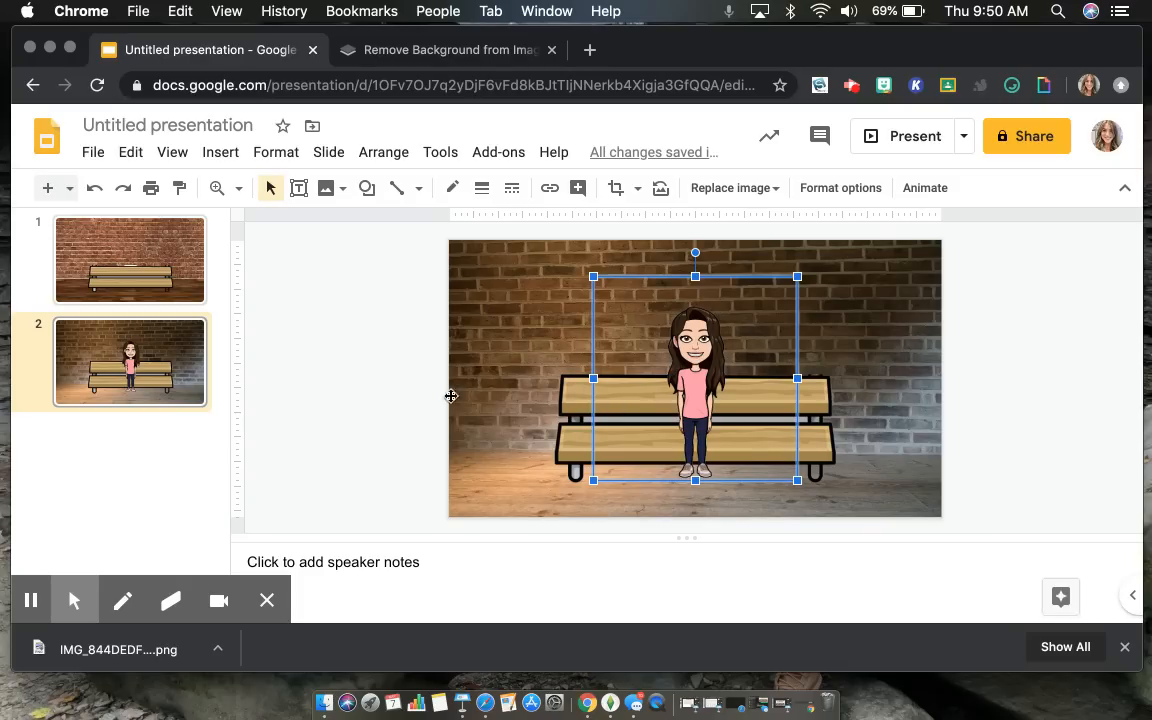
- Crop the girl Bitmoji's empty side margins and shrink her to stand on the bench
{"action": "right_click", "coordinate": [696, 390]}
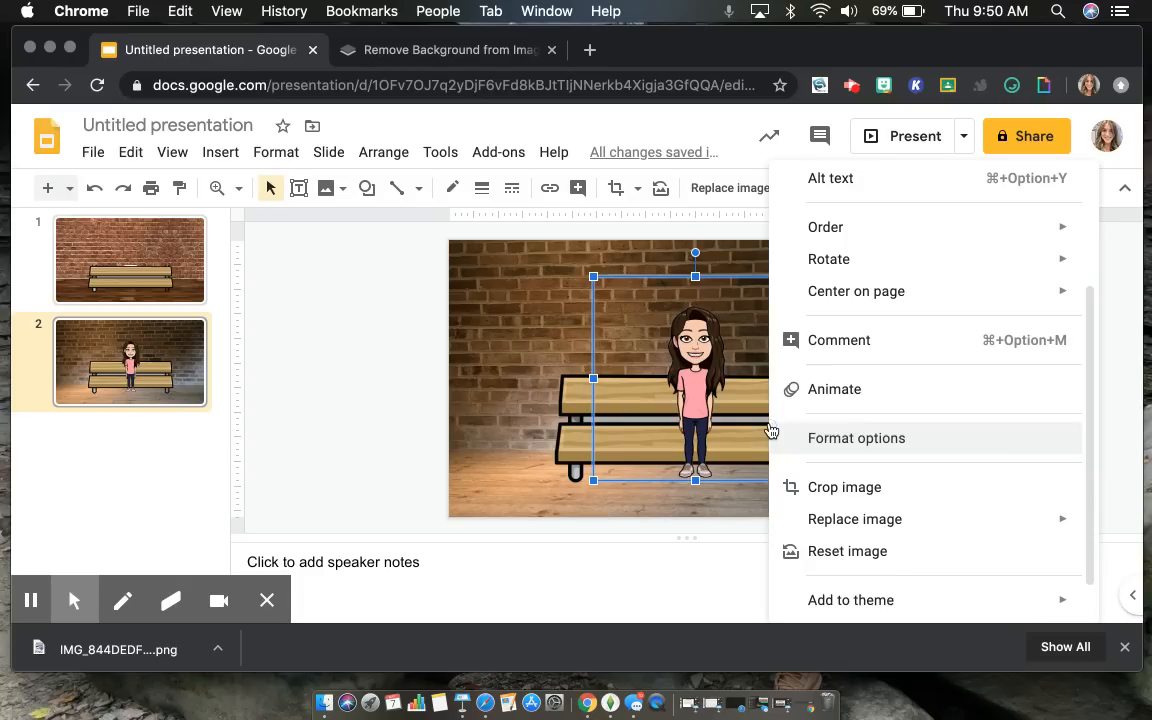
{"action": "left_click", "coordinate": [844, 488]}
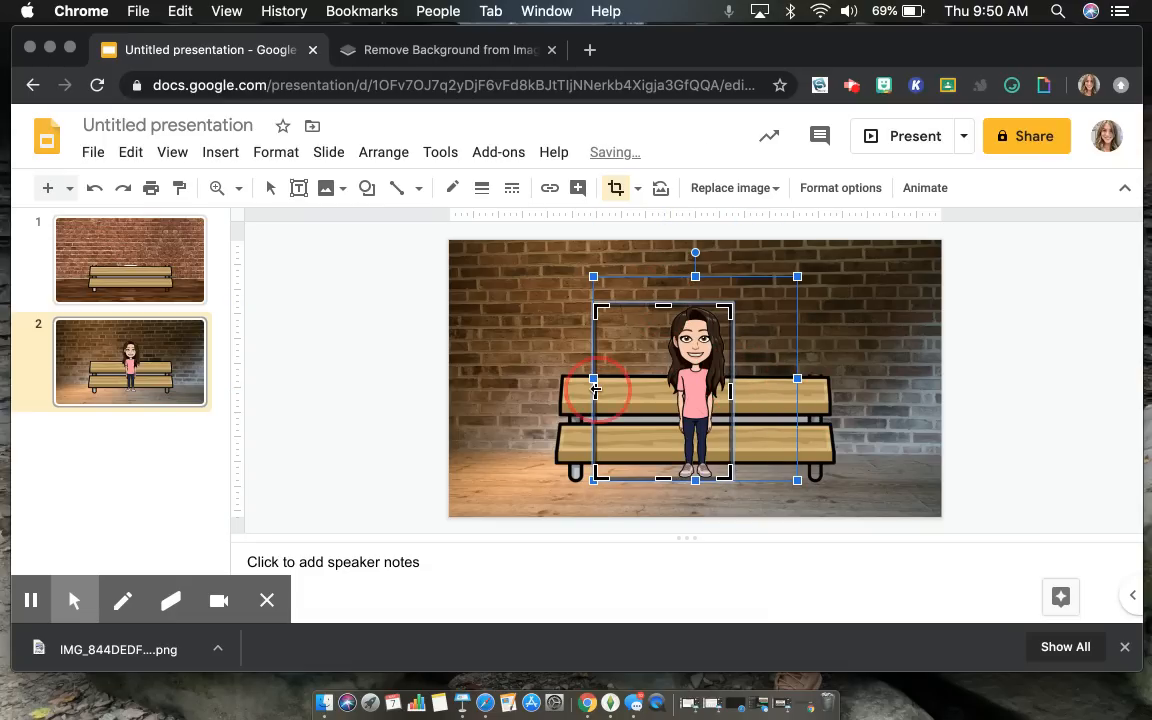
{"action": "left_click_drag", "start_coordinate": [596, 390], "coordinate": [660, 384]}
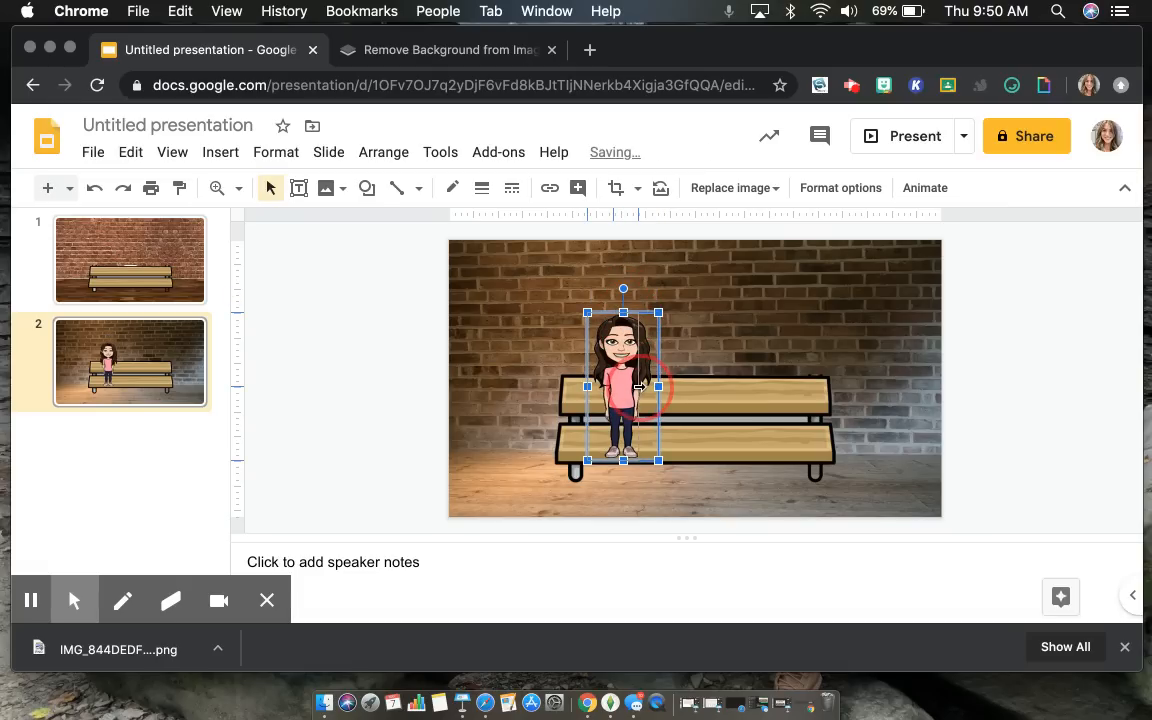
{"action": "left_click_drag", "start_coordinate": [622, 384], "coordinate": [612, 384]}
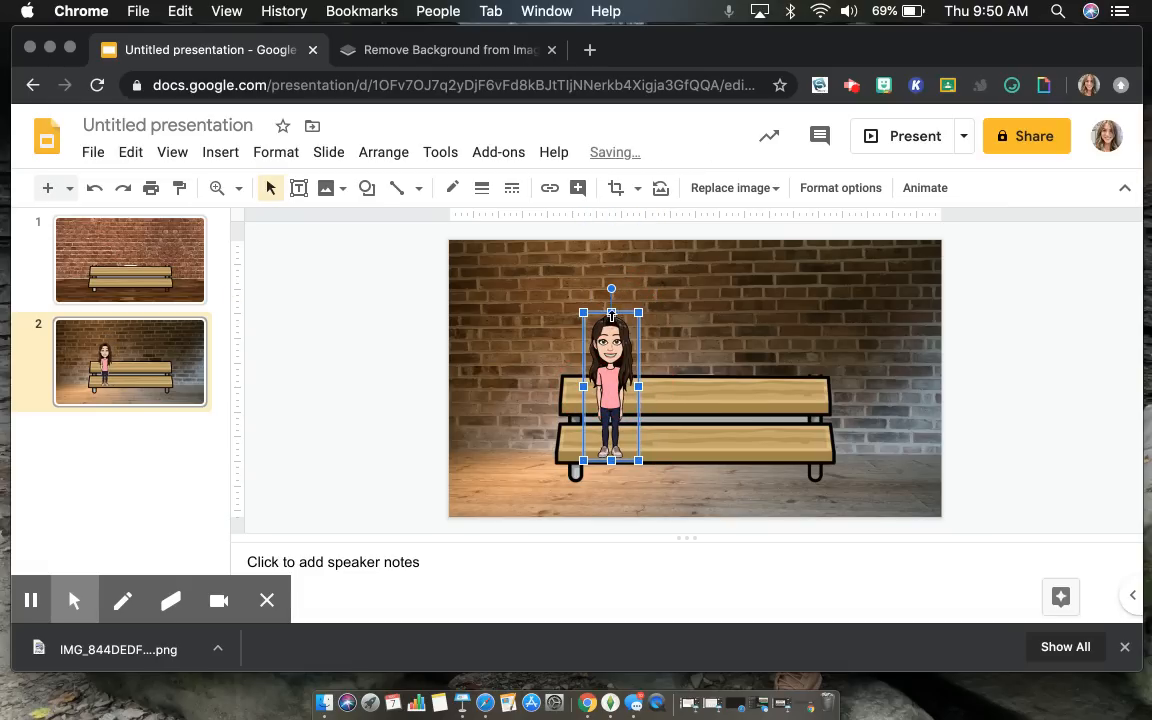
{"action": "left_click_drag", "start_coordinate": [612, 388], "coordinate": [612, 372]}
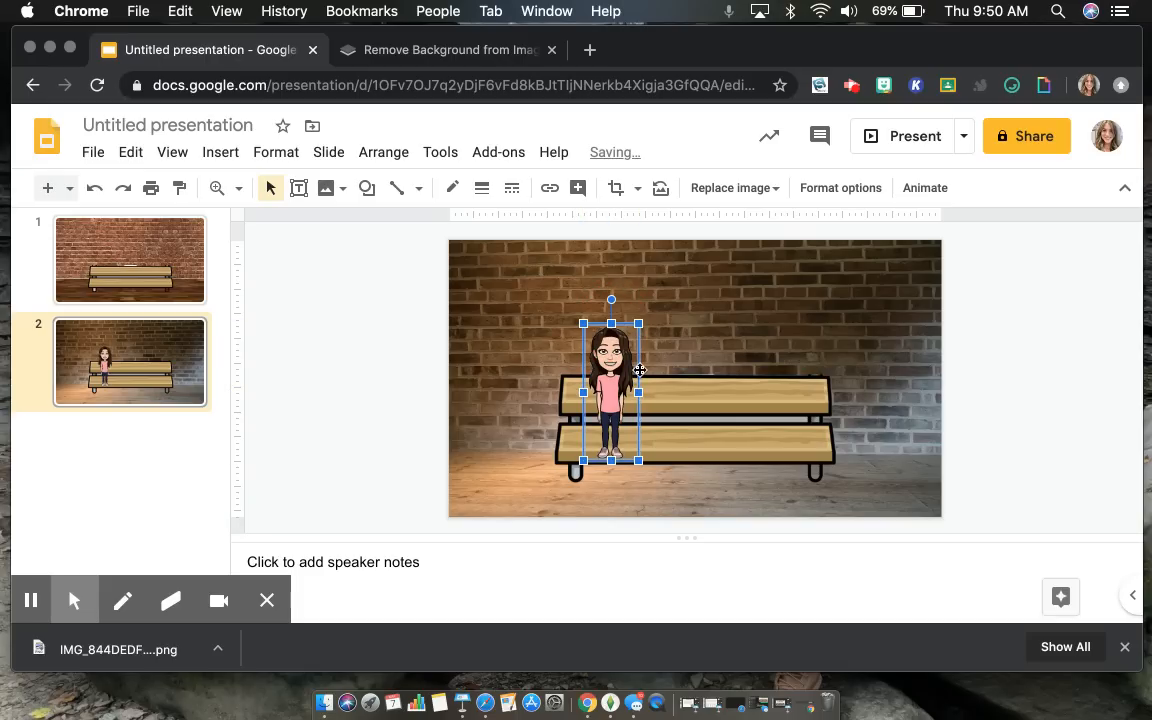
{"action": "left_click", "coordinate": [348, 374]}
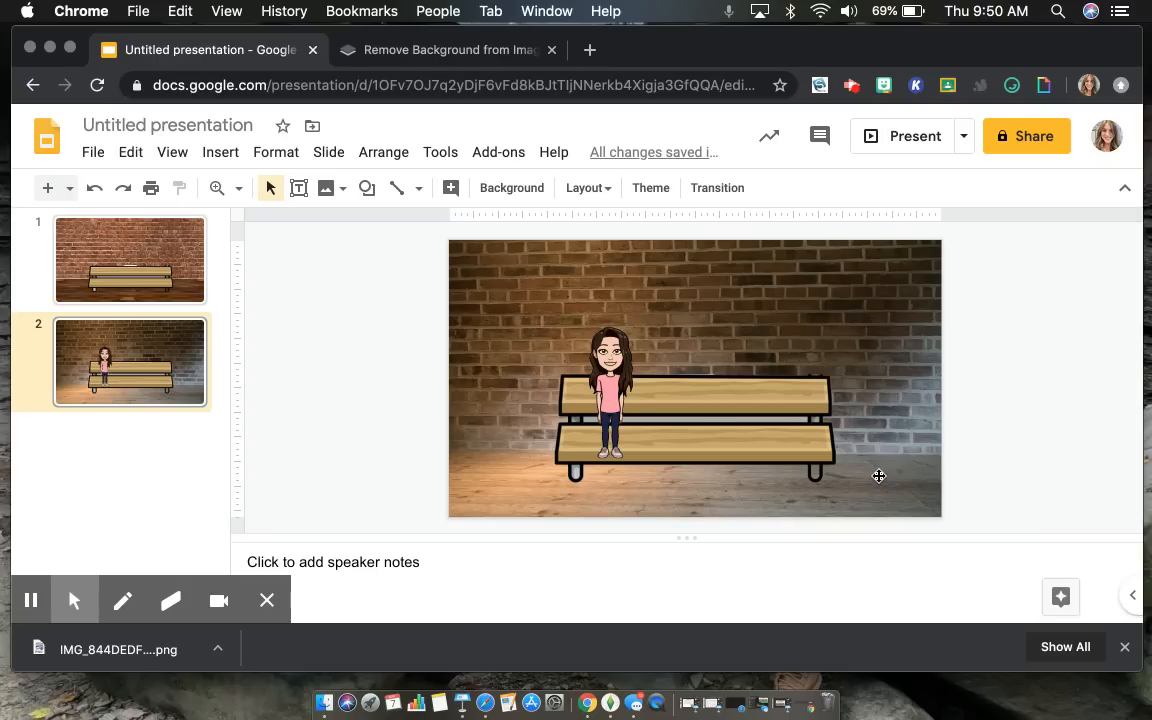
- Upload the long-haired woman Bitmoji PNG from Downloads onto the bench slide
{"action": "left_click", "coordinate": [326, 188]}
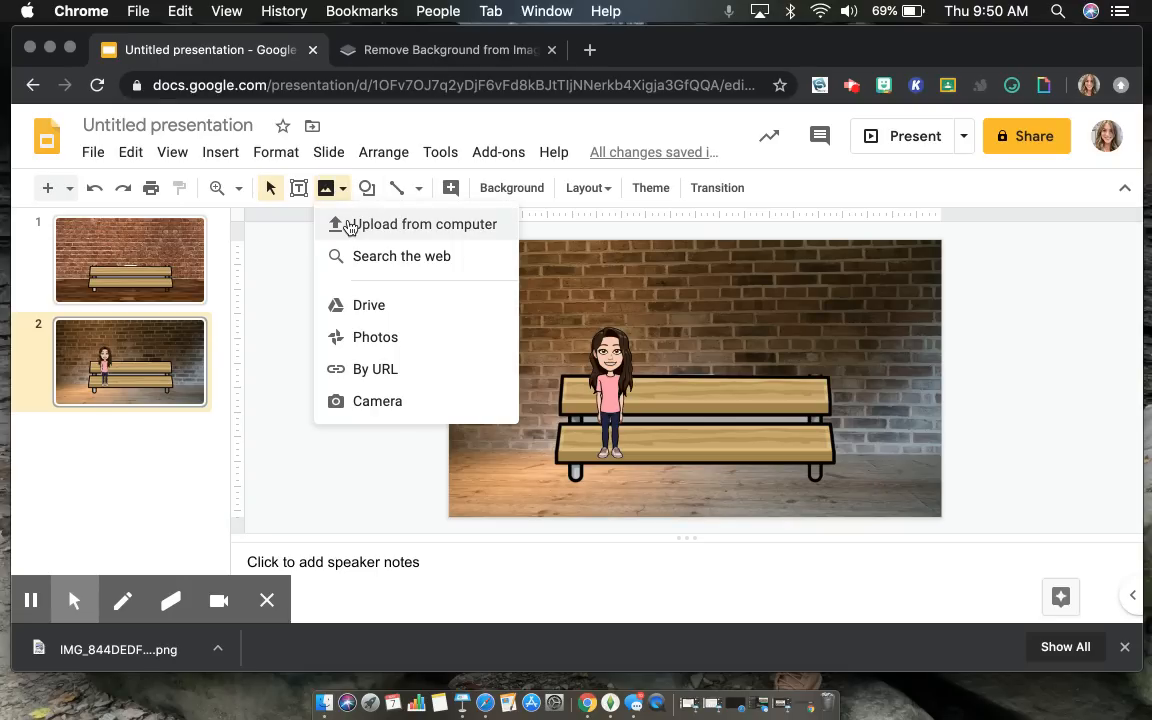
{"action": "left_click", "coordinate": [424, 224]}
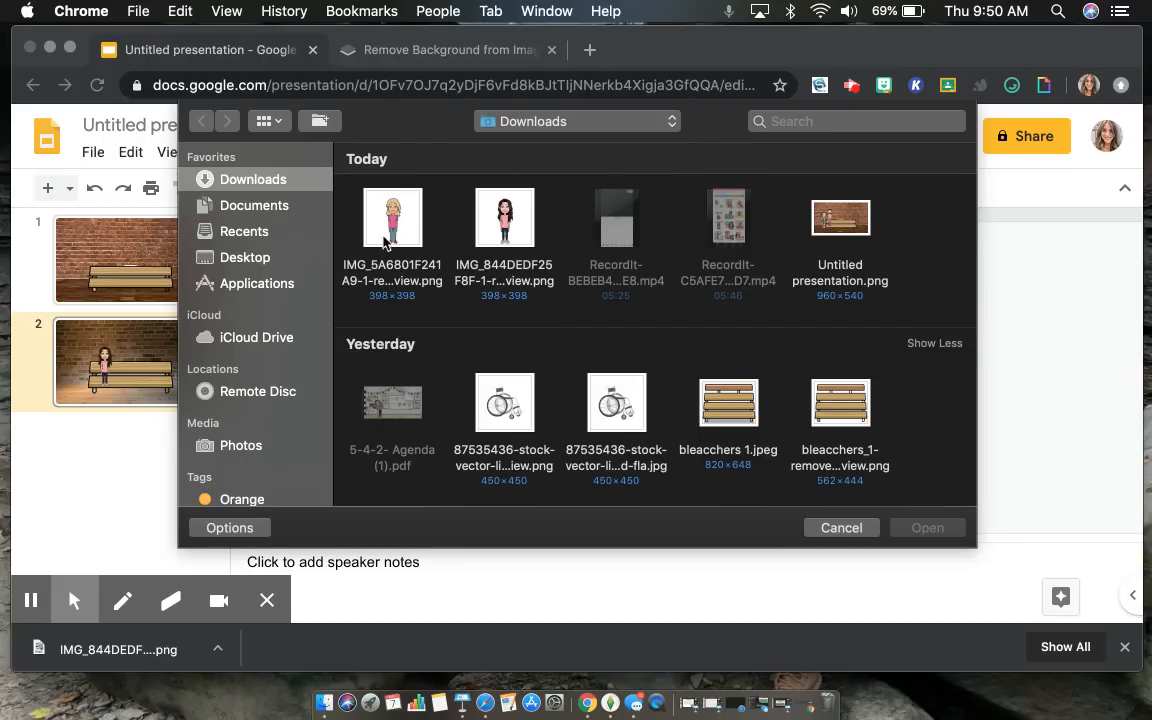
{"action": "scroll", "scroll_direction": "down", "scroll_amount": 3}
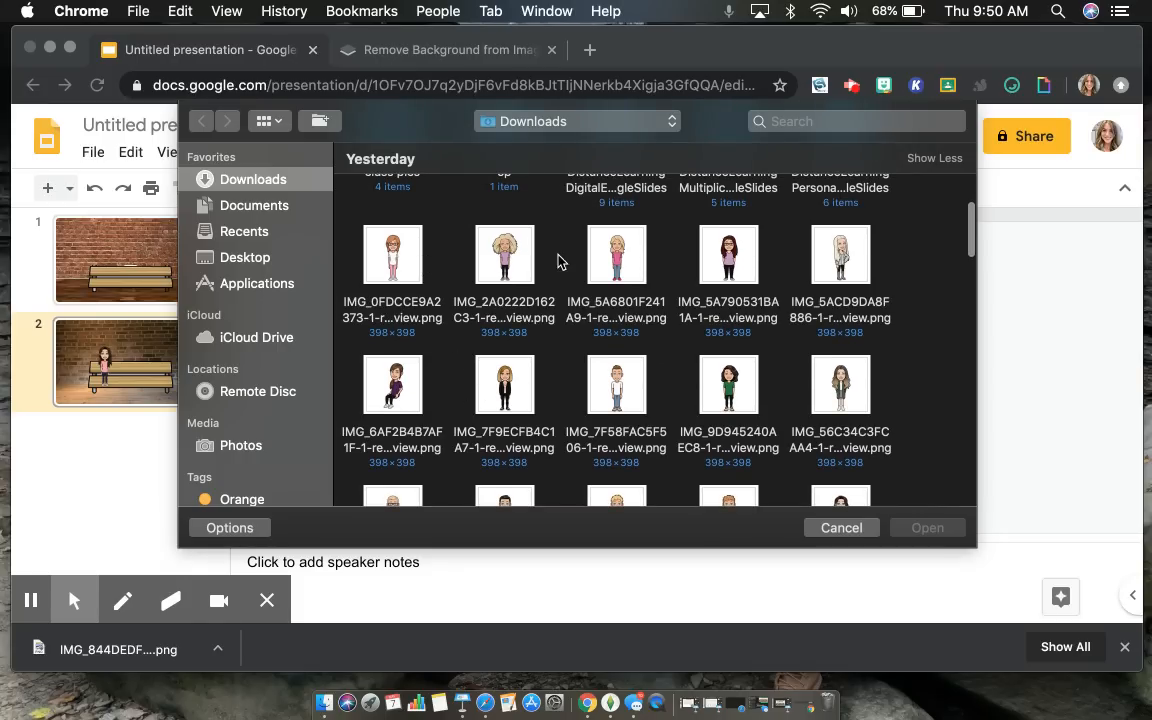
{"action": "mouse_move", "coordinate": [508, 260]}
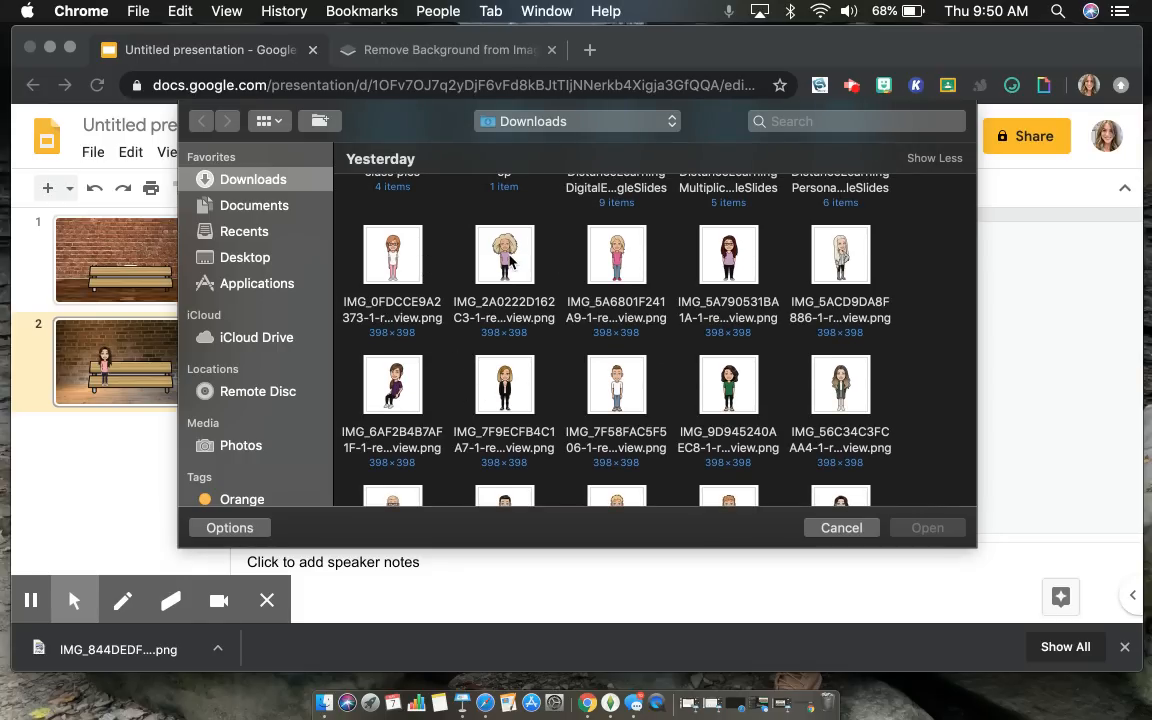
{"action": "mouse_move", "coordinate": [516, 330]}
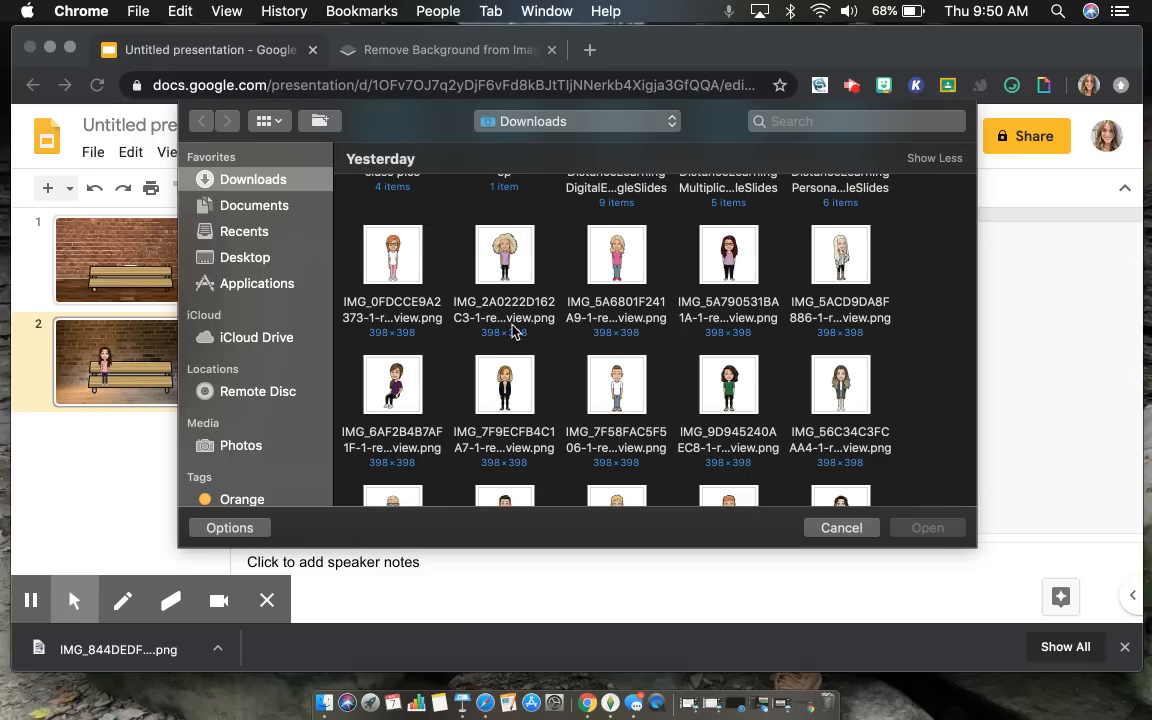
{"action": "mouse_move", "coordinate": [530, 334]}
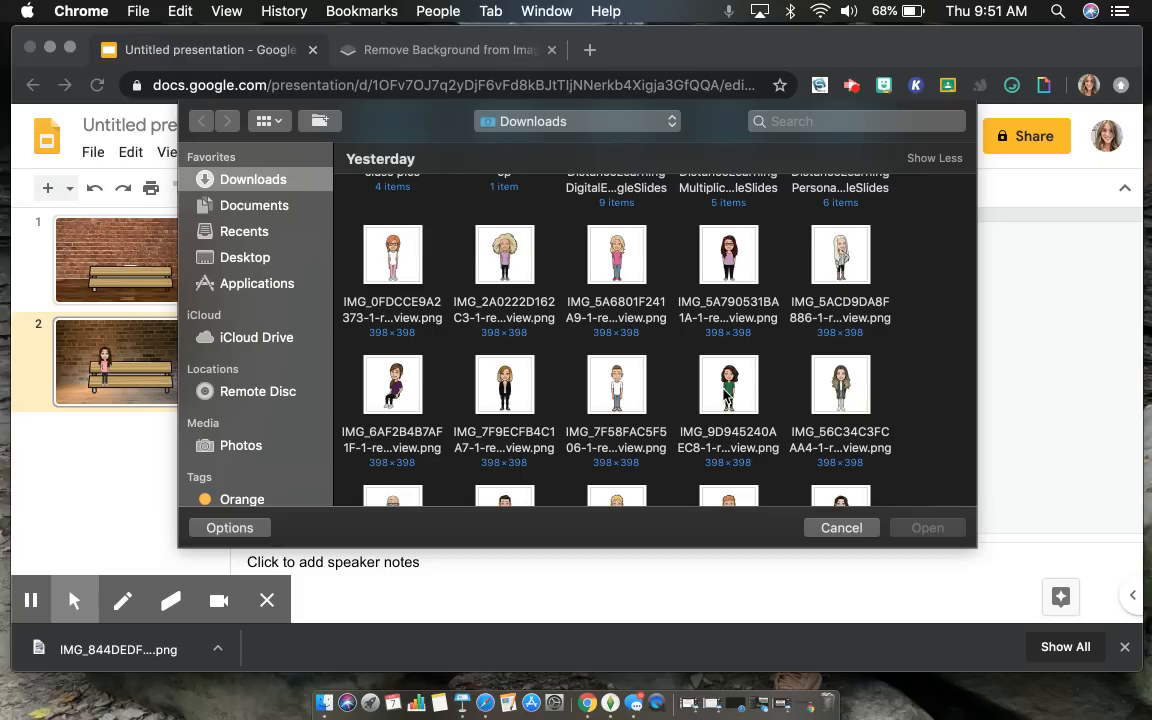
{"action": "left_click", "coordinate": [840, 280]}
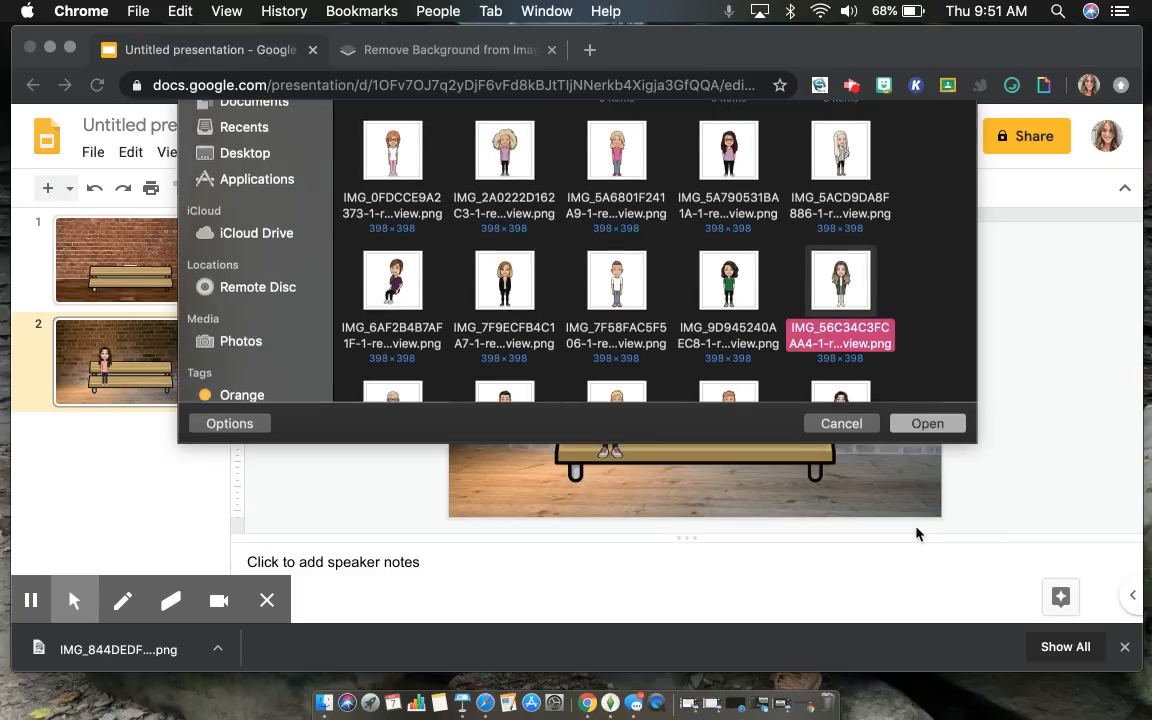
{"action": "left_click", "coordinate": [926, 424]}
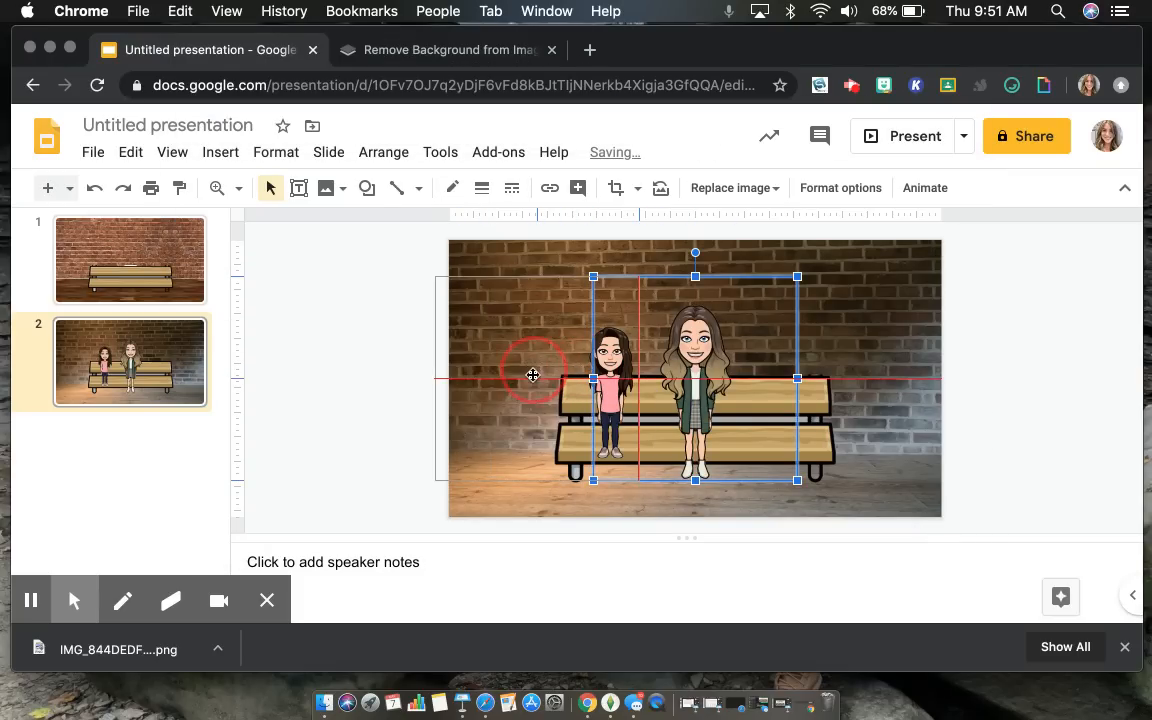
- Move the woman figure to the left end of the bench beside the girl in pink
{"action": "left_click_drag", "start_coordinate": [696, 378], "coordinate": [536, 378]}
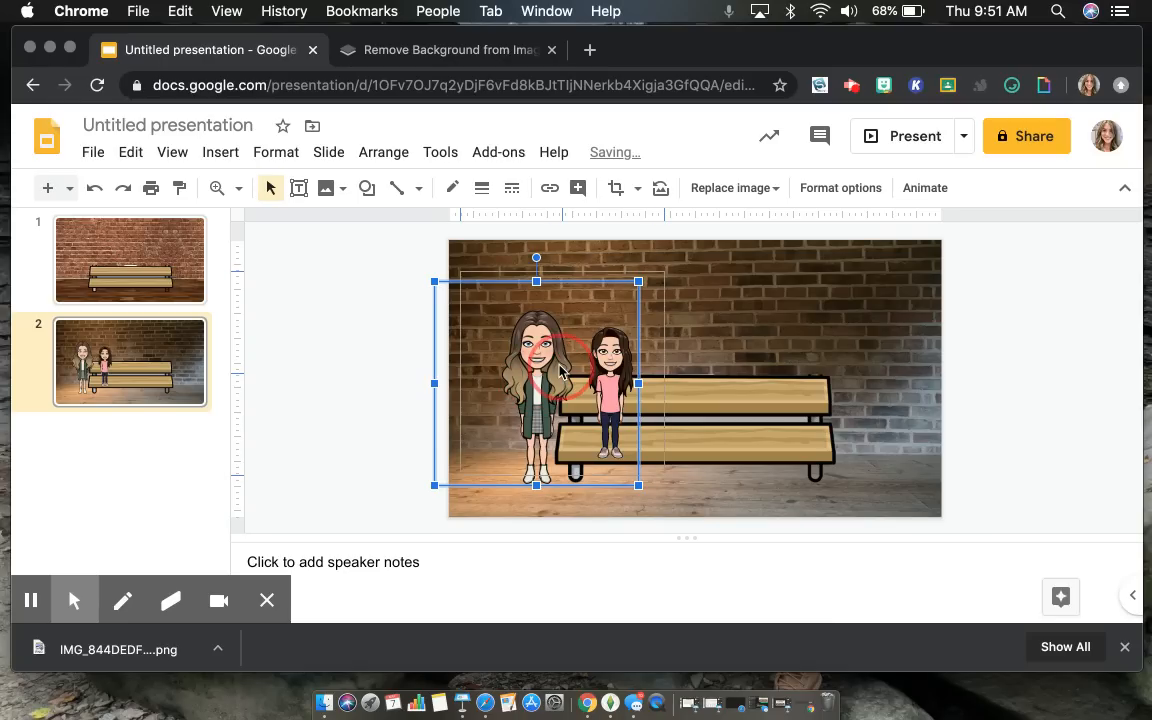
{"action": "left_click_drag", "start_coordinate": [536, 380], "coordinate": [556, 378]}
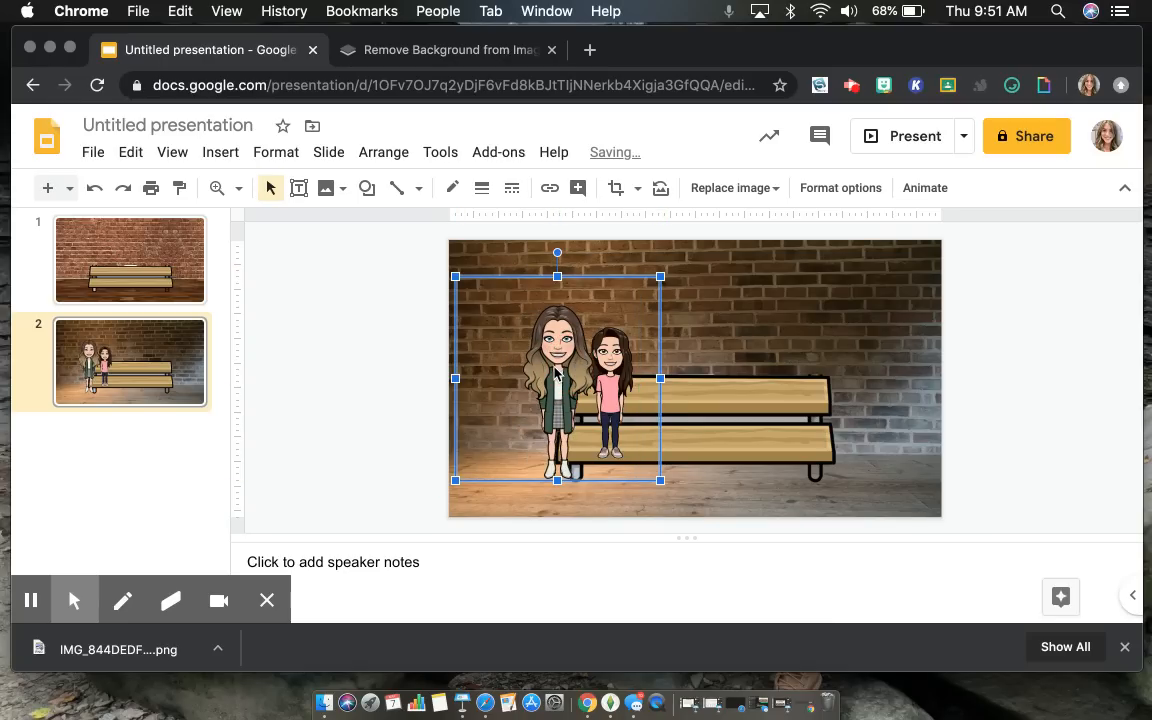
{"action": "left_click_drag", "start_coordinate": [556, 380], "coordinate": [536, 380]}
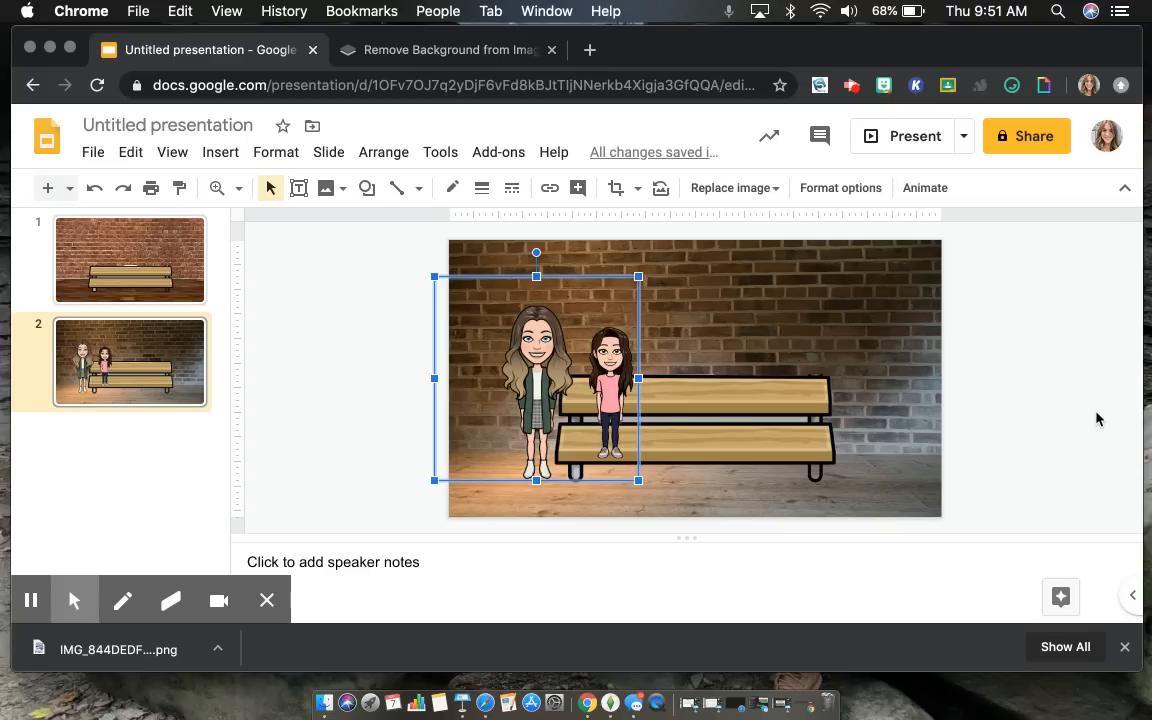
{"action": "left_click", "coordinate": [1000, 420]}
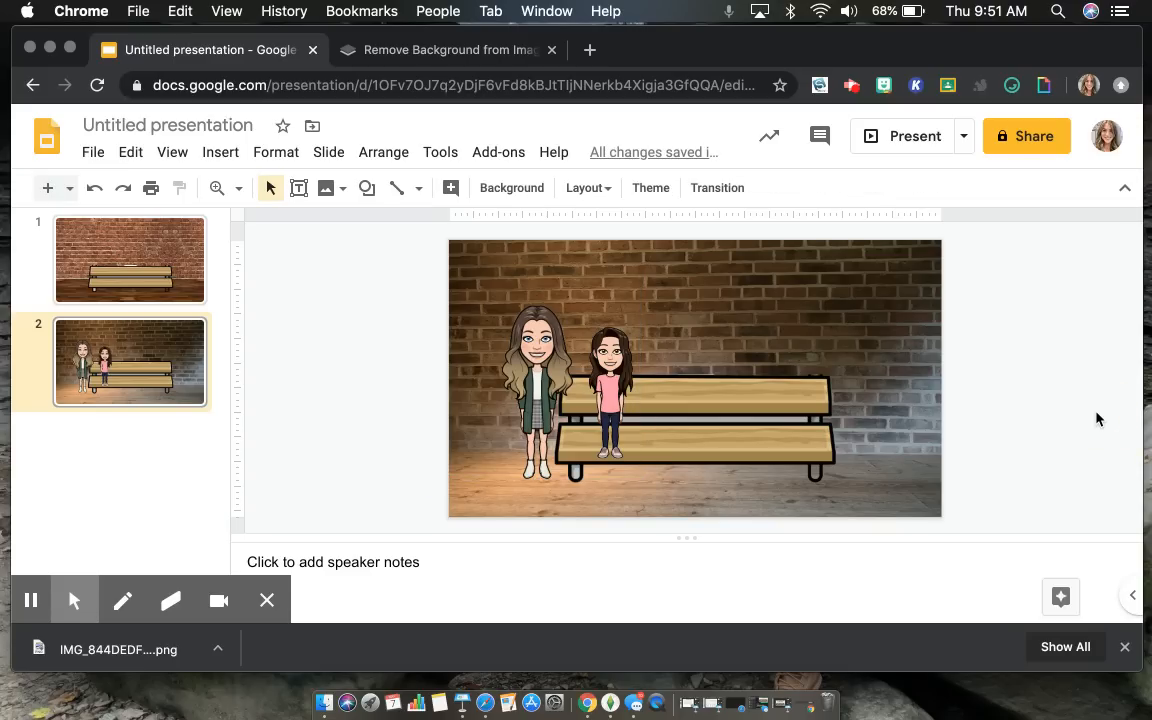
{"action": "mouse_move", "coordinate": [588, 394]}
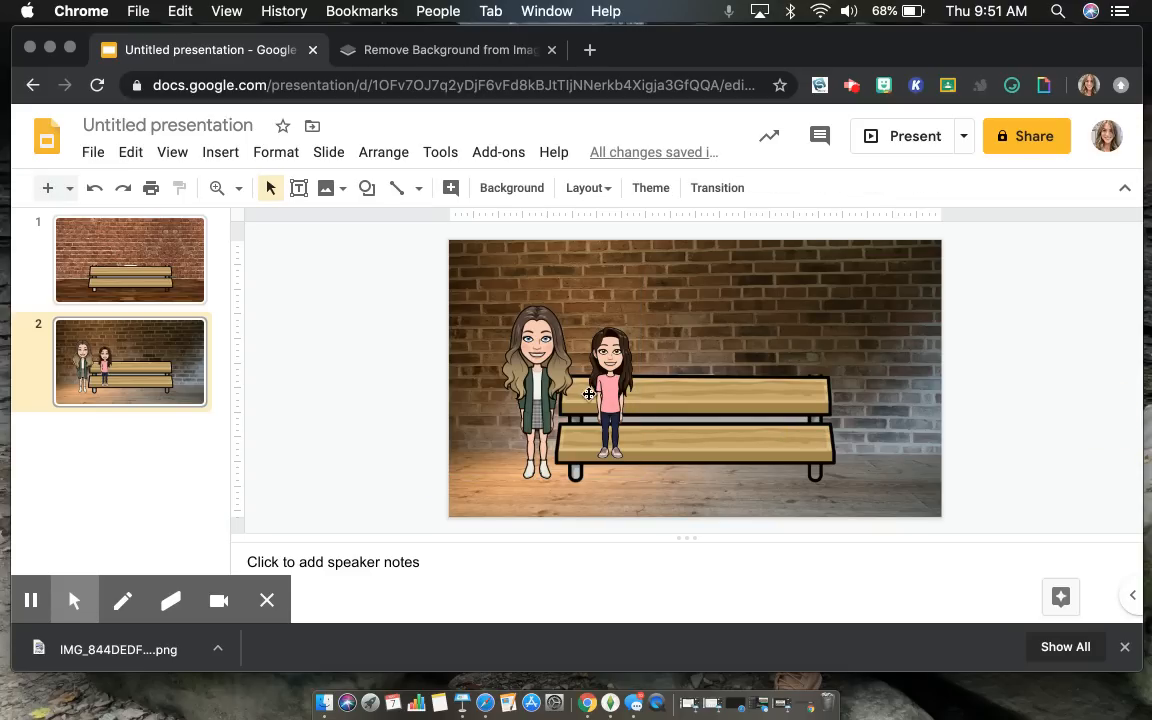
- Send the woman figure backward so the girl in pink overlaps in front of her
{"action": "left_click", "coordinate": [588, 392]}
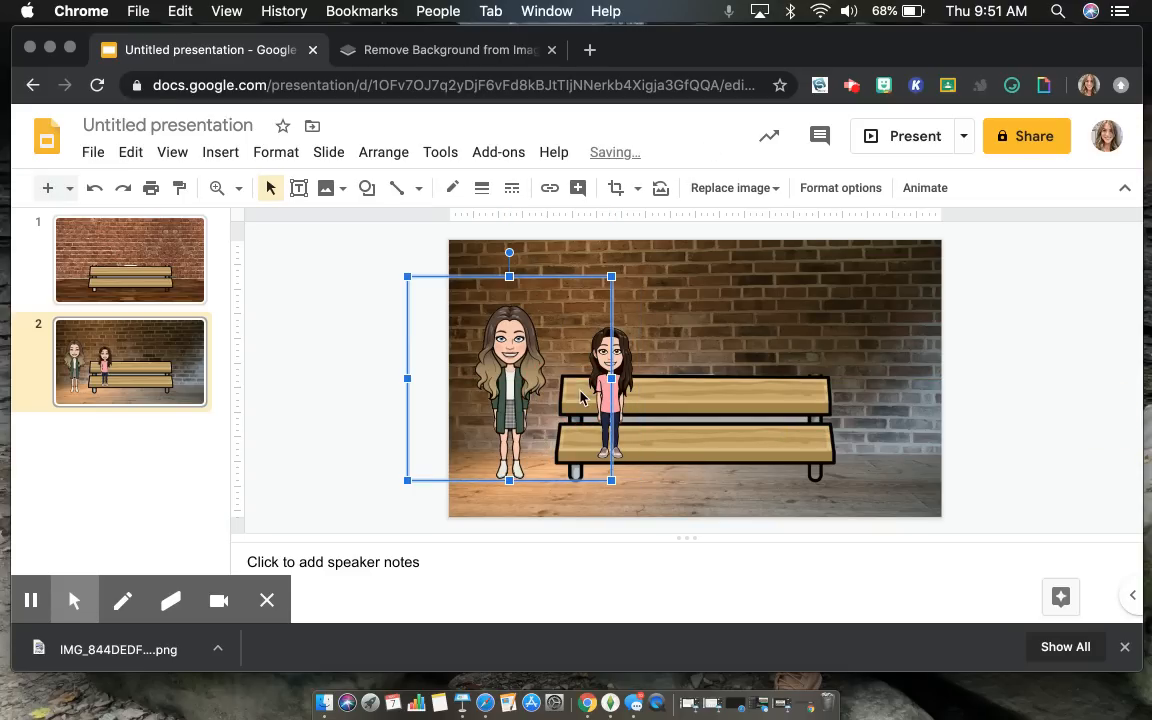
{"action": "right_click", "coordinate": [610, 390]}
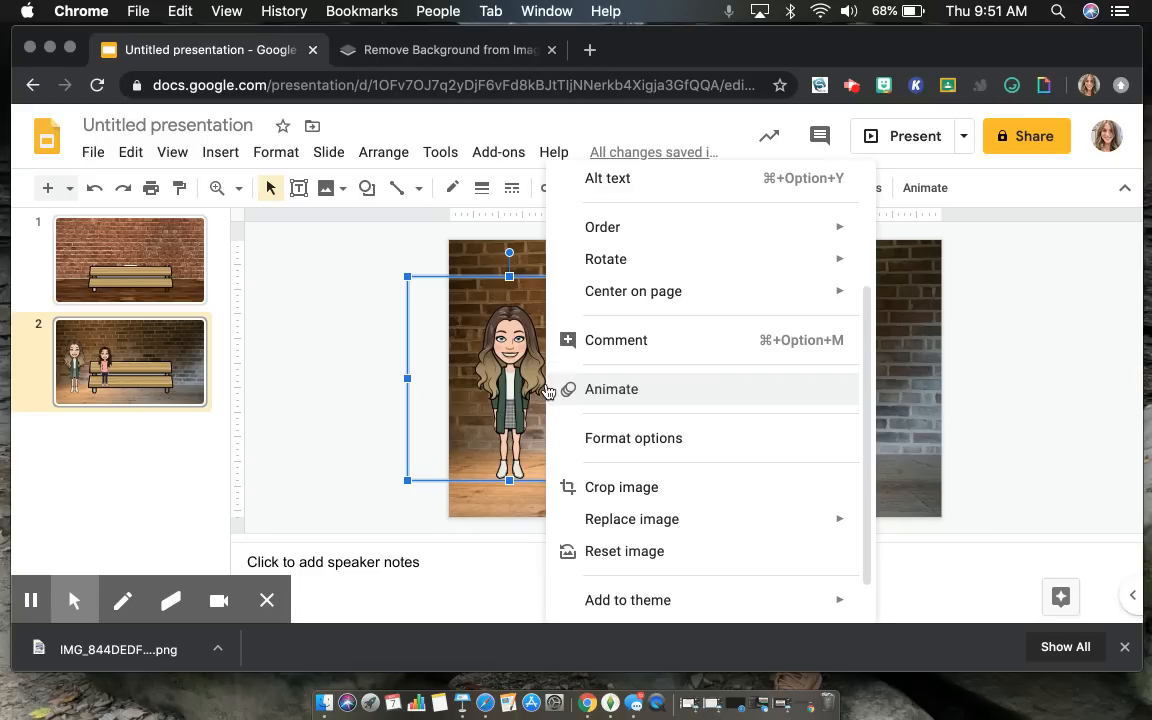
{"action": "left_click", "coordinate": [620, 488]}
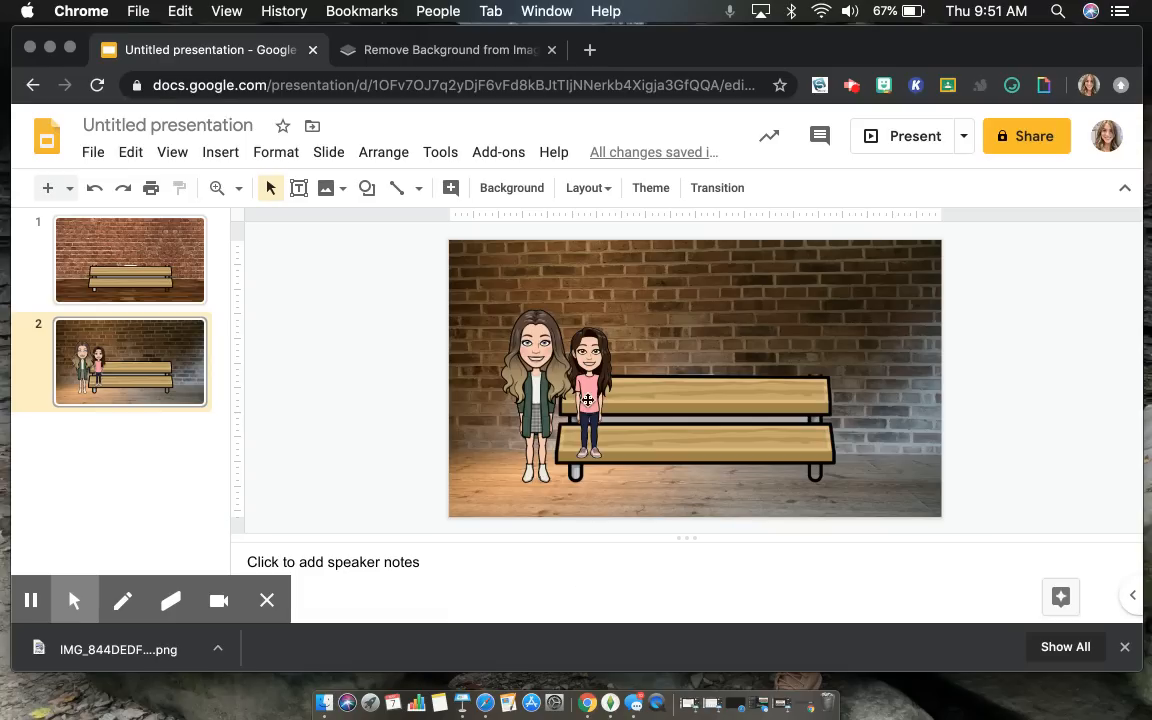
{"action": "mouse_move", "coordinate": [344, 218]}
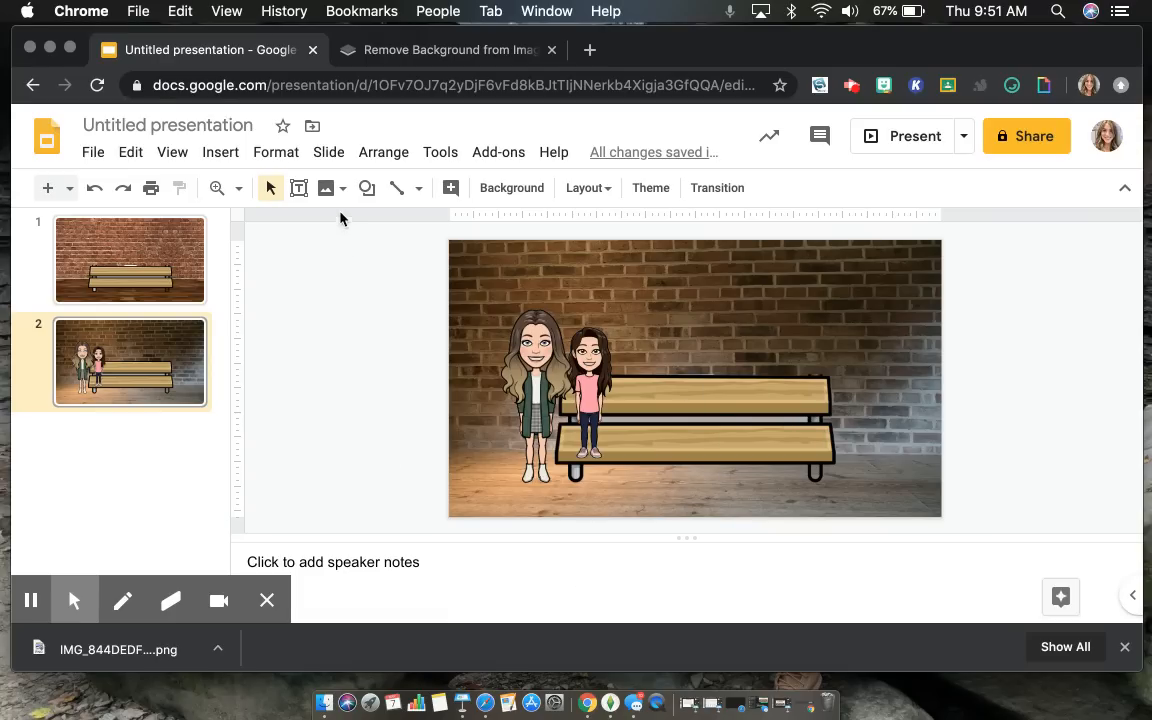
- Upload the boy-in-white-shirt Bitmoji PNG from Downloads onto the bench slide
{"action": "left_click", "coordinate": [328, 188]}
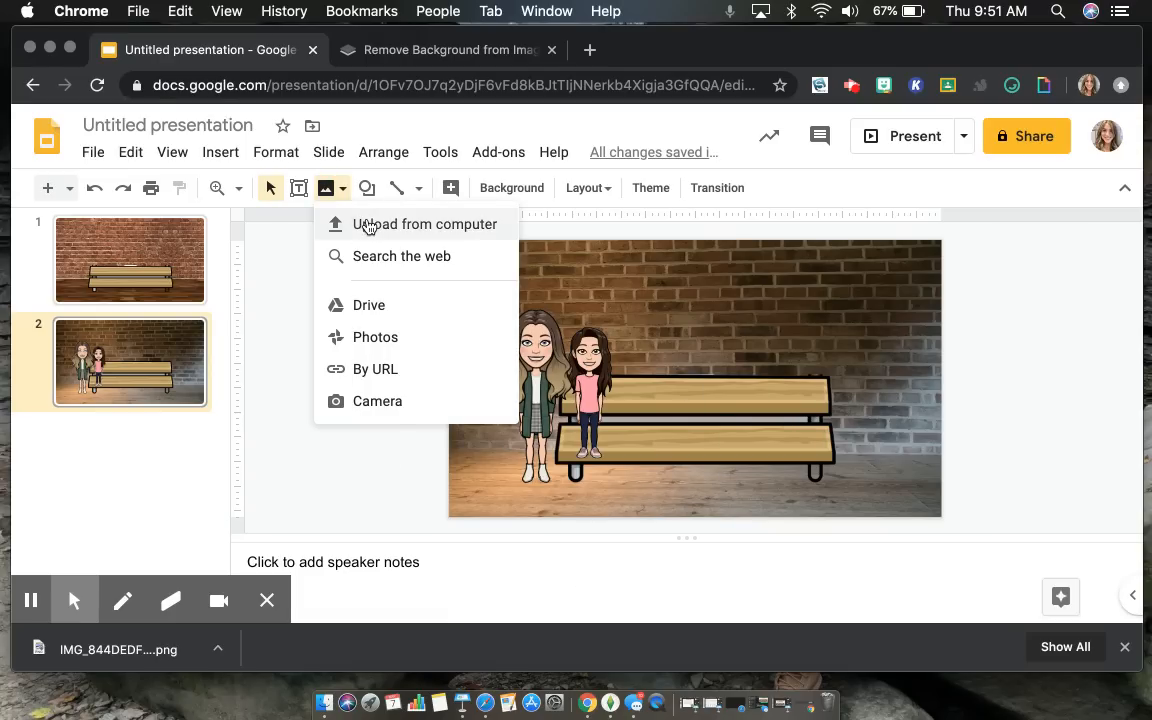
{"action": "left_click", "coordinate": [424, 224]}
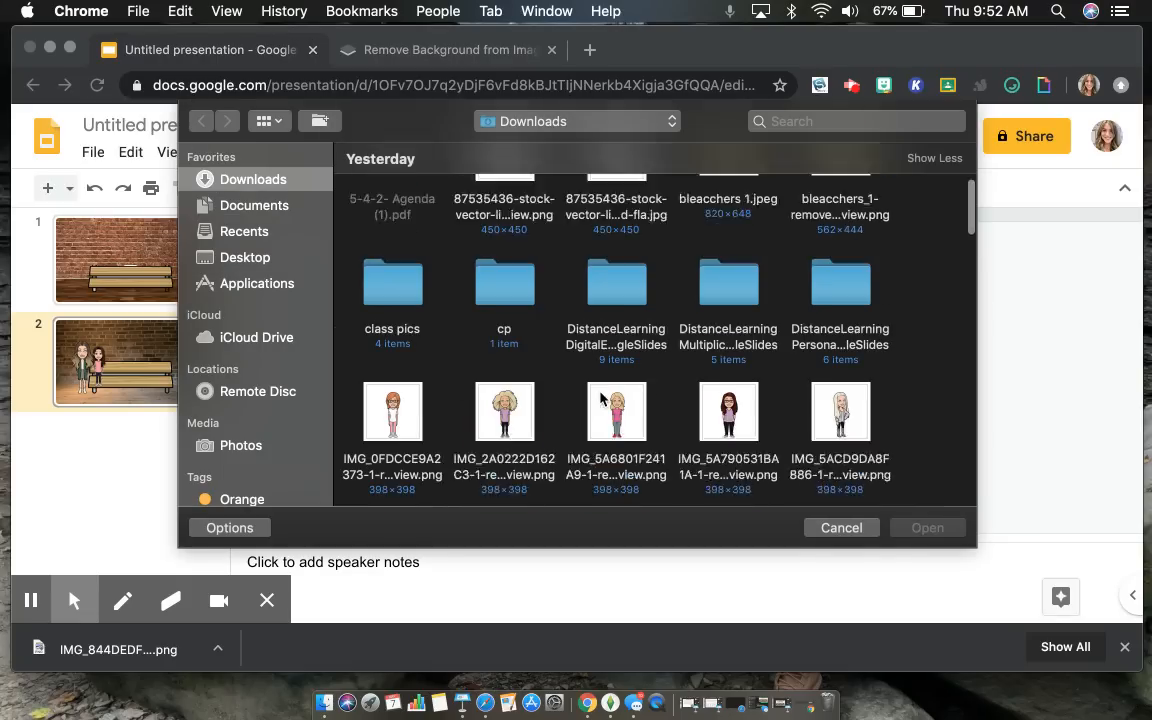
{"action": "scroll", "scroll_direction": "down", "scroll_amount": 3}
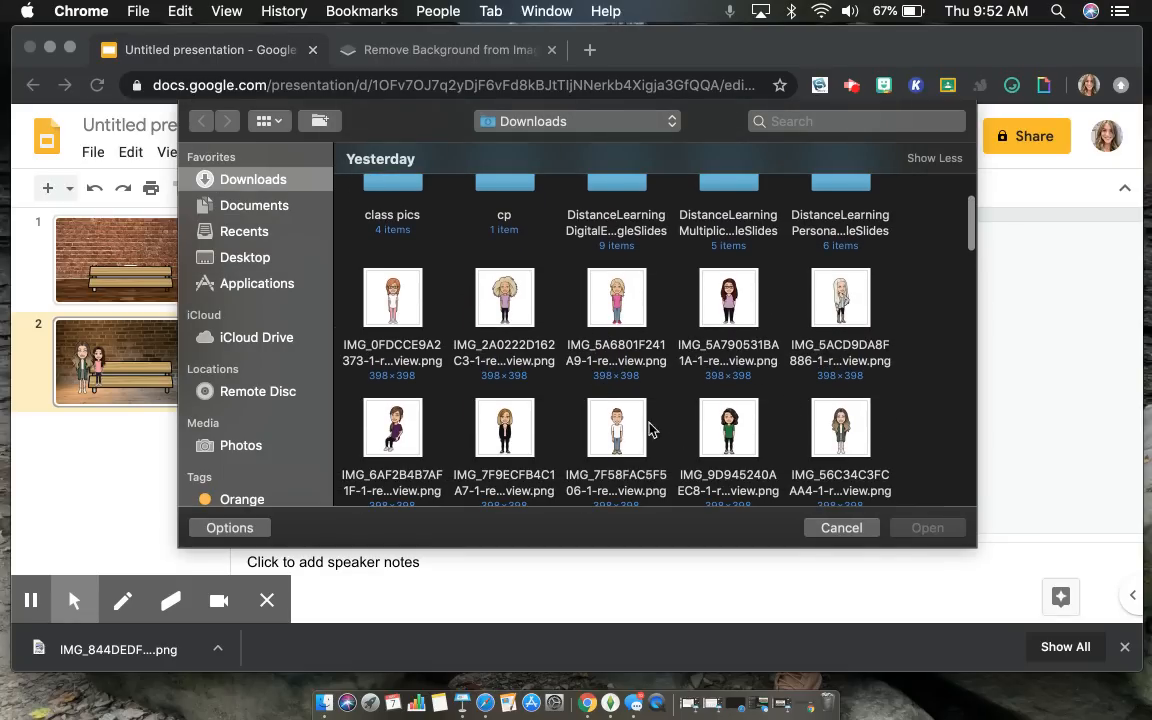
{"action": "left_click", "coordinate": [616, 428]}
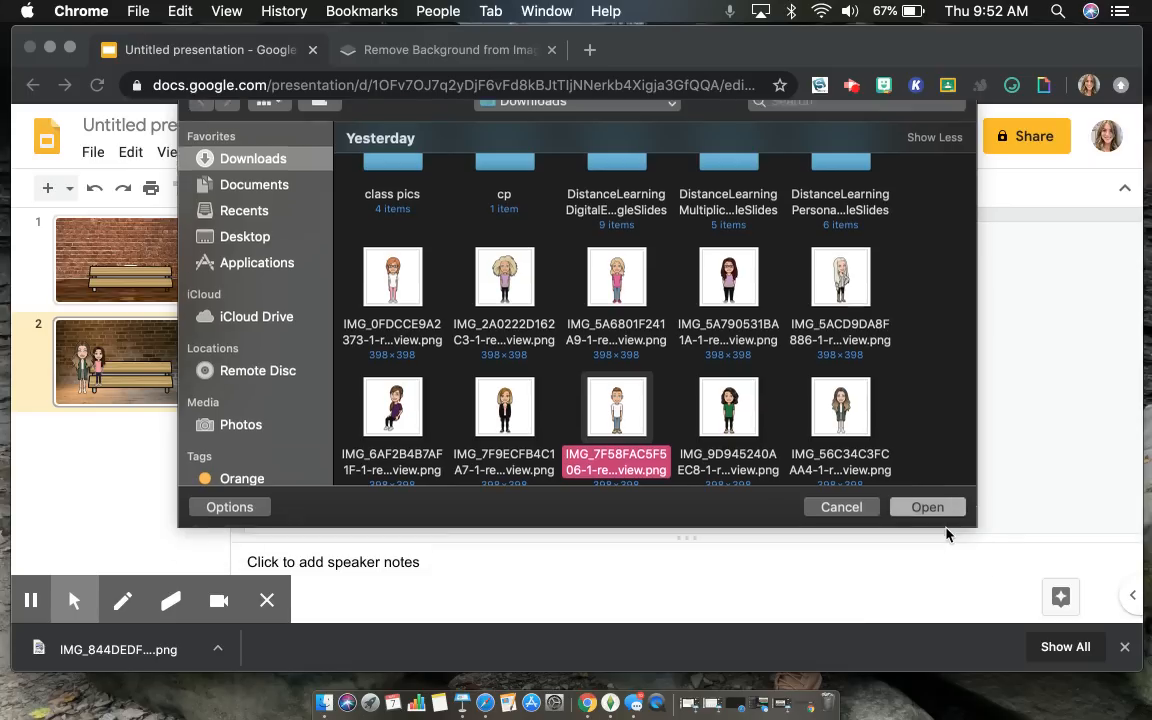
{"action": "left_click", "coordinate": [926, 508]}
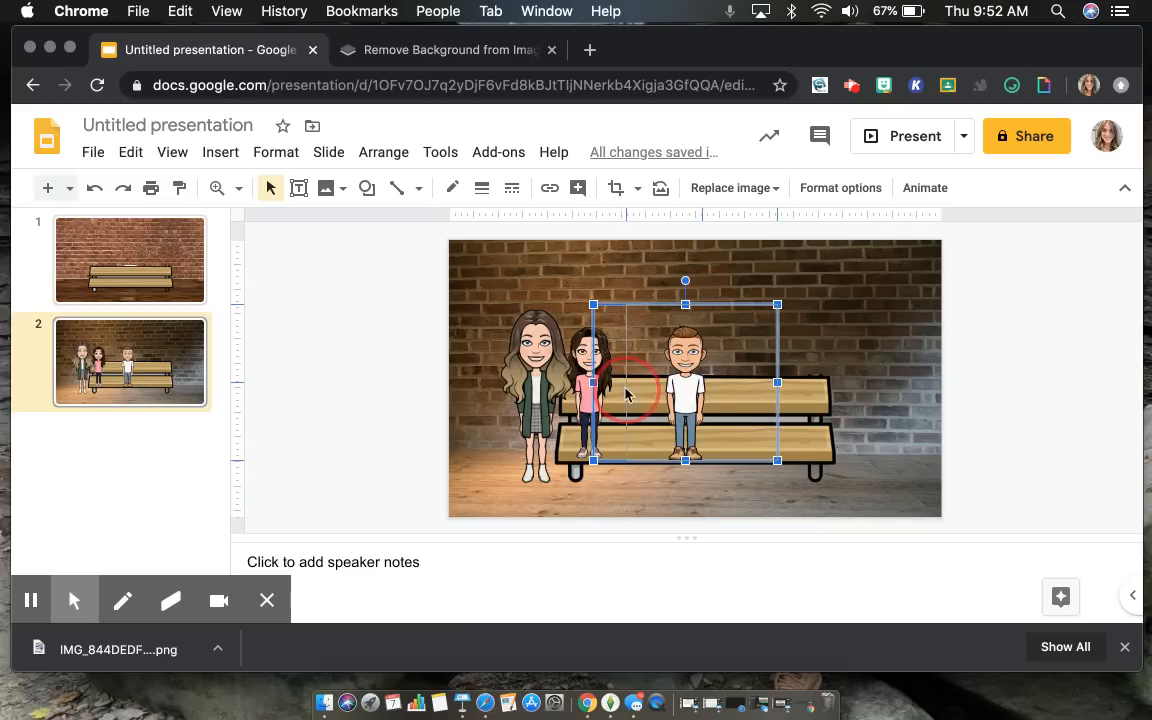
- Move the boy next to the girl in pink and shrink him to the others' height
{"action": "left_click_drag", "start_coordinate": [684, 390], "coordinate": [700, 390]}
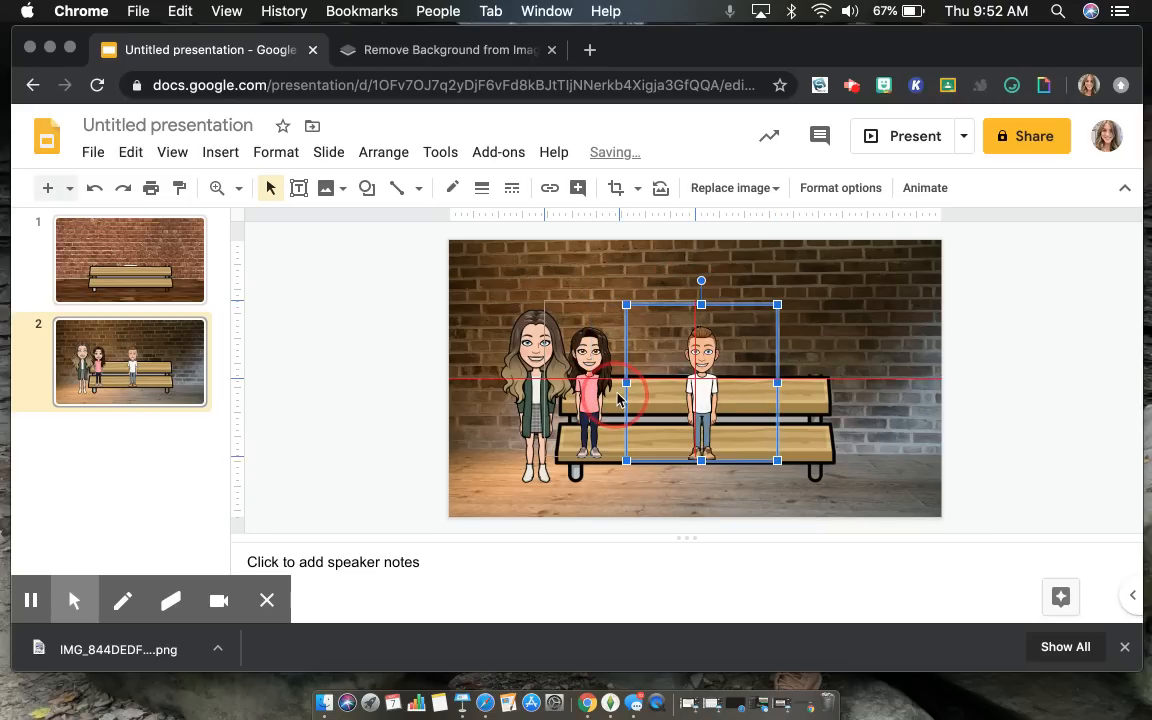
{"action": "left_click_drag", "start_coordinate": [700, 380], "coordinate": [624, 380]}
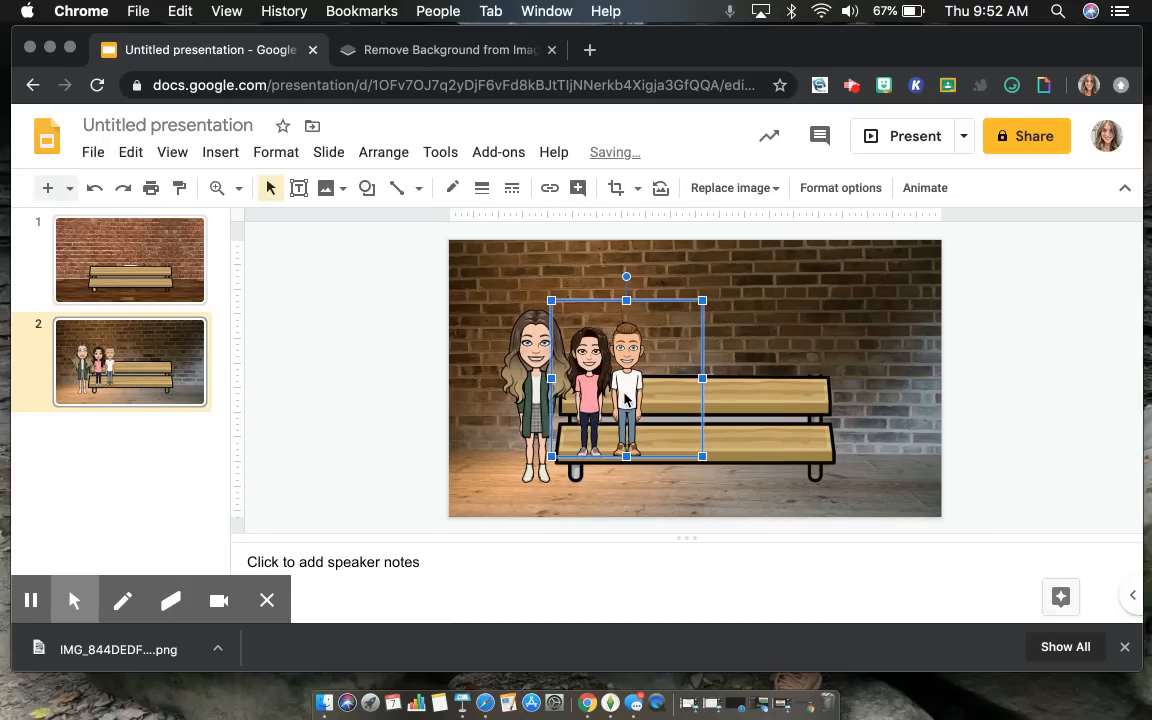
{"action": "left_click", "coordinate": [612, 188]}
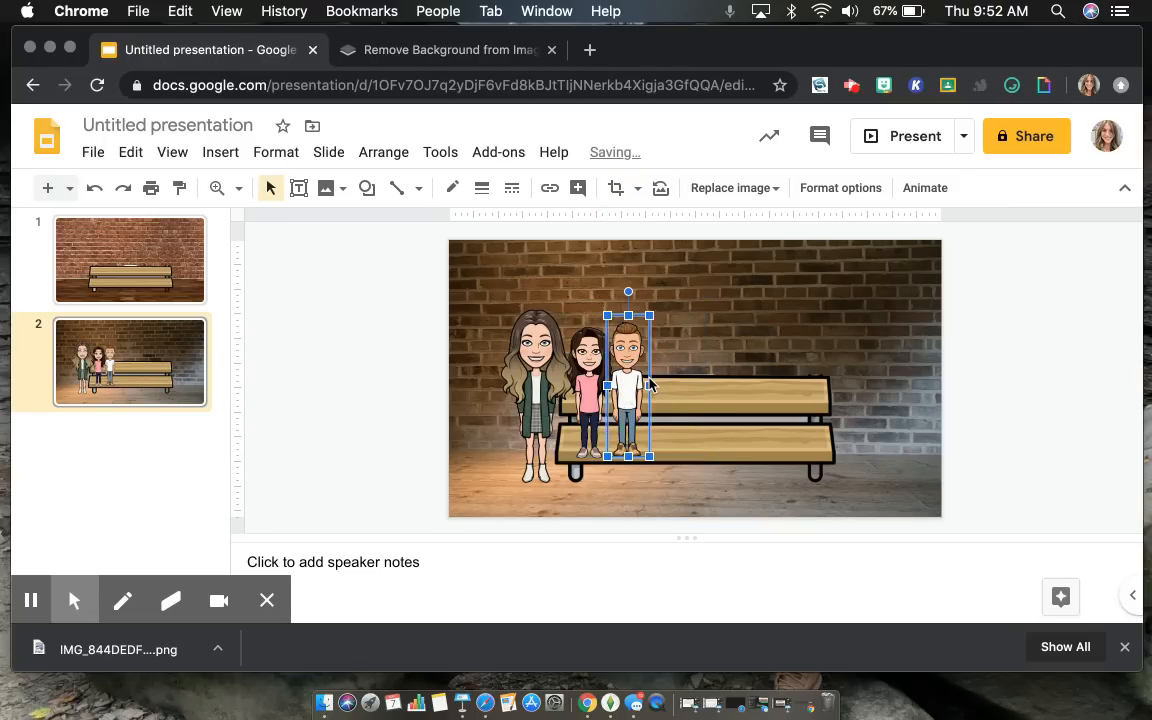
{"action": "left_click_drag", "start_coordinate": [628, 384], "coordinate": [632, 384]}
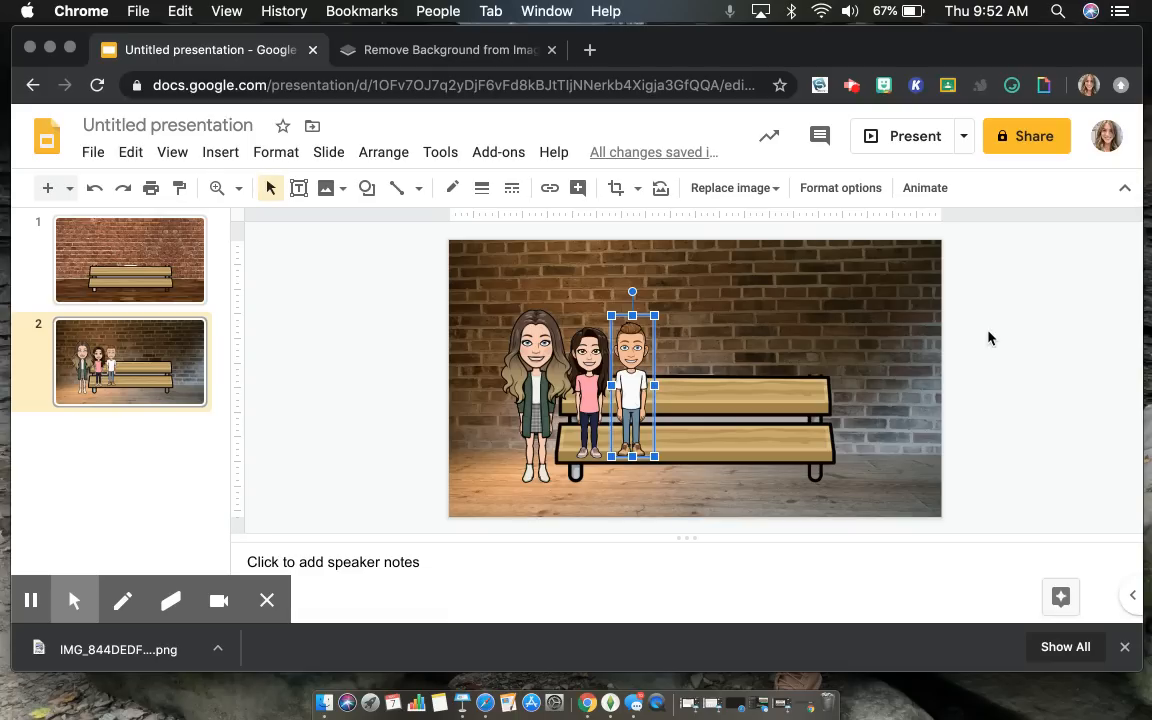
{"action": "mouse_move", "coordinate": [1022, 328]}
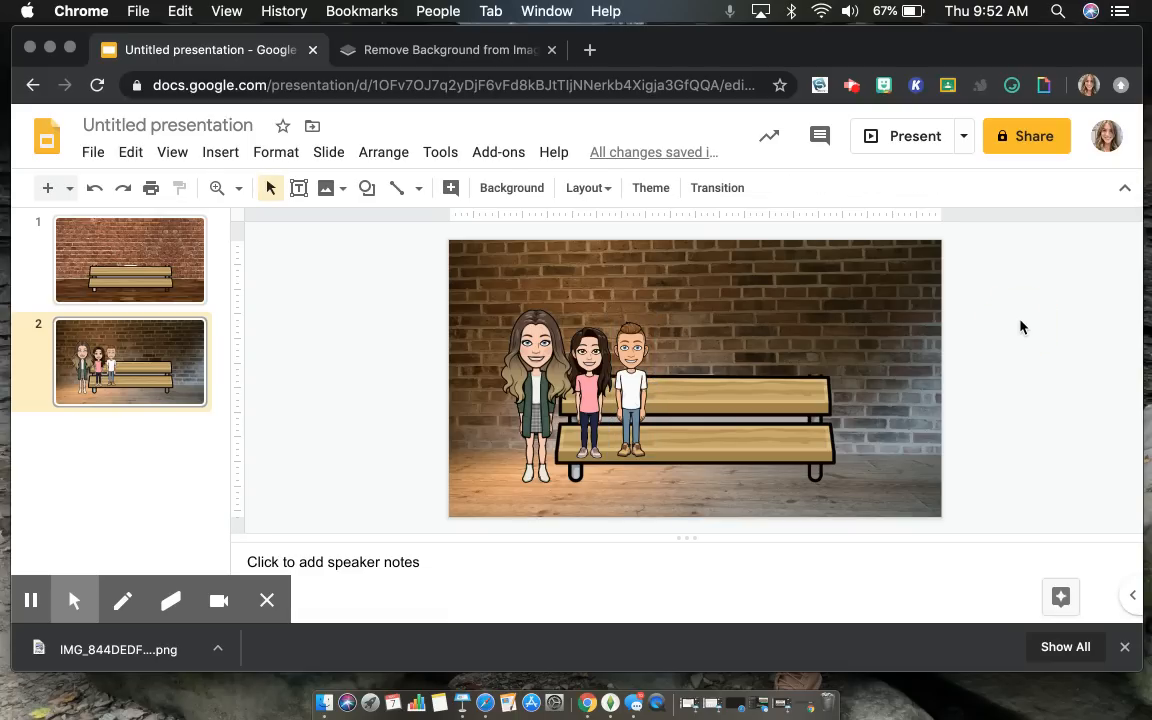
{"action": "mouse_move", "coordinate": [724, 314]}
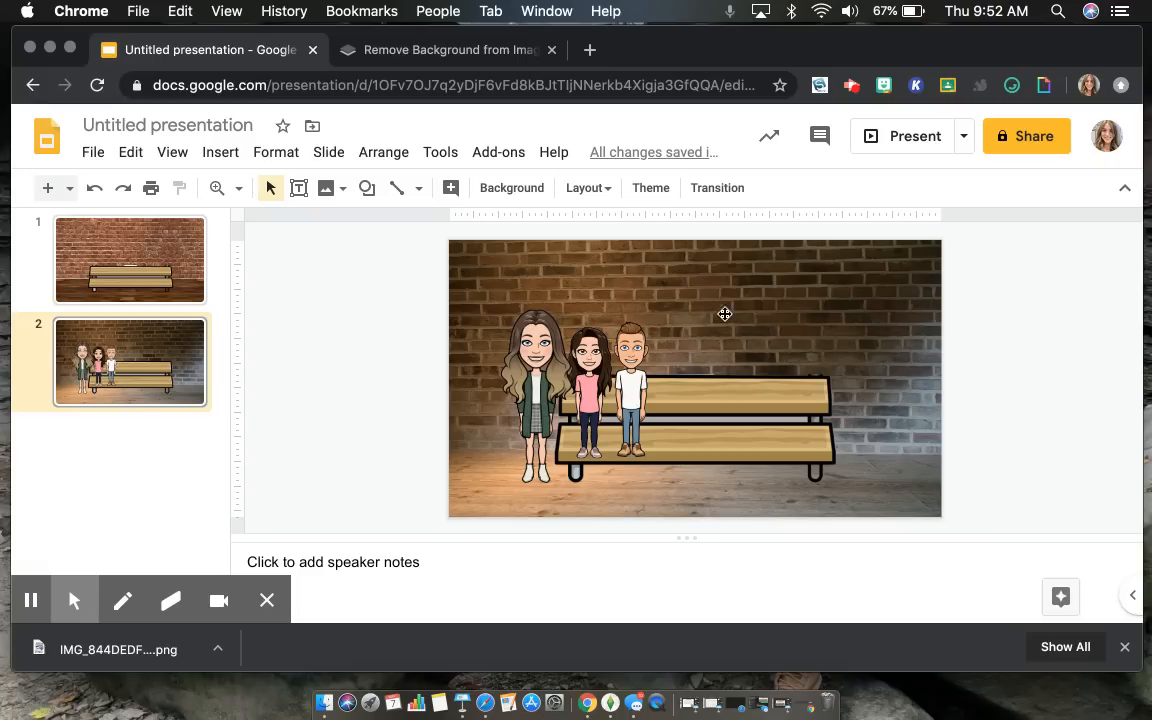
{"action": "mouse_move", "coordinate": [590, 418]}
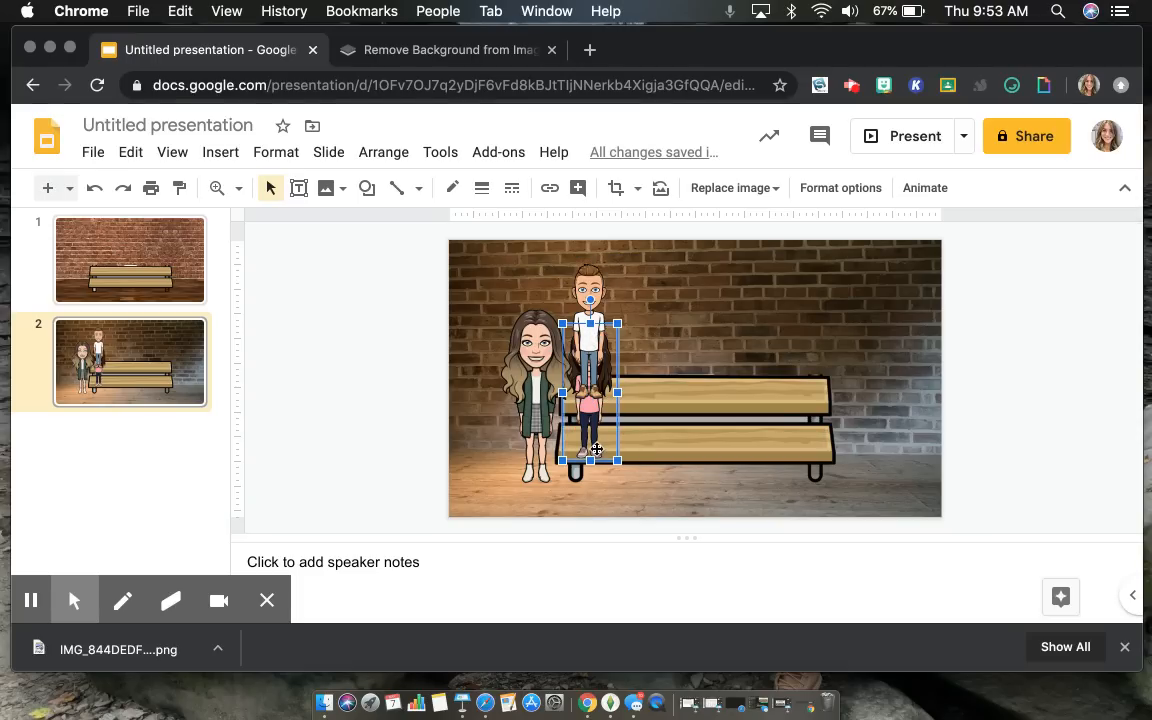
{"action": "right_click", "coordinate": [596, 456]}
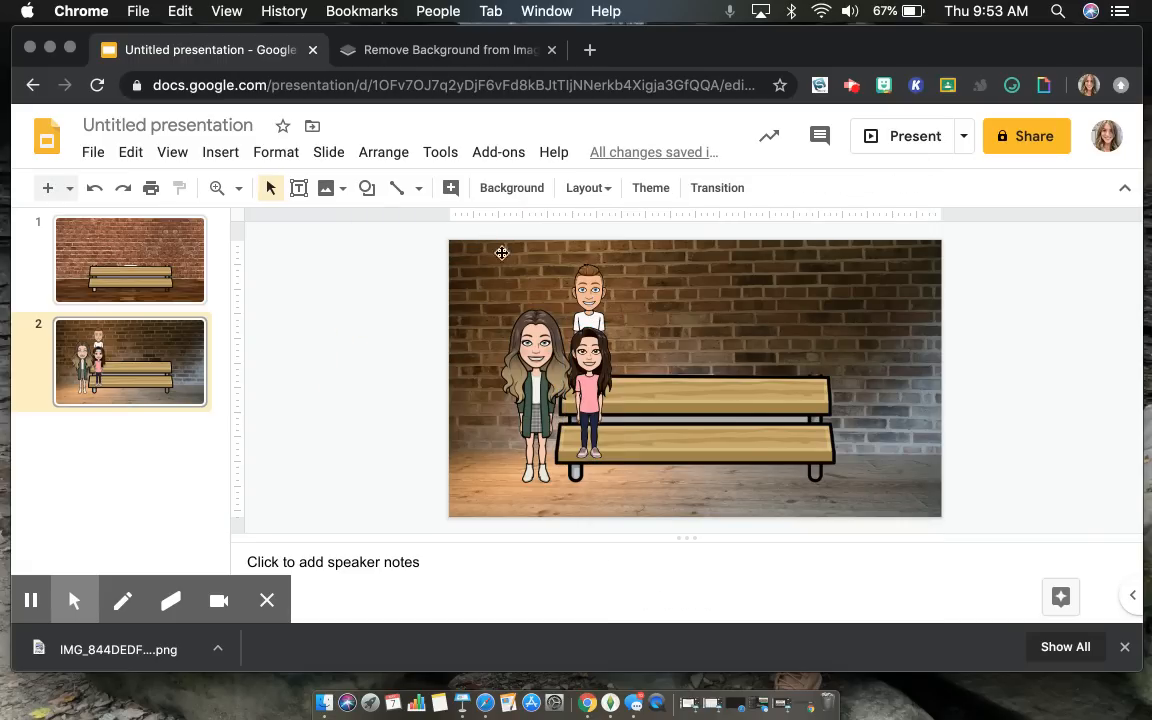
{"action": "mouse_move", "coordinate": [904, 310]}
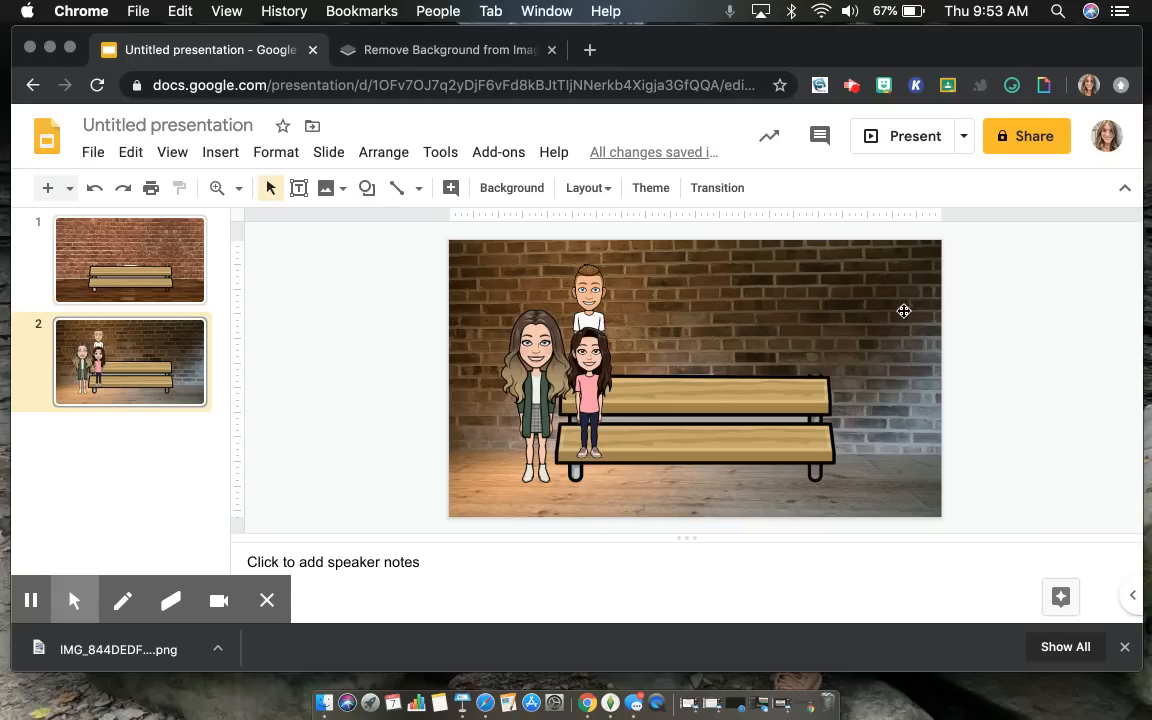
{"action": "mouse_move", "coordinate": [900, 320]}
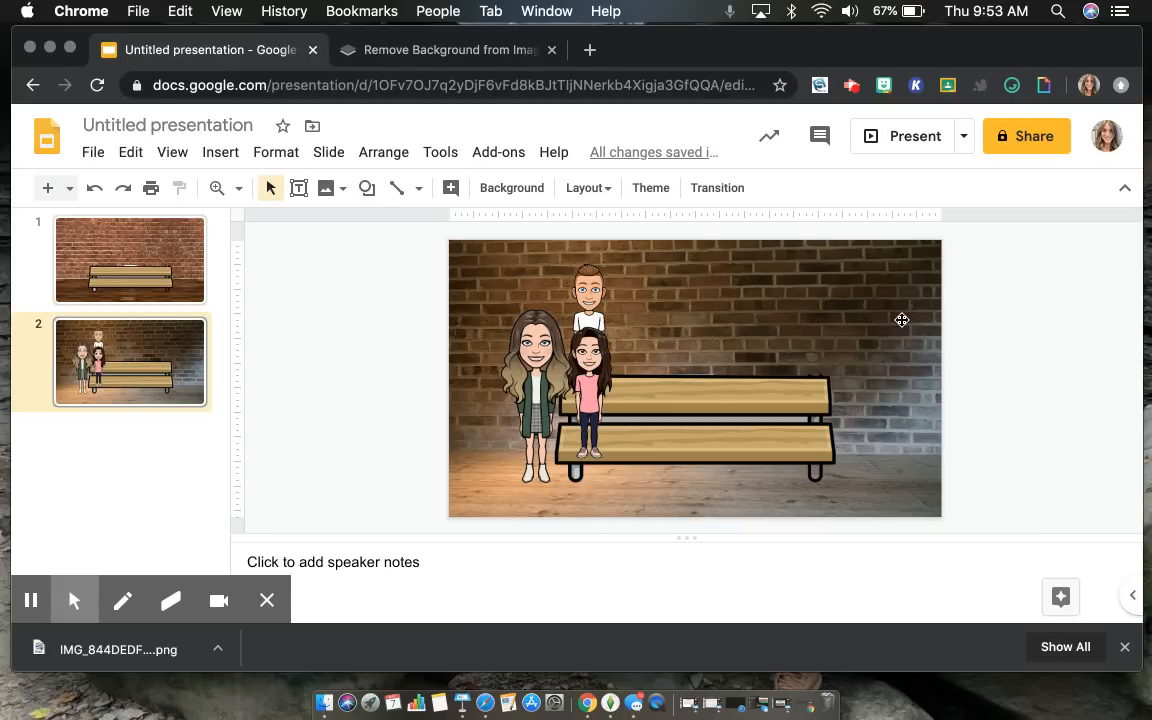
{"action": "mouse_move", "coordinate": [818, 300]}
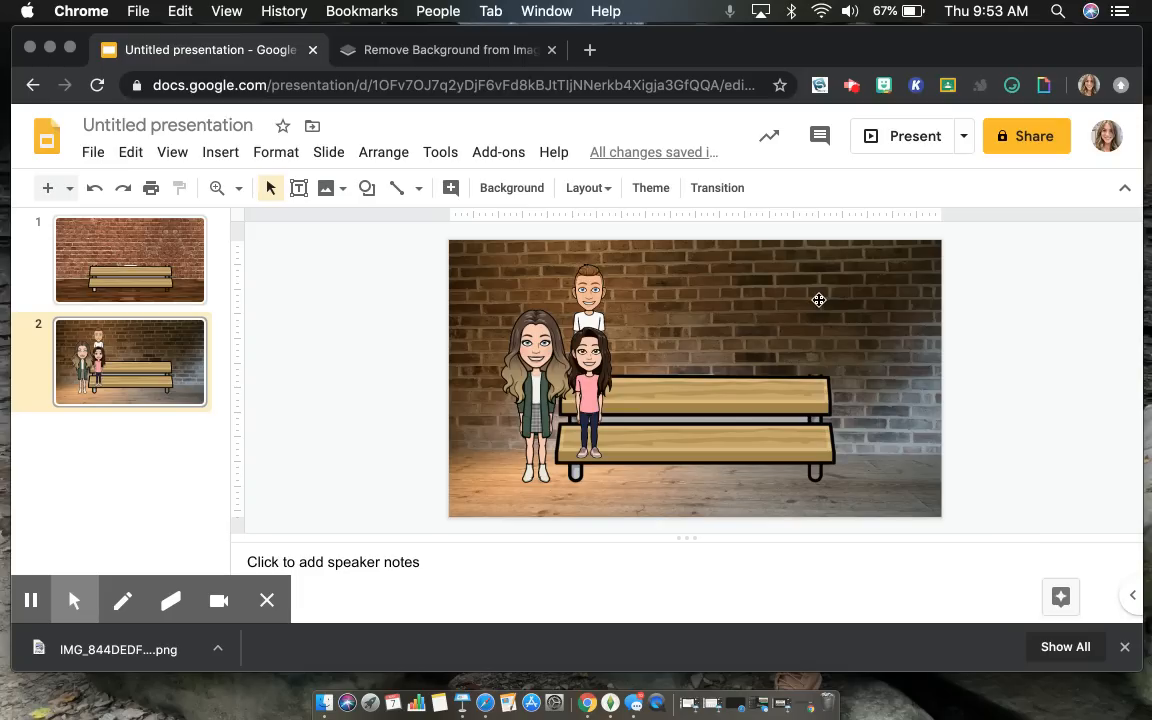
{"action": "mouse_move", "coordinate": [862, 268]}
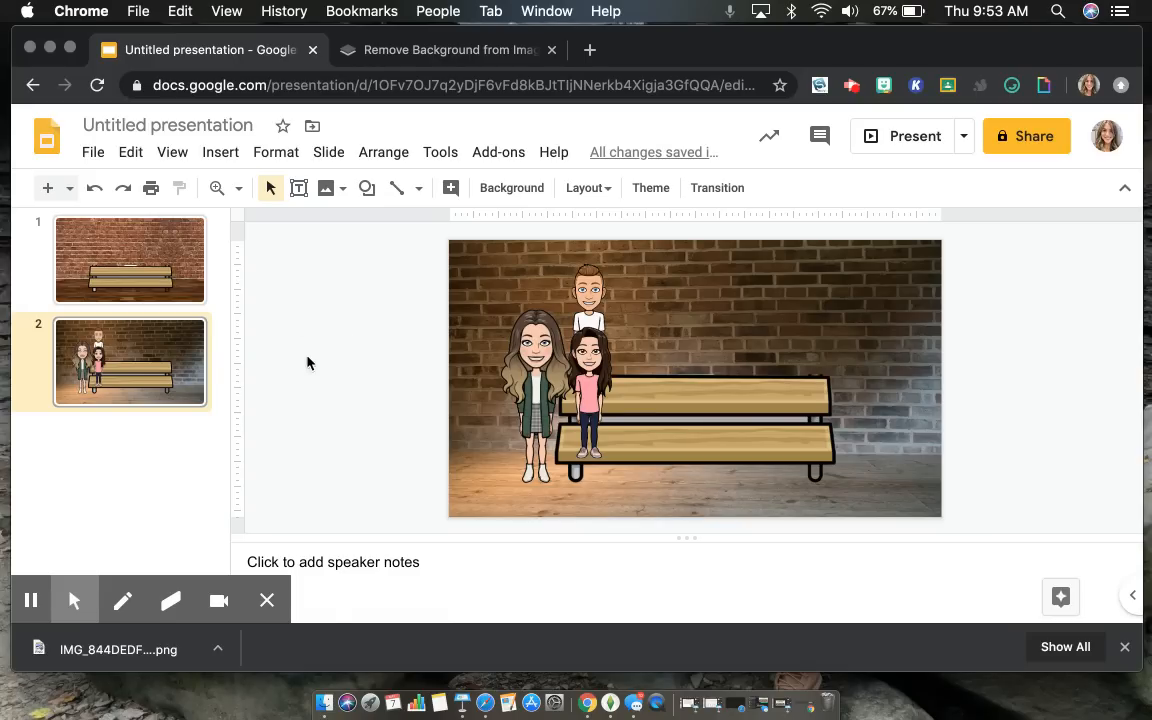
{"action": "mouse_move", "coordinate": [840, 320]}
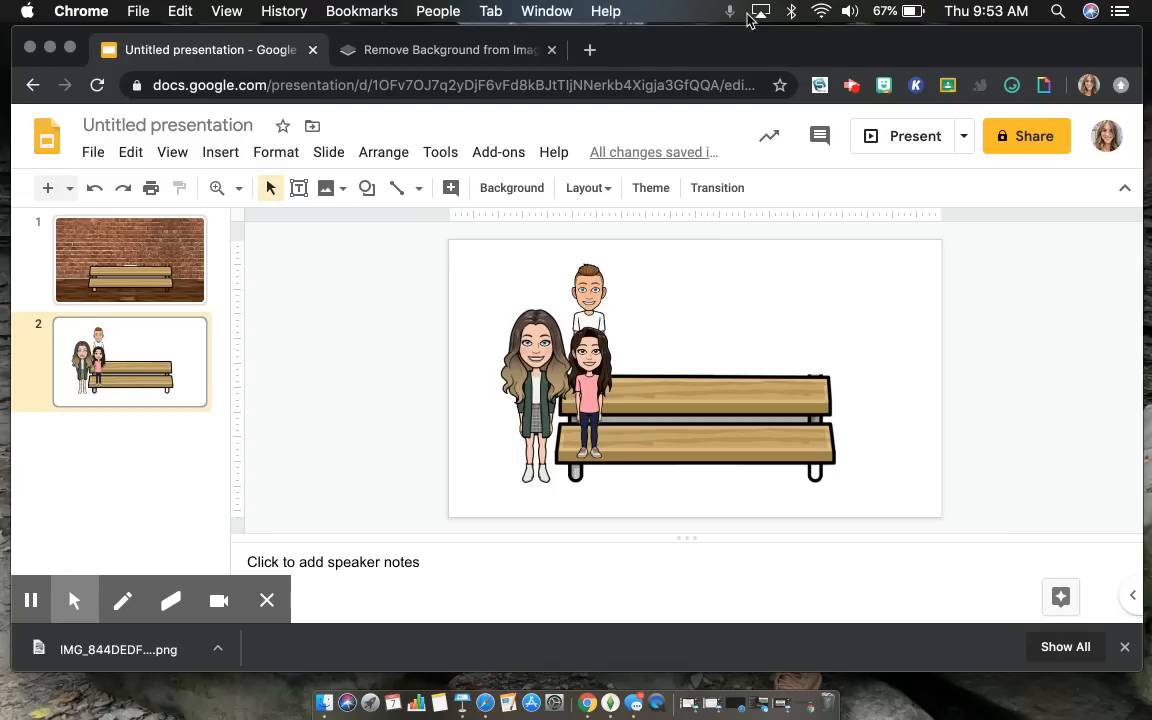
{"action": "mouse_move", "coordinate": [772, 408]}
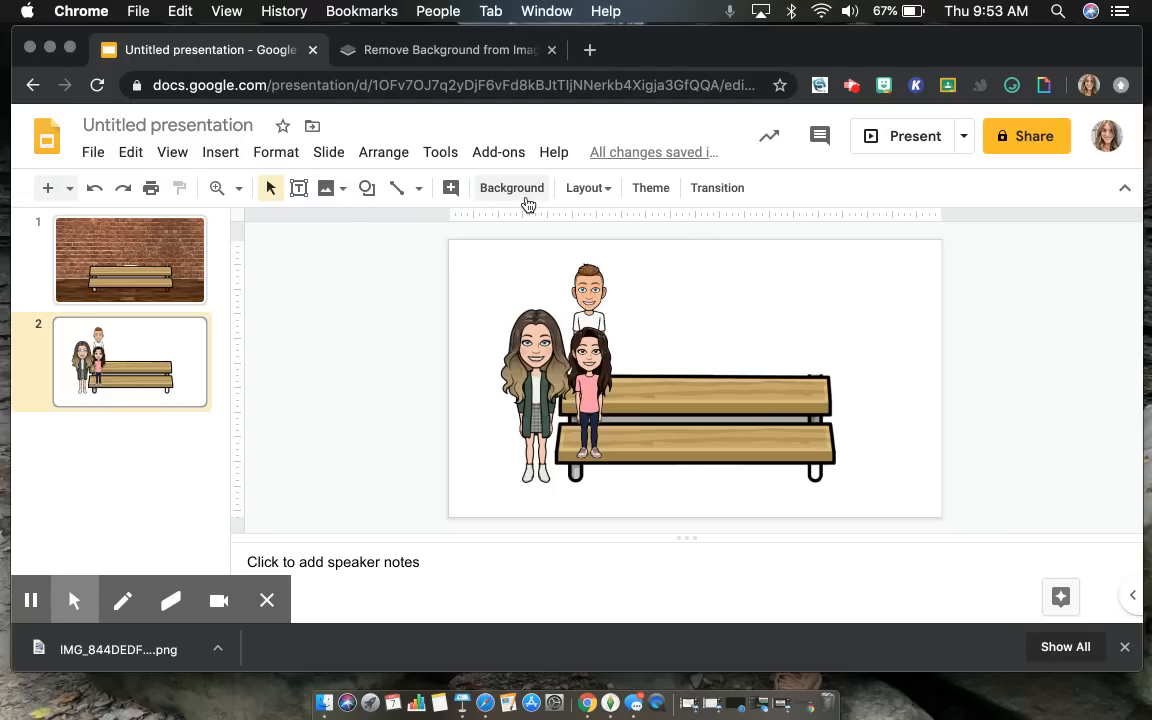
- Upload the Pngtree white-brick room JPG from Downloads as the slide background
{"action": "left_click", "coordinate": [512, 188]}
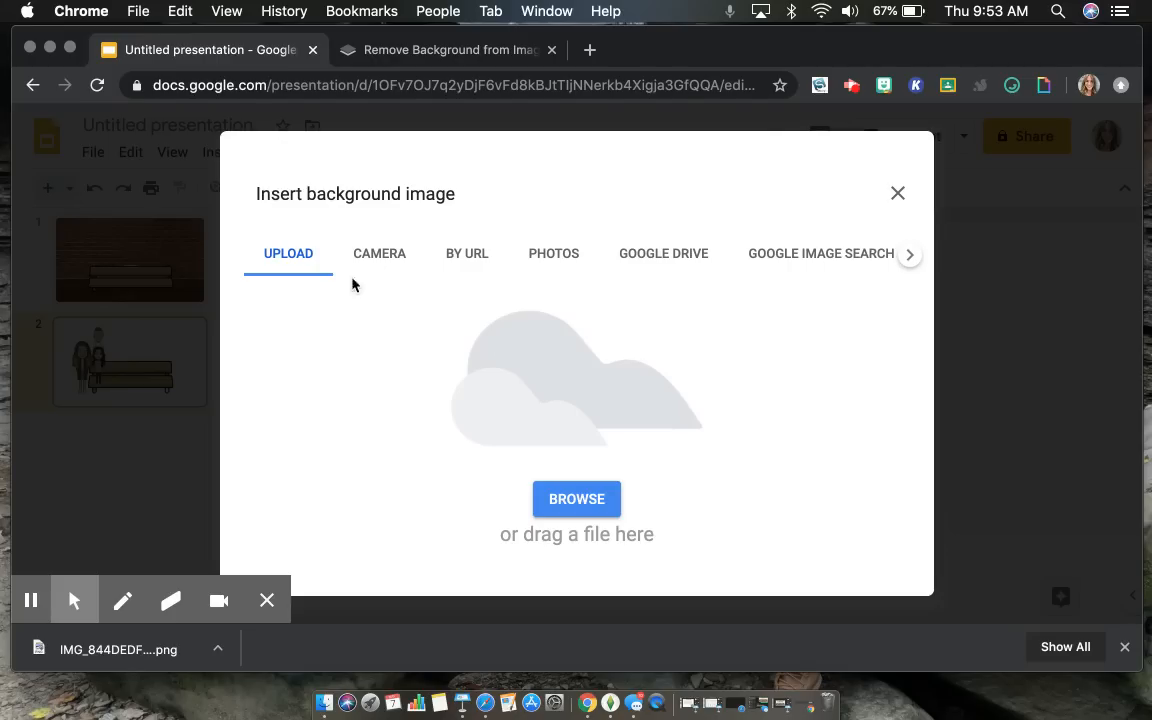
{"action": "mouse_move", "coordinate": [356, 478]}
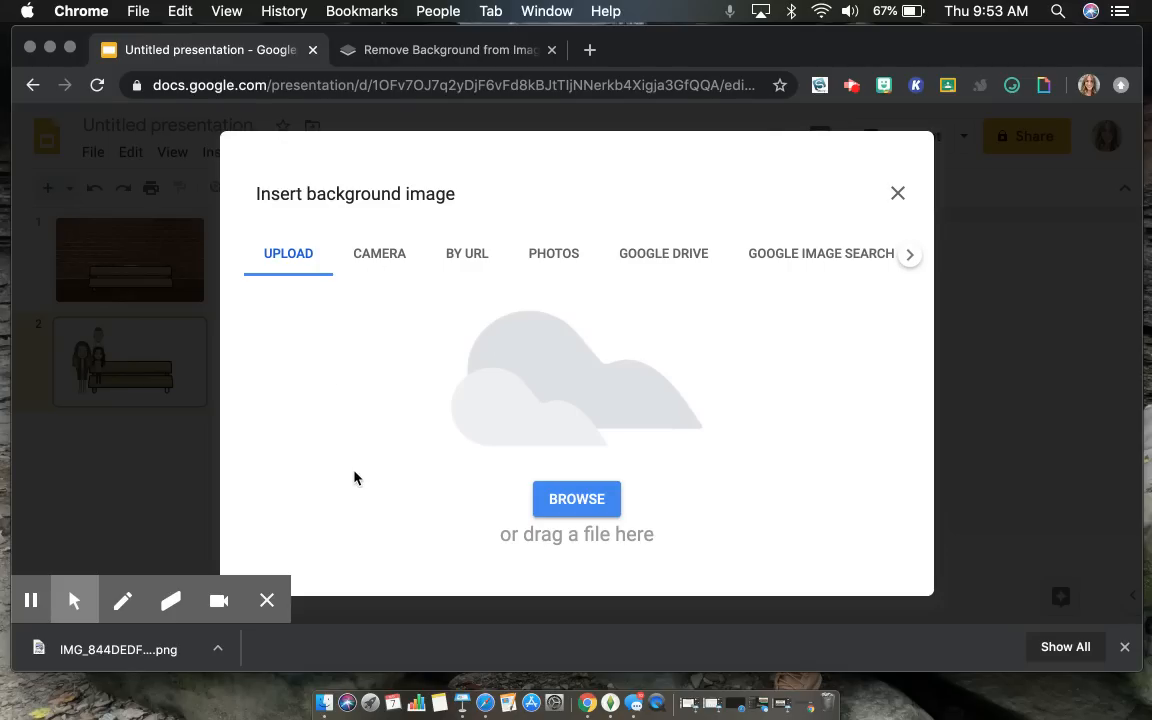
{"action": "mouse_move", "coordinate": [520, 490]}
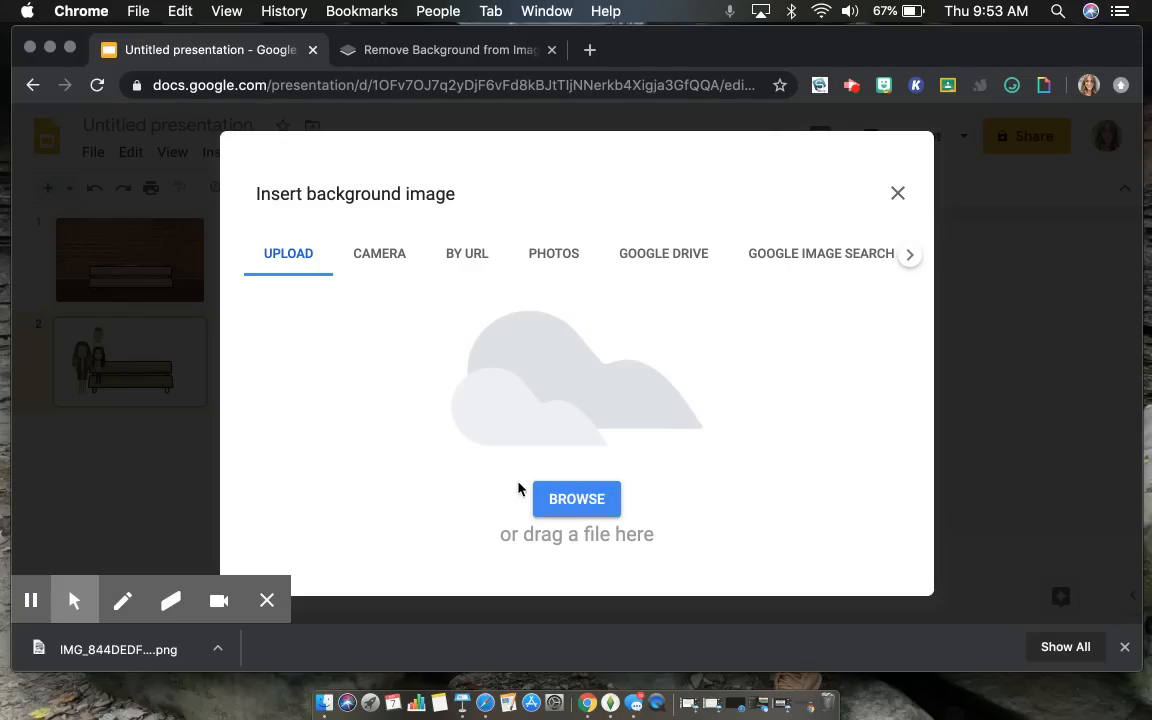
{"action": "left_click", "coordinate": [576, 500]}
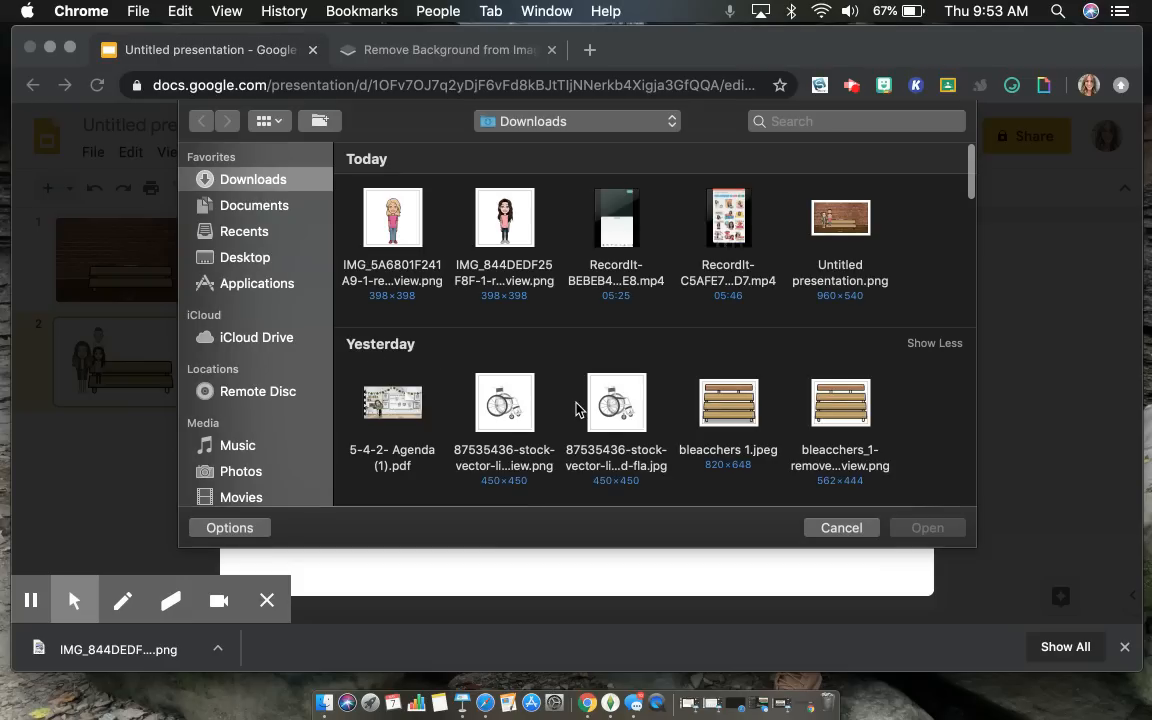
{"action": "scroll", "scroll_direction": "down", "scroll_amount": 3}
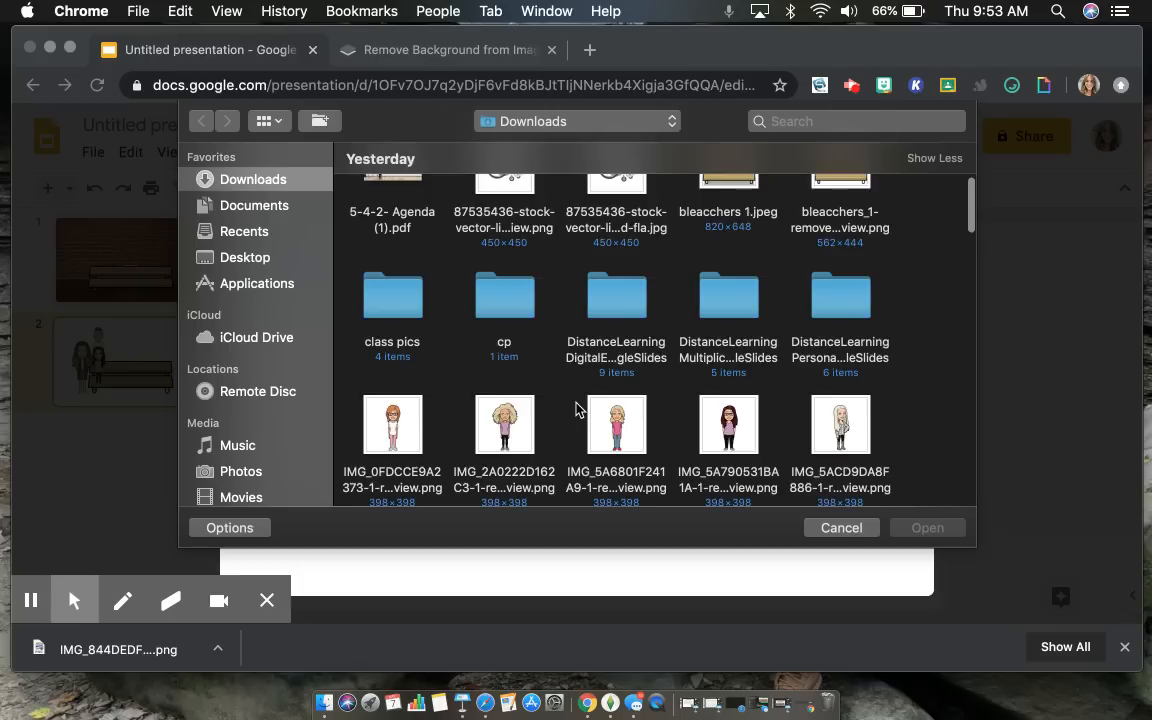
{"action": "scroll", "scroll_direction": "down", "scroll_amount": 3}
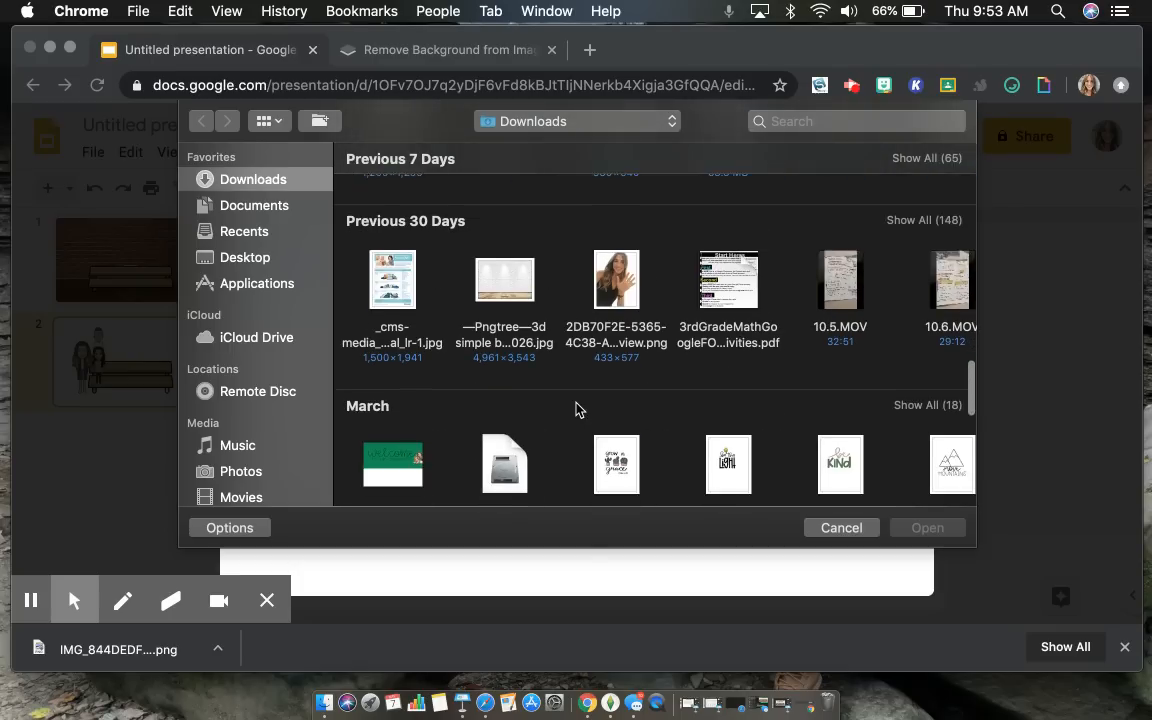
{"action": "left_click", "coordinate": [504, 276]}
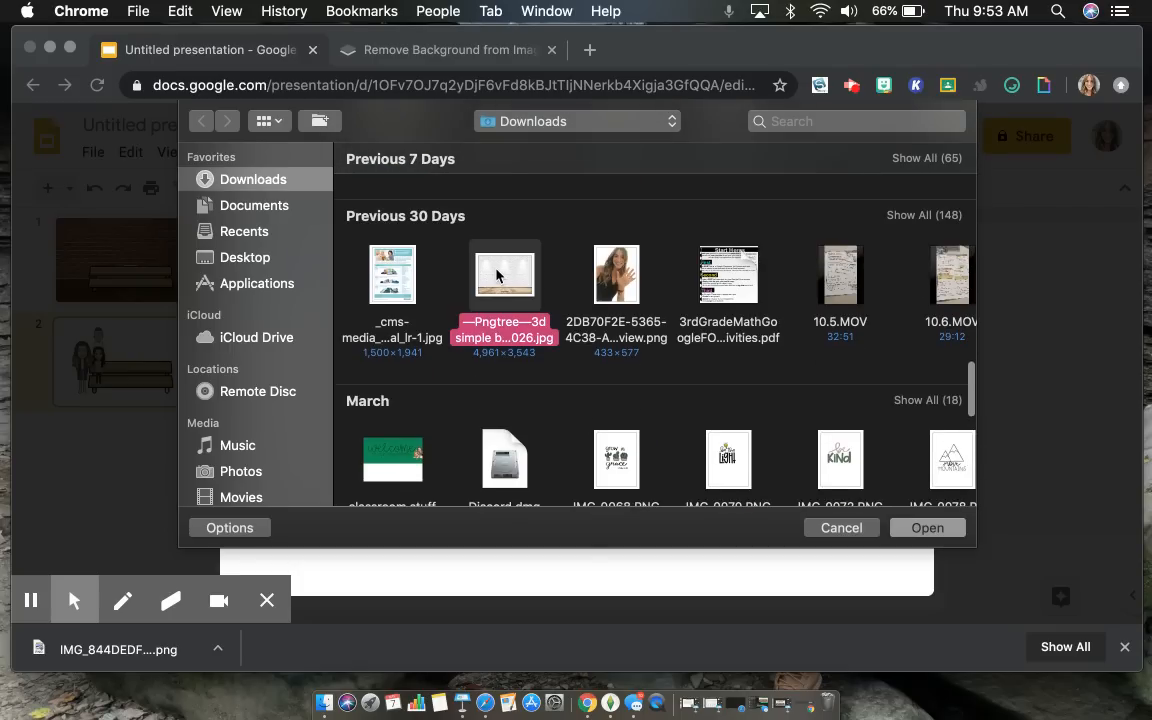
{"action": "left_click", "coordinate": [840, 528]}
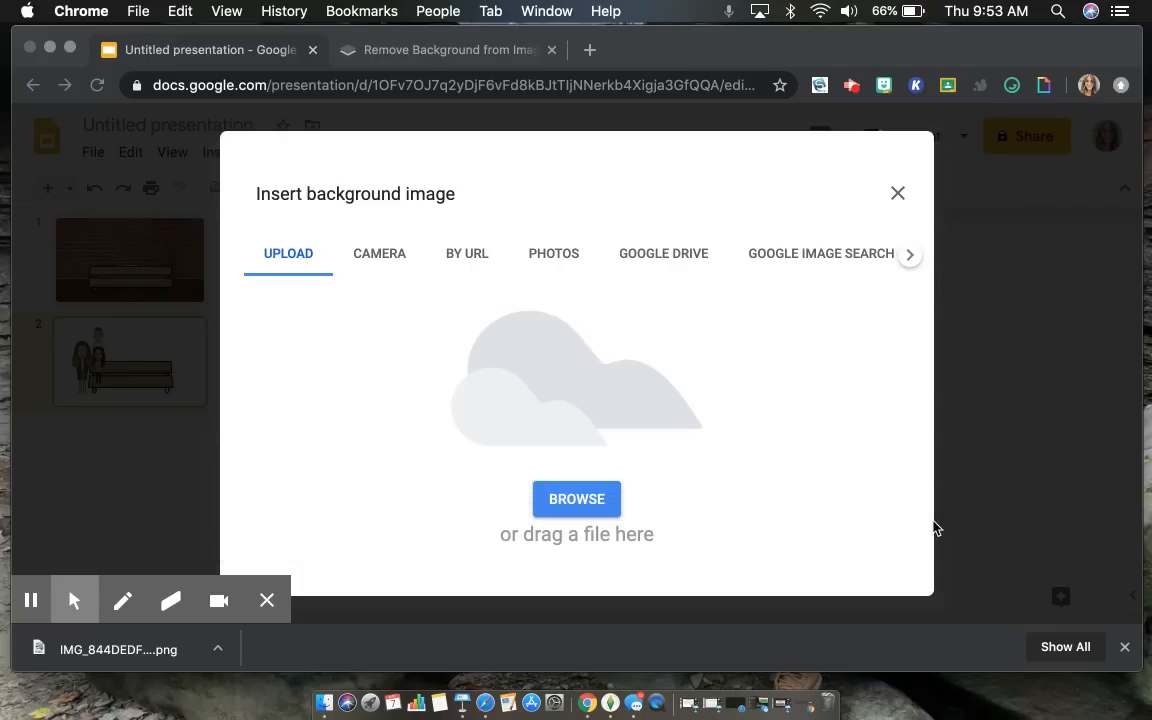
- Change options in the Background dialog after the upload finishes
{"action": "left_click", "coordinate": [576, 500]}
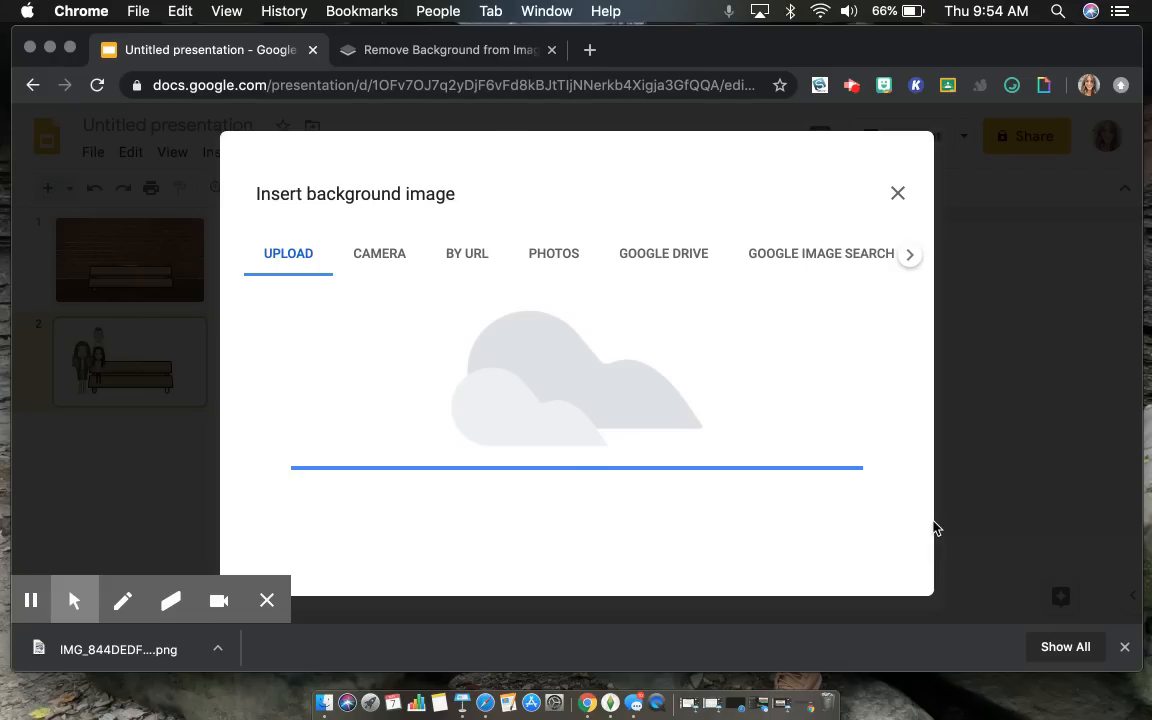
{"action": "left_click", "coordinate": [896, 192]}
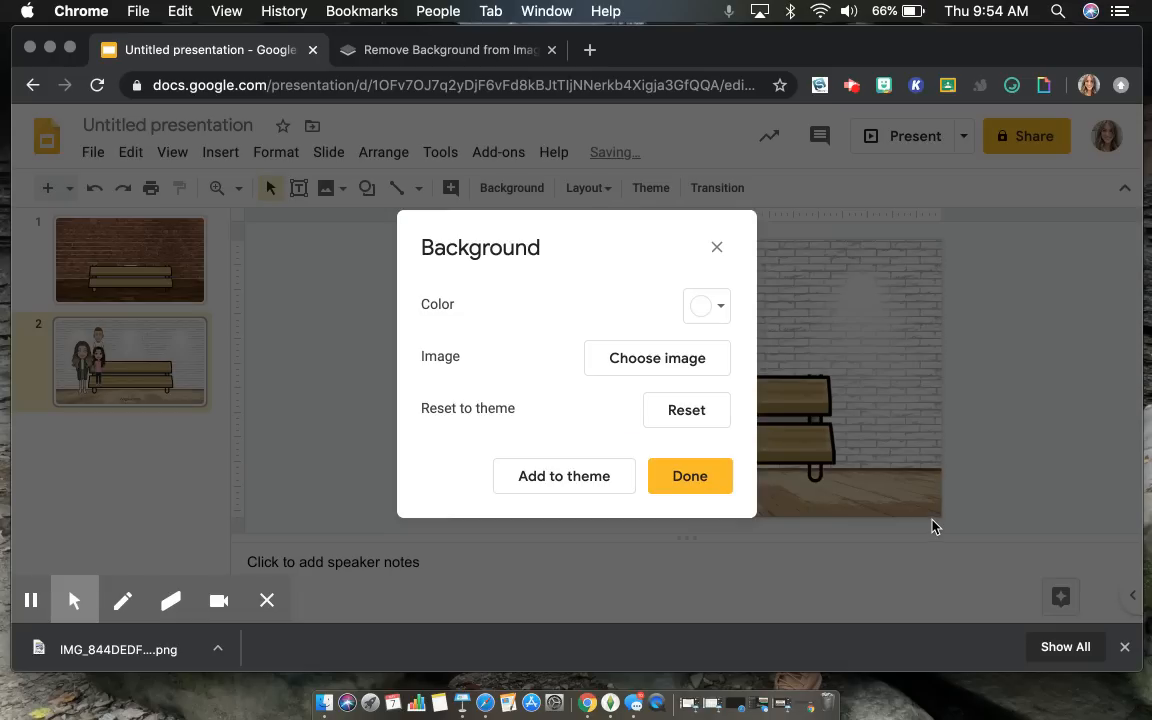
- Accept the white-brick backdrop and select the bench on the slide
{"action": "left_click", "coordinate": [688, 476]}
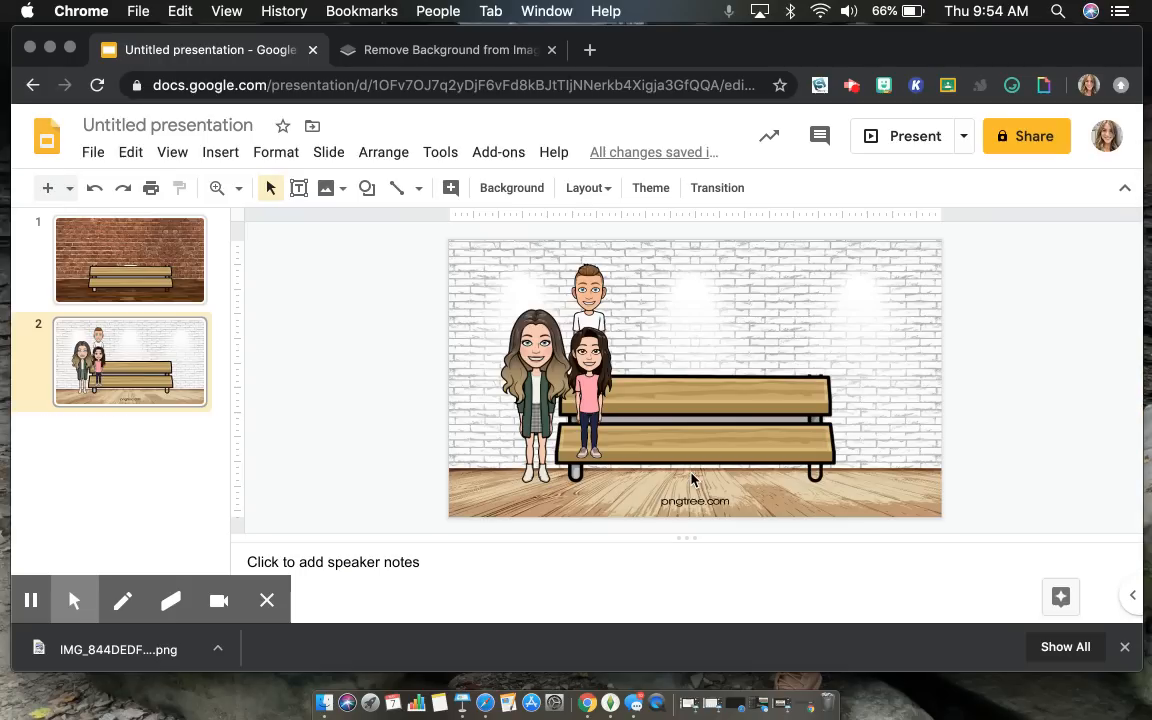
{"action": "mouse_move", "coordinate": [848, 320]}
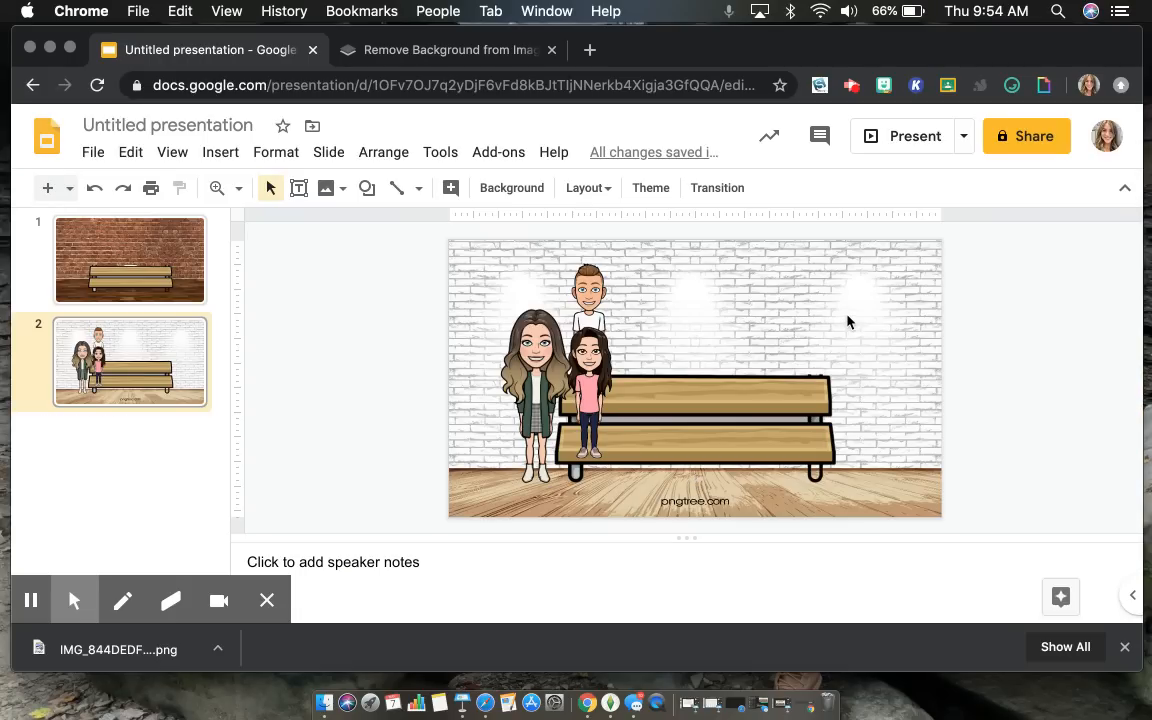
{"action": "mouse_move", "coordinate": [878, 280]}
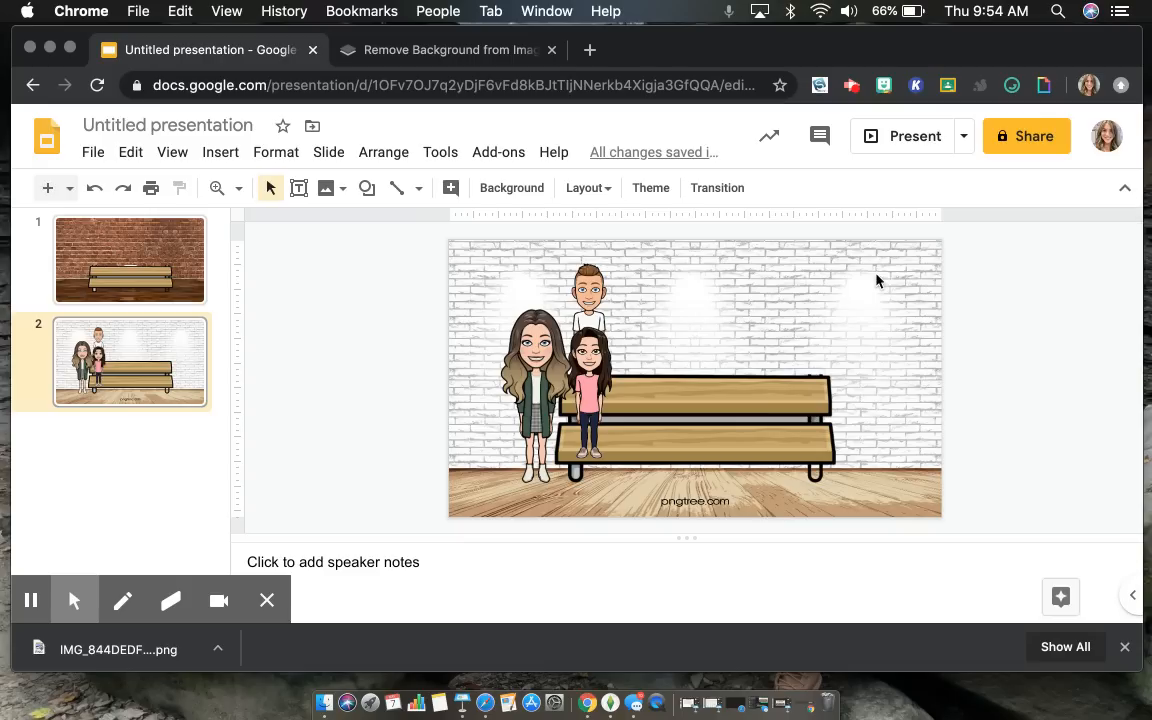
{"action": "mouse_move", "coordinate": [818, 344]}
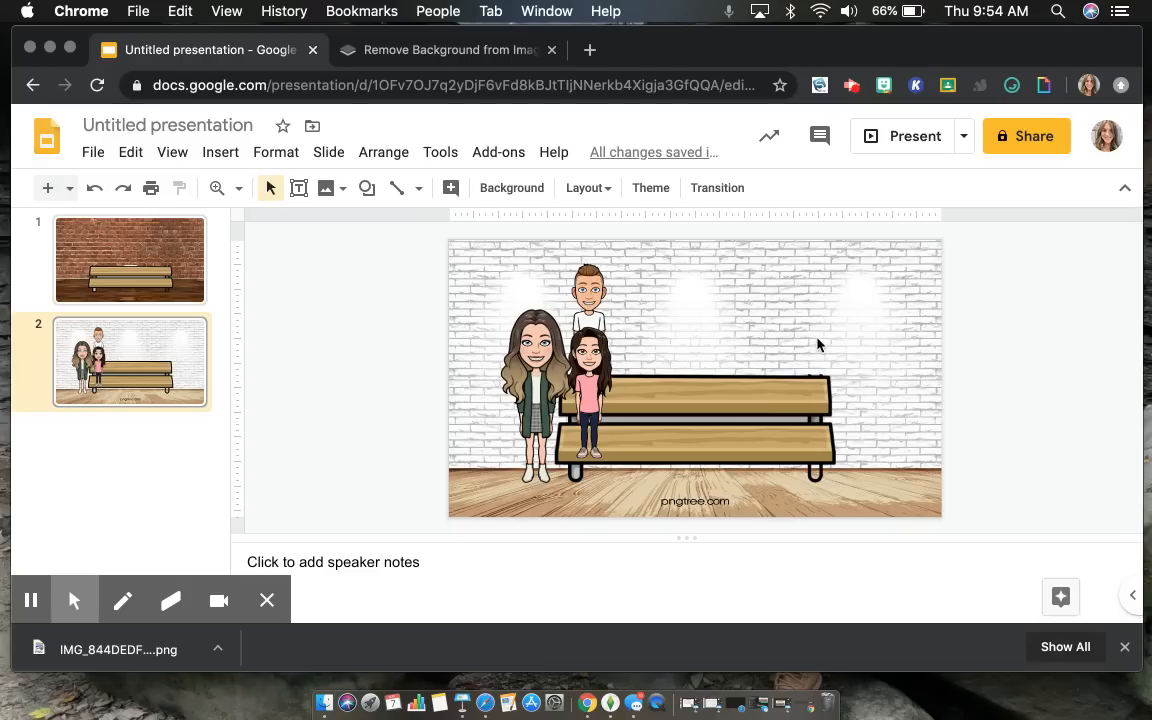
{"action": "mouse_move", "coordinate": [740, 388]}
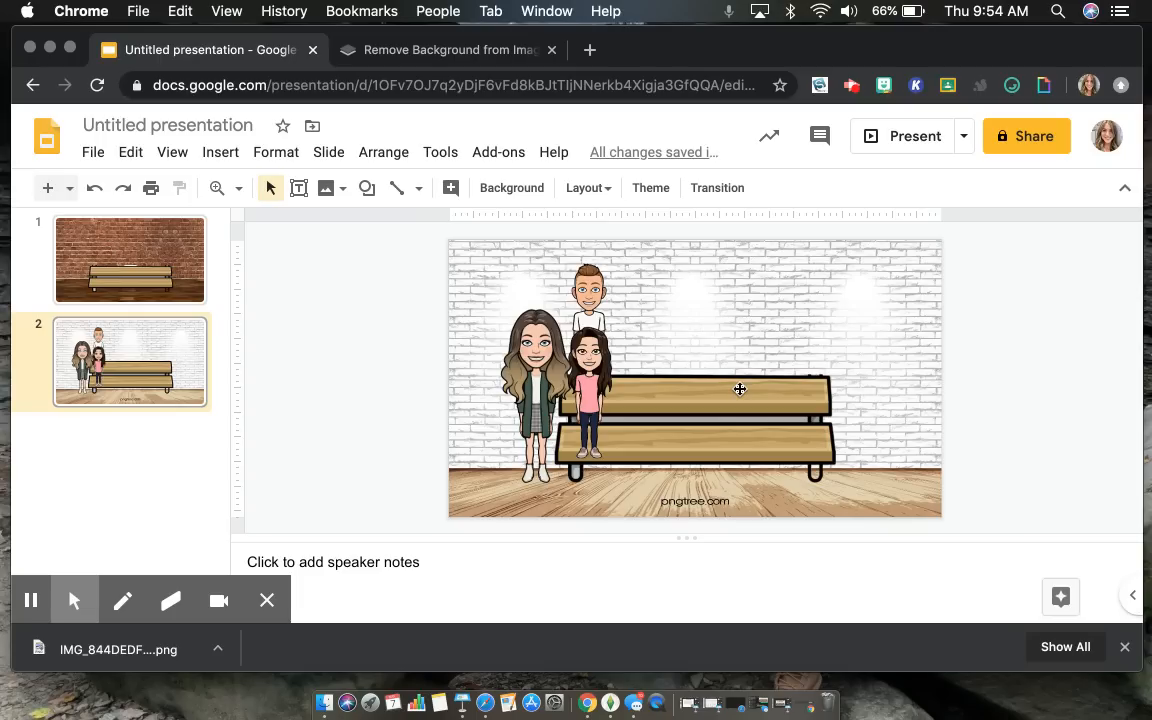
{"action": "mouse_move", "coordinate": [688, 476]}
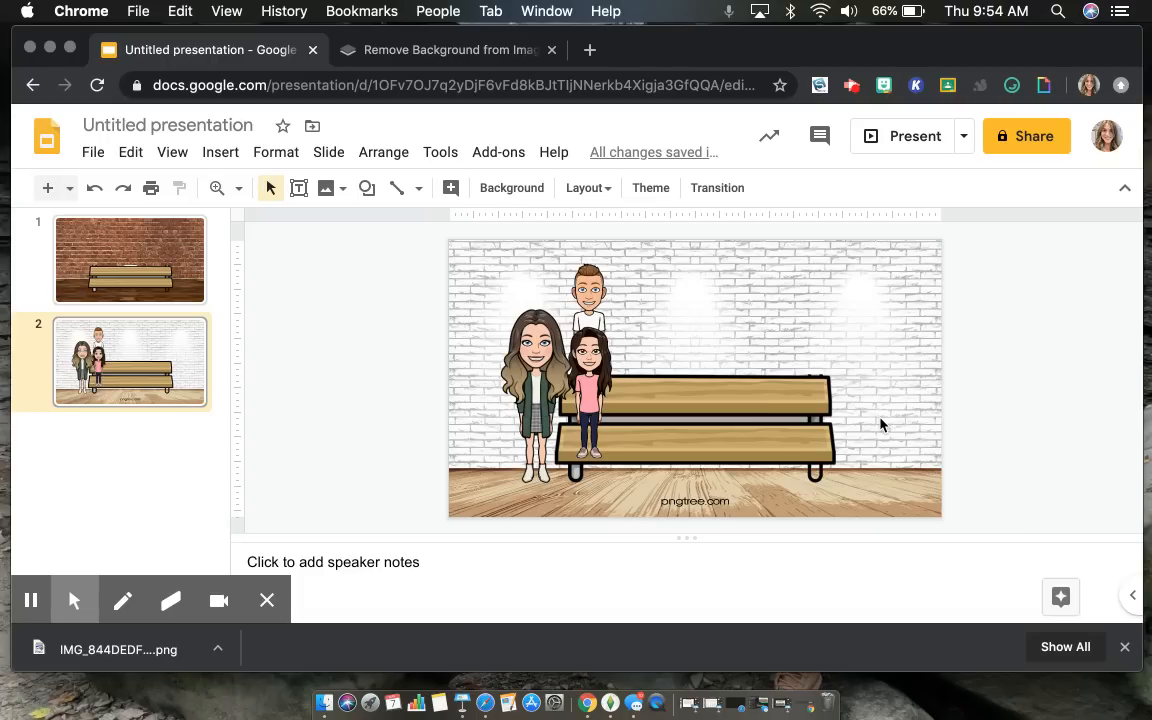
{"action": "mouse_move", "coordinate": [952, 456]}
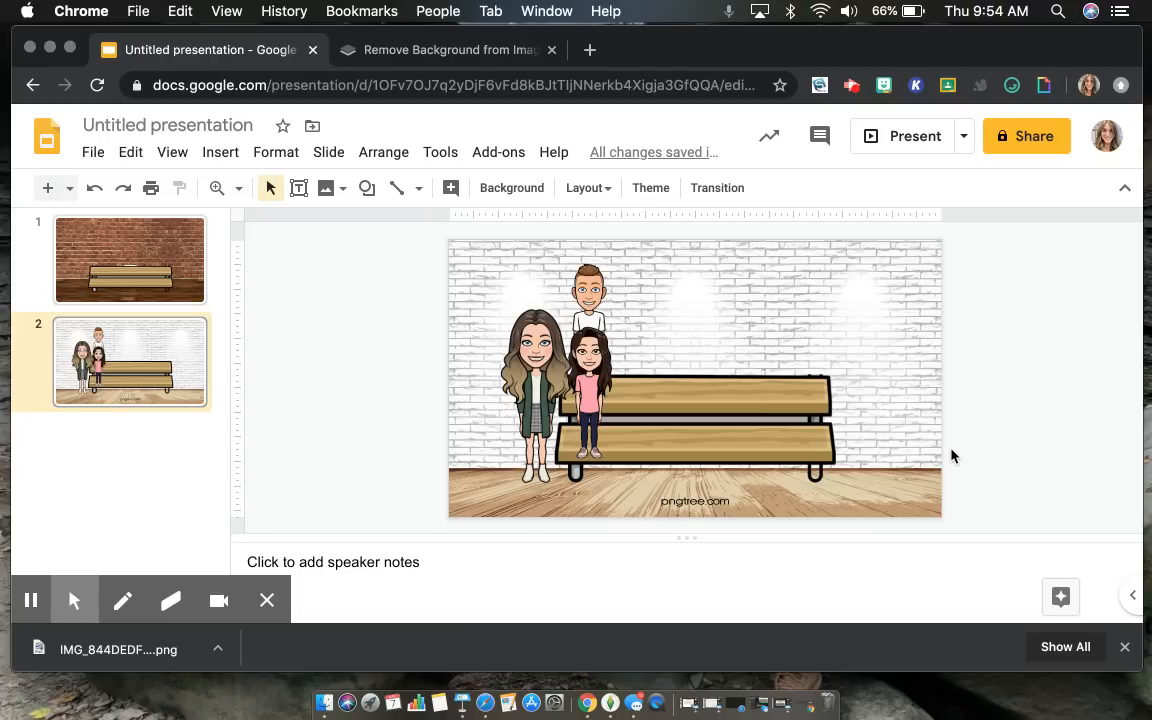
{"action": "mouse_move", "coordinate": [830, 436]}
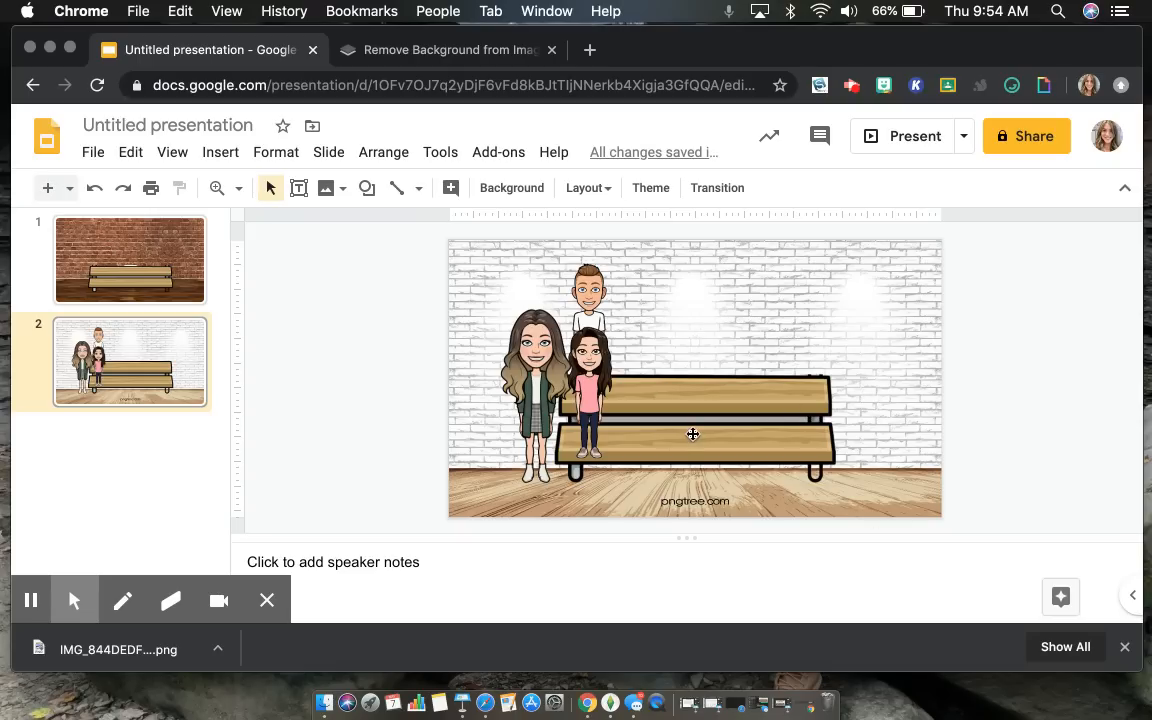
{"action": "left_click", "coordinate": [692, 434]}
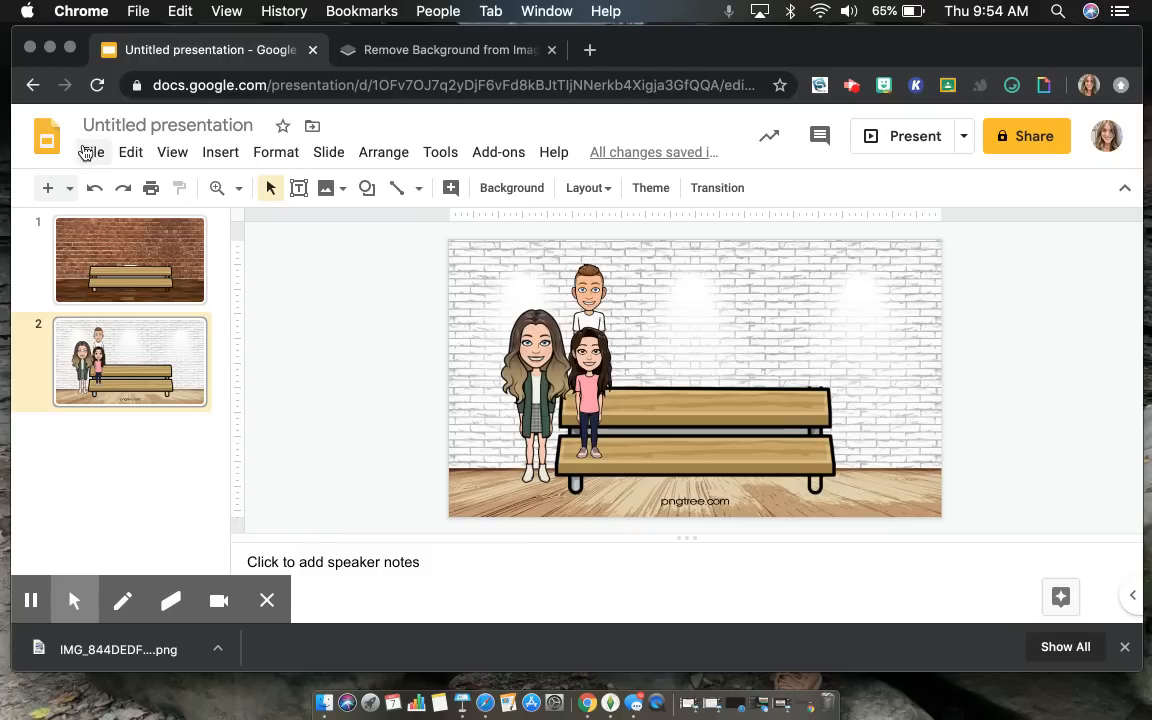
- Bring up the File menu to reach the PNG download option for the current slide
{"action": "left_click", "coordinate": [92, 152]}
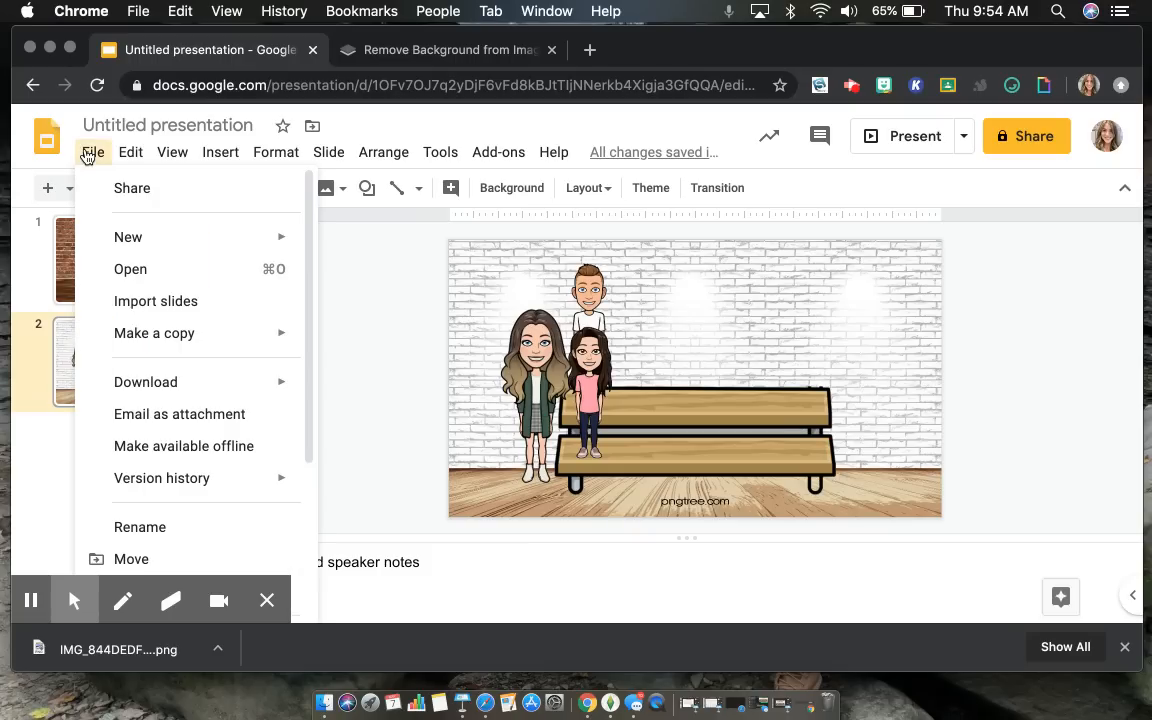
{"action": "mouse_move", "coordinate": [146, 382]}
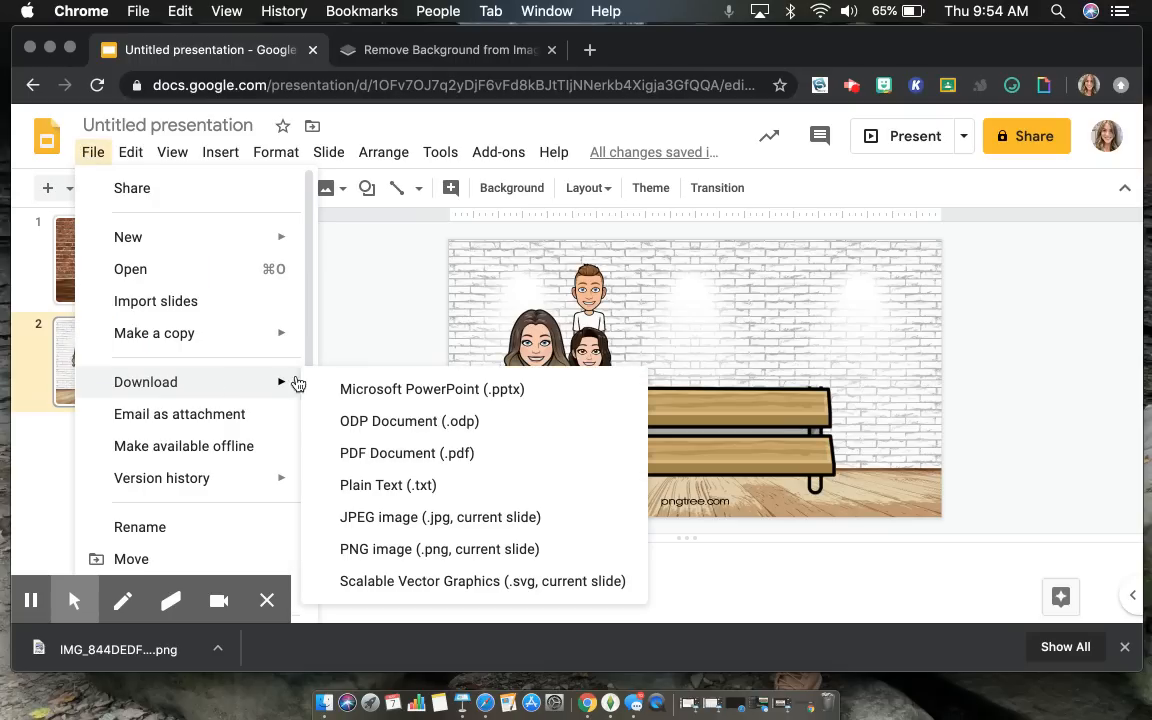
{"action": "mouse_move", "coordinate": [500, 548]}
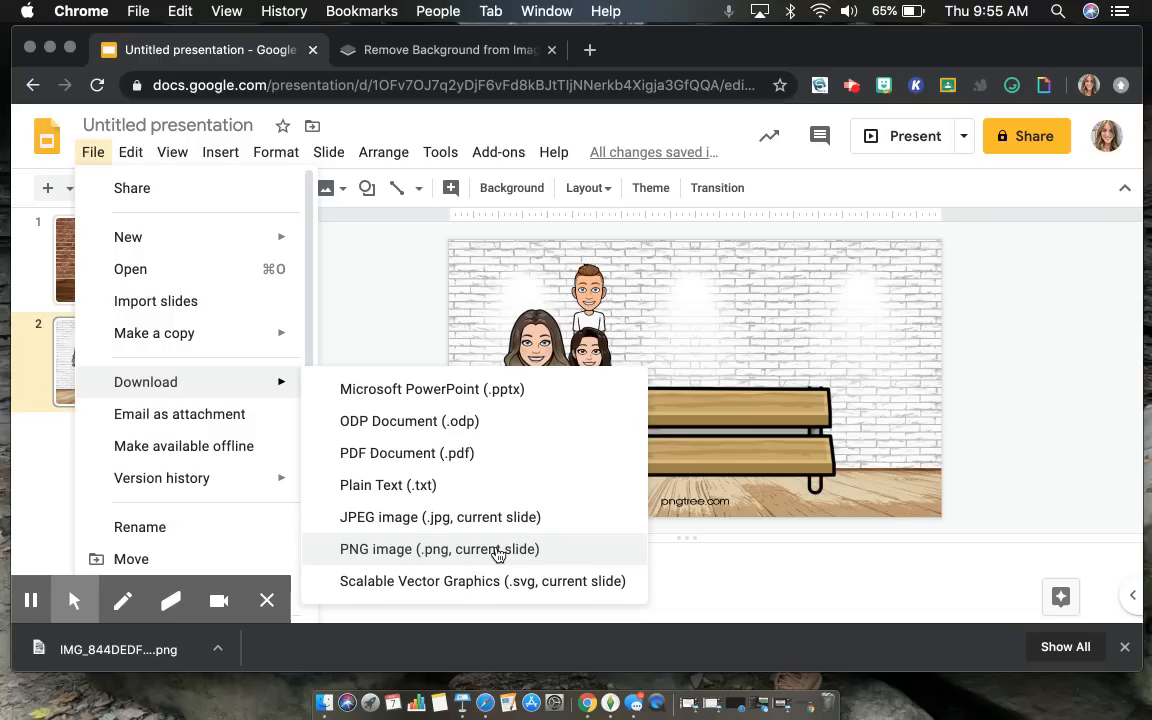